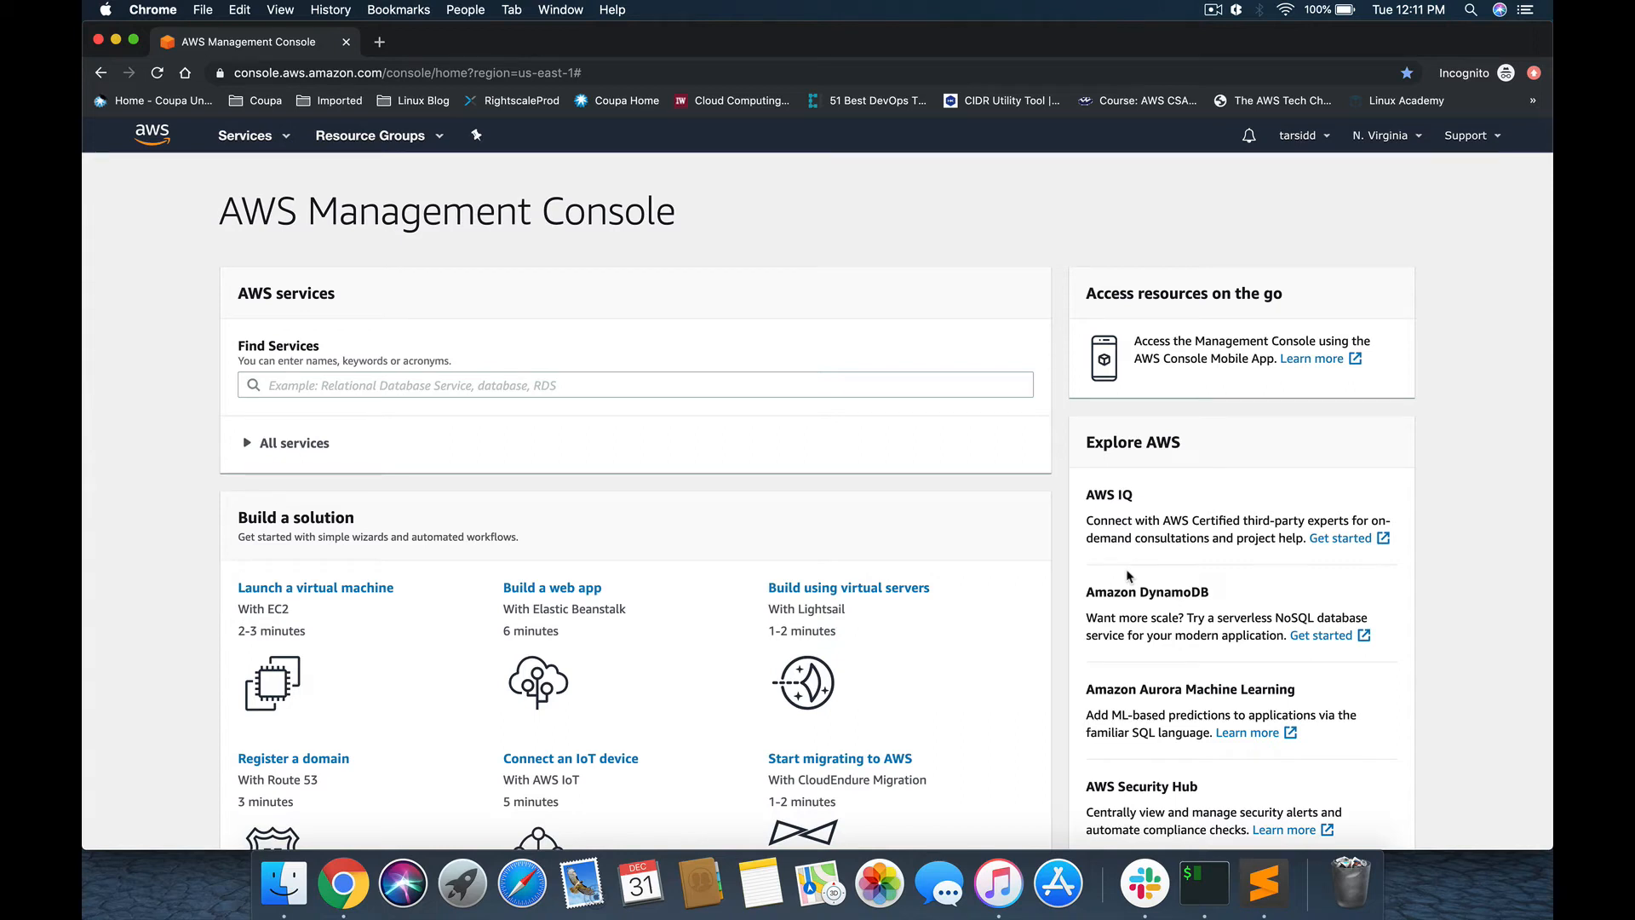
{"action": "mouse_move", "coordinate": [718, 512]}
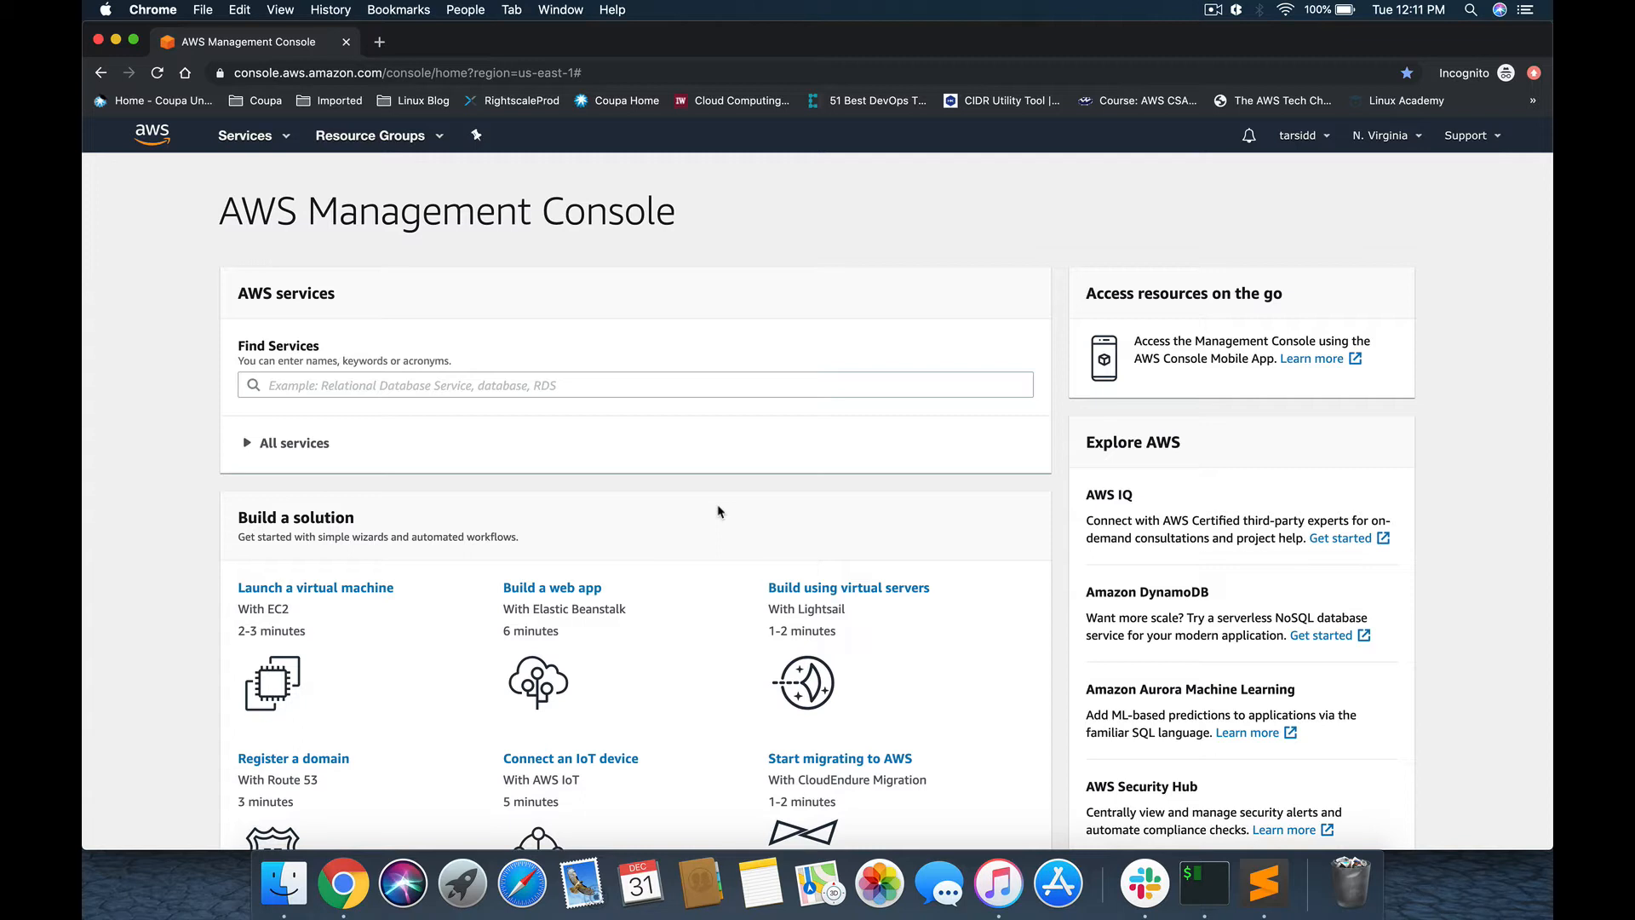
{"action": "mouse_move", "coordinate": [718, 445]}
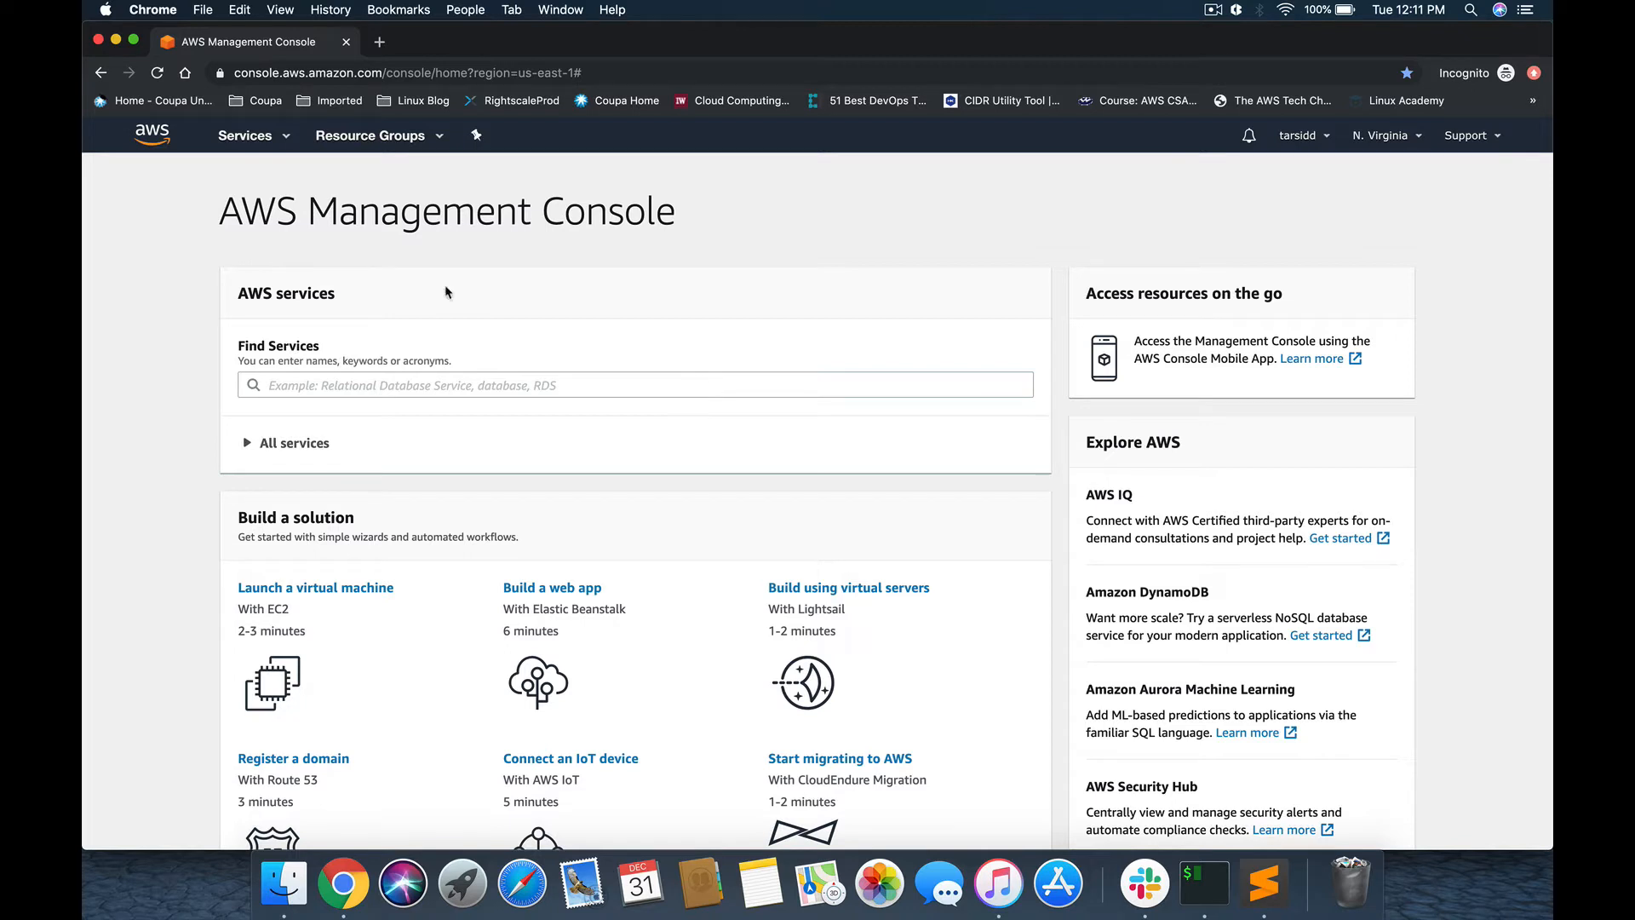
Search the Services menu for 'lam' and go to the Lambda functions list
{"action": "left_click", "coordinate": [245, 134]}
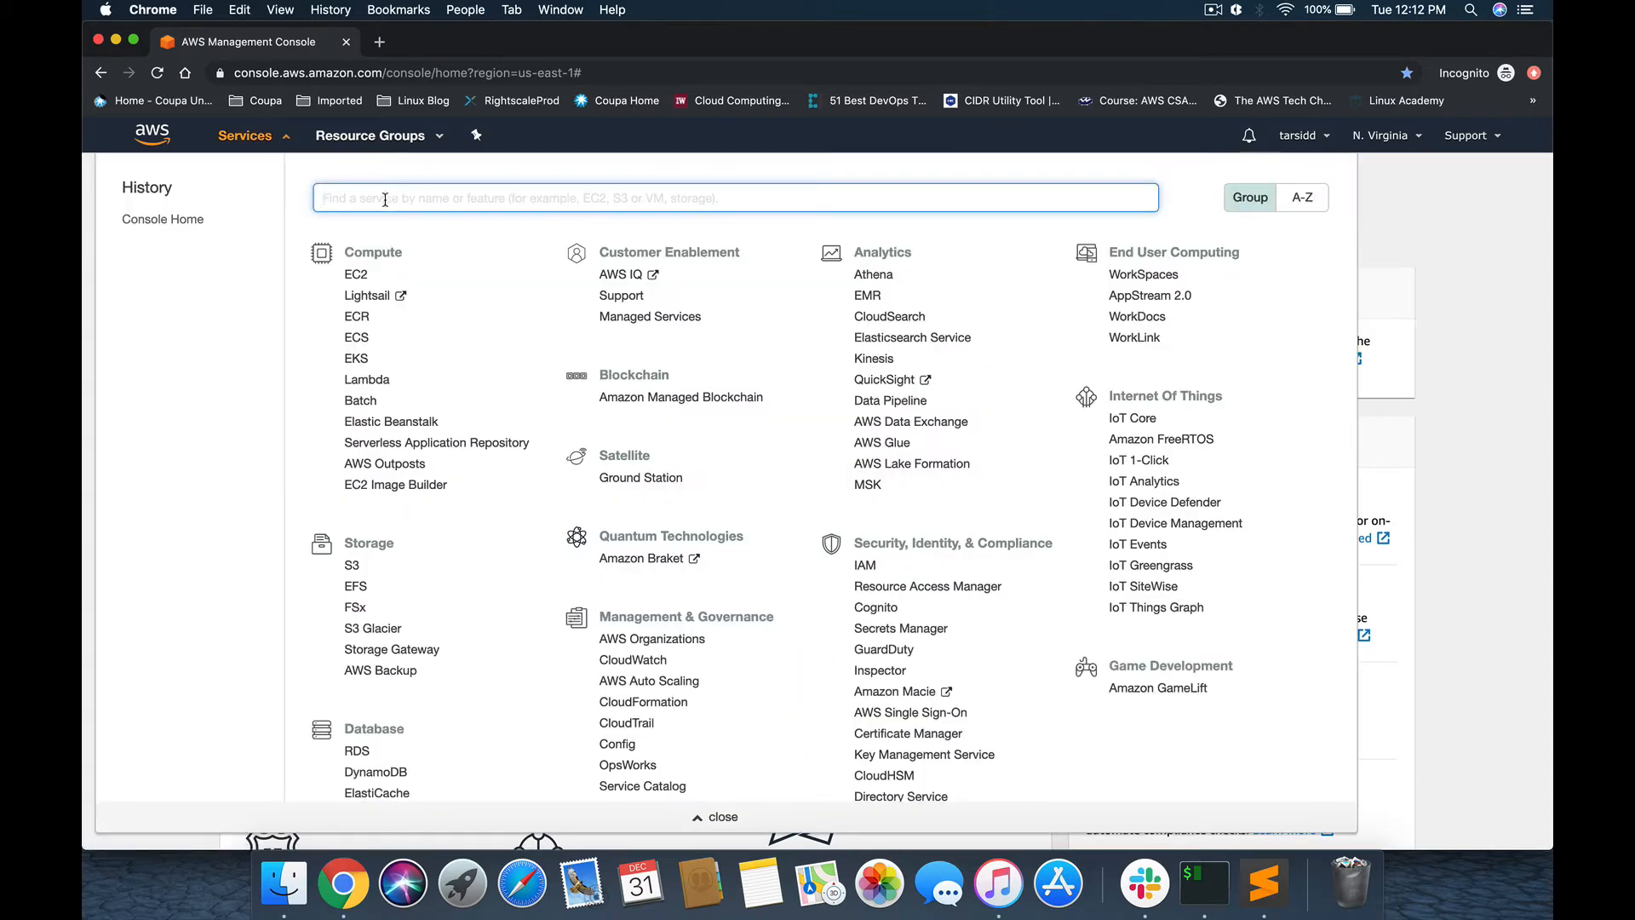
{"action": "type", "text": "lam"}
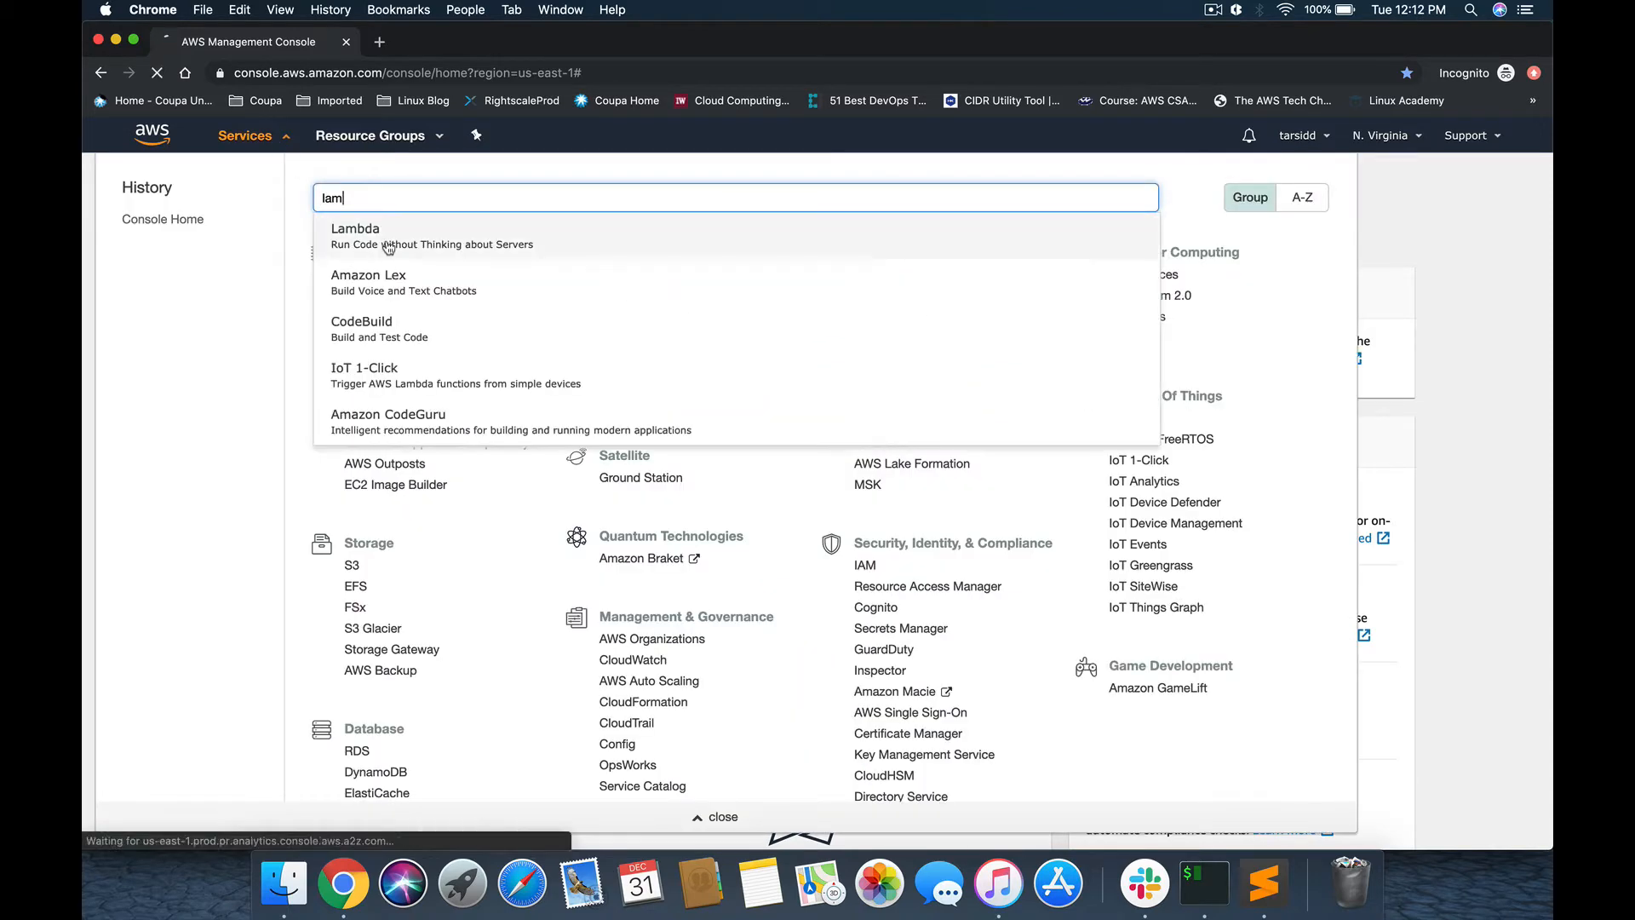
{"action": "left_click", "coordinate": [354, 236]}
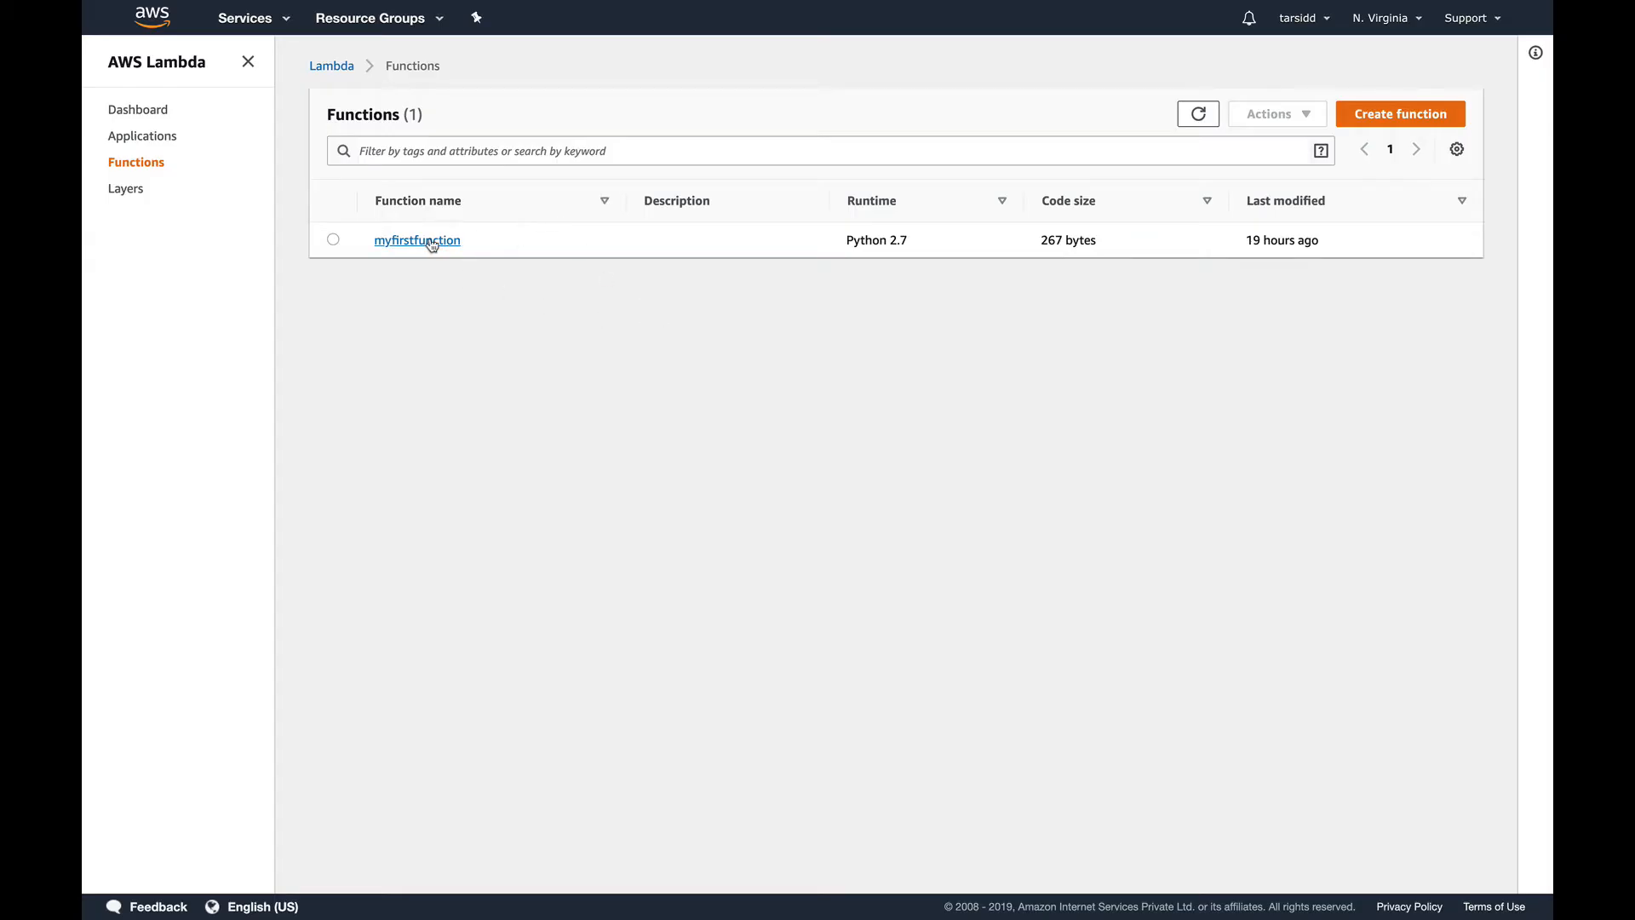
{"action": "mouse_move", "coordinate": [417, 240]}
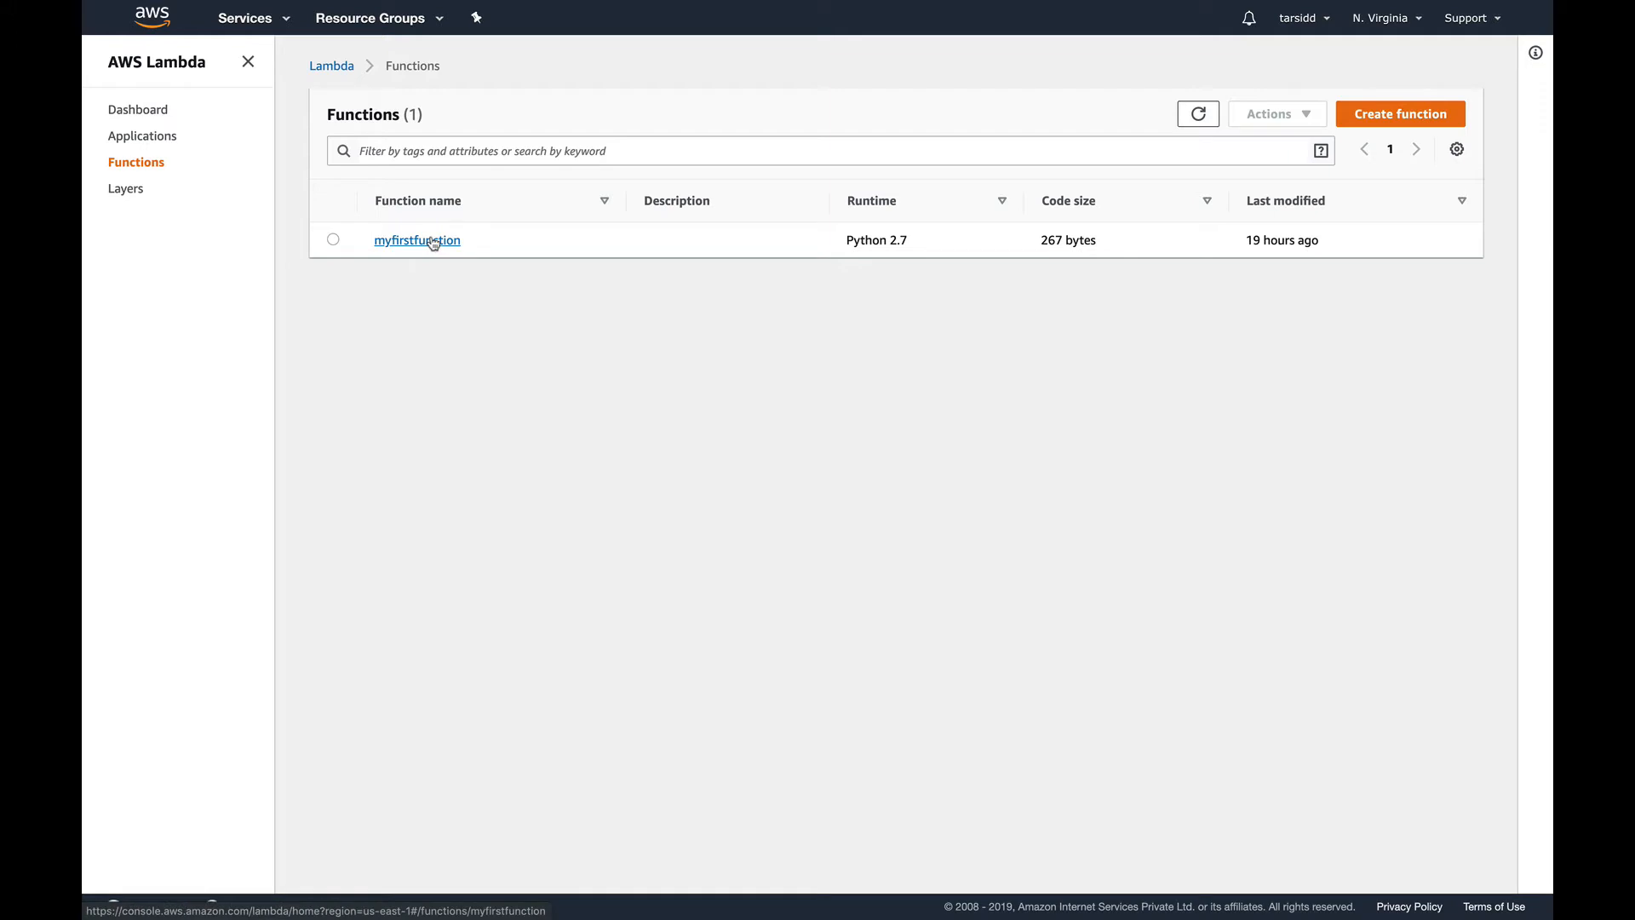
Open myfirstfunction and check its Versions and Aliases lists, which show only $LATEST
{"action": "left_click", "coordinate": [416, 240]}
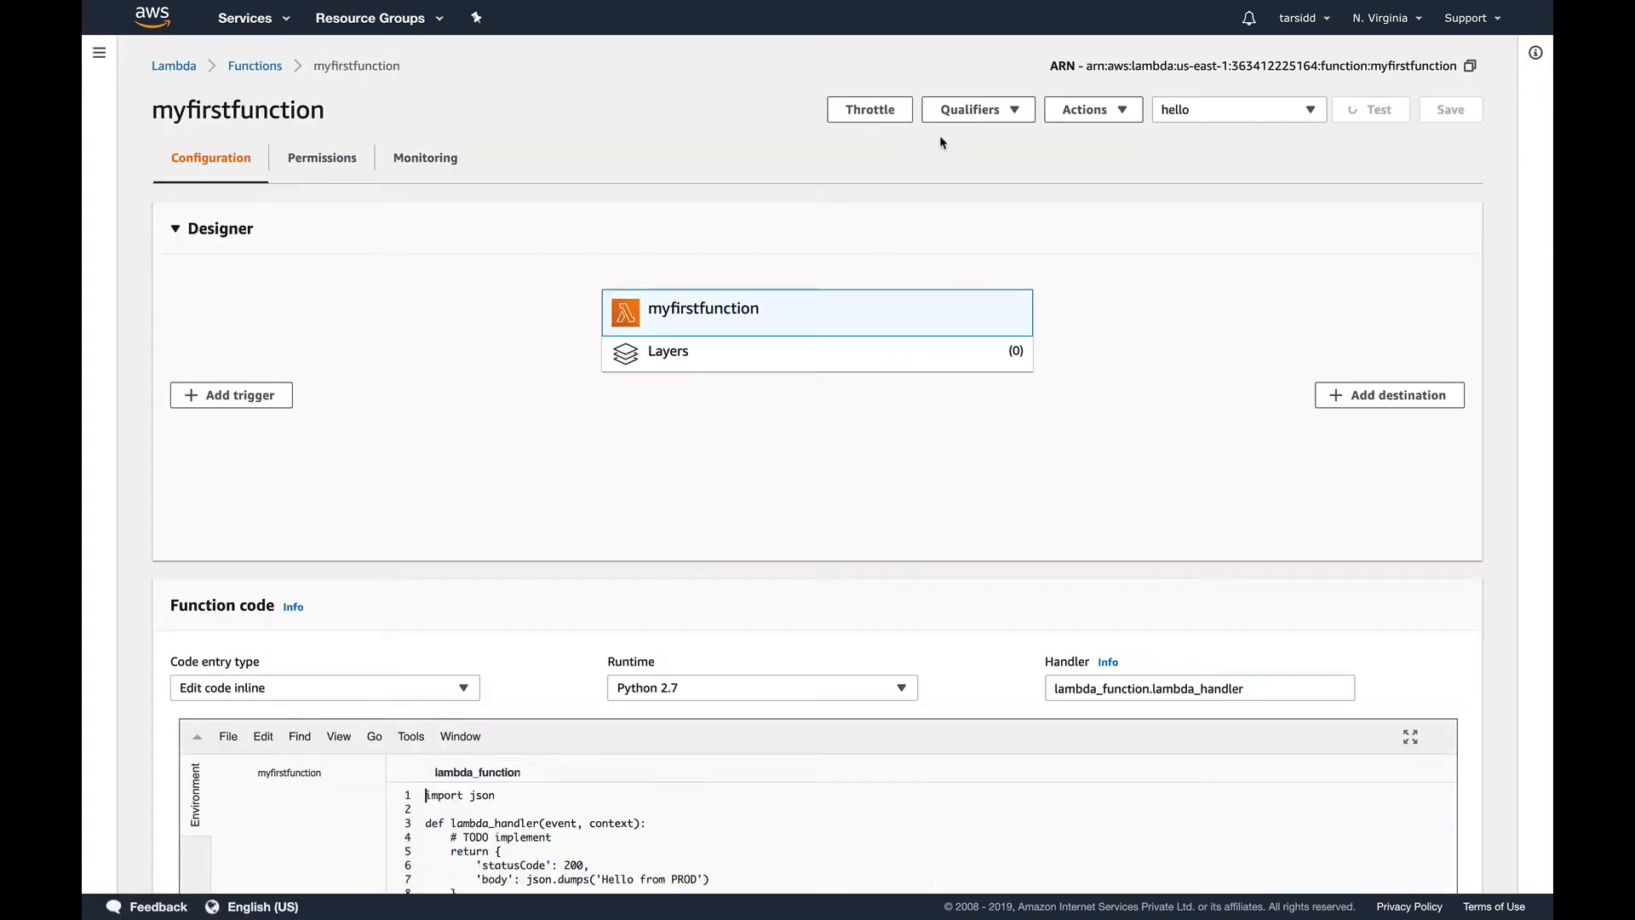
{"action": "left_click", "coordinate": [985, 110]}
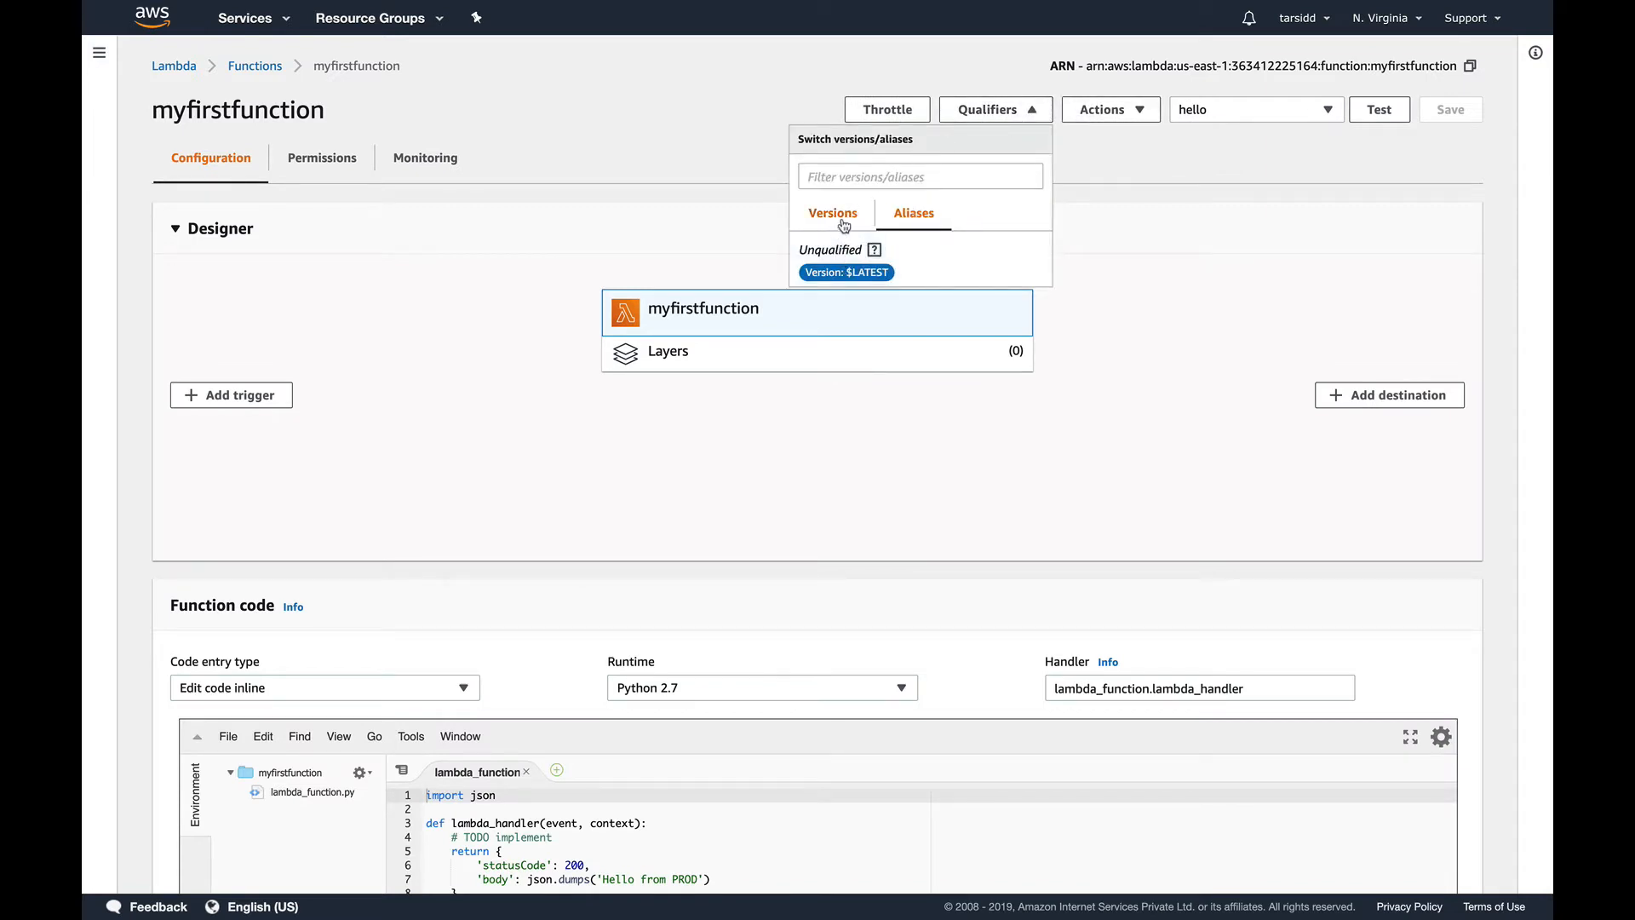
{"action": "left_click", "coordinate": [832, 213]}
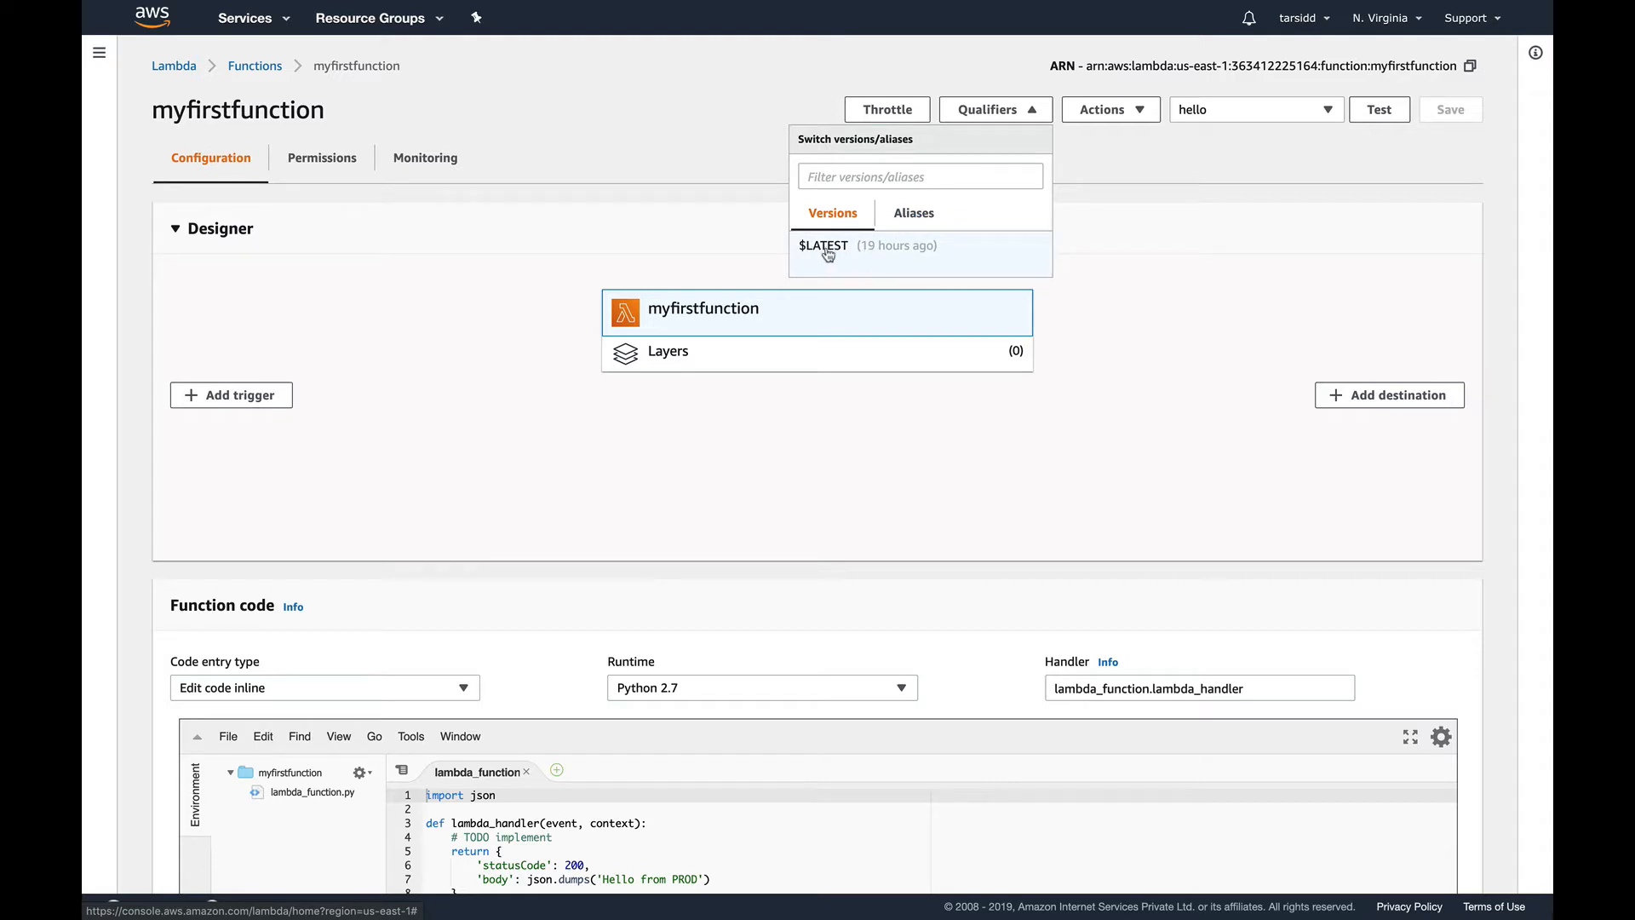
{"action": "mouse_move", "coordinate": [822, 259]}
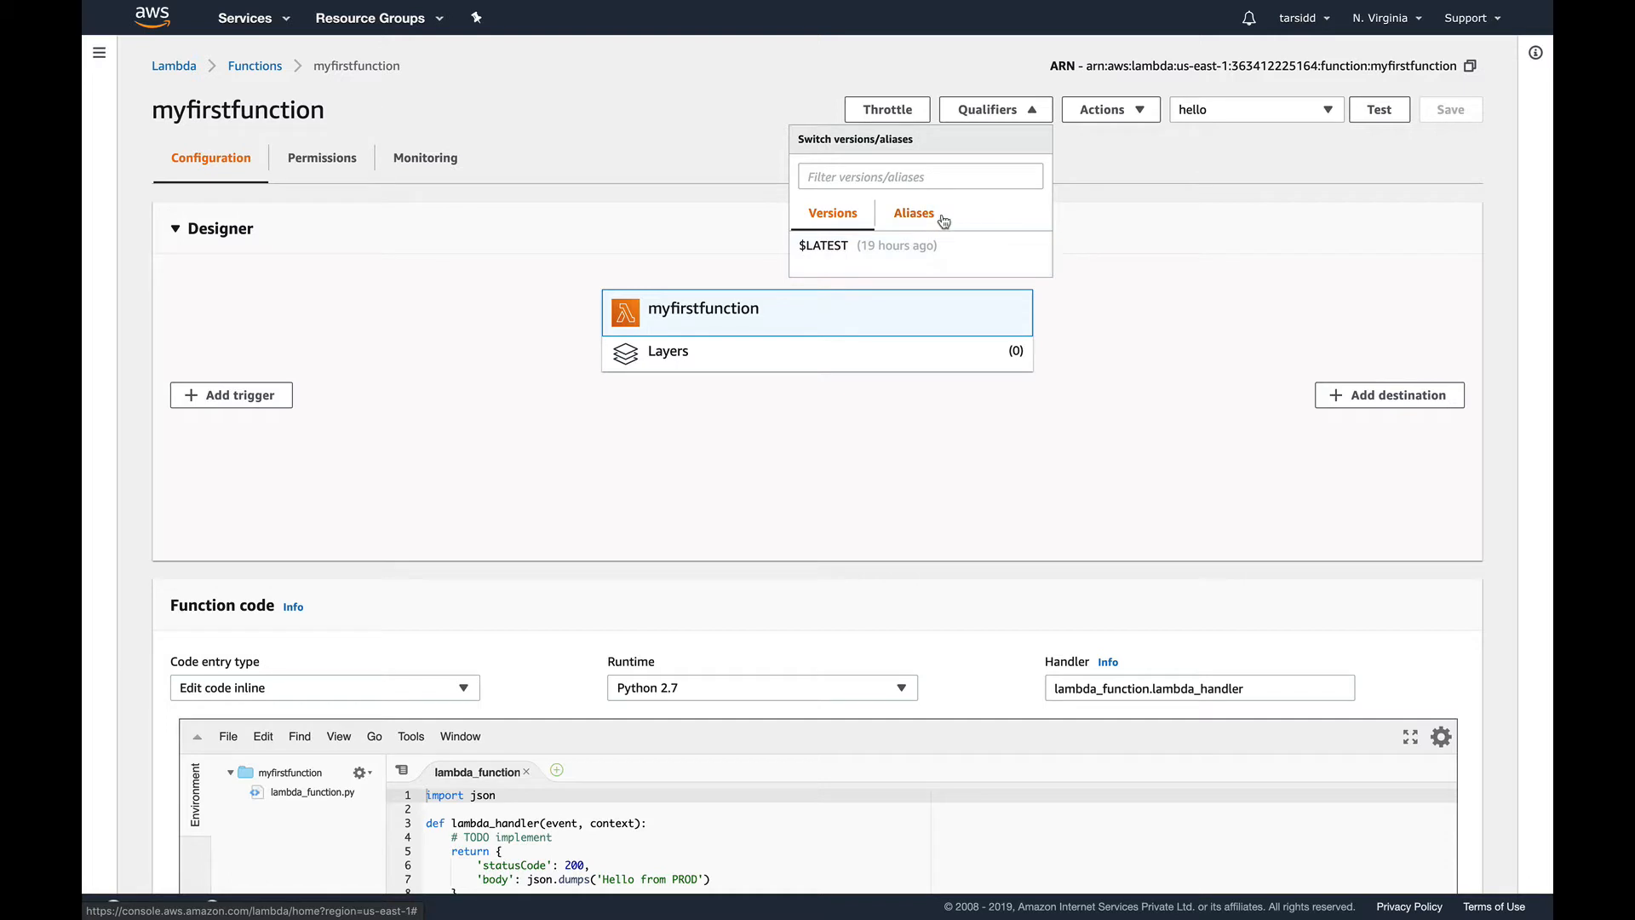
{"action": "left_click", "coordinate": [914, 213]}
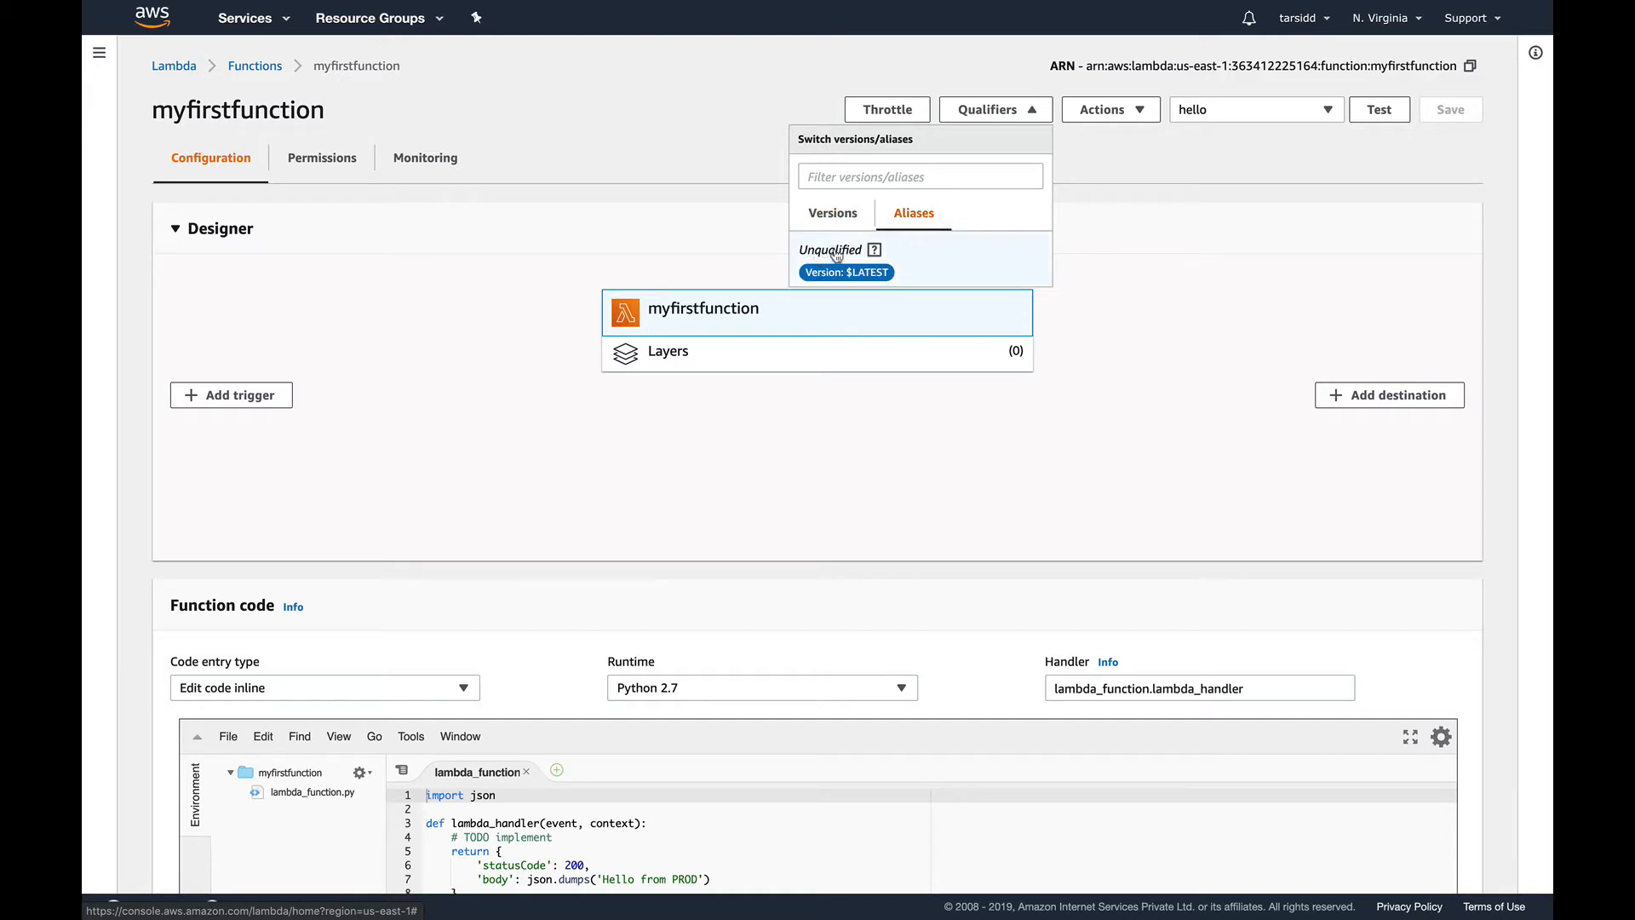
{"action": "left_click", "coordinate": [832, 213]}
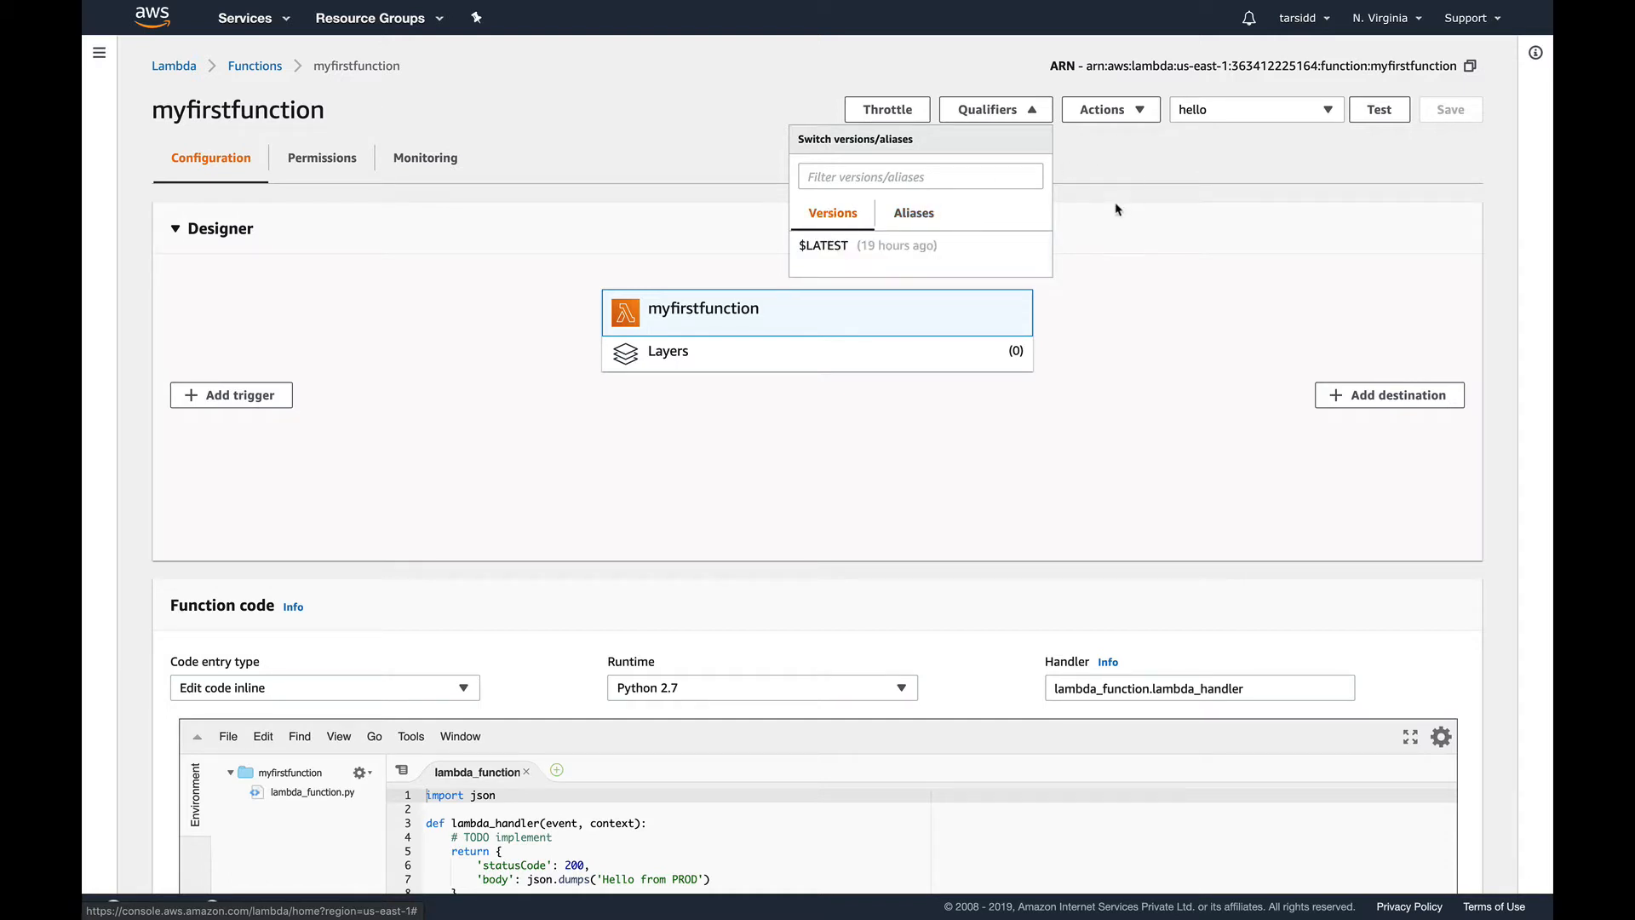
Scroll through the function's inline code, then reopen and close the versions list
{"action": "scroll", "scroll_direction": "down", "scroll_amount": 3}
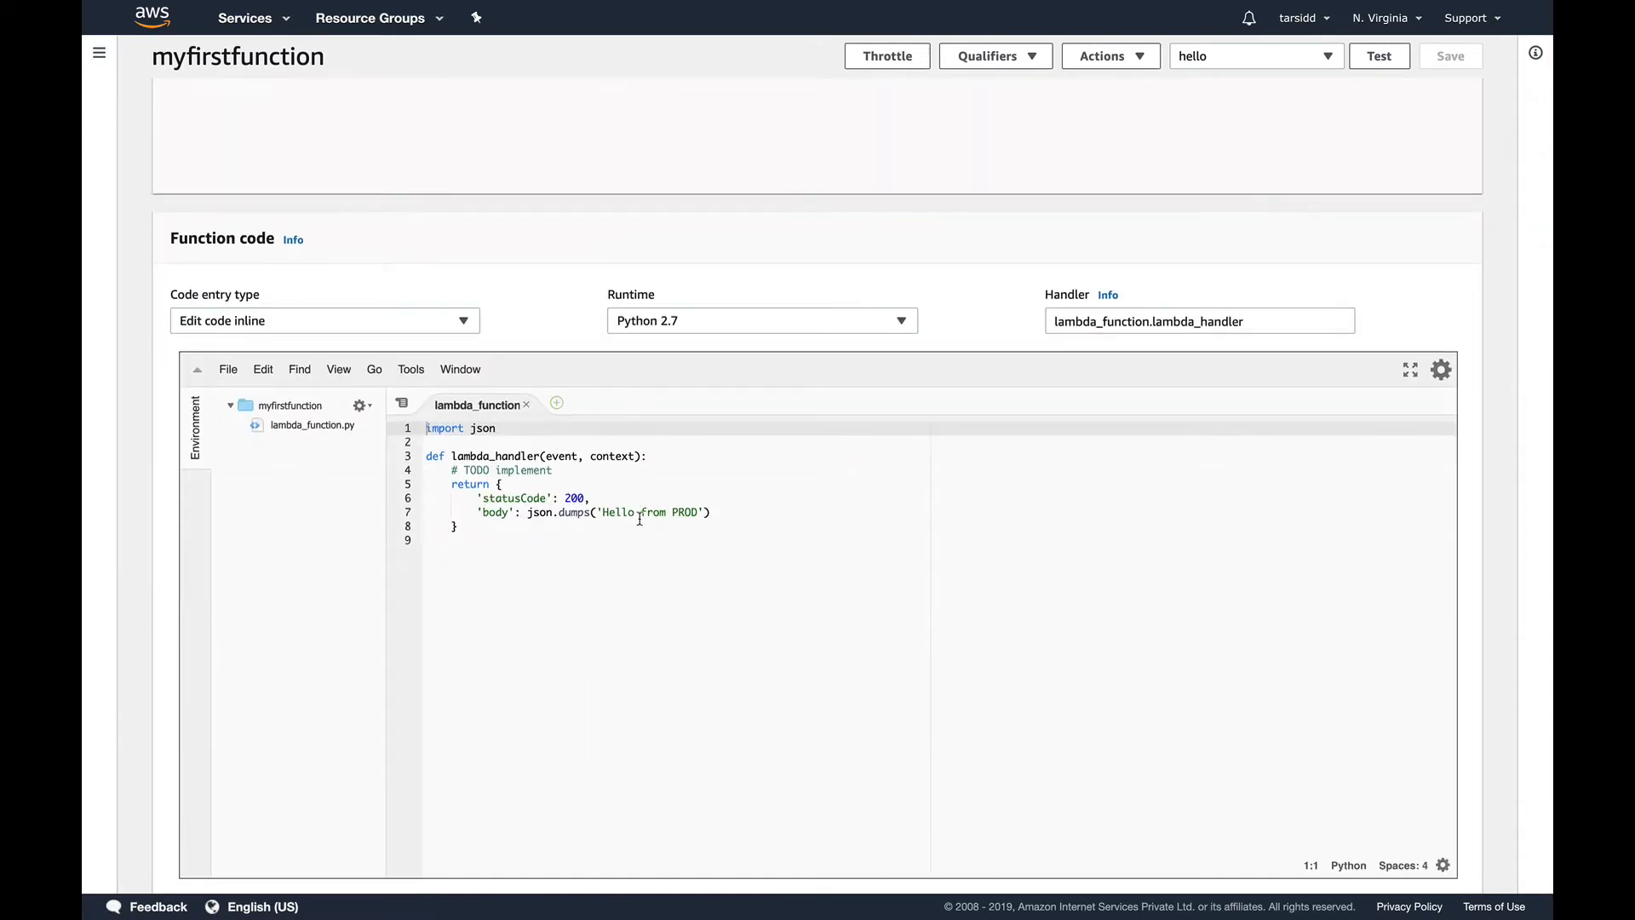
{"action": "scroll", "scroll_direction": "down", "scroll_amount": 3}
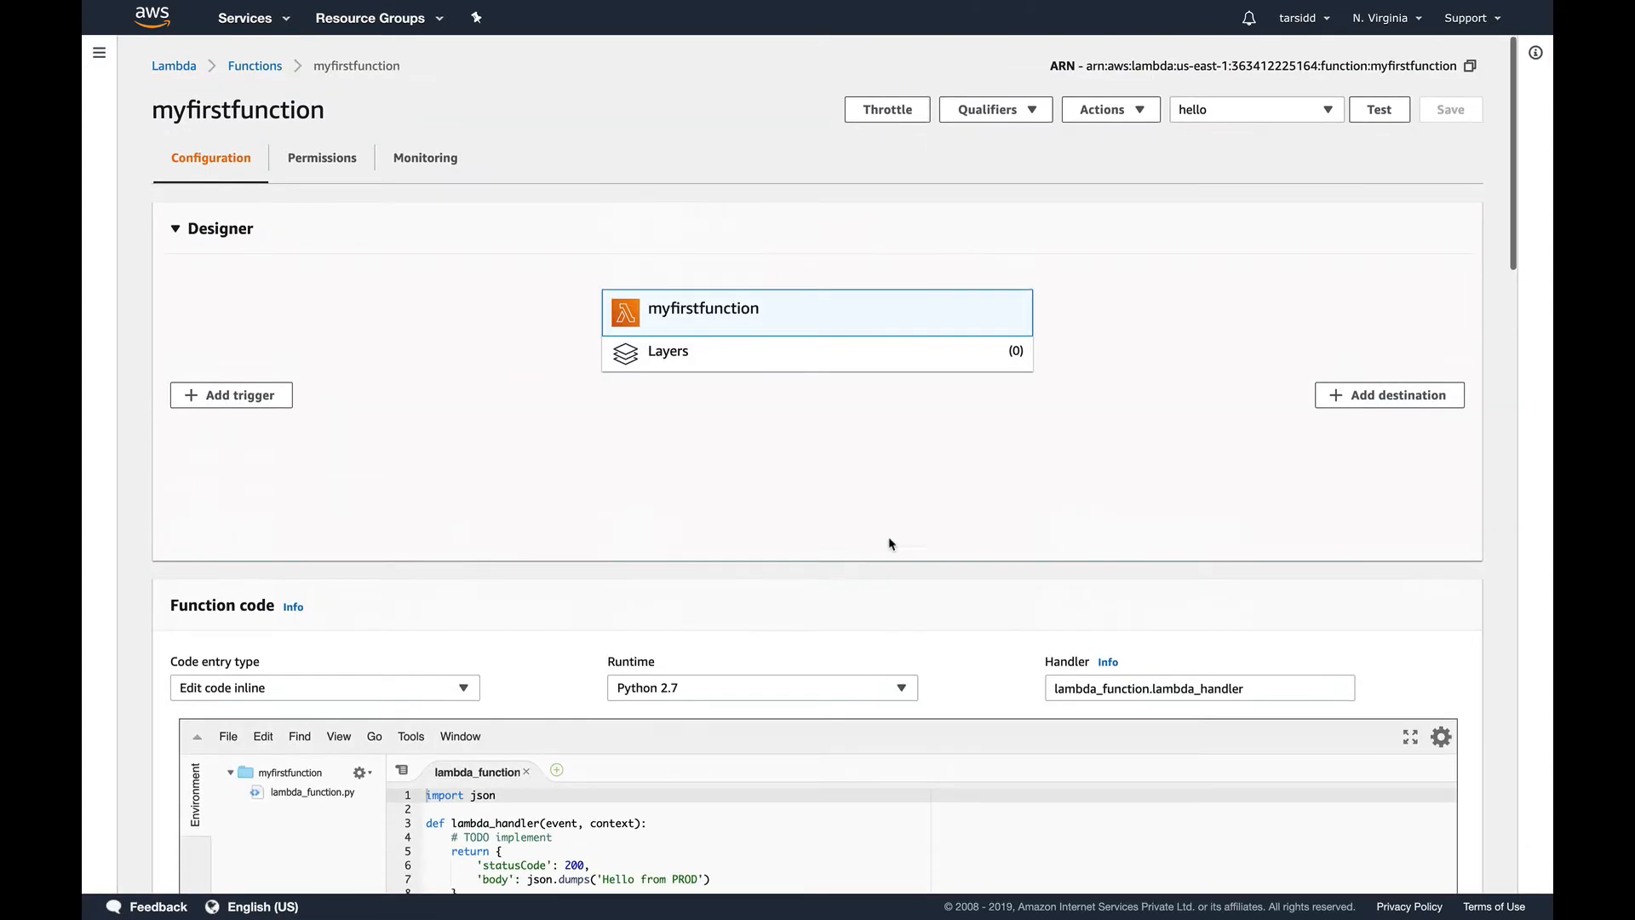
{"action": "mouse_move", "coordinate": [957, 521]}
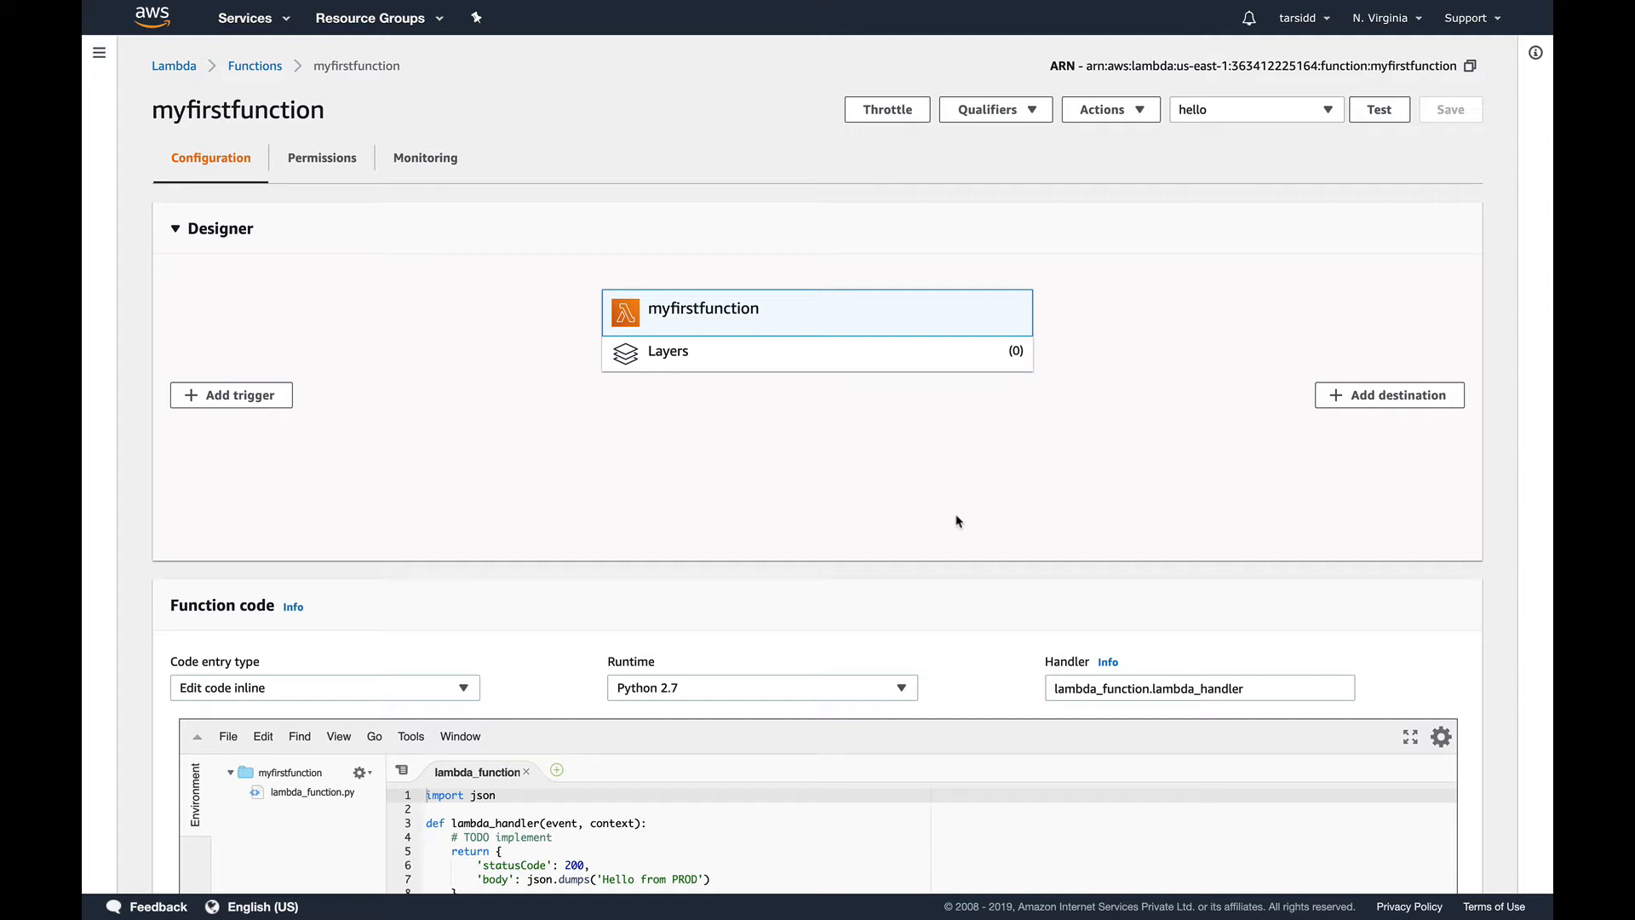
{"action": "scroll", "scroll_direction": "down", "scroll_amount": 3}
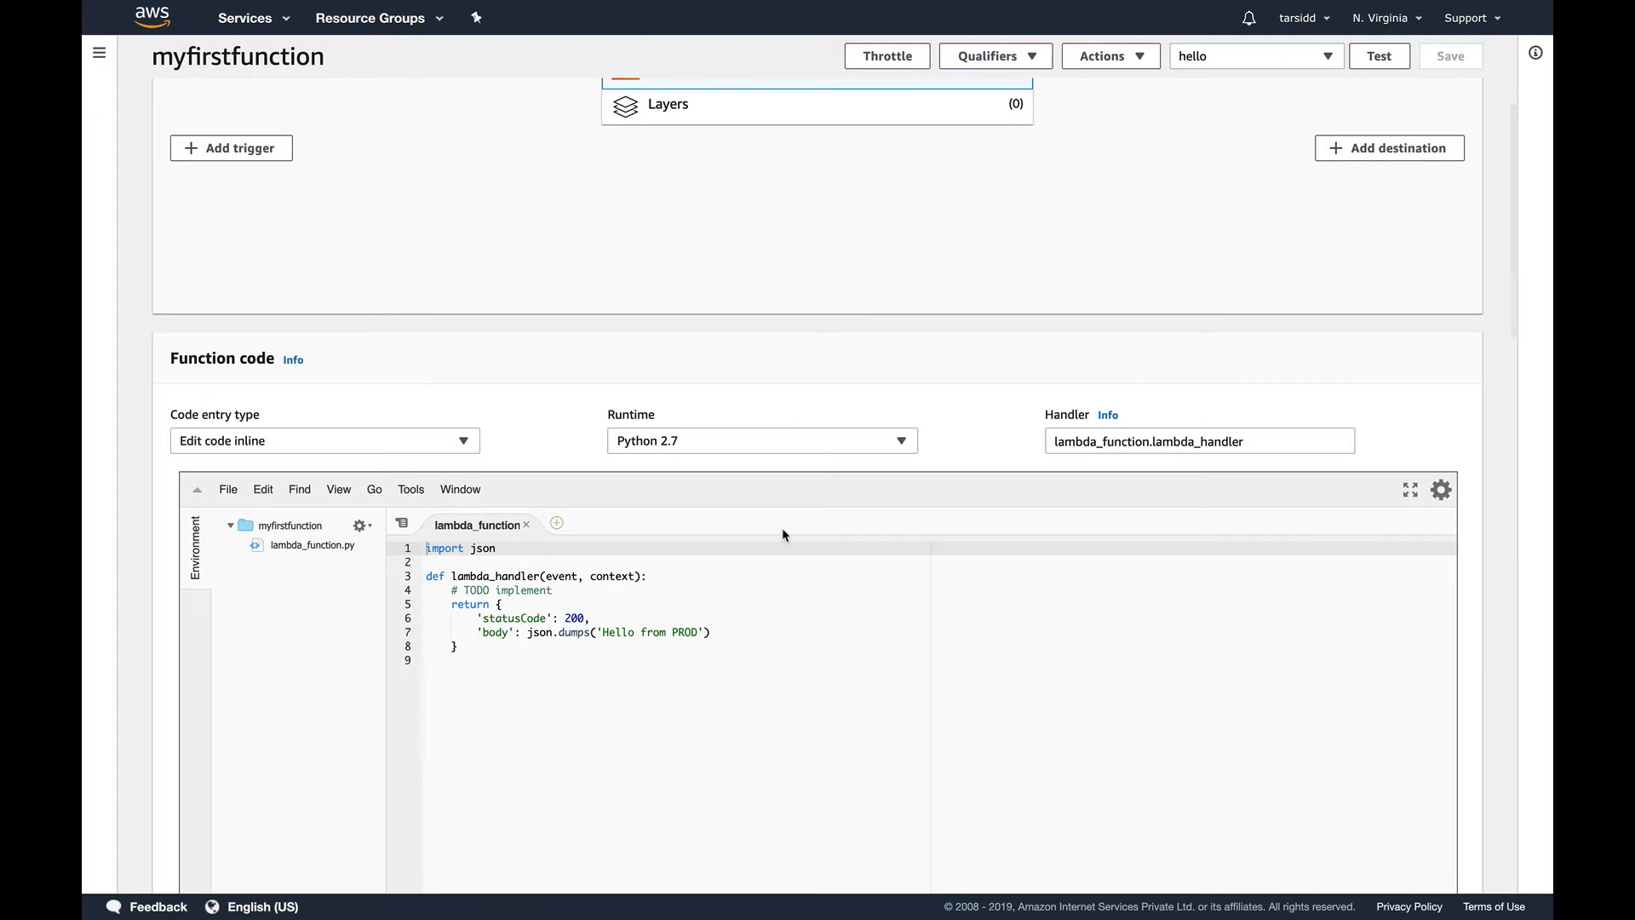
{"action": "left_click", "coordinate": [994, 55]}
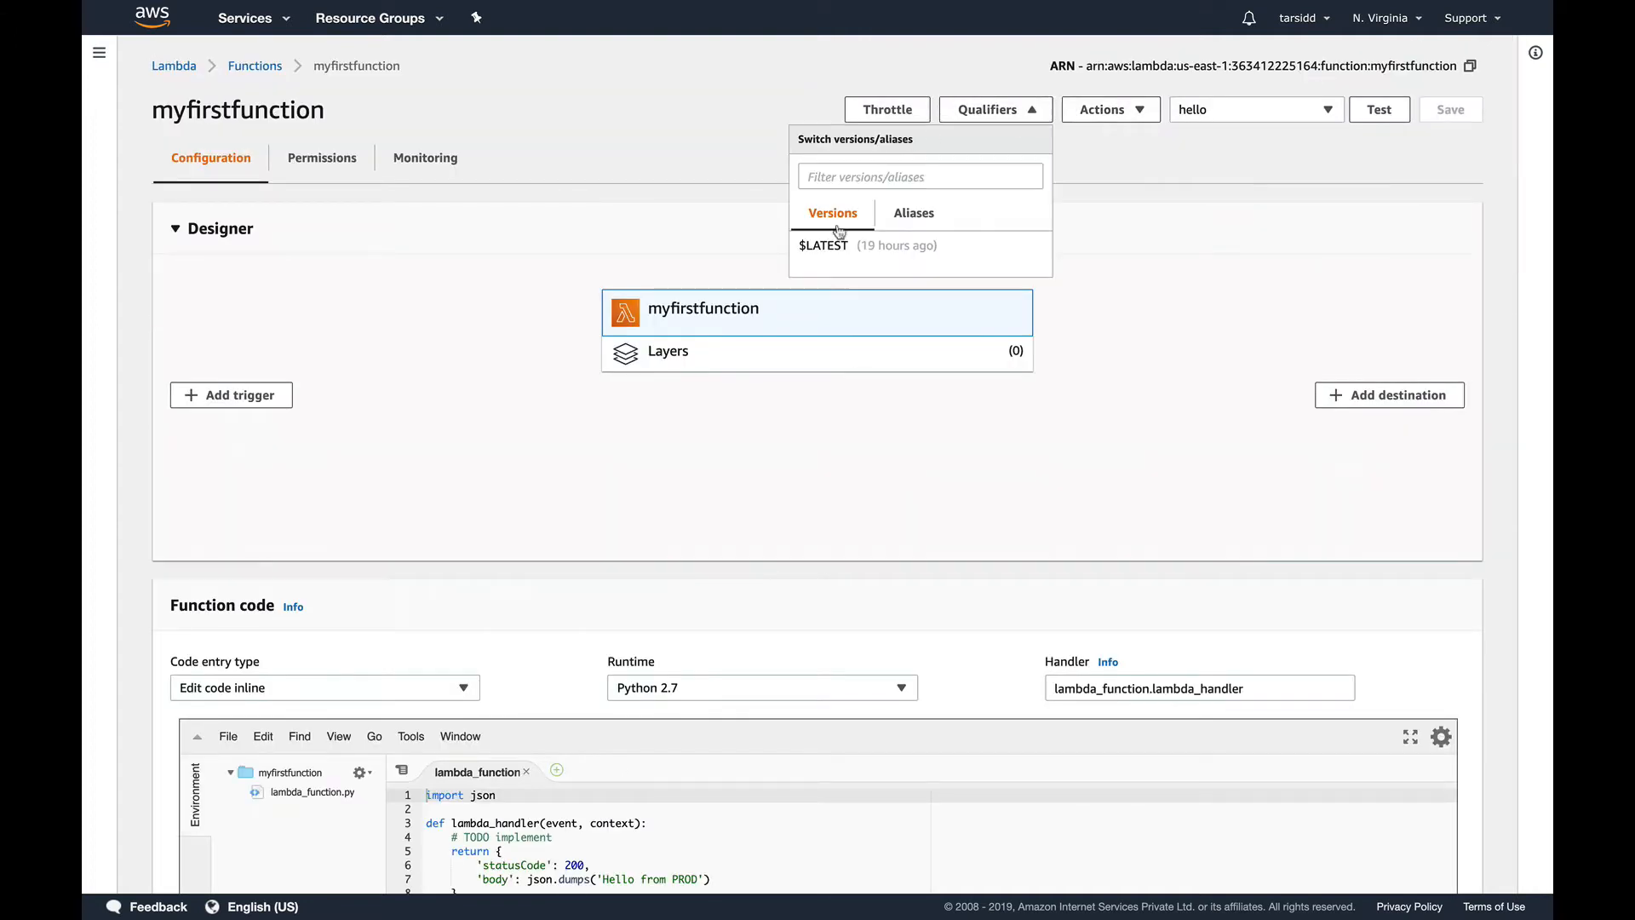
{"action": "mouse_move", "coordinate": [845, 472]}
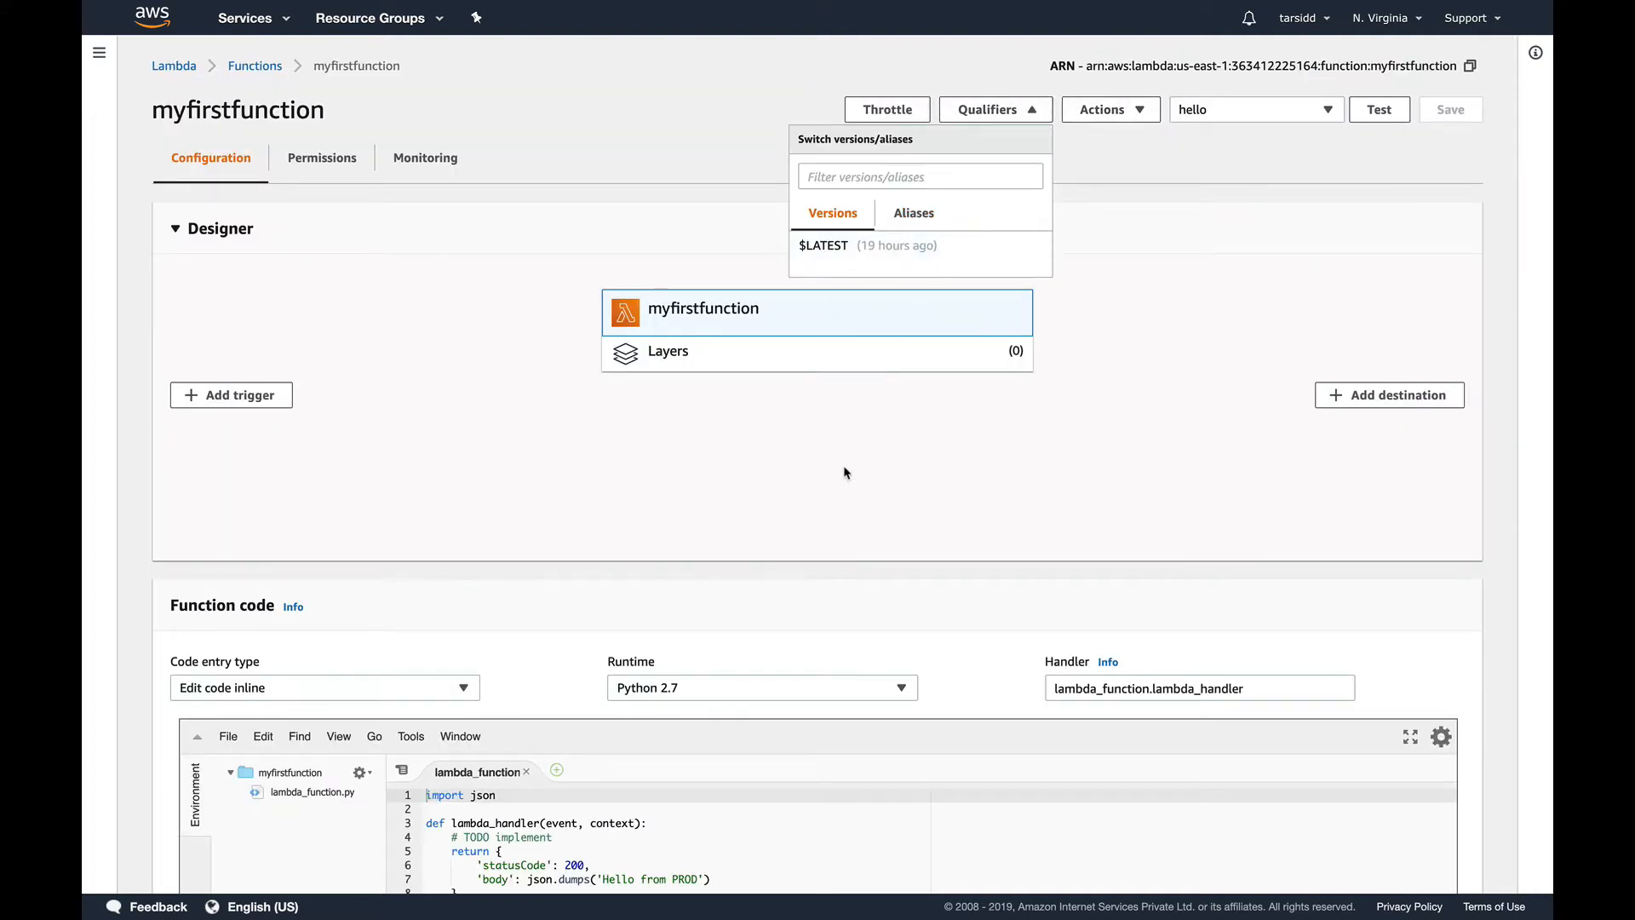
{"action": "left_click", "coordinate": [993, 109]}
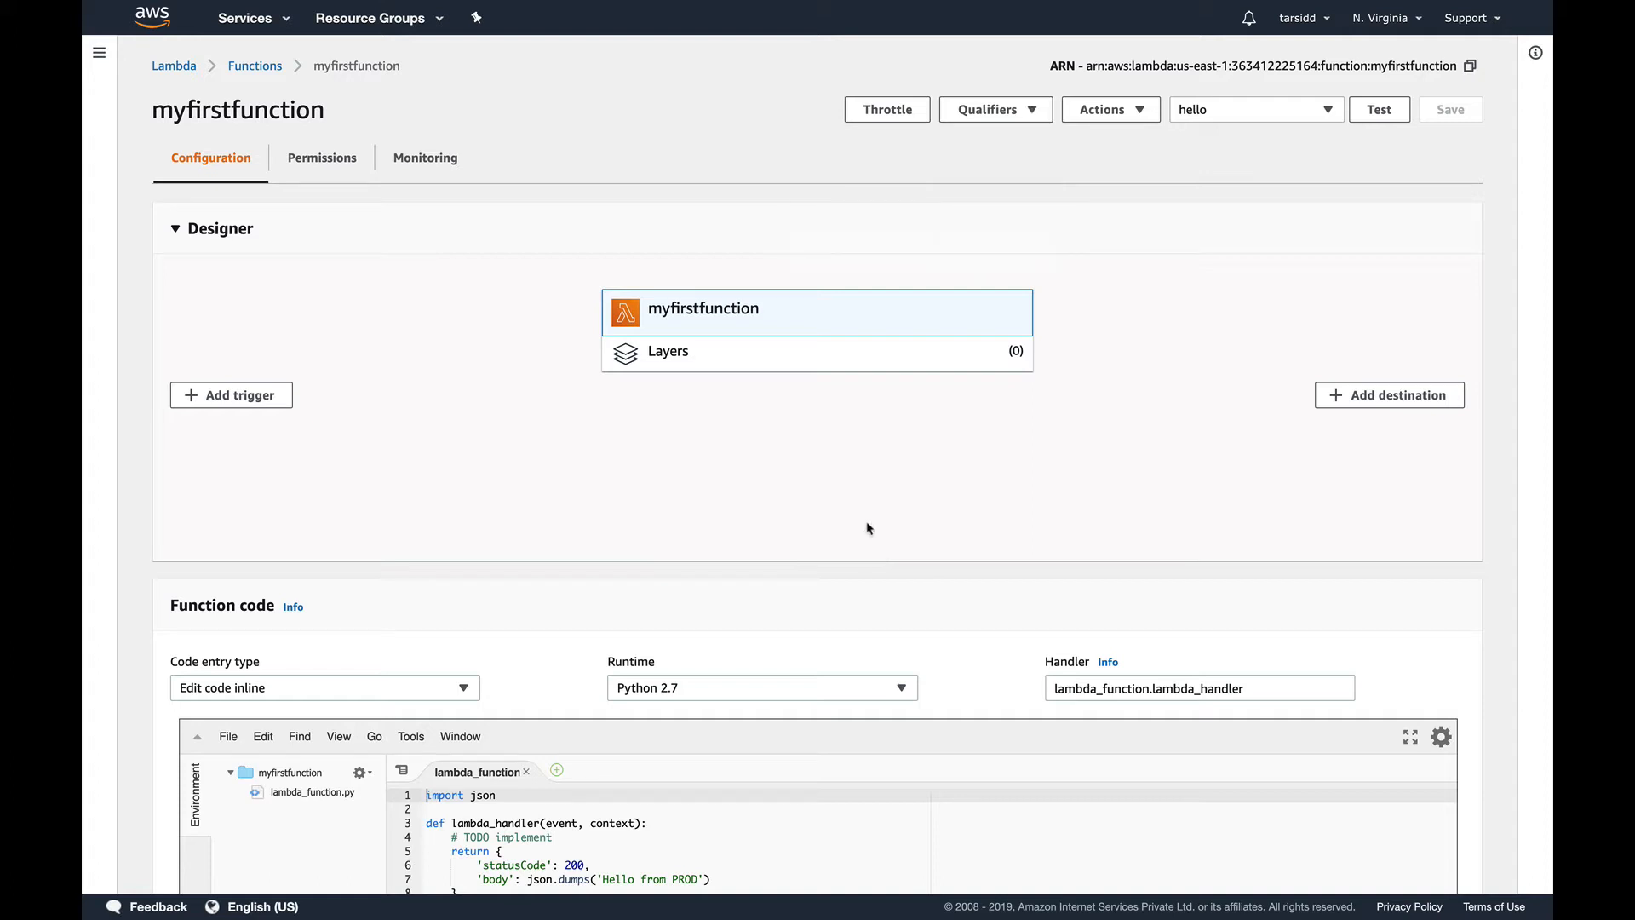
{"action": "mouse_move", "coordinate": [842, 627]}
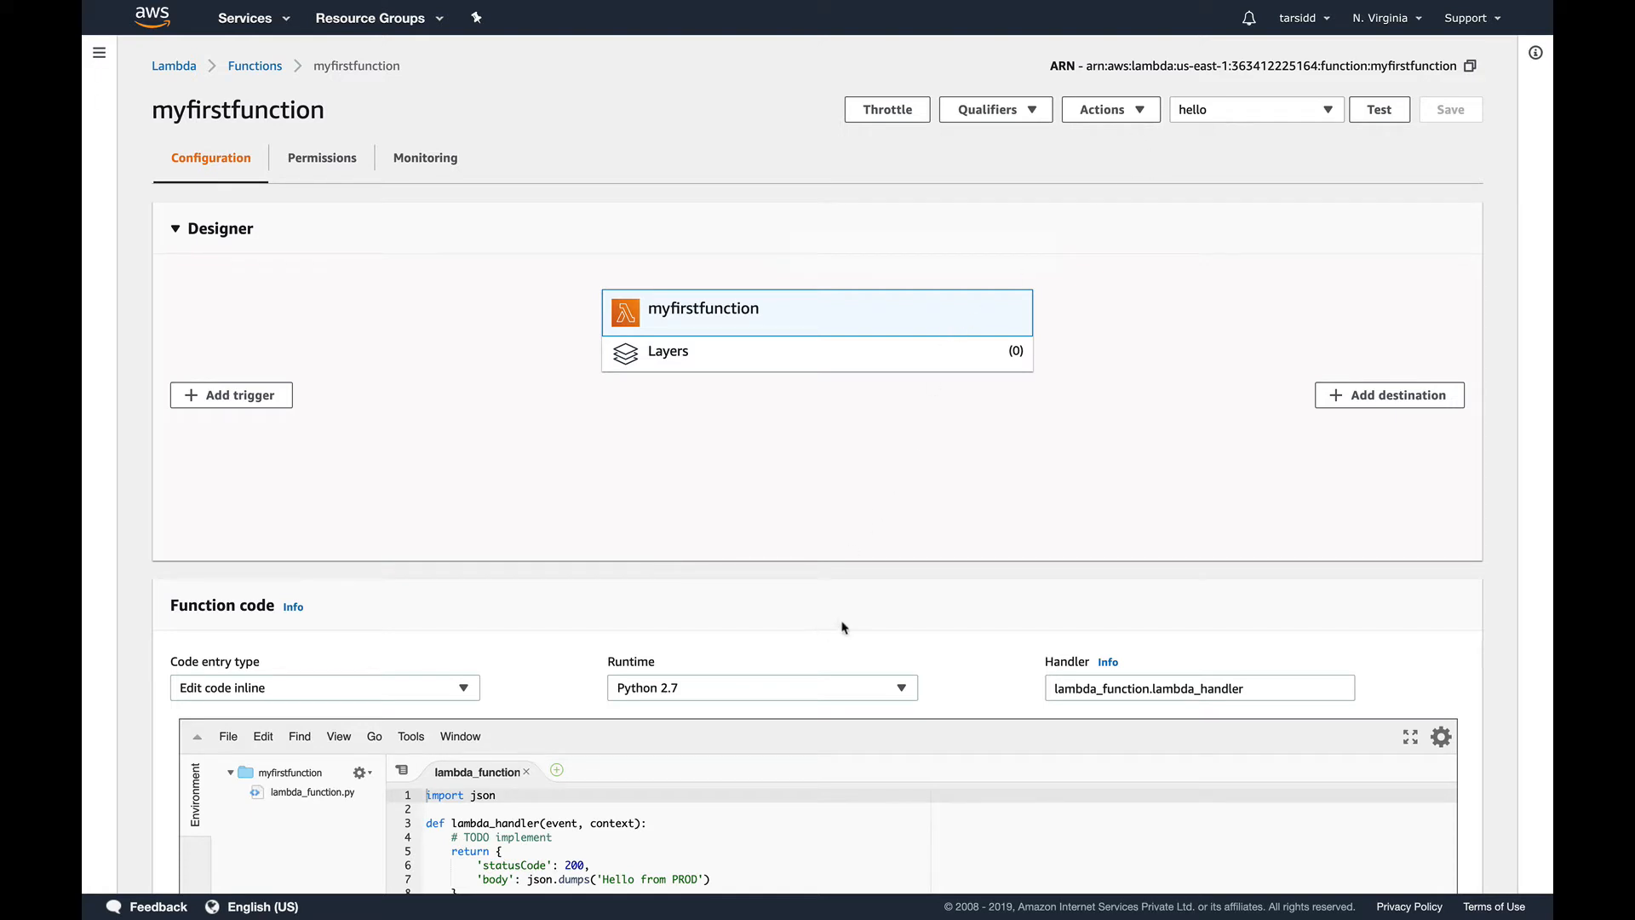
Publish myfirstfunction's $LATEST as version 7 with the description 'prod code'
{"action": "left_click", "coordinate": [1110, 110]}
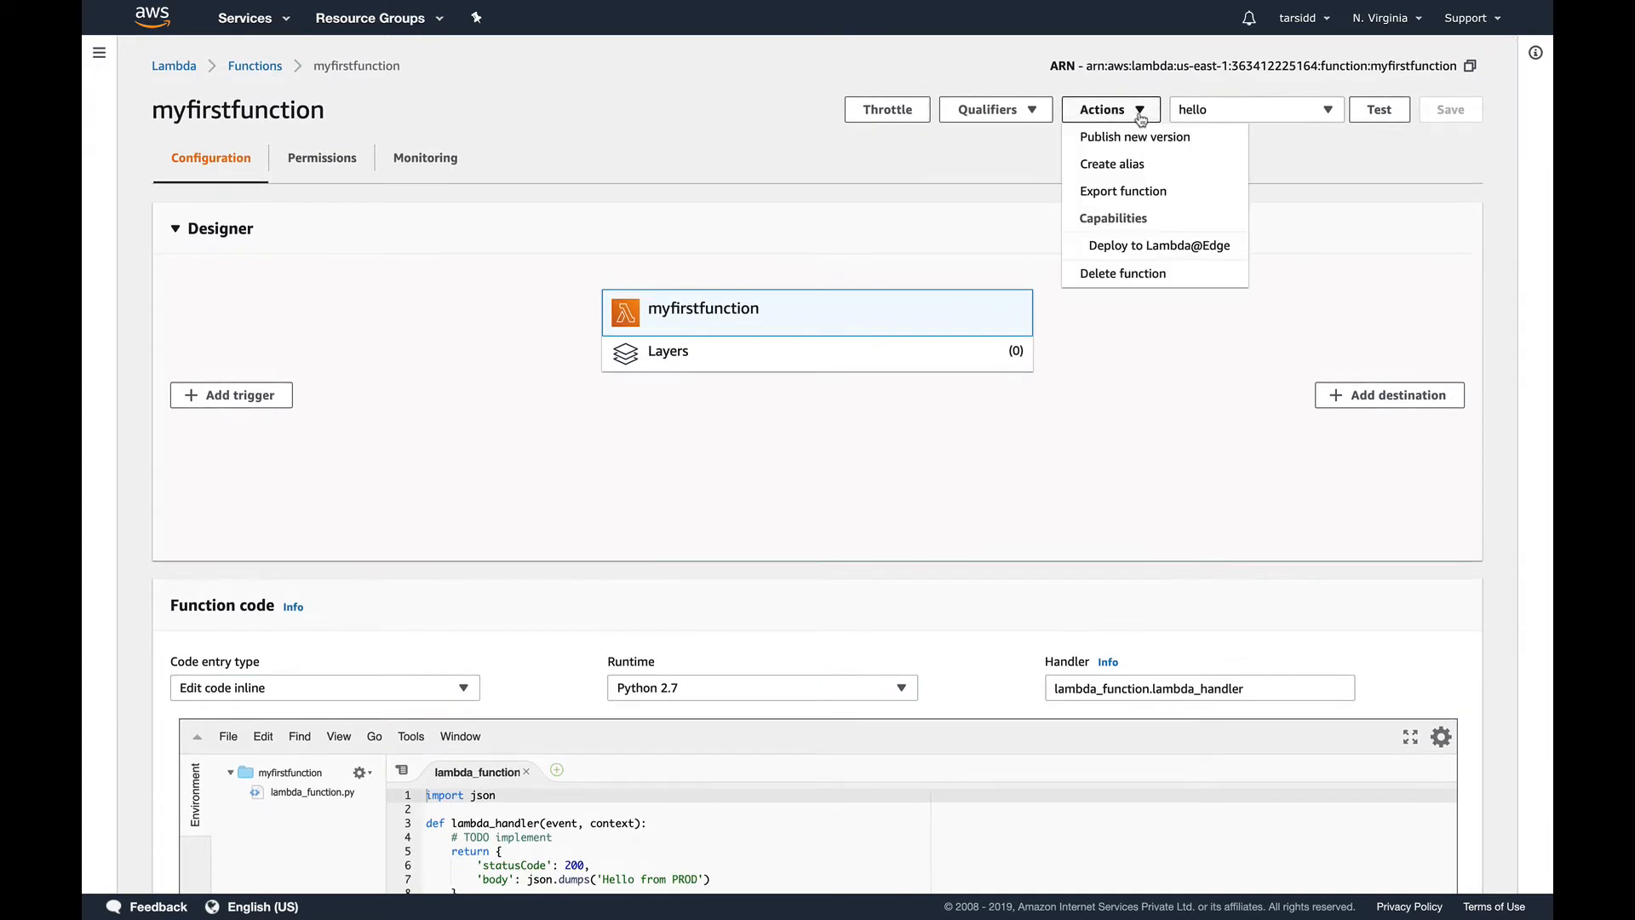
{"action": "mouse_move", "coordinate": [1134, 137]}
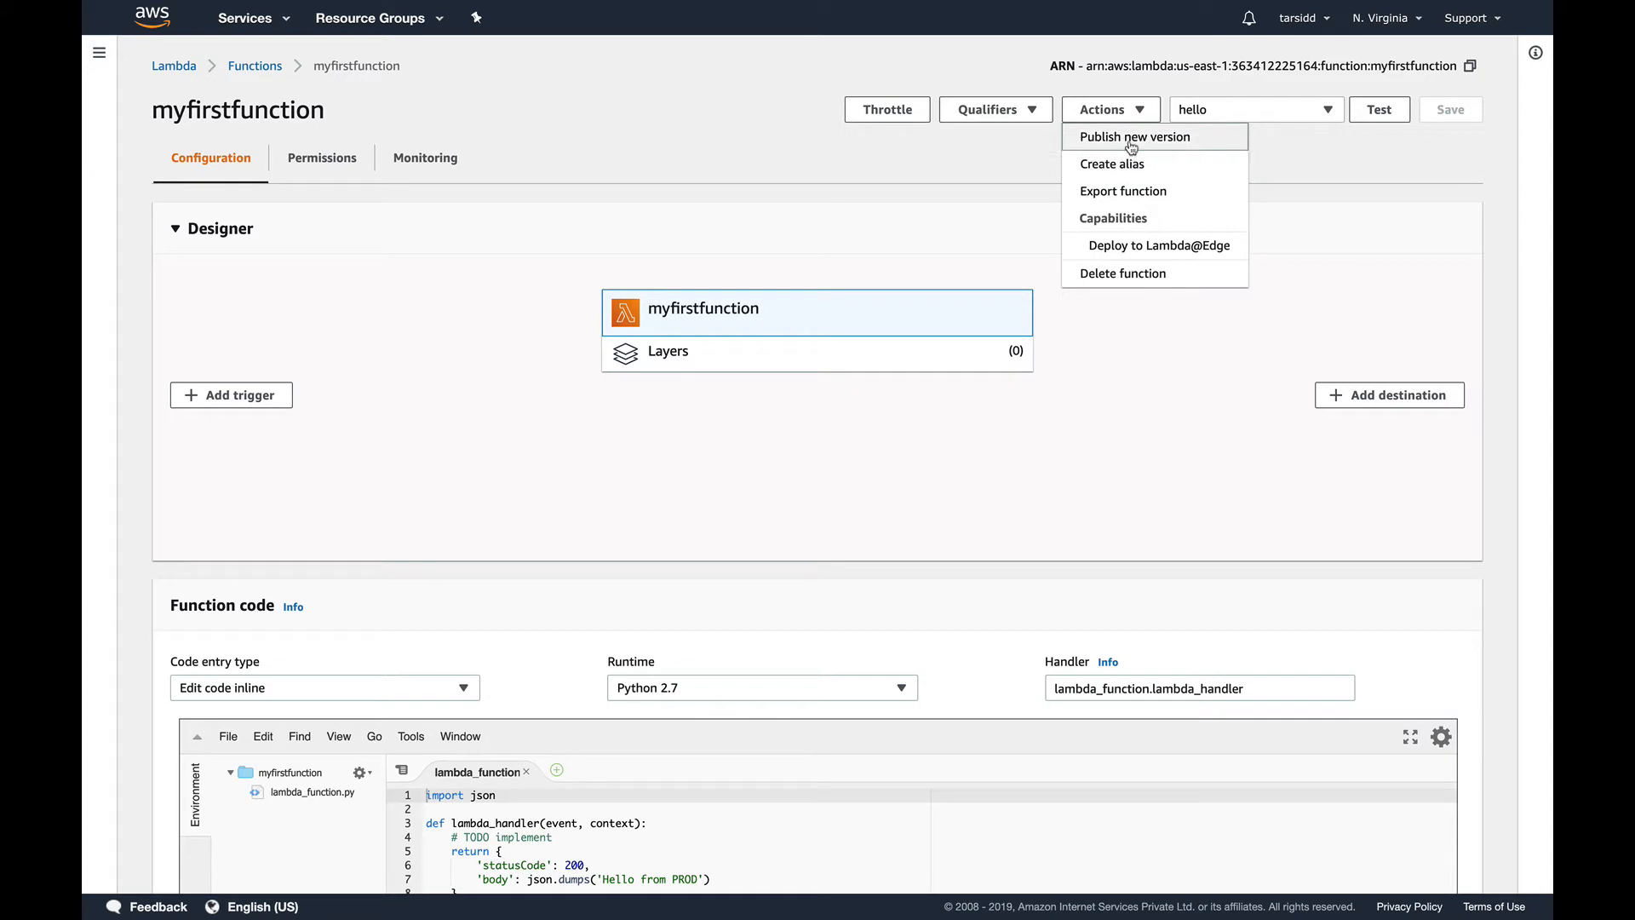
{"action": "left_click", "coordinate": [1135, 137]}
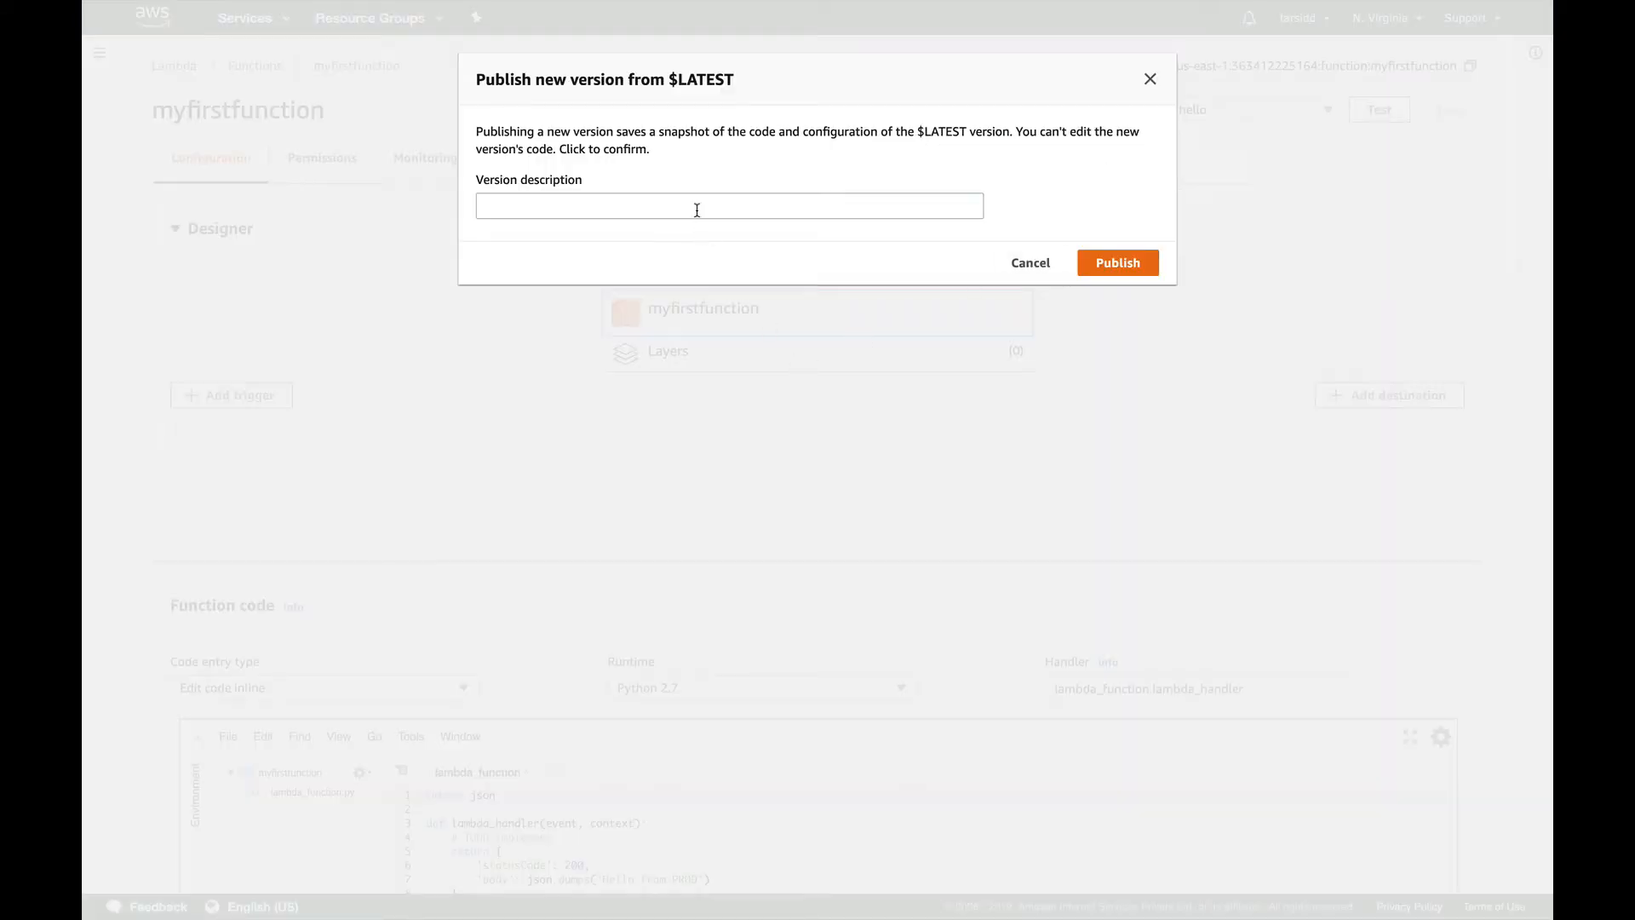
{"action": "left_click", "coordinate": [729, 205]}
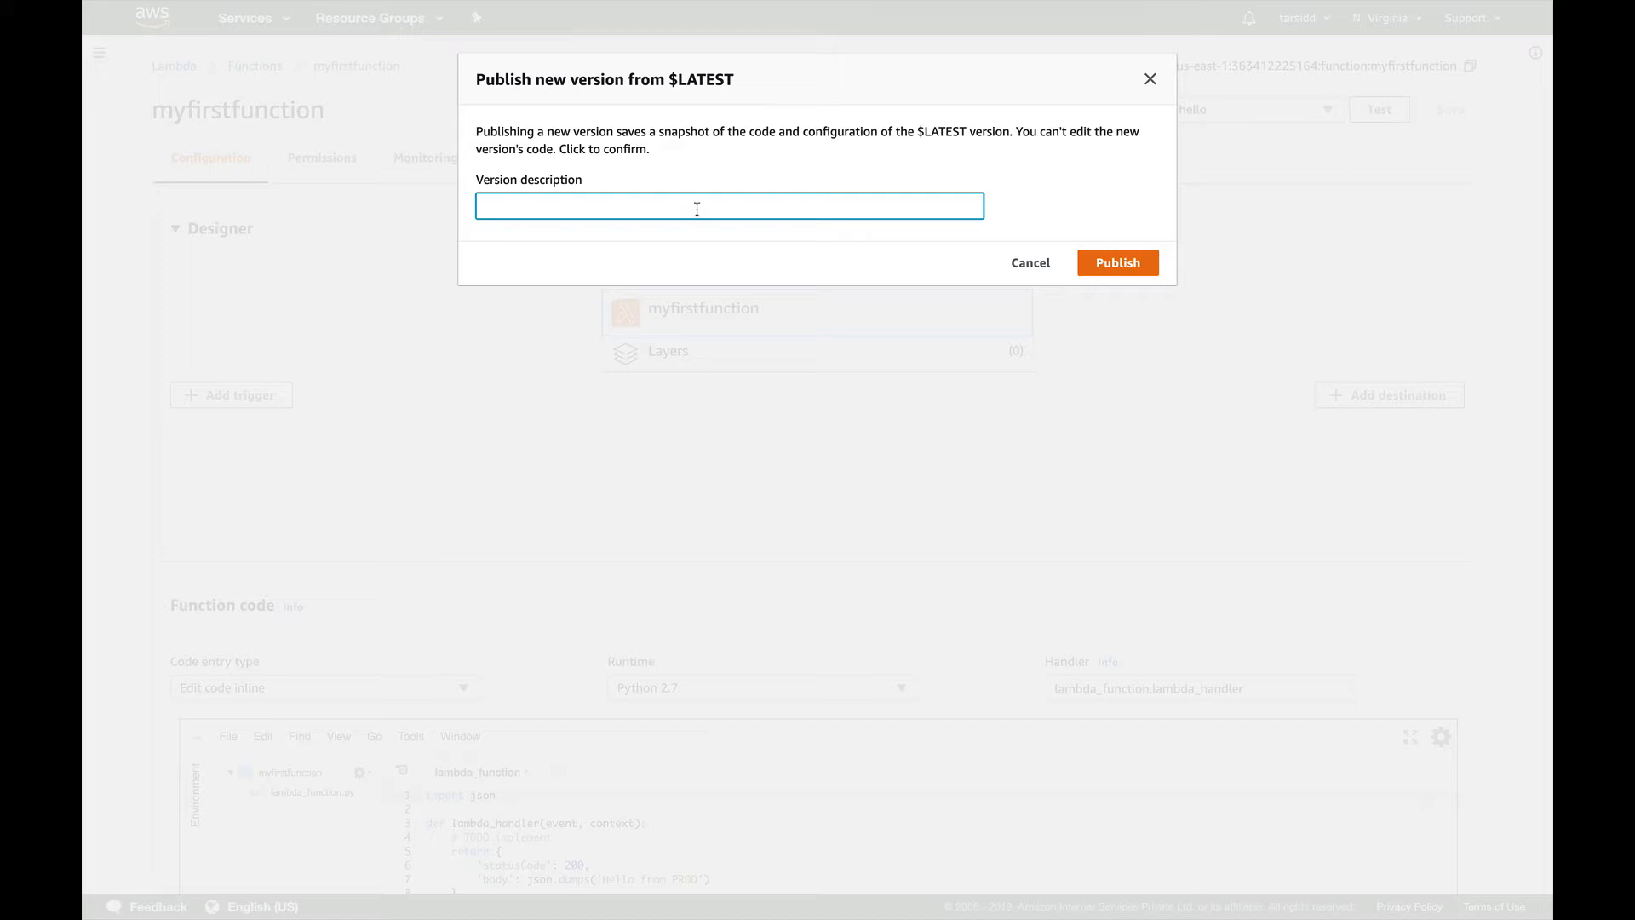
{"action": "type", "text": "prod"}
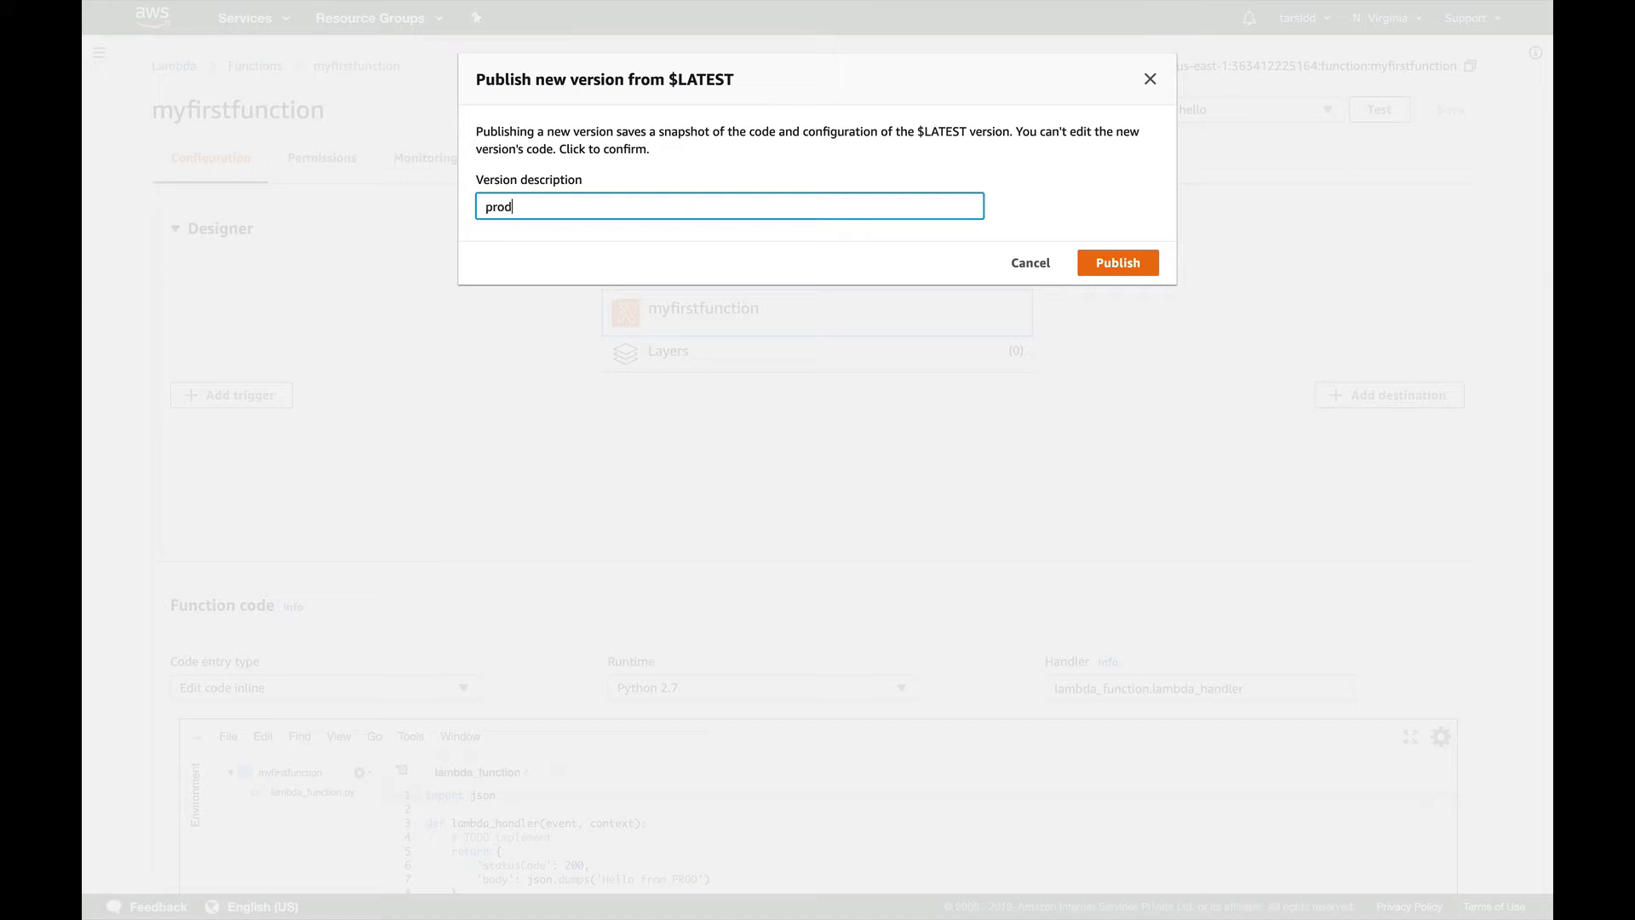
{"action": "type", "text": "code"}
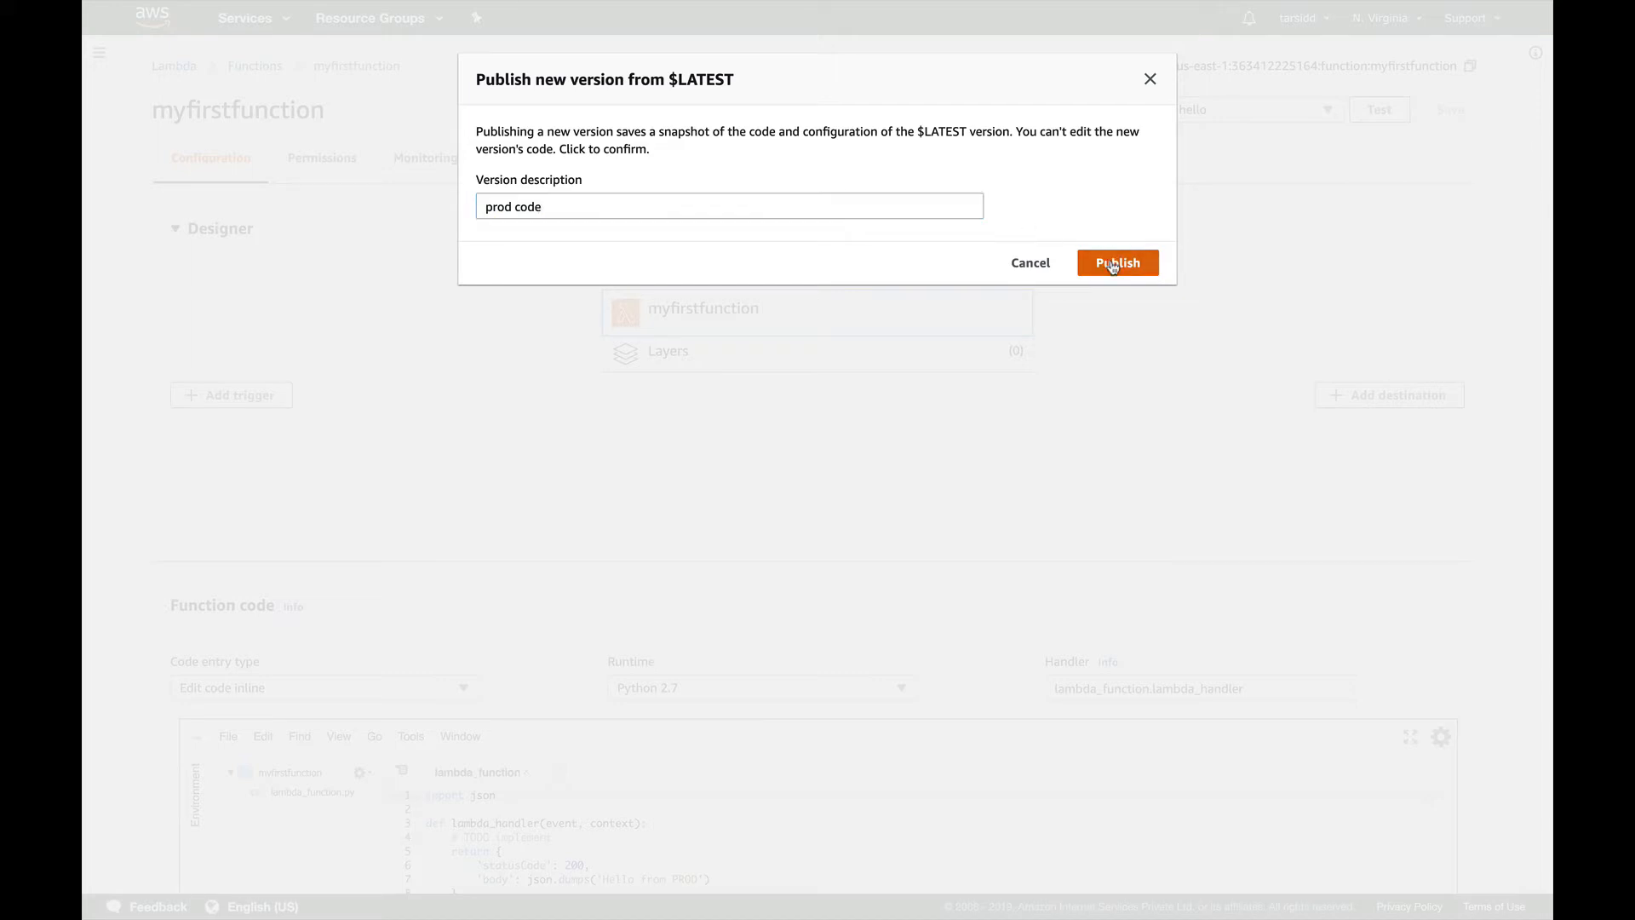
{"action": "left_click", "coordinate": [1116, 261]}
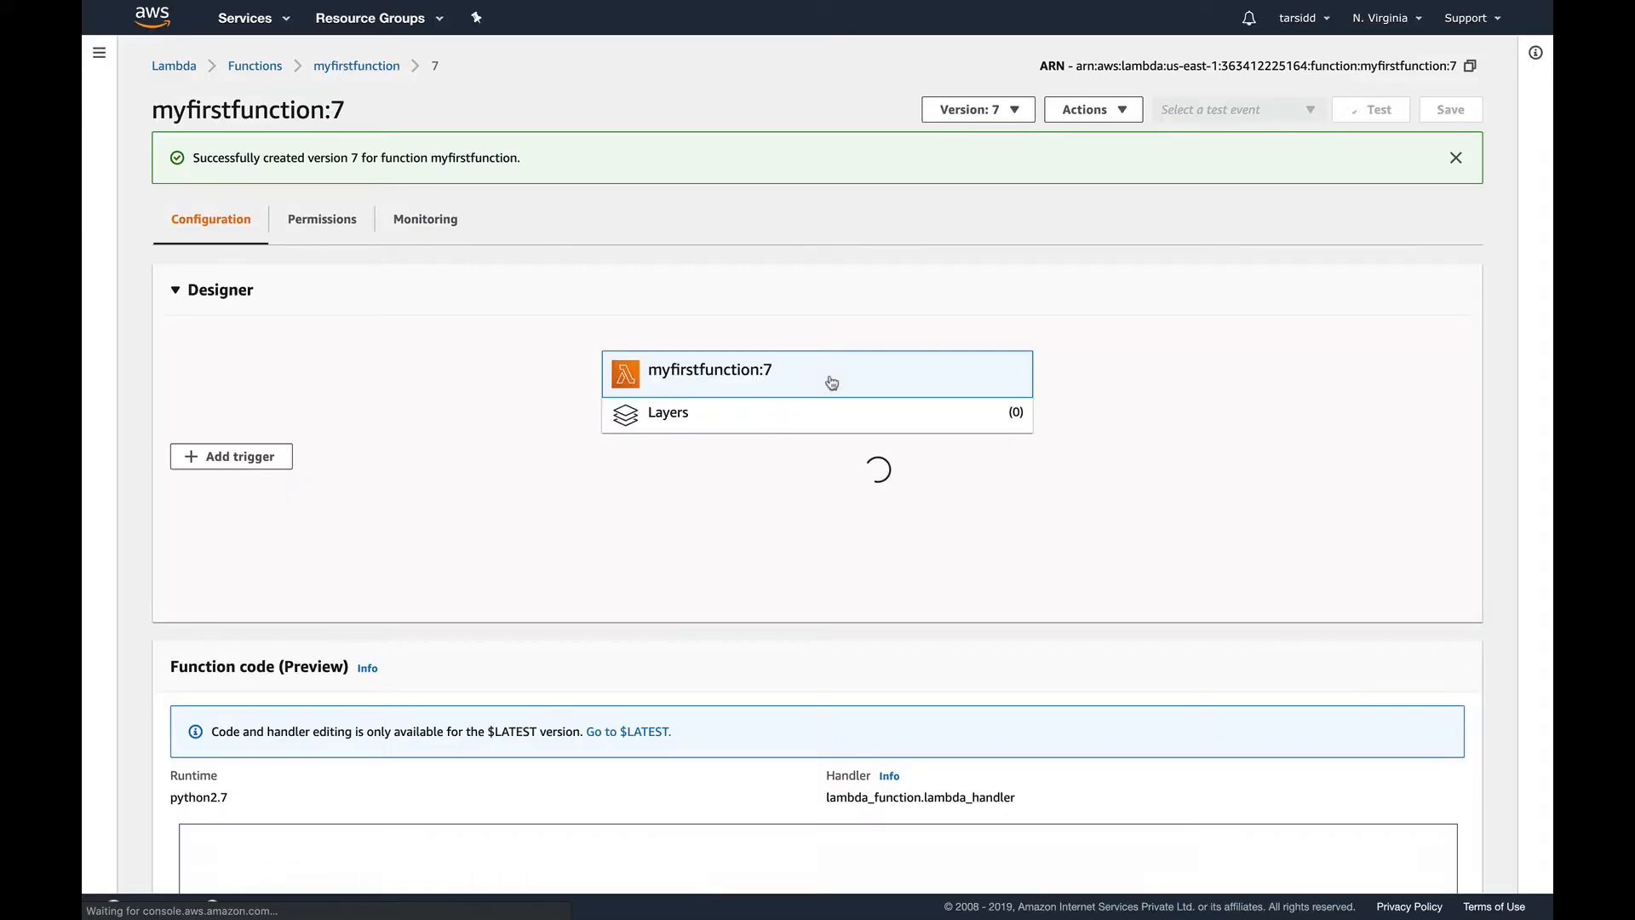
Switch the function view from version 7 back to $LATEST
{"action": "left_click", "coordinate": [972, 110]}
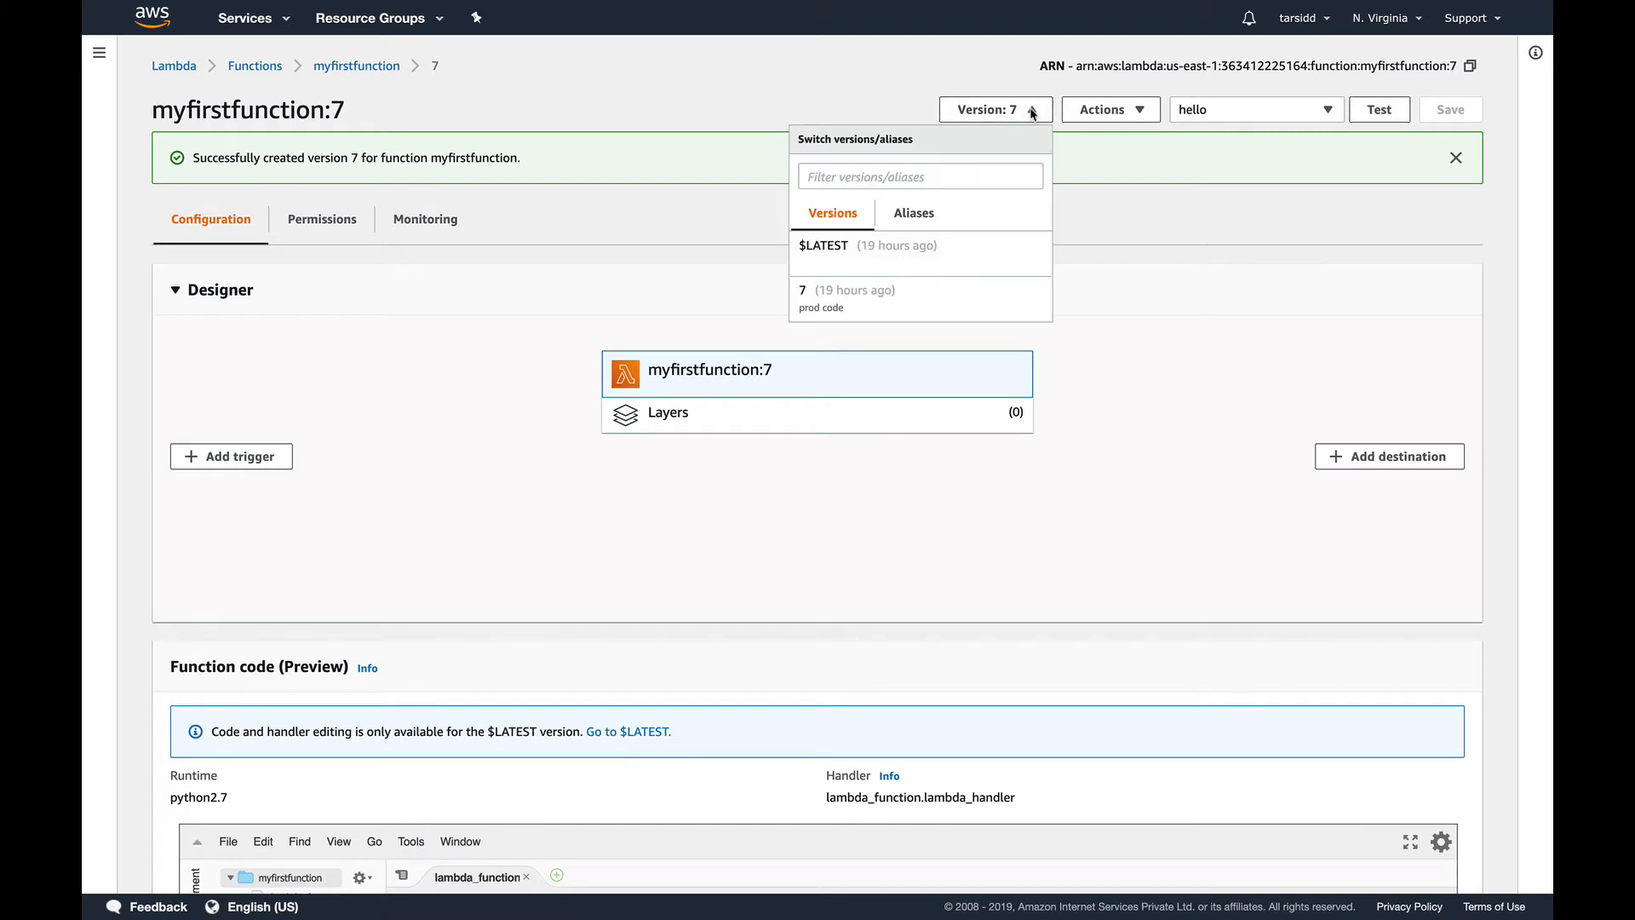
{"action": "mouse_move", "coordinate": [808, 300]}
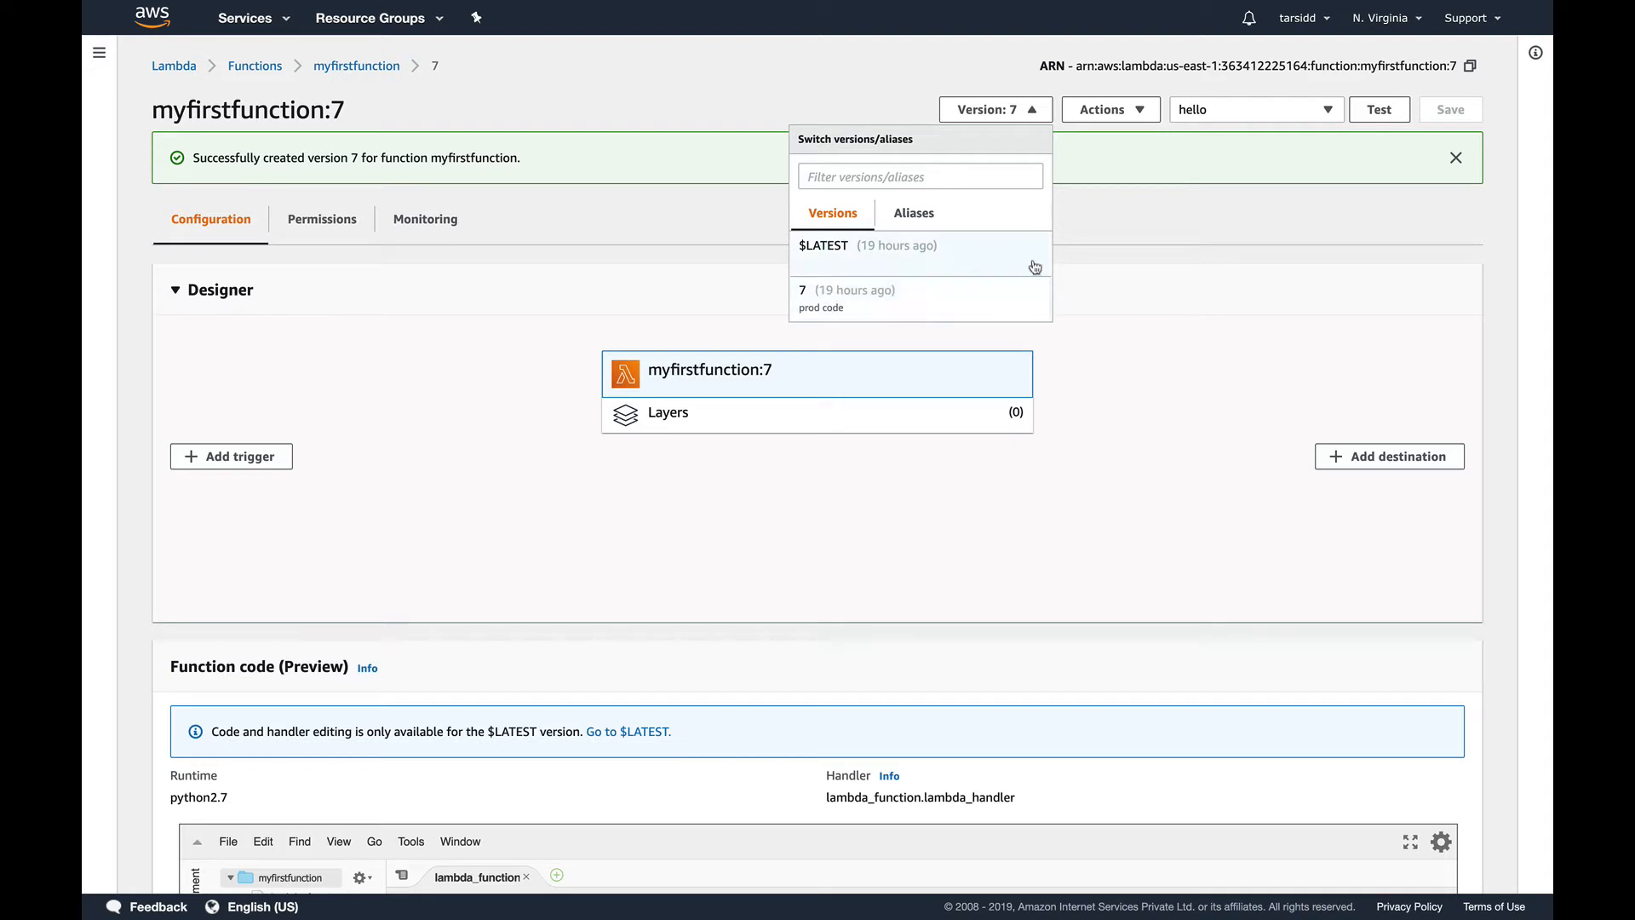
{"action": "mouse_move", "coordinate": [1016, 280]}
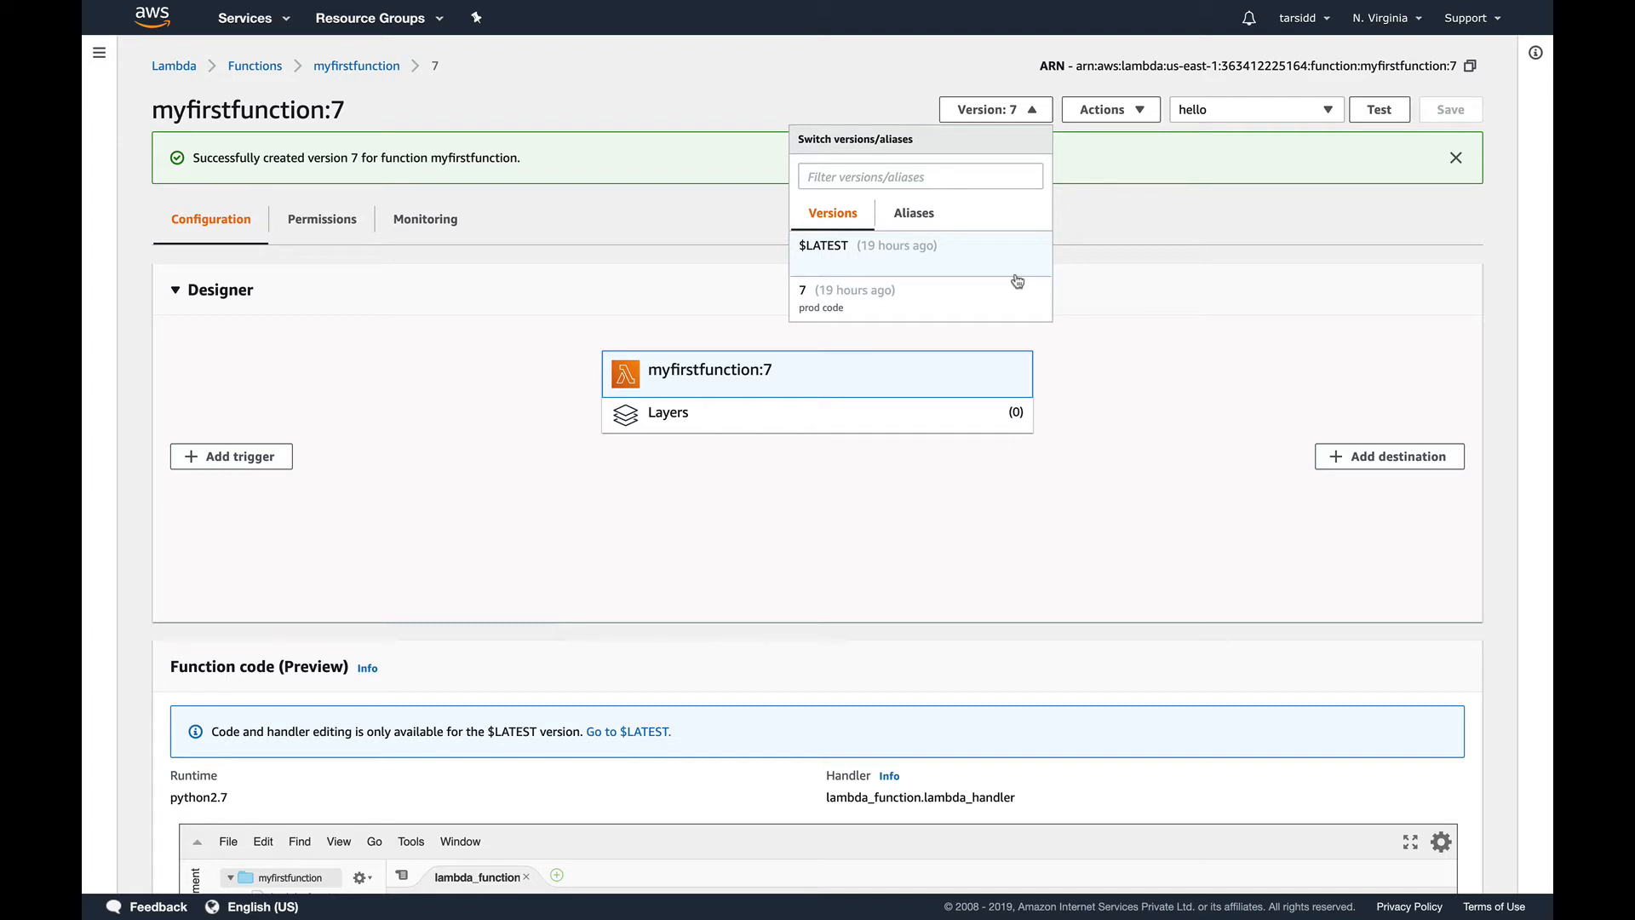
{"action": "mouse_move", "coordinate": [910, 297]}
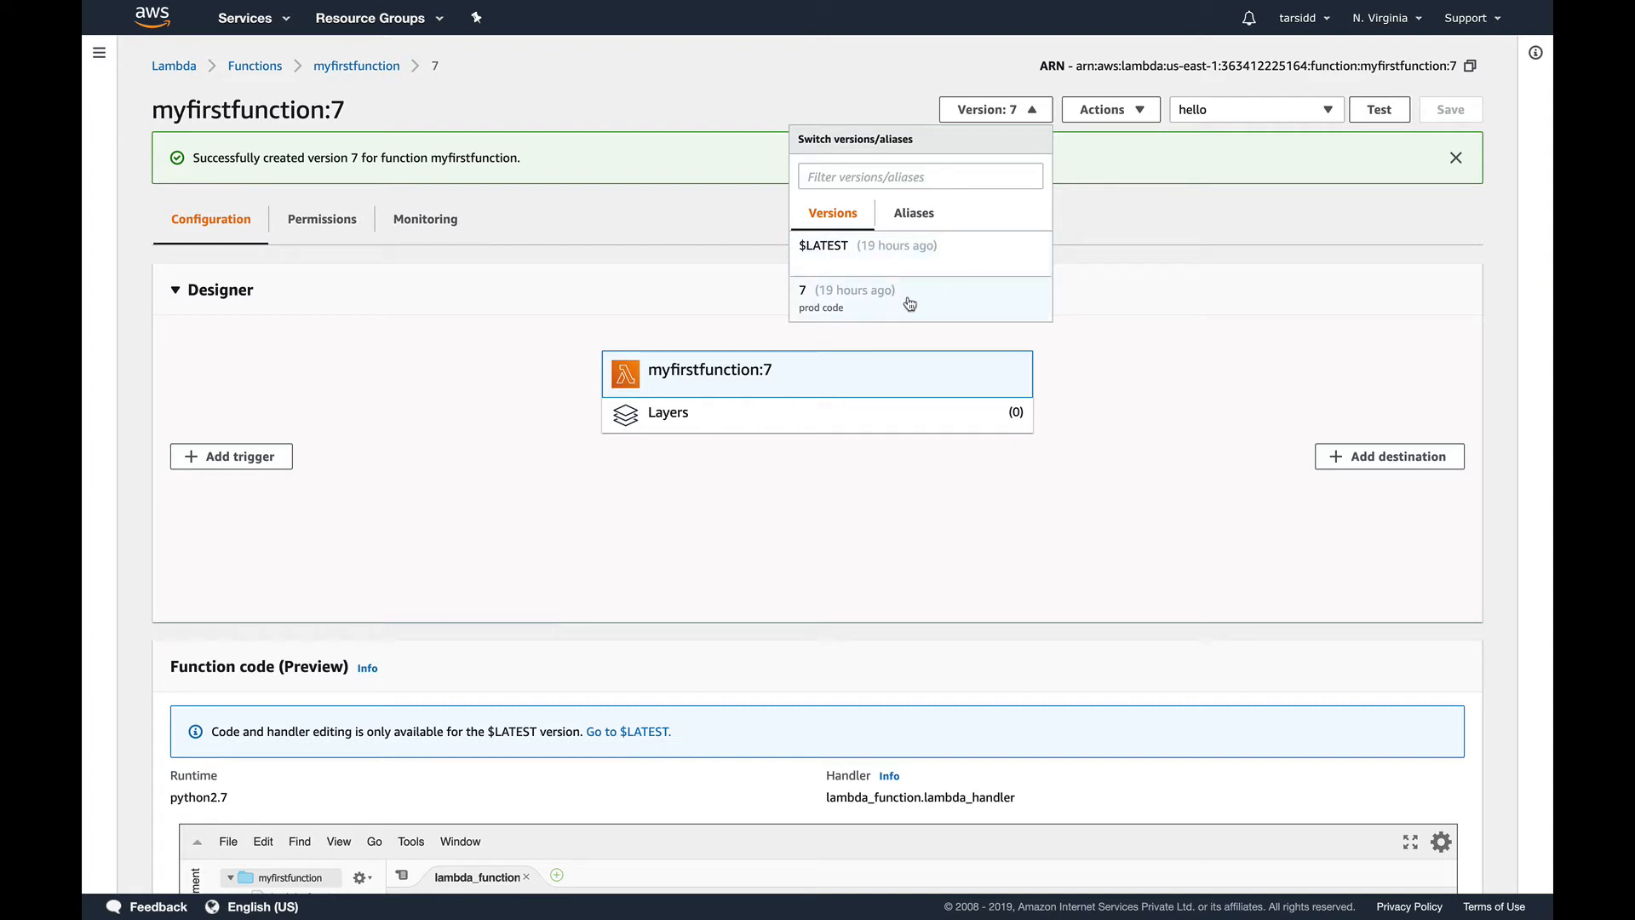
{"action": "mouse_move", "coordinate": [1098, 329]}
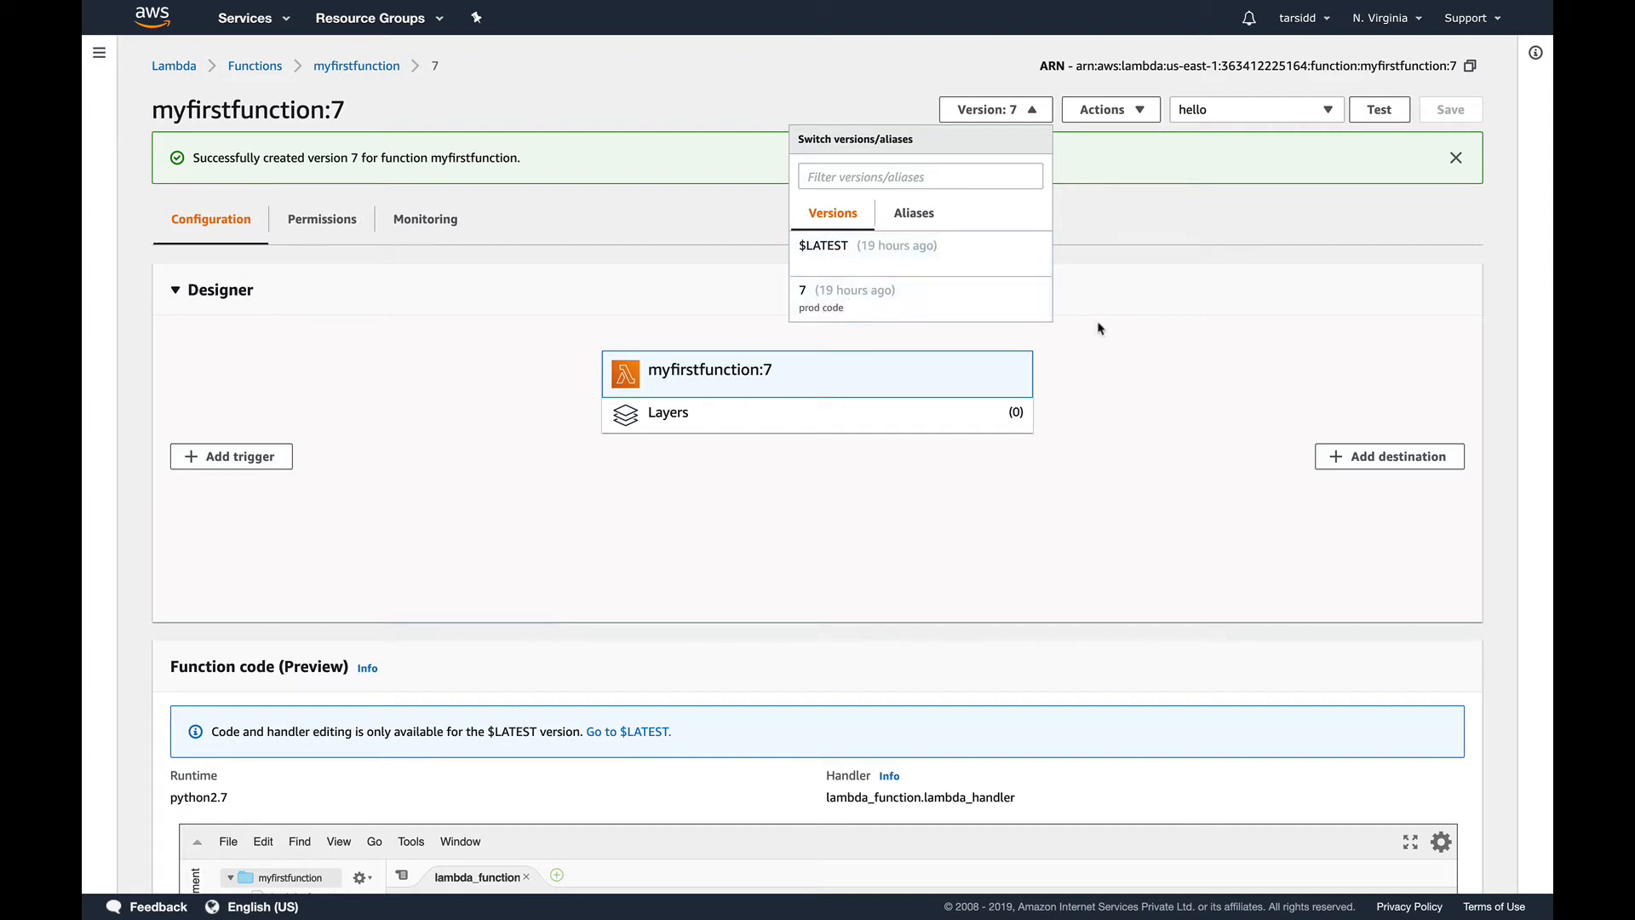
{"action": "scroll", "scroll_direction": "down", "scroll_amount": 3}
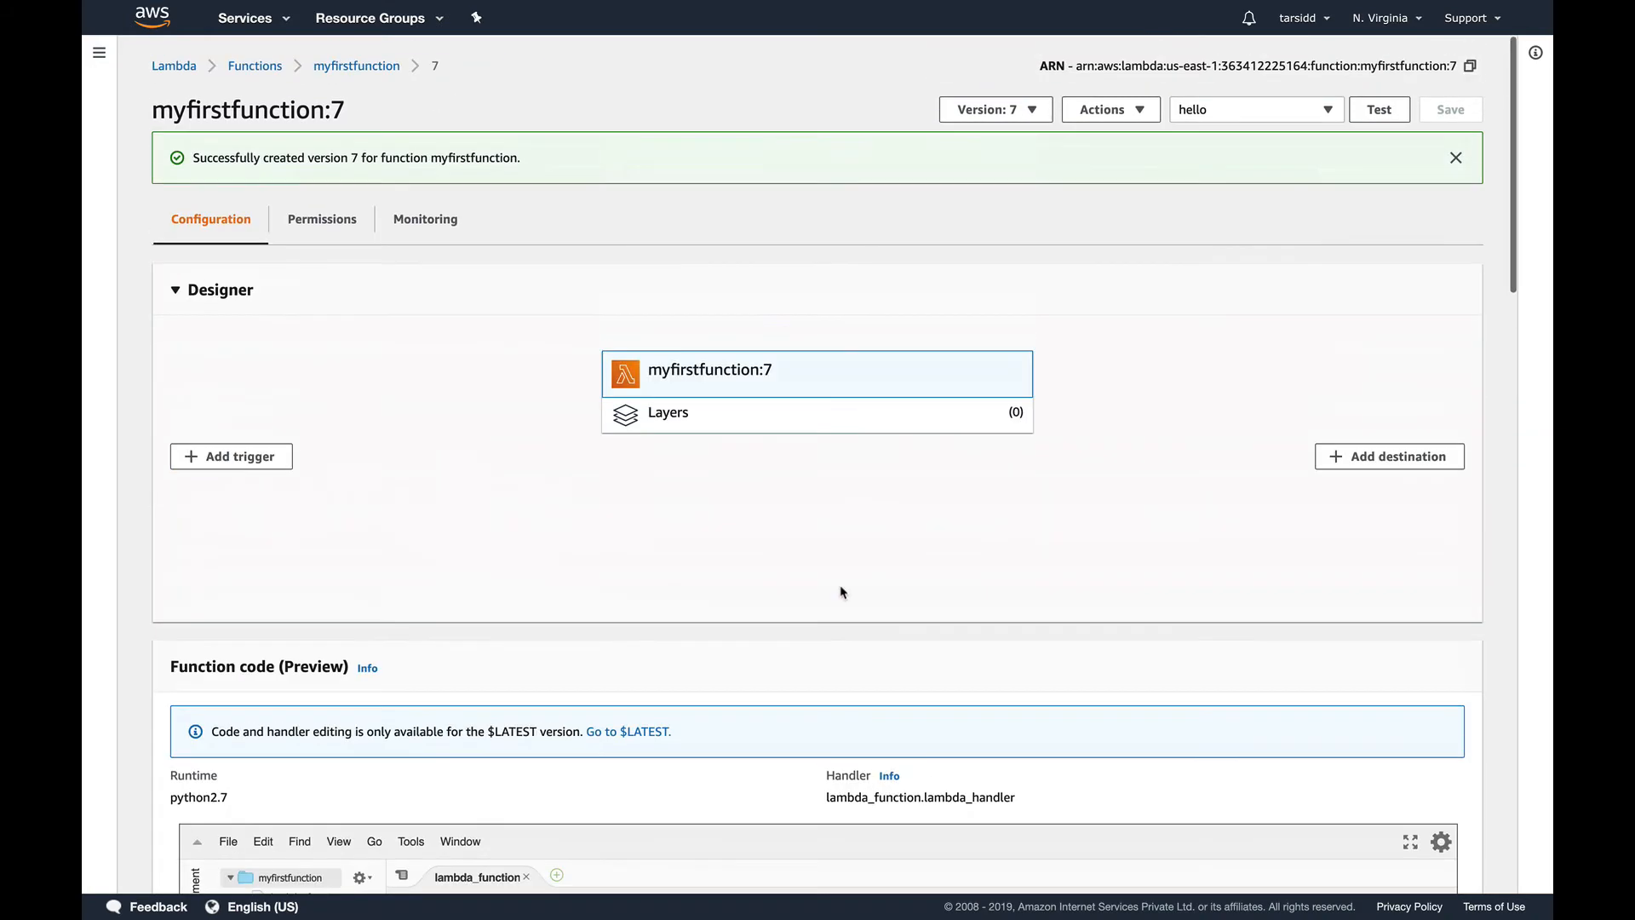
{"action": "mouse_move", "coordinate": [1109, 382]}
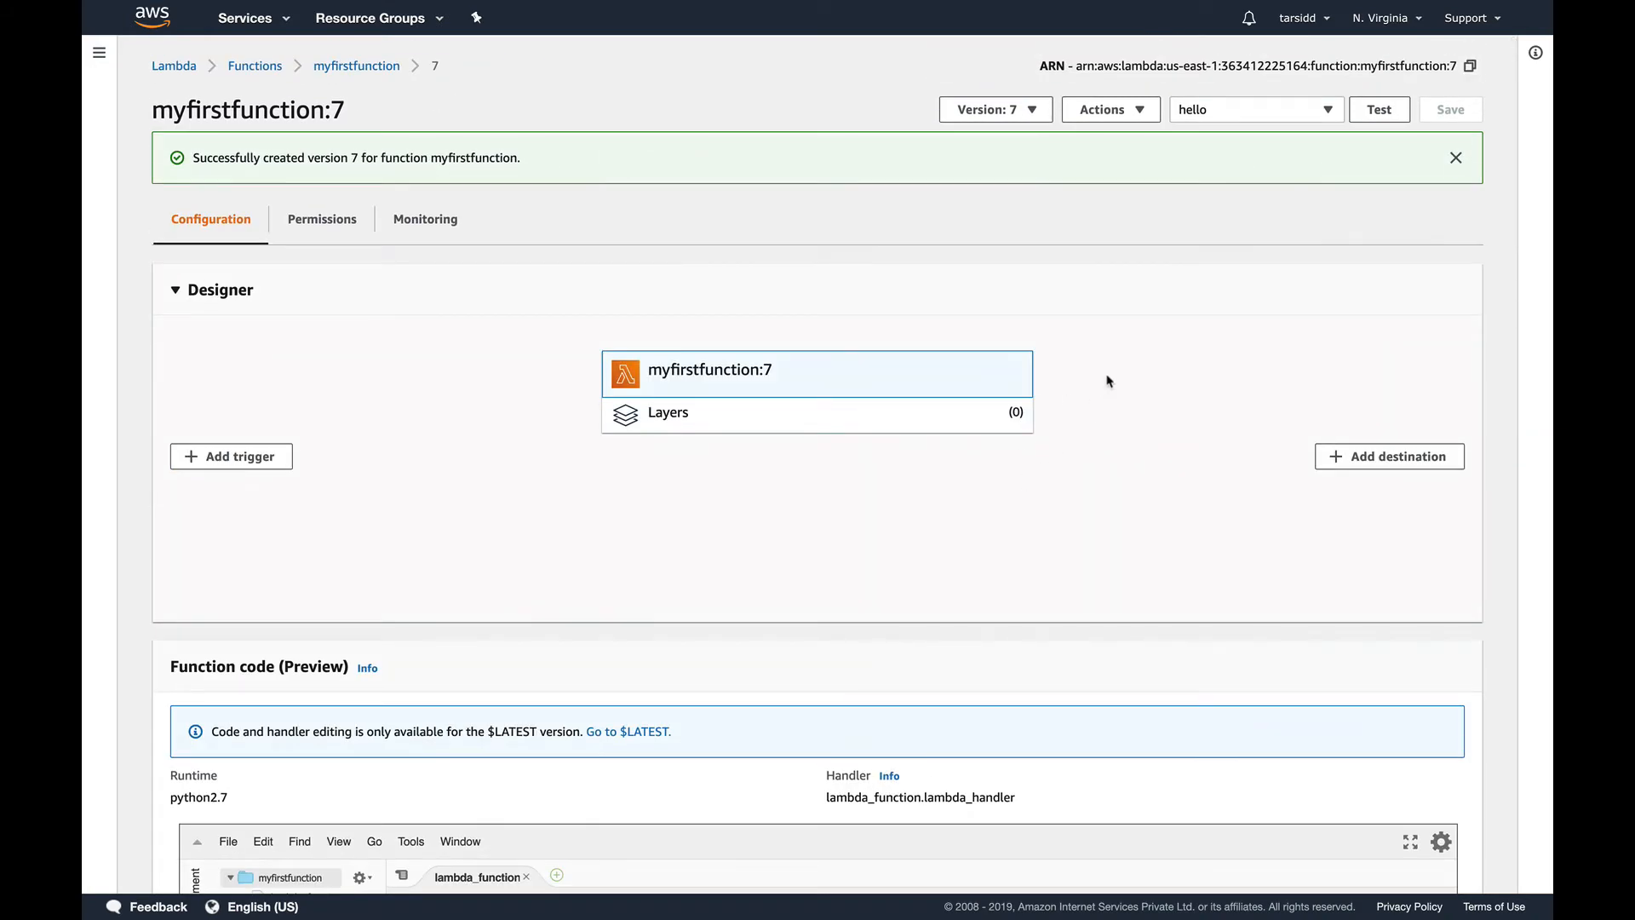
{"action": "mouse_move", "coordinate": [1100, 332]}
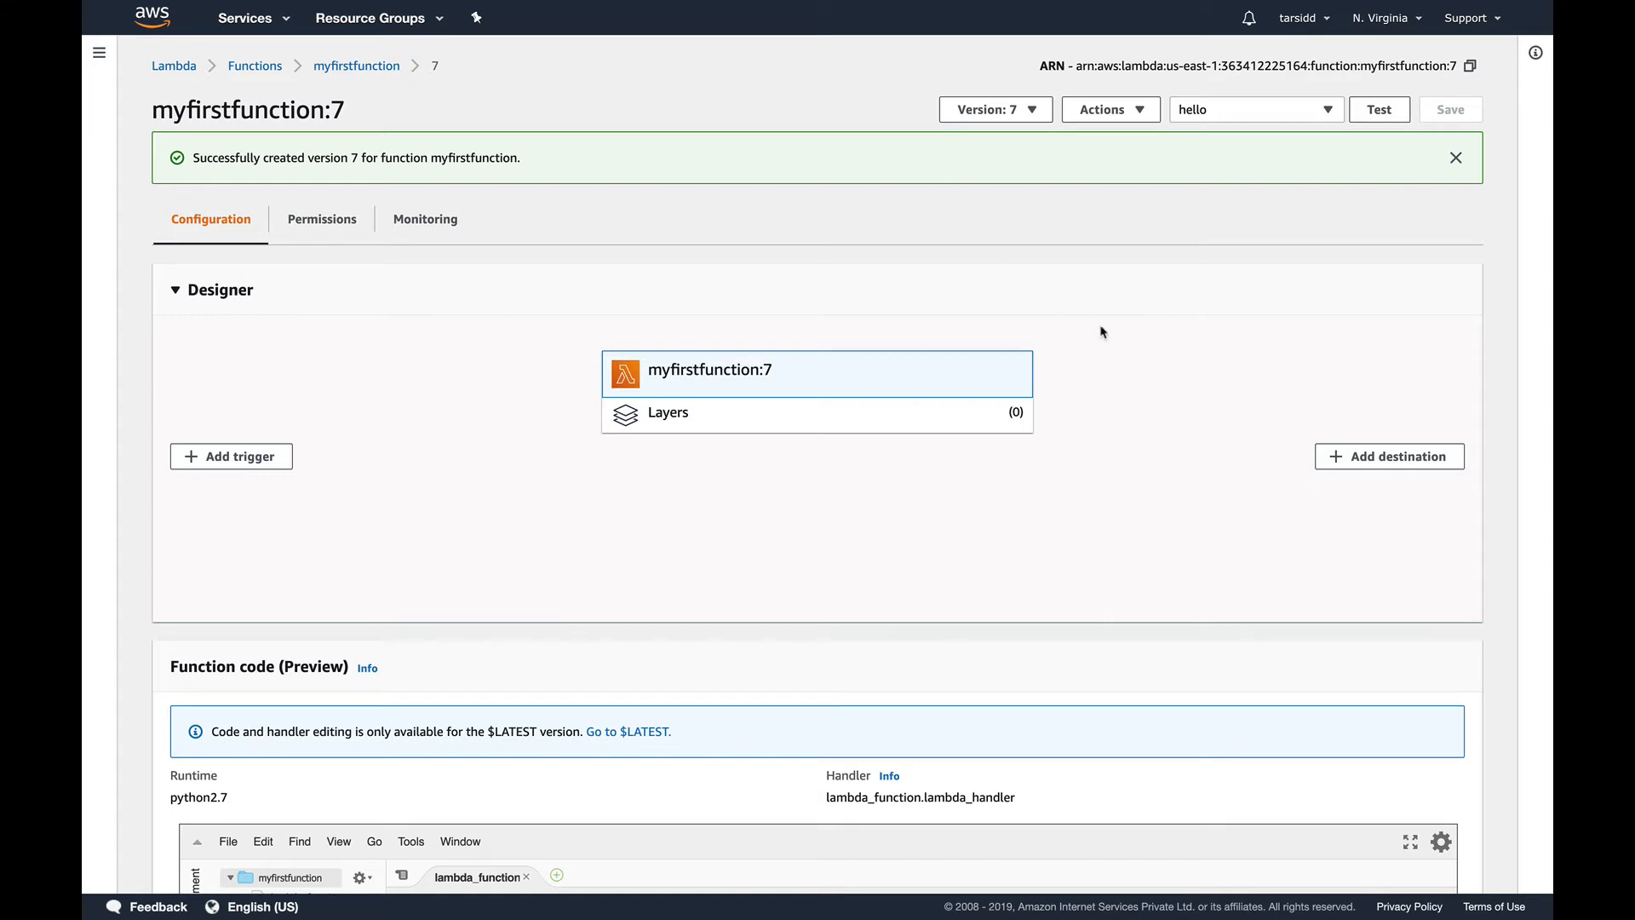
{"action": "mouse_move", "coordinate": [1110, 371]}
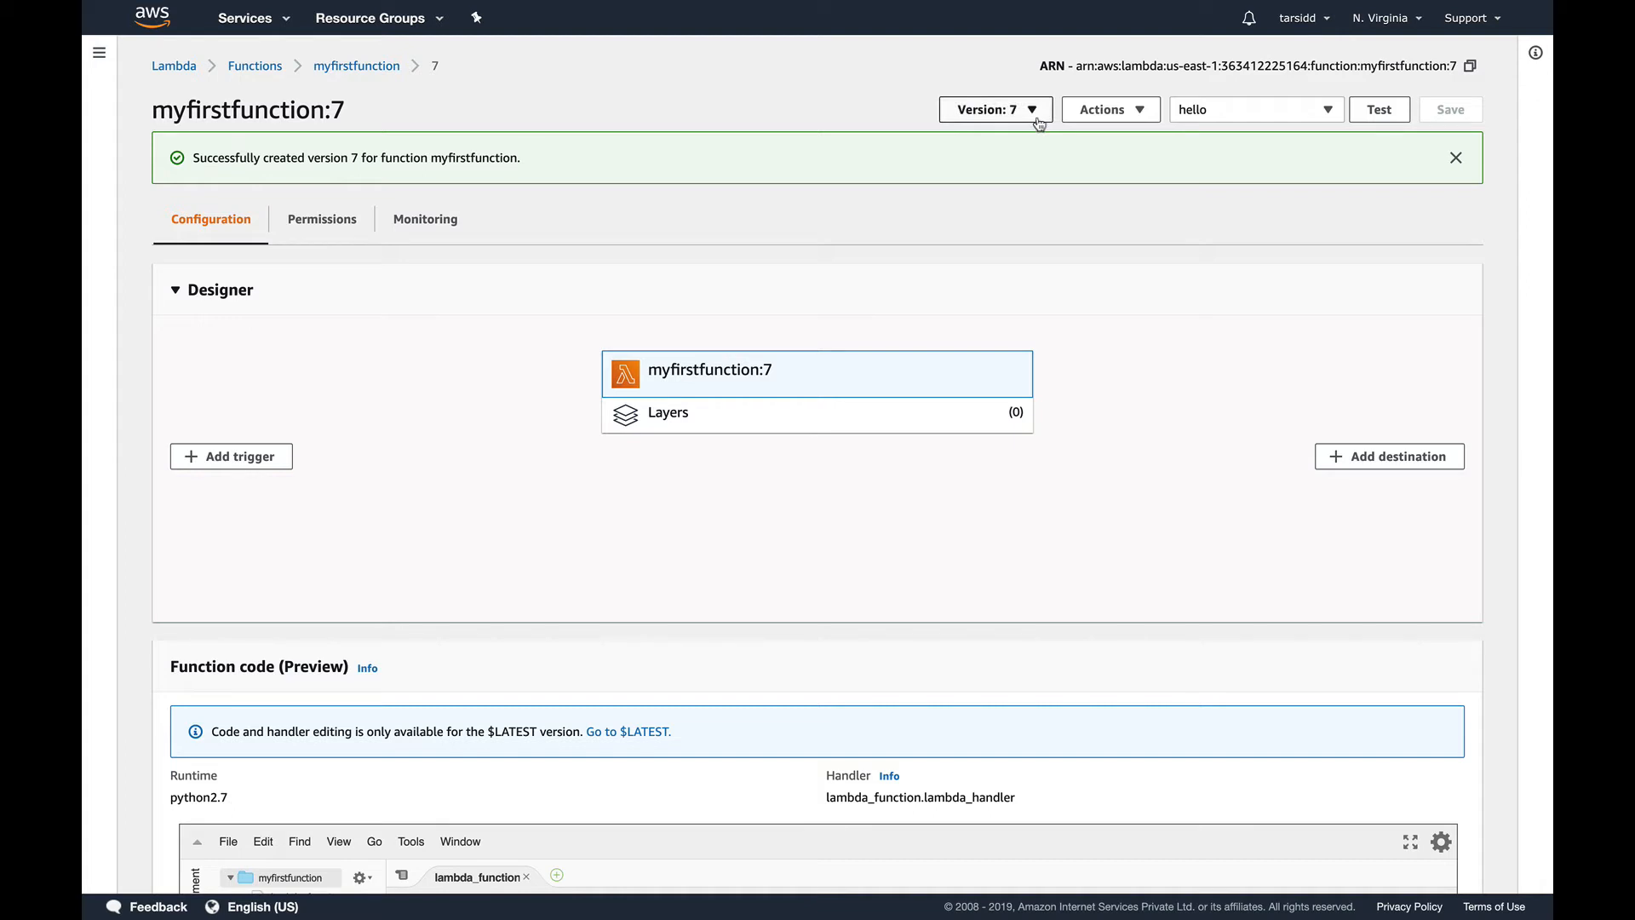
{"action": "left_click", "coordinate": [993, 108]}
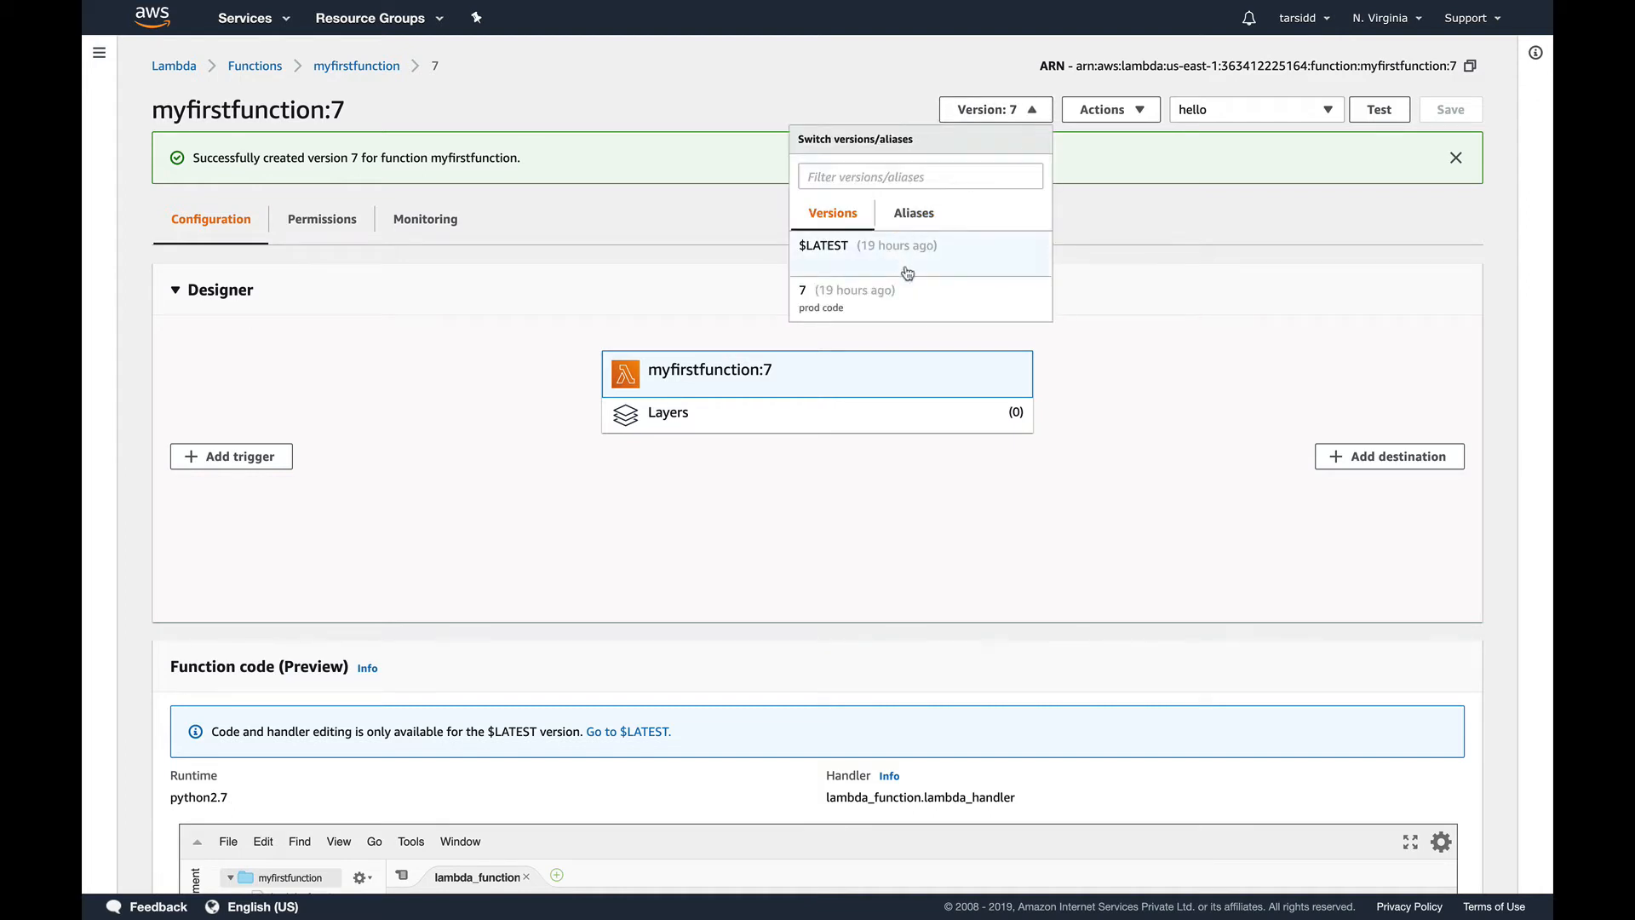
{"action": "mouse_move", "coordinate": [901, 251]}
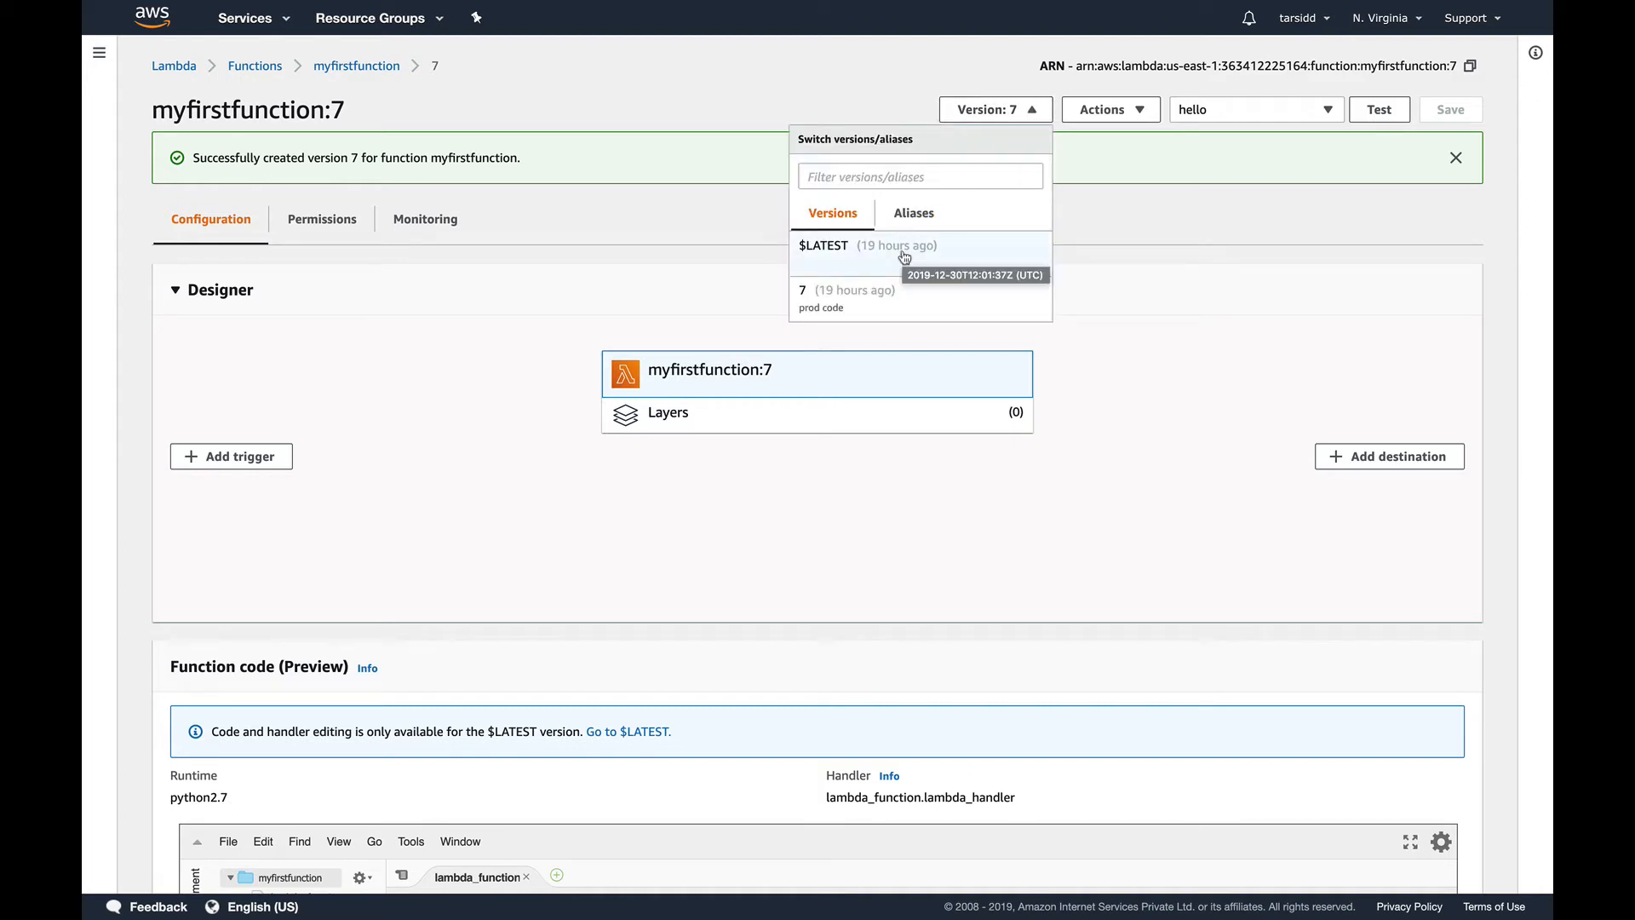
{"action": "left_click", "coordinate": [822, 246]}
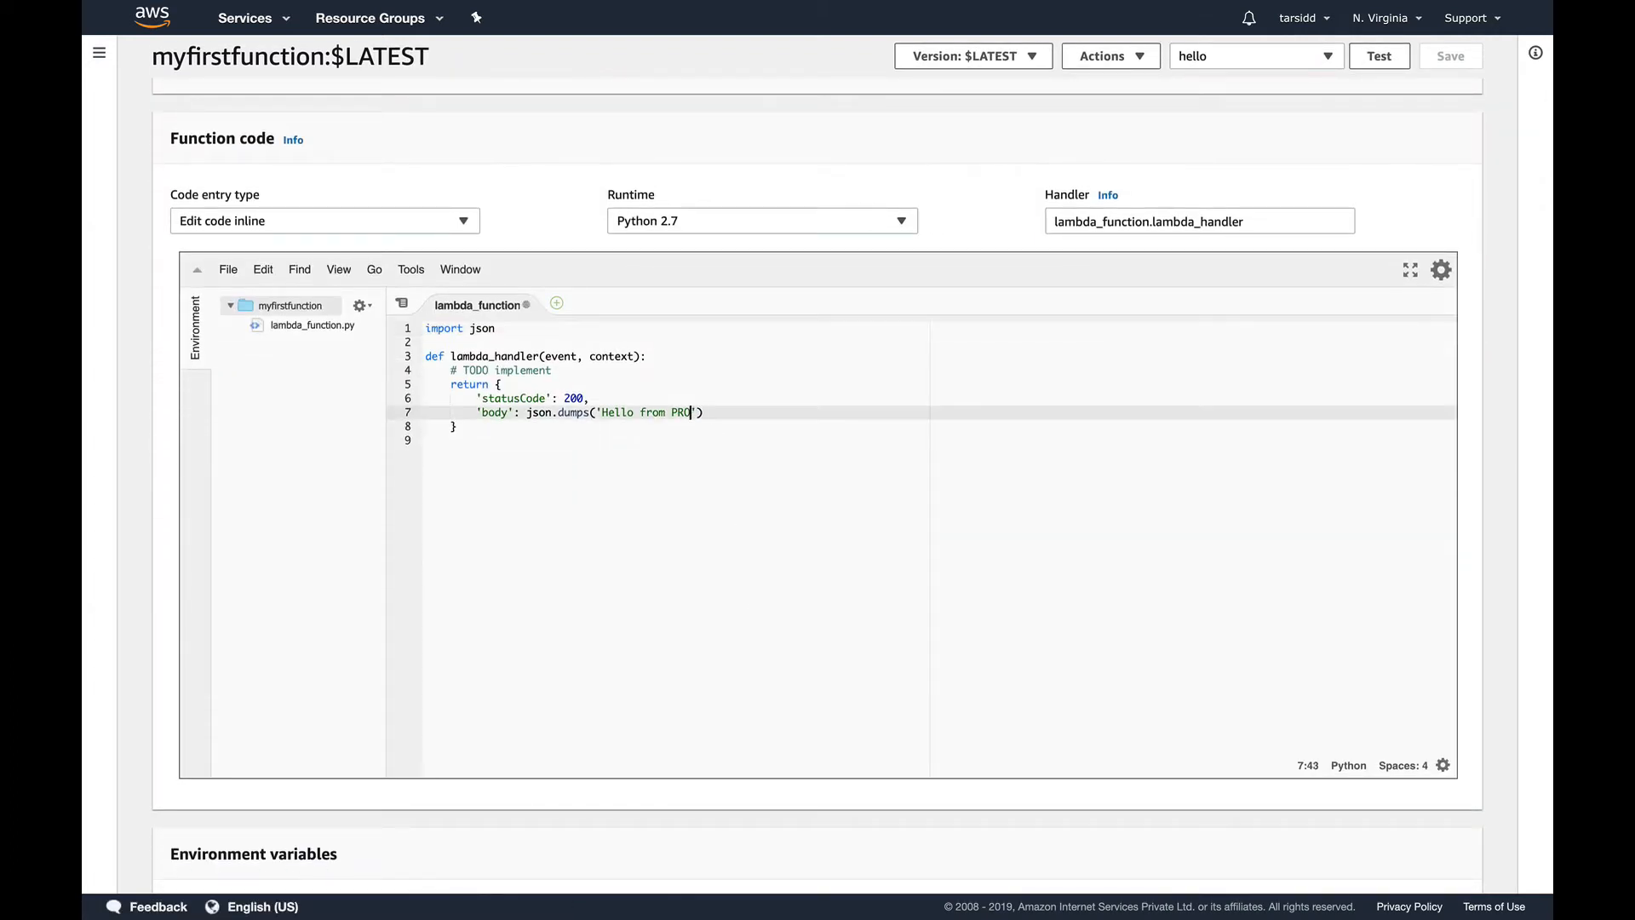
Change the returned string from PROD to SBX in the $LATEST code and save
{"action": "type", "text": "SB"}
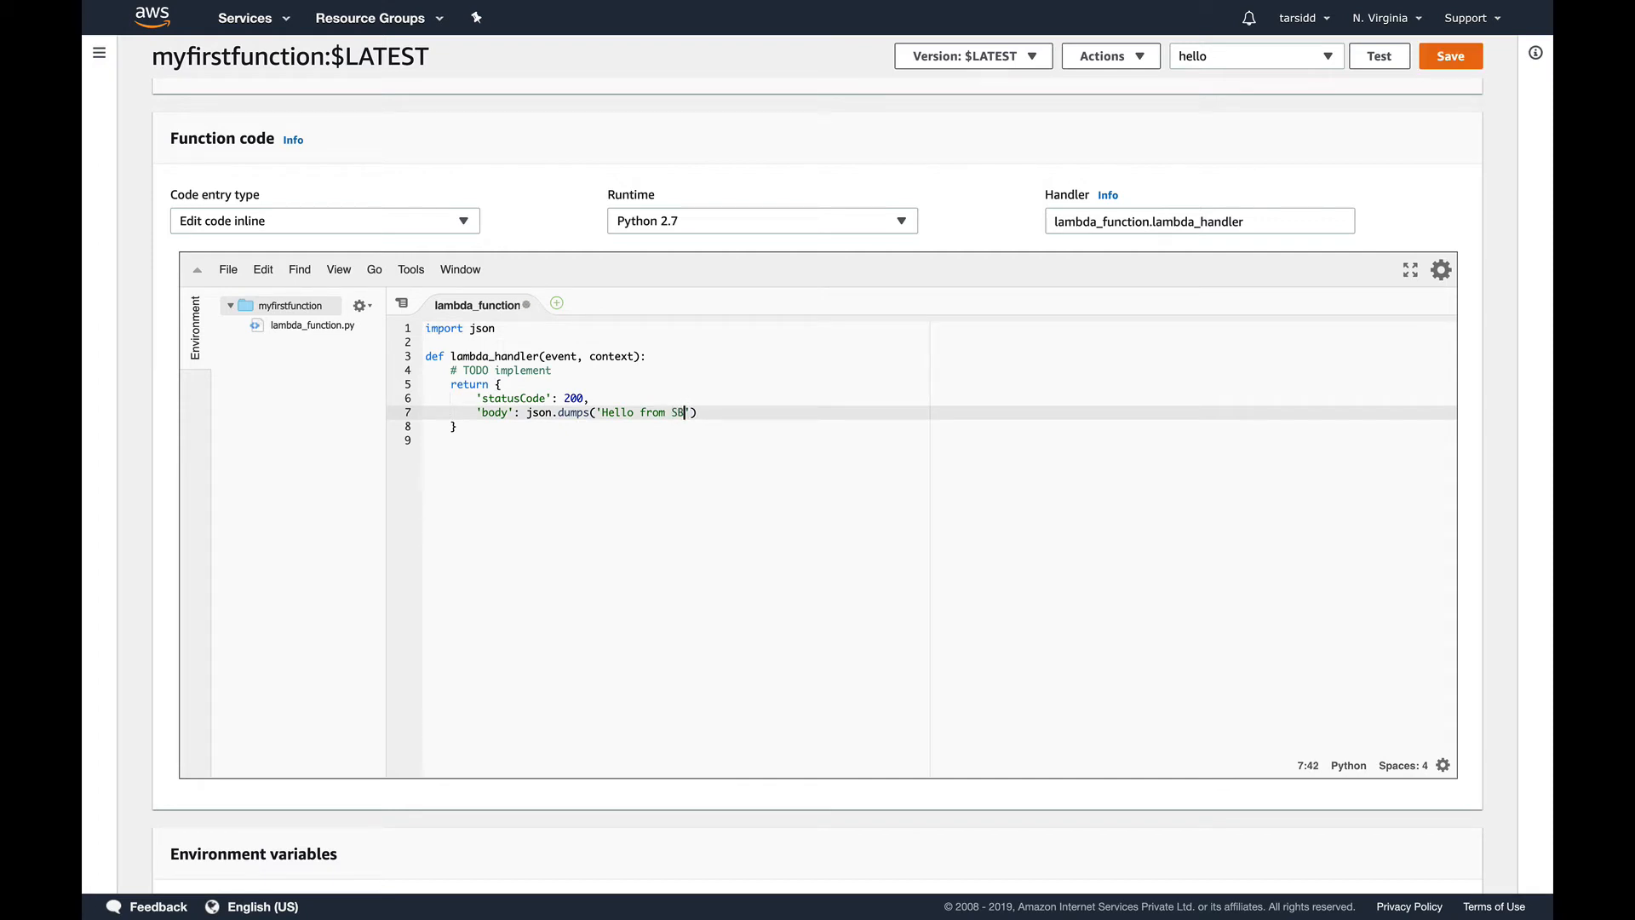
{"action": "type", "text": "X"}
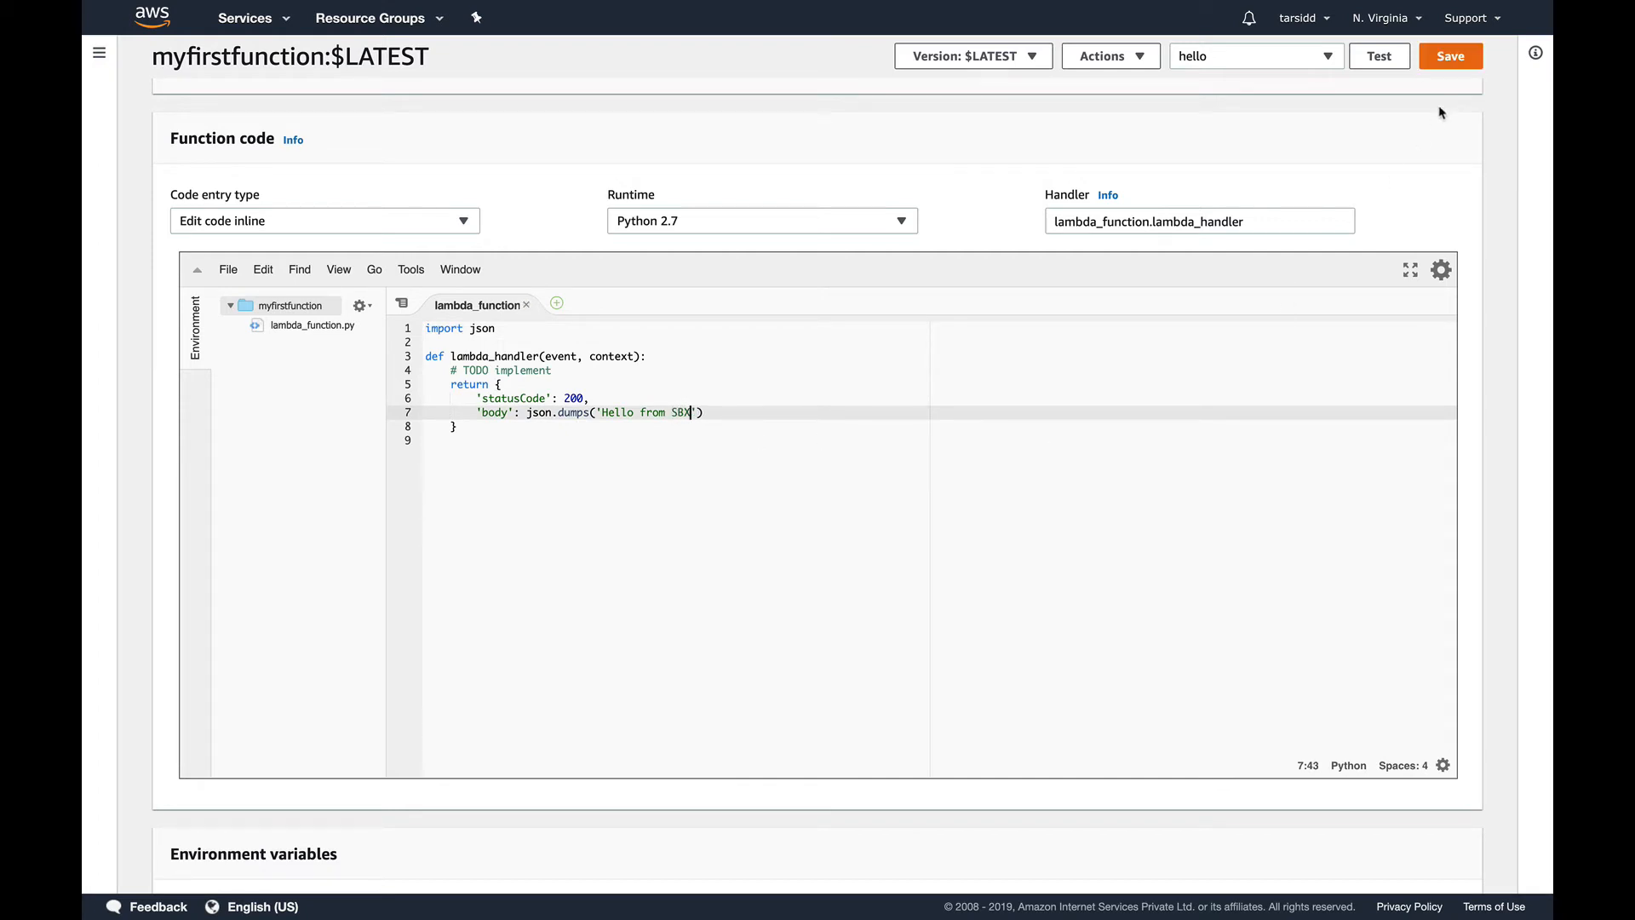
{"action": "left_click", "coordinate": [1448, 55]}
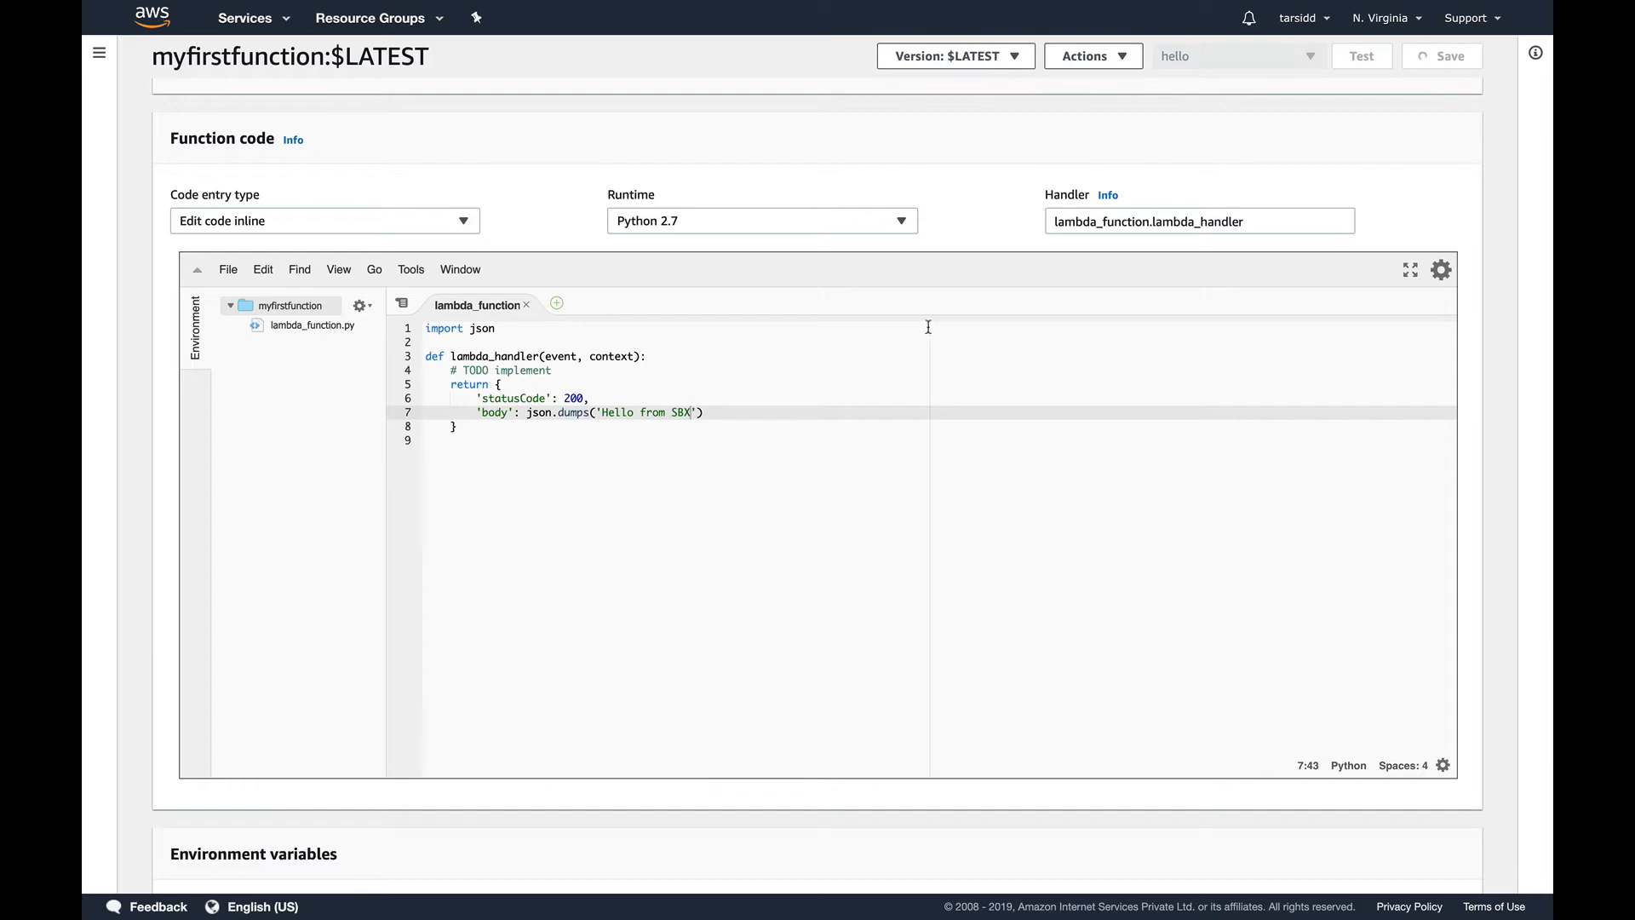
{"action": "scroll", "scroll_direction": "down", "scroll_amount": 3}
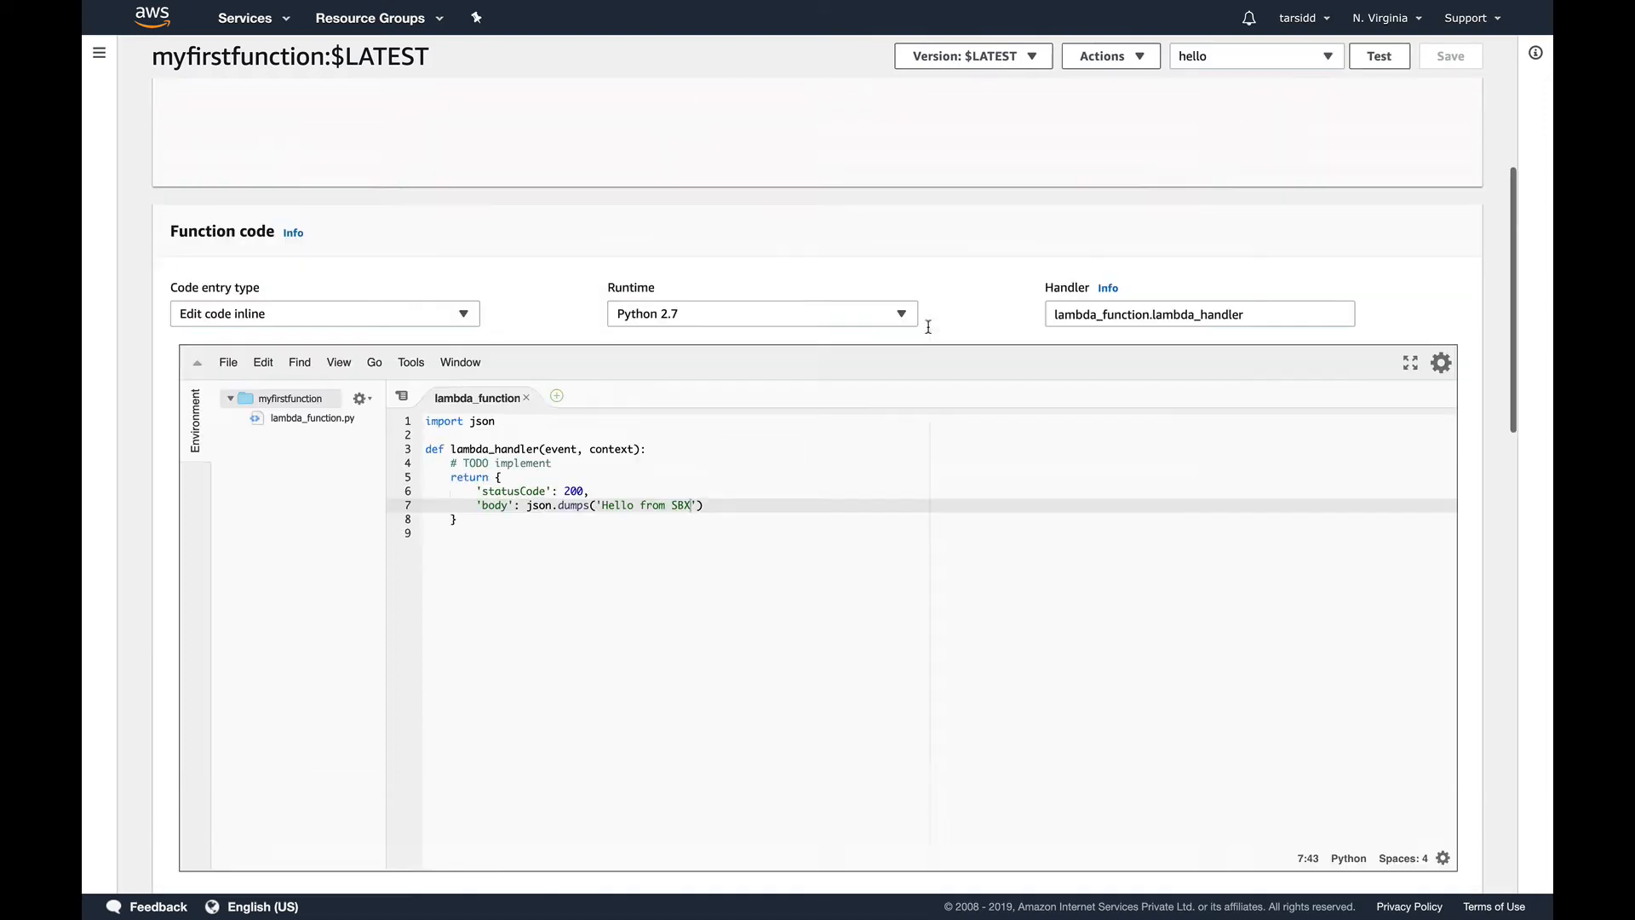
{"action": "left_click", "coordinate": [1450, 55]}
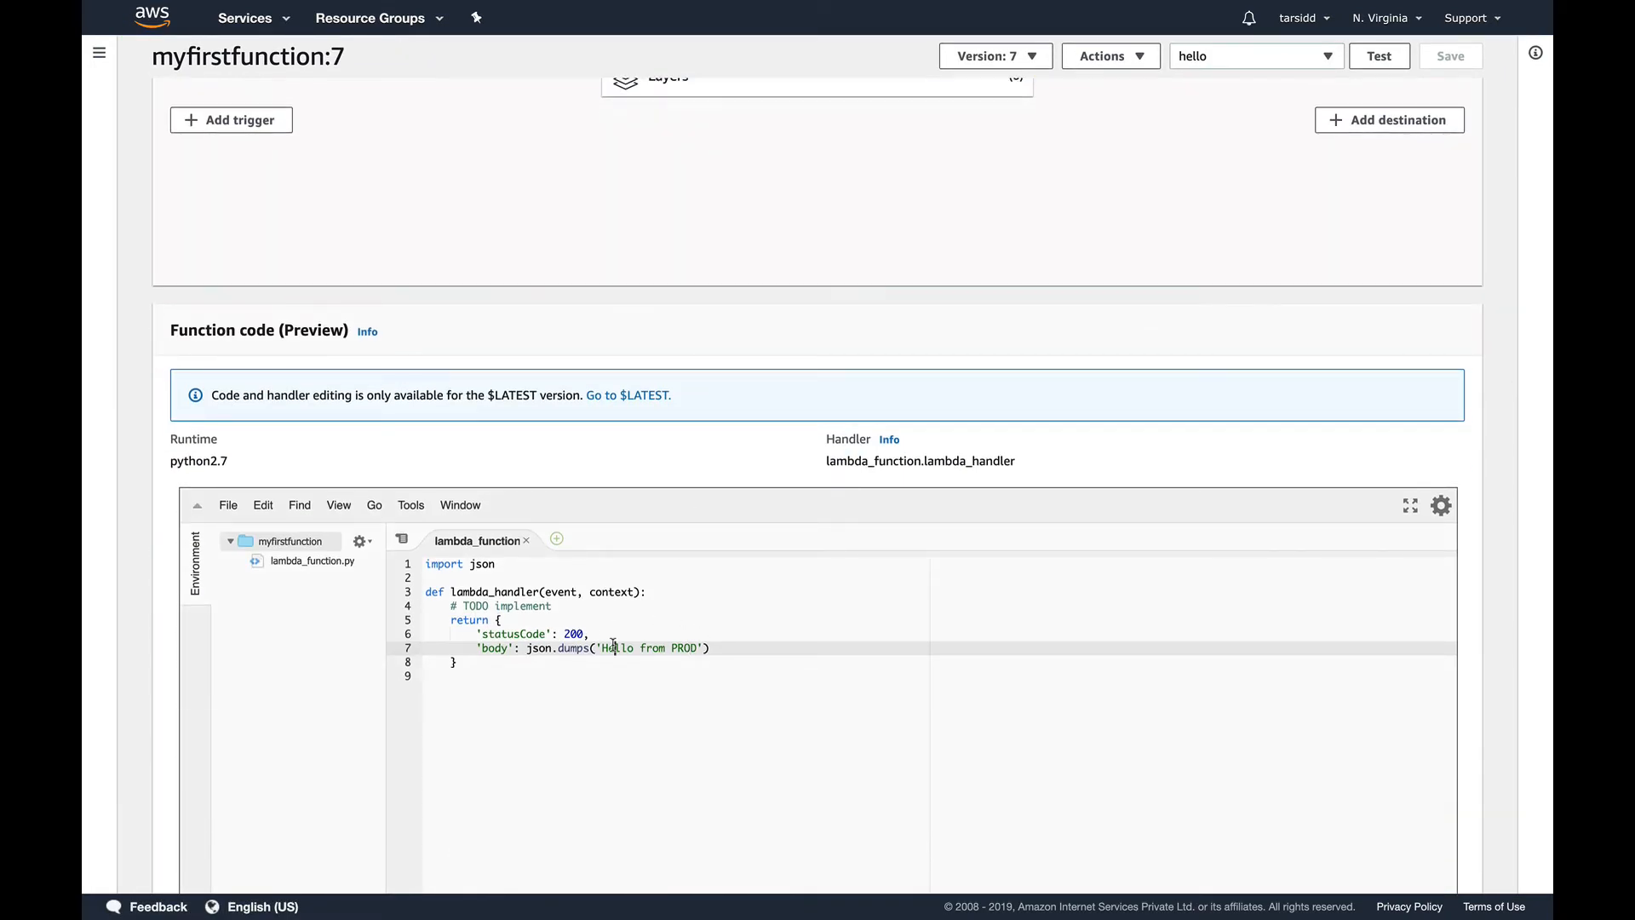
{"action": "mouse_move", "coordinate": [827, 557]}
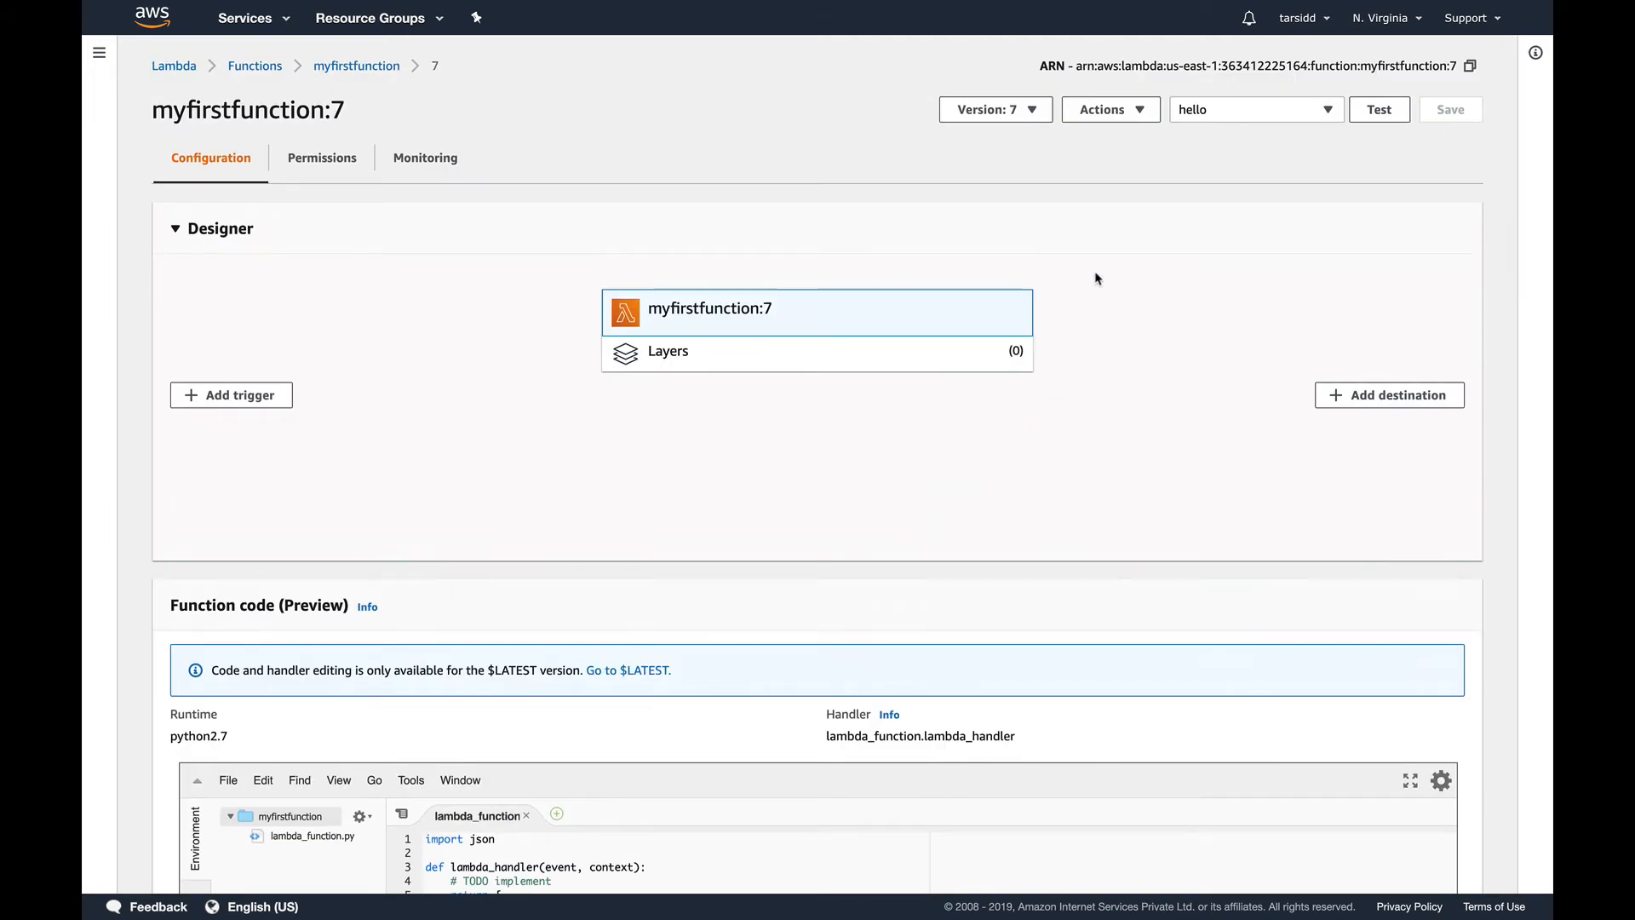
{"action": "mouse_move", "coordinate": [1028, 277]}
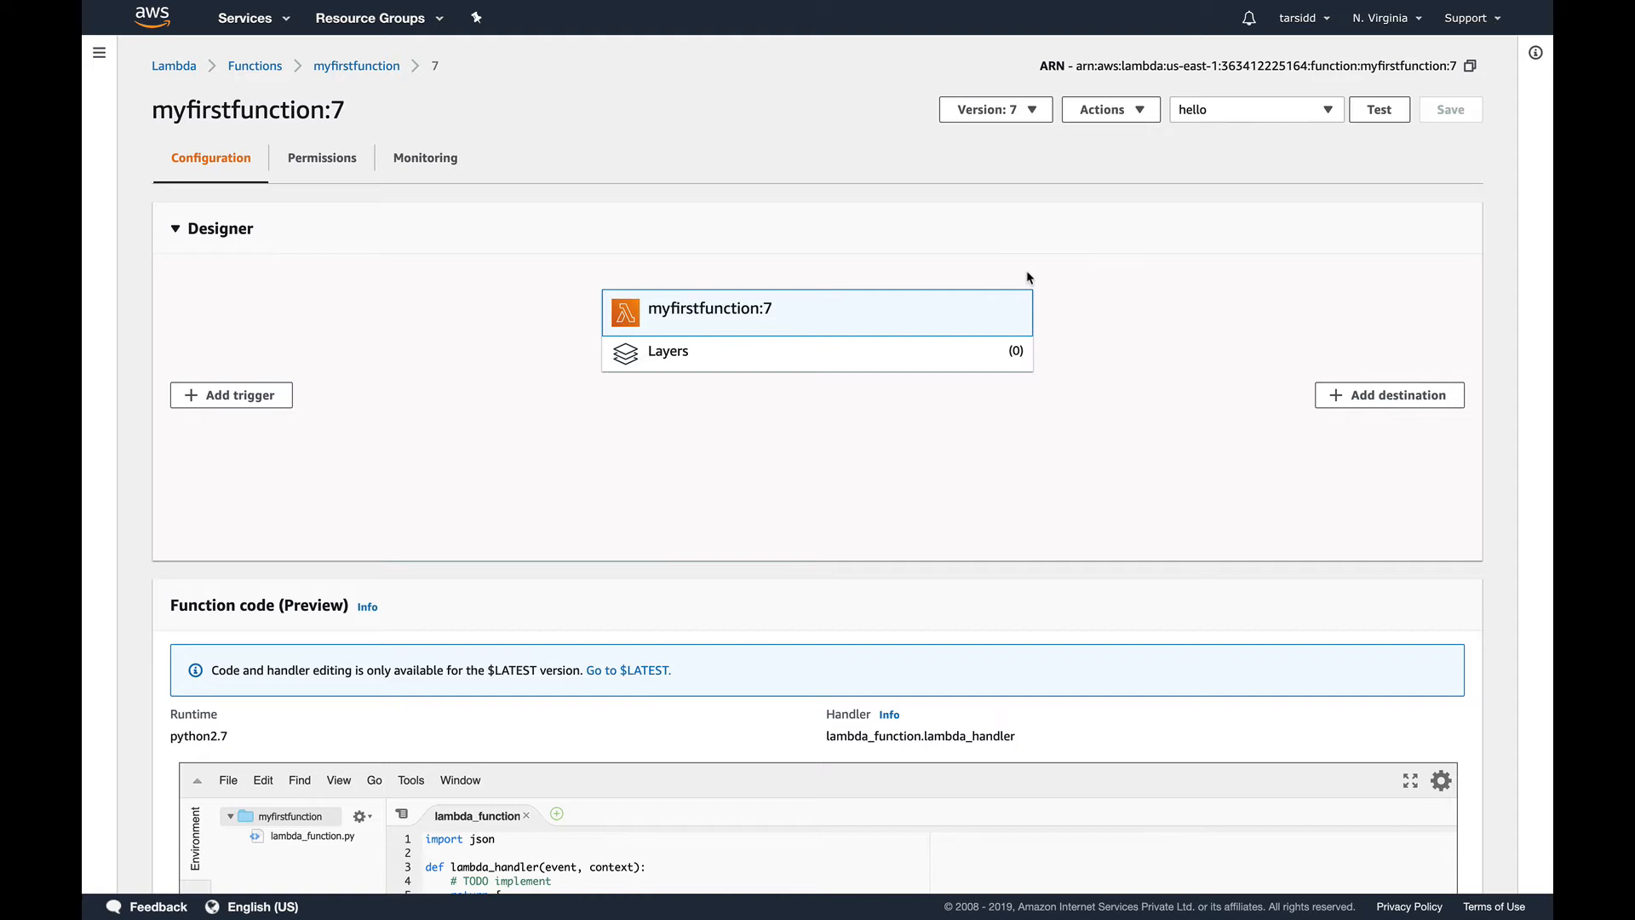
{"action": "scroll", "scroll_direction": "down", "scroll_amount": 3}
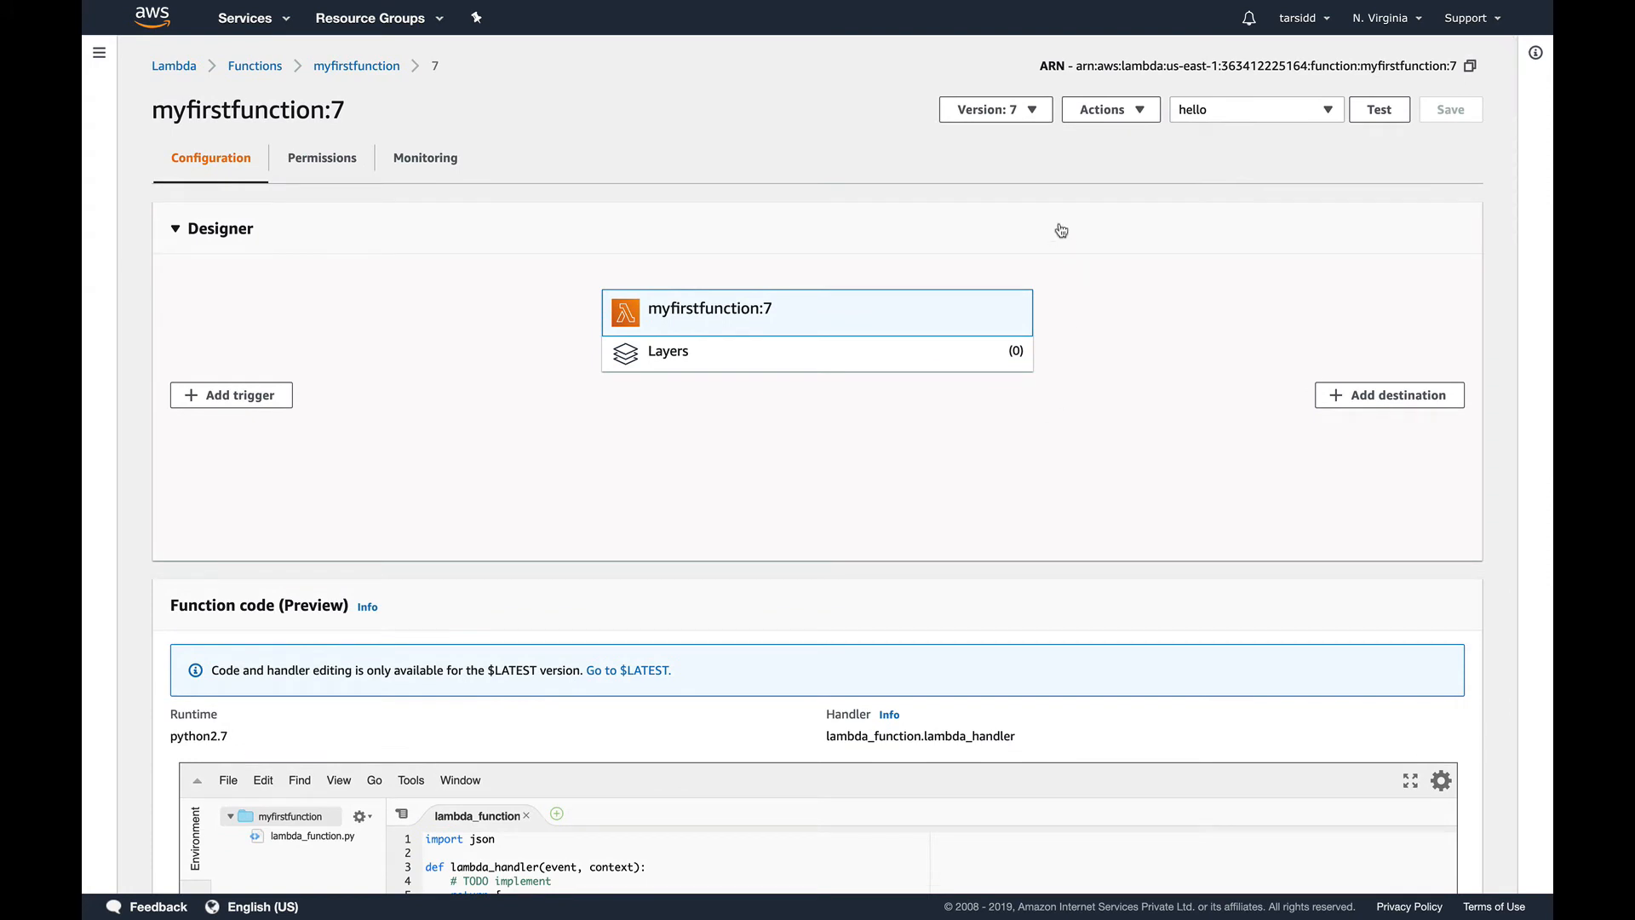
{"action": "mouse_move", "coordinate": [915, 440]}
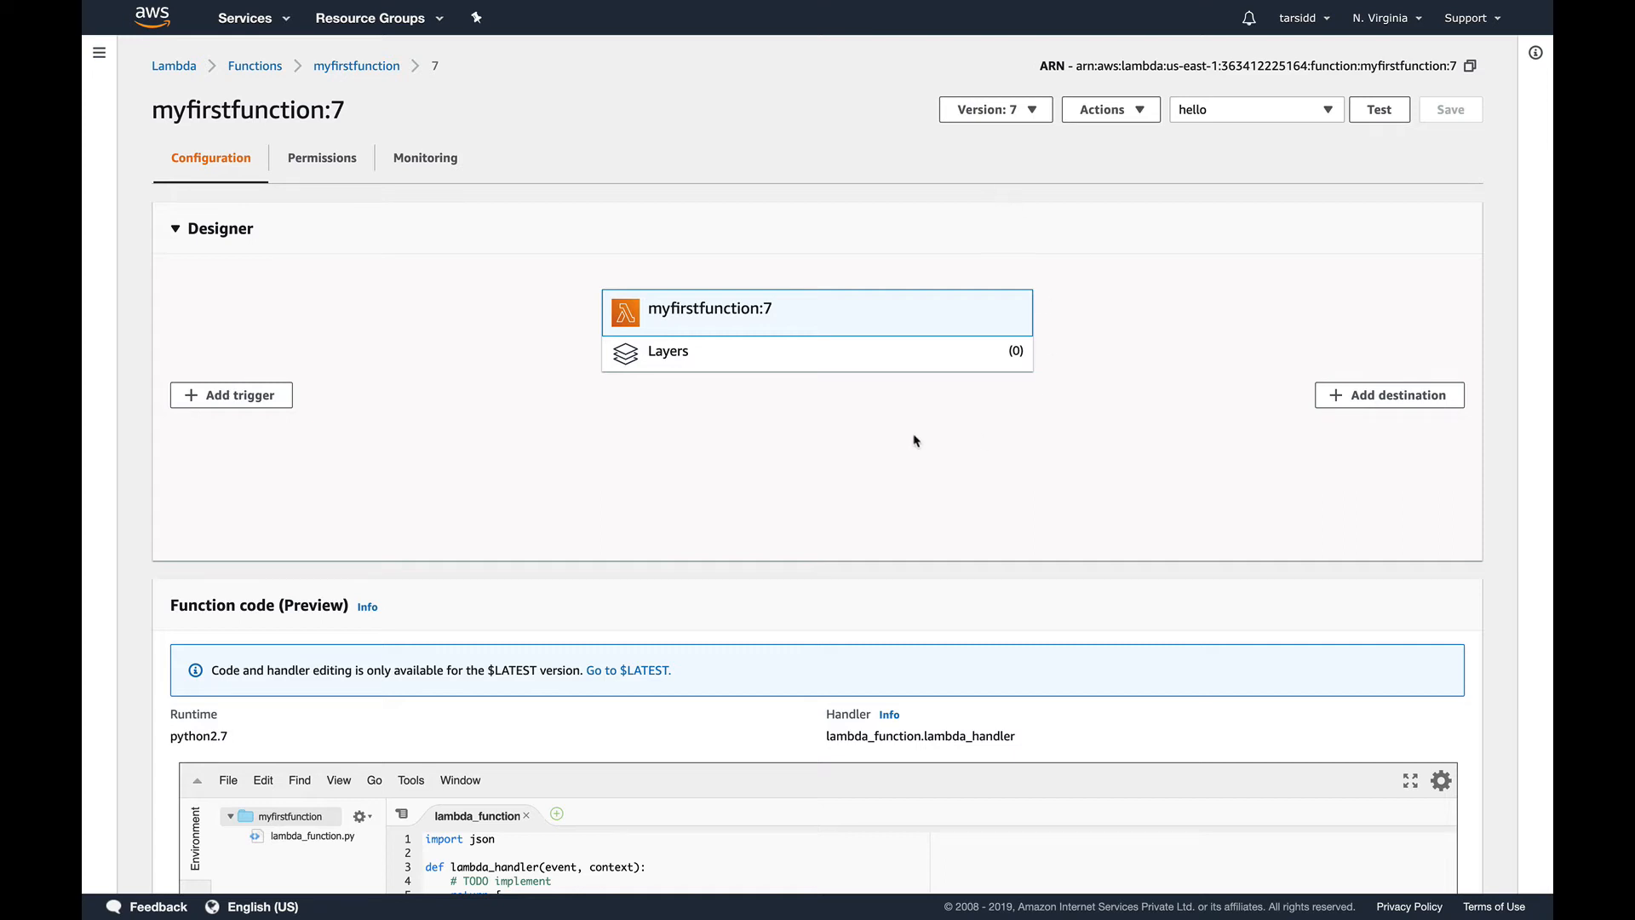
{"action": "mouse_move", "coordinate": [512, 205]}
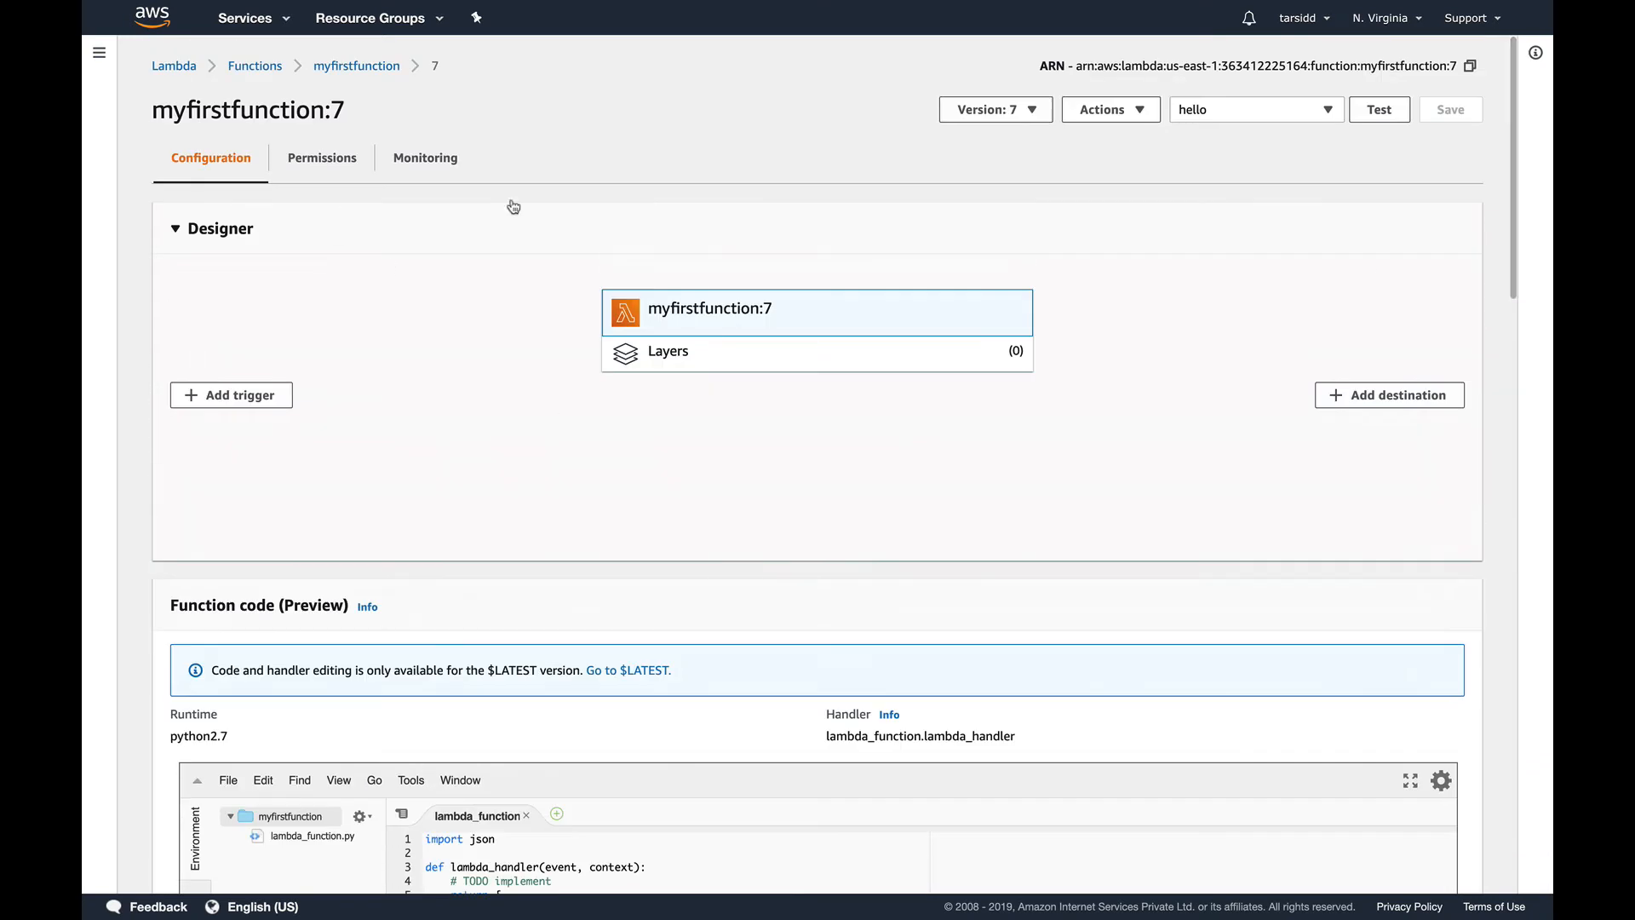
Switch back to the $LATEST version and scroll to its code
{"action": "left_click", "coordinate": [991, 110]}
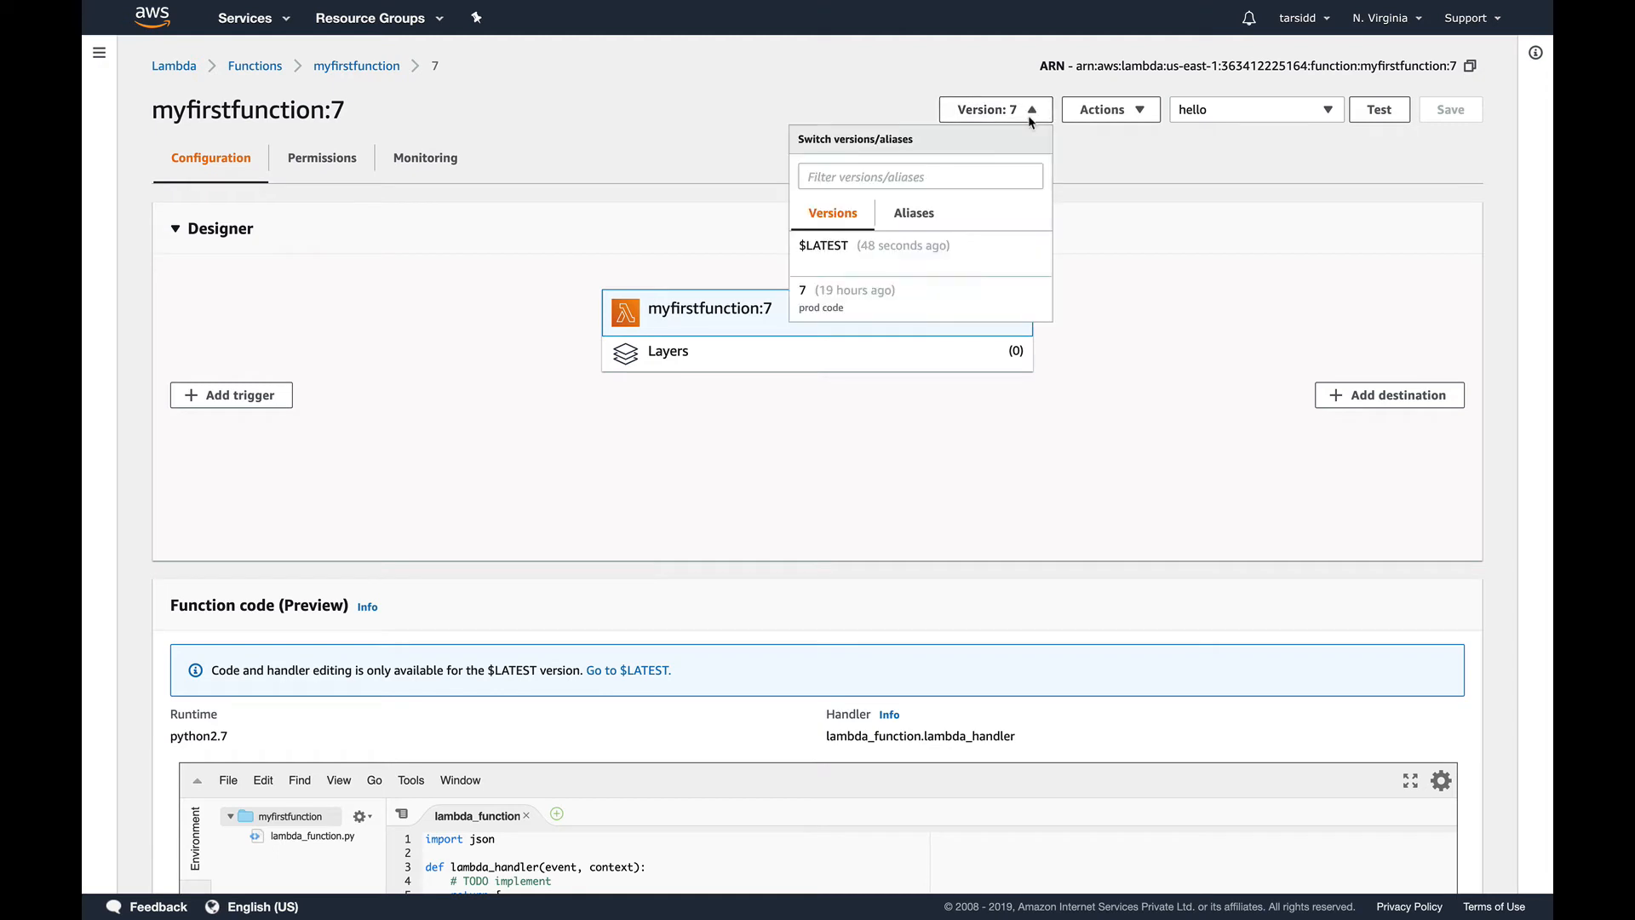
{"action": "left_click", "coordinate": [824, 245]}
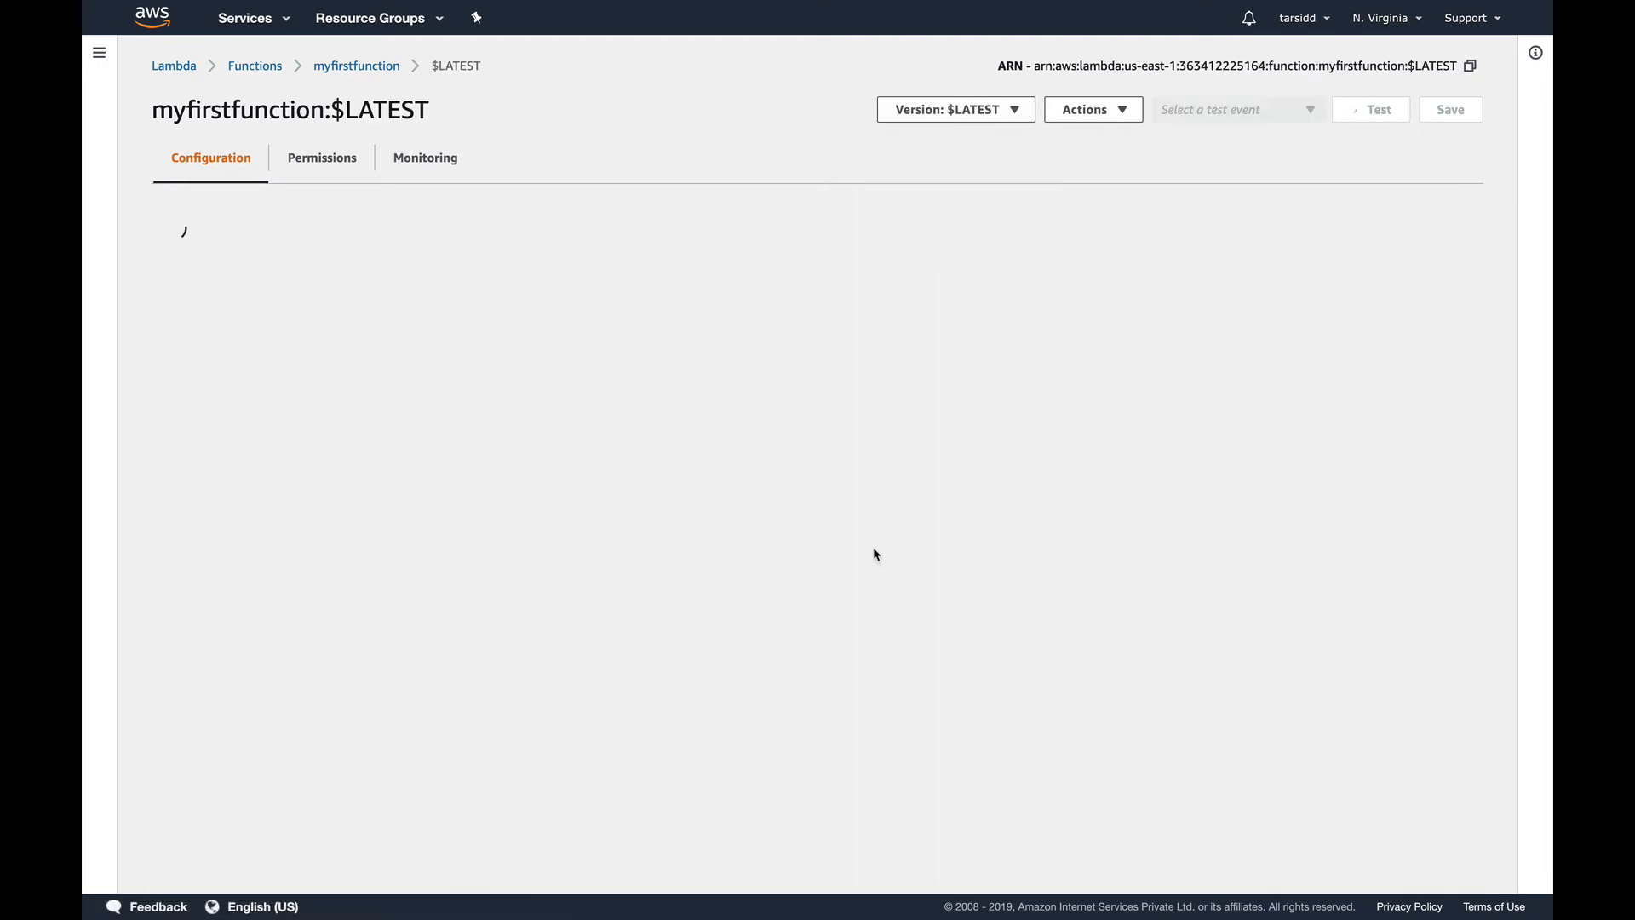
{"action": "scroll", "scroll_direction": "down", "scroll_amount": 3}
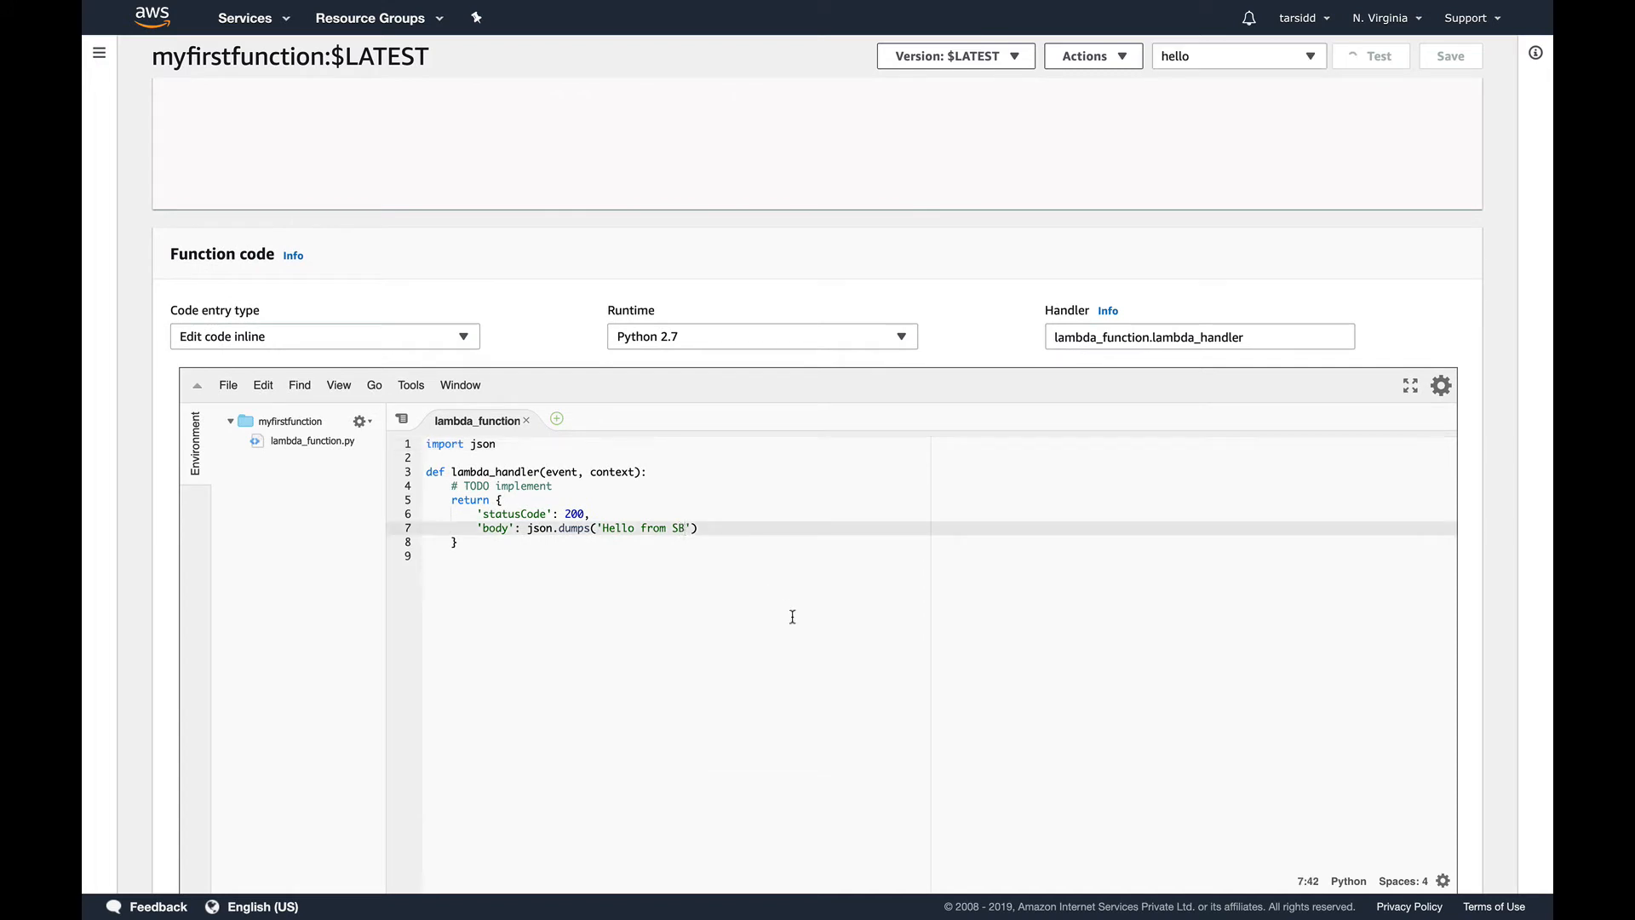
Finish the 'Hello from SBX' edit, save it, and begin publishing a new version
{"action": "type", "text": "X"}
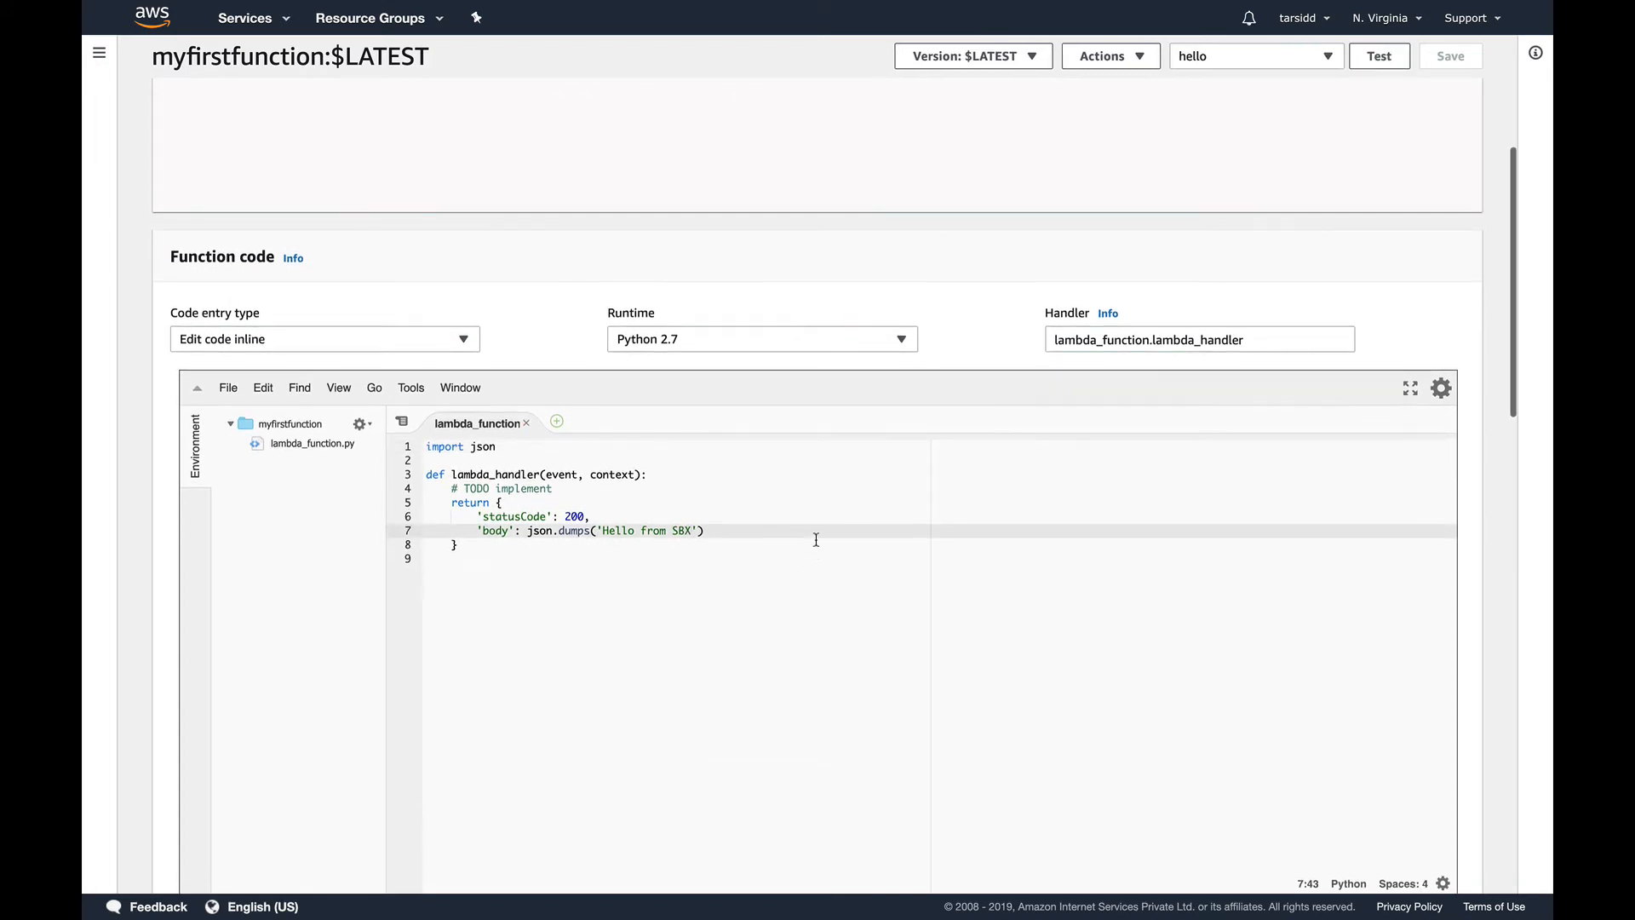
{"action": "scroll", "scroll_direction": "up", "scroll_amount": 3}
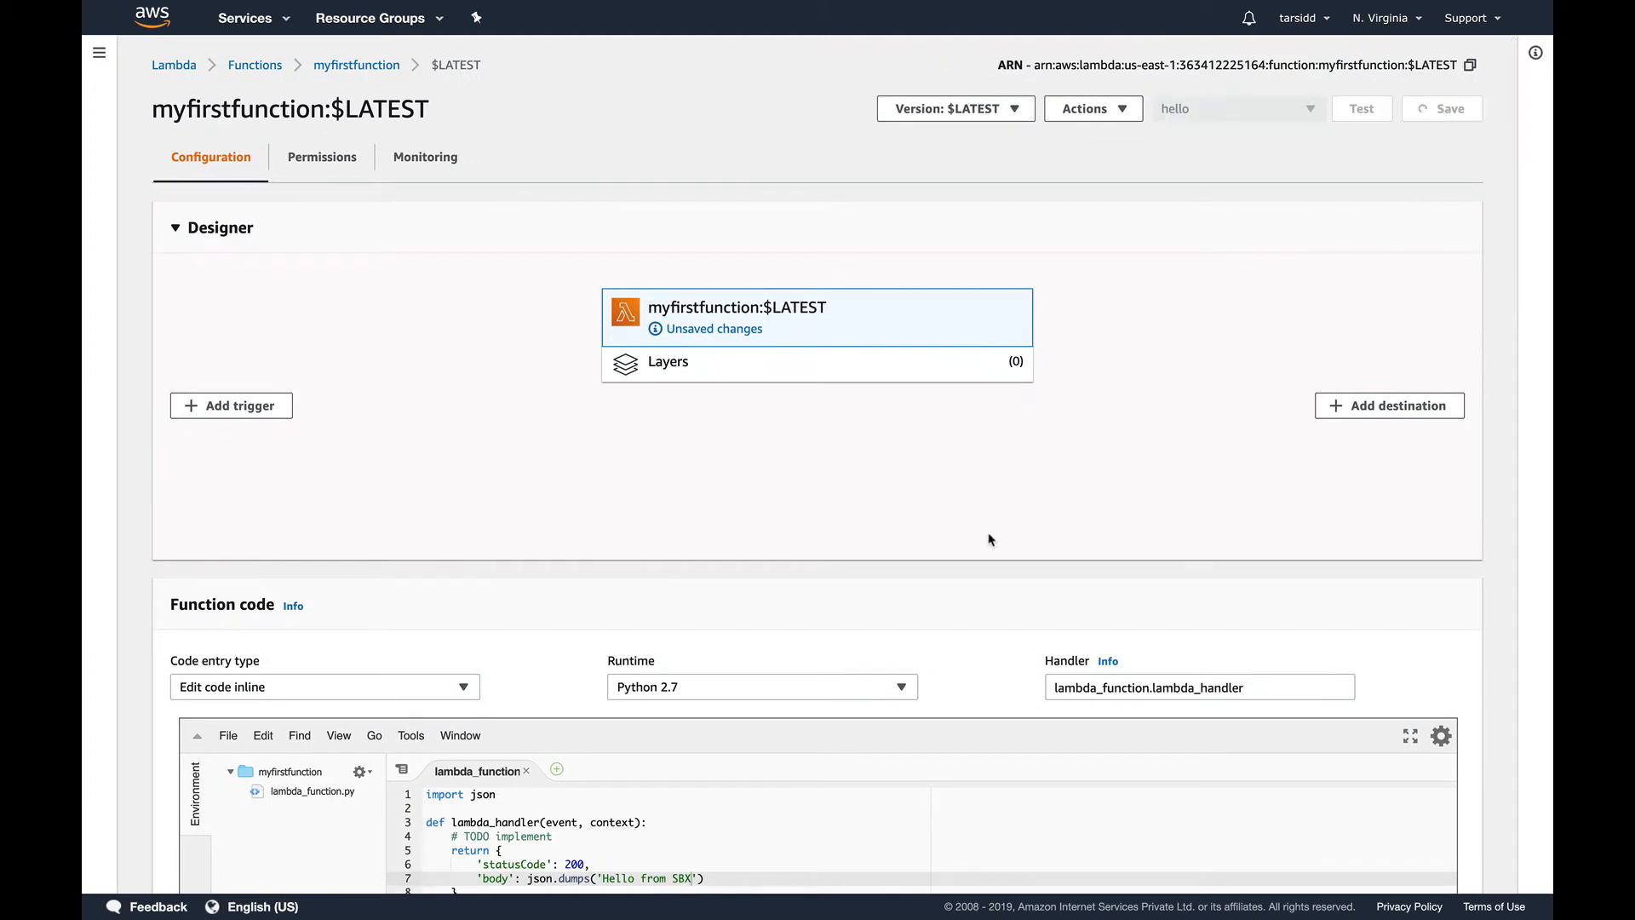
{"action": "left_click", "coordinate": [1444, 108]}
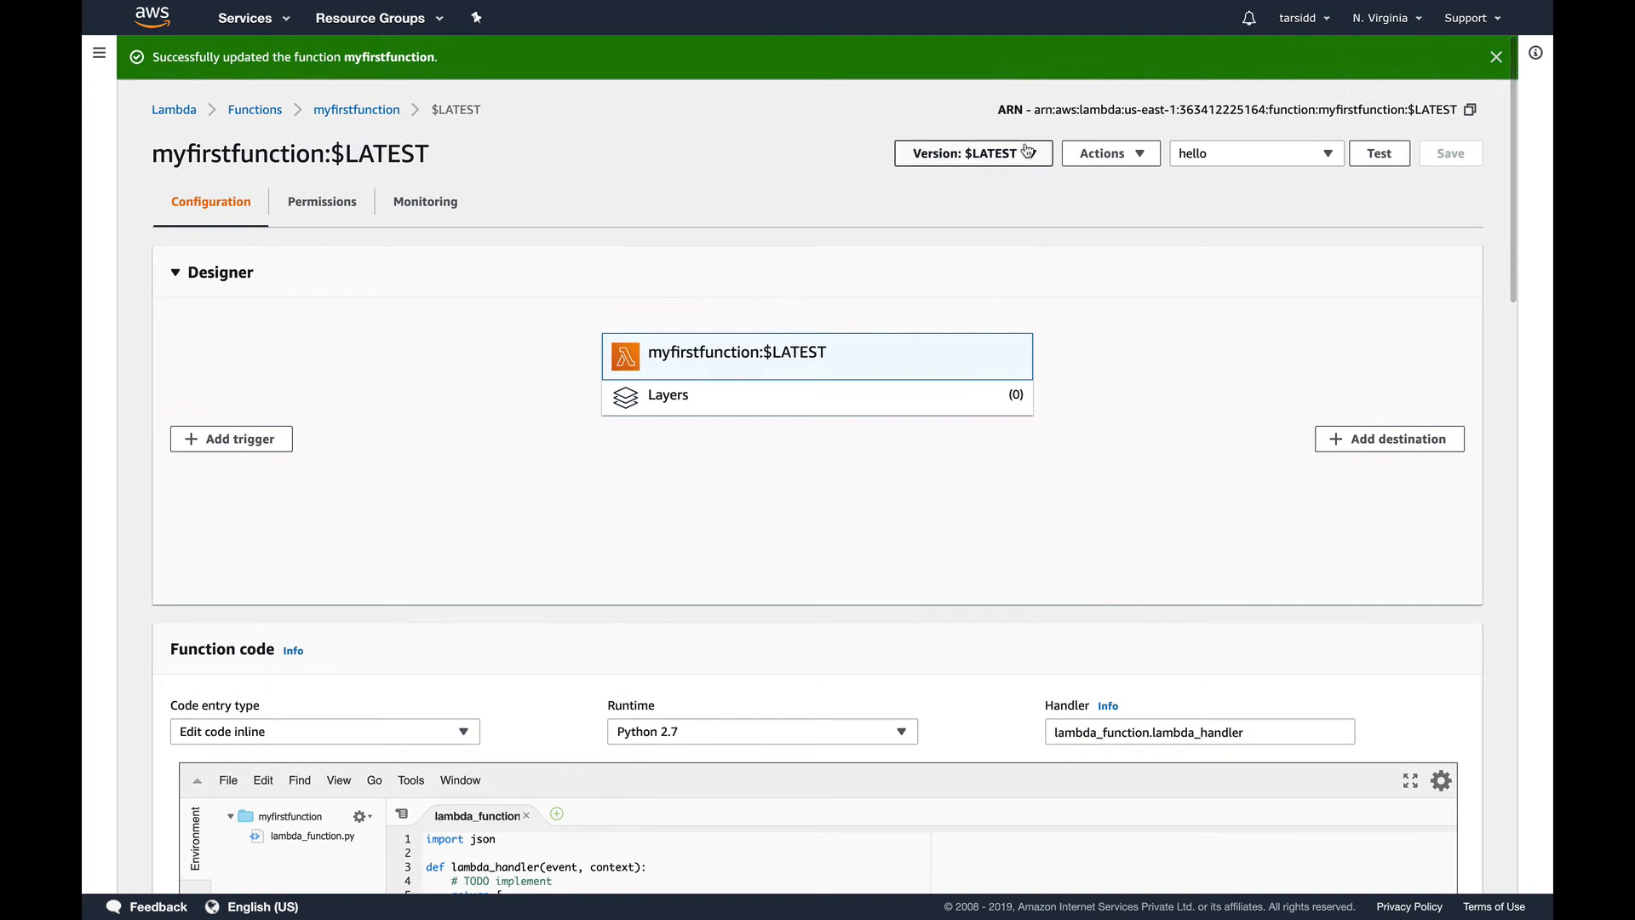
{"action": "left_click", "coordinate": [971, 153]}
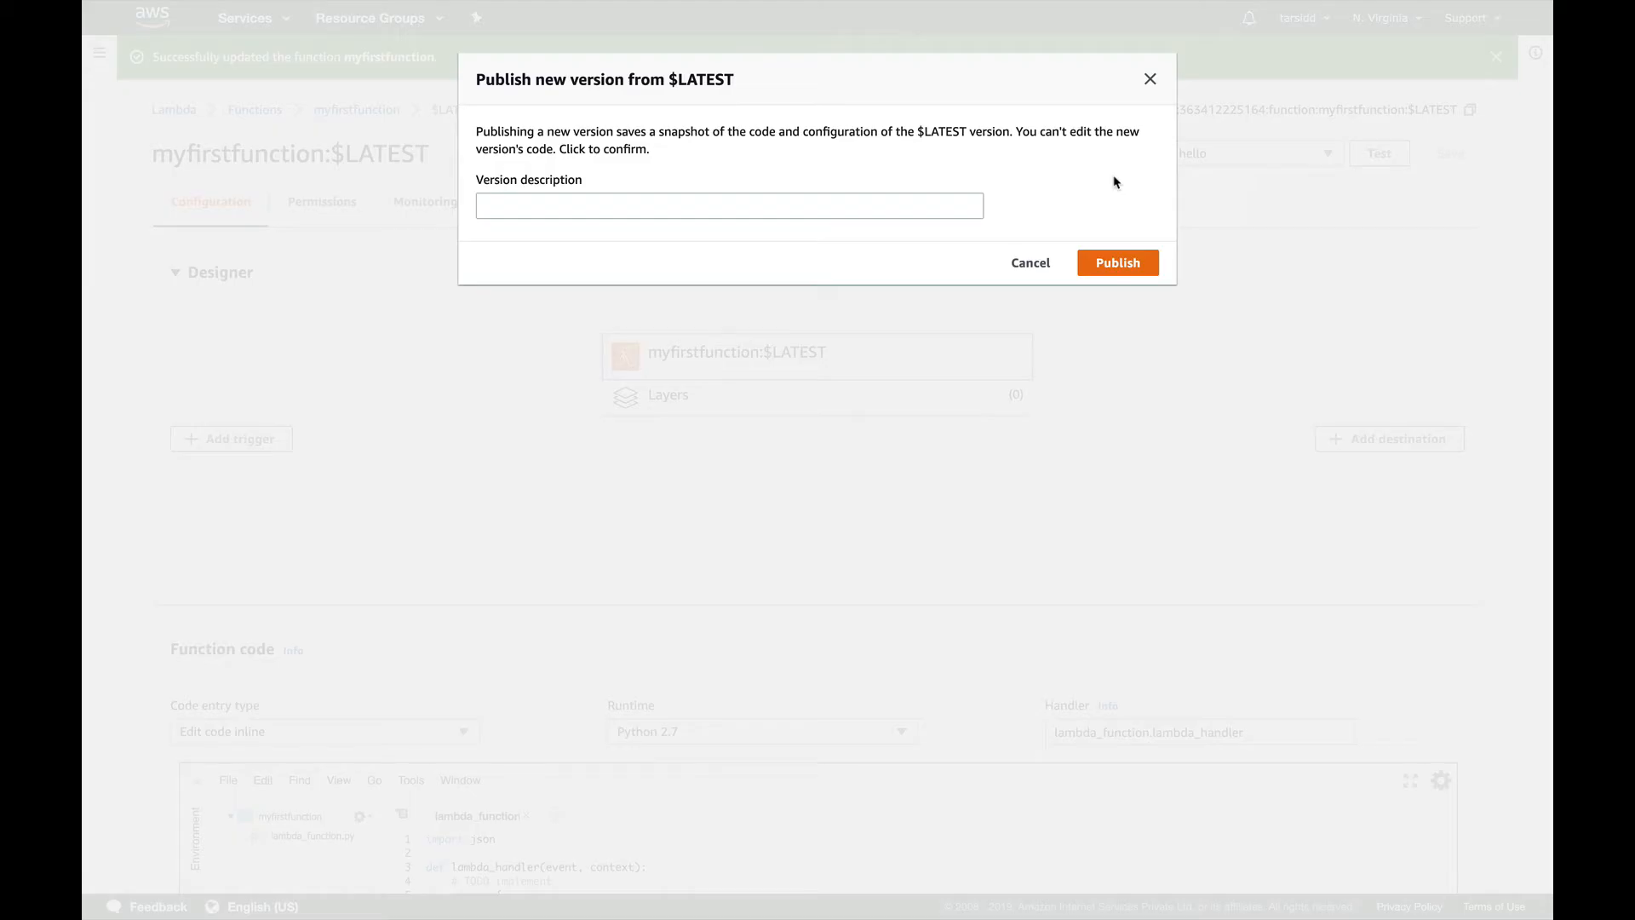
Publish version 8 described 'Sbx version', then select $LATEST from the version list
{"action": "left_click", "coordinate": [728, 206]}
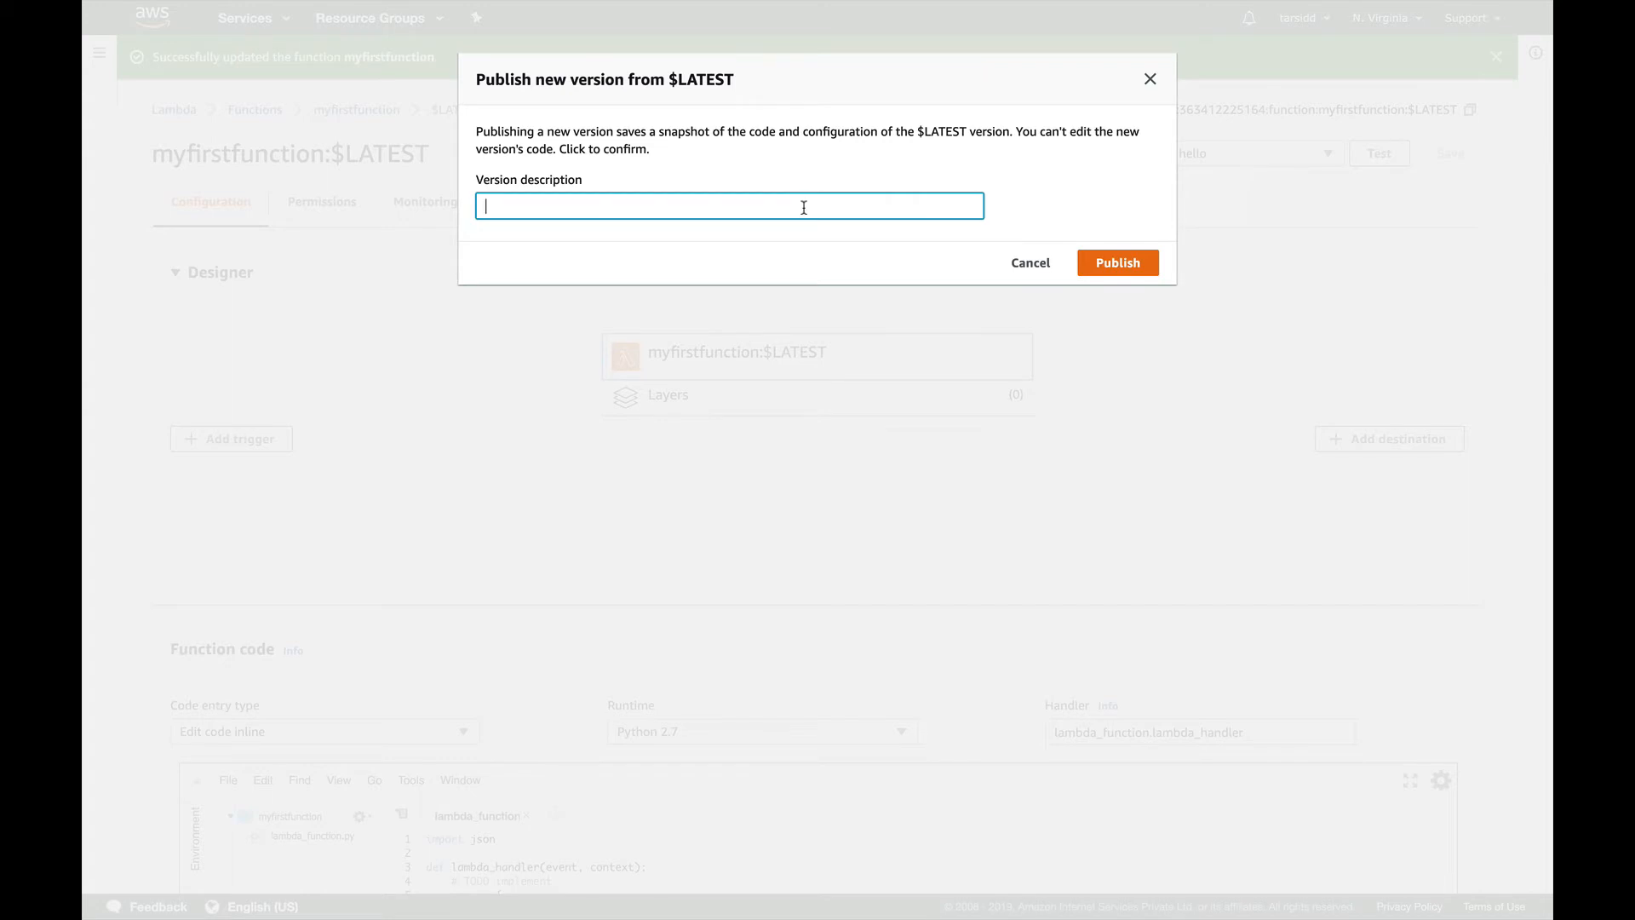
{"action": "type", "text": "Sbx"}
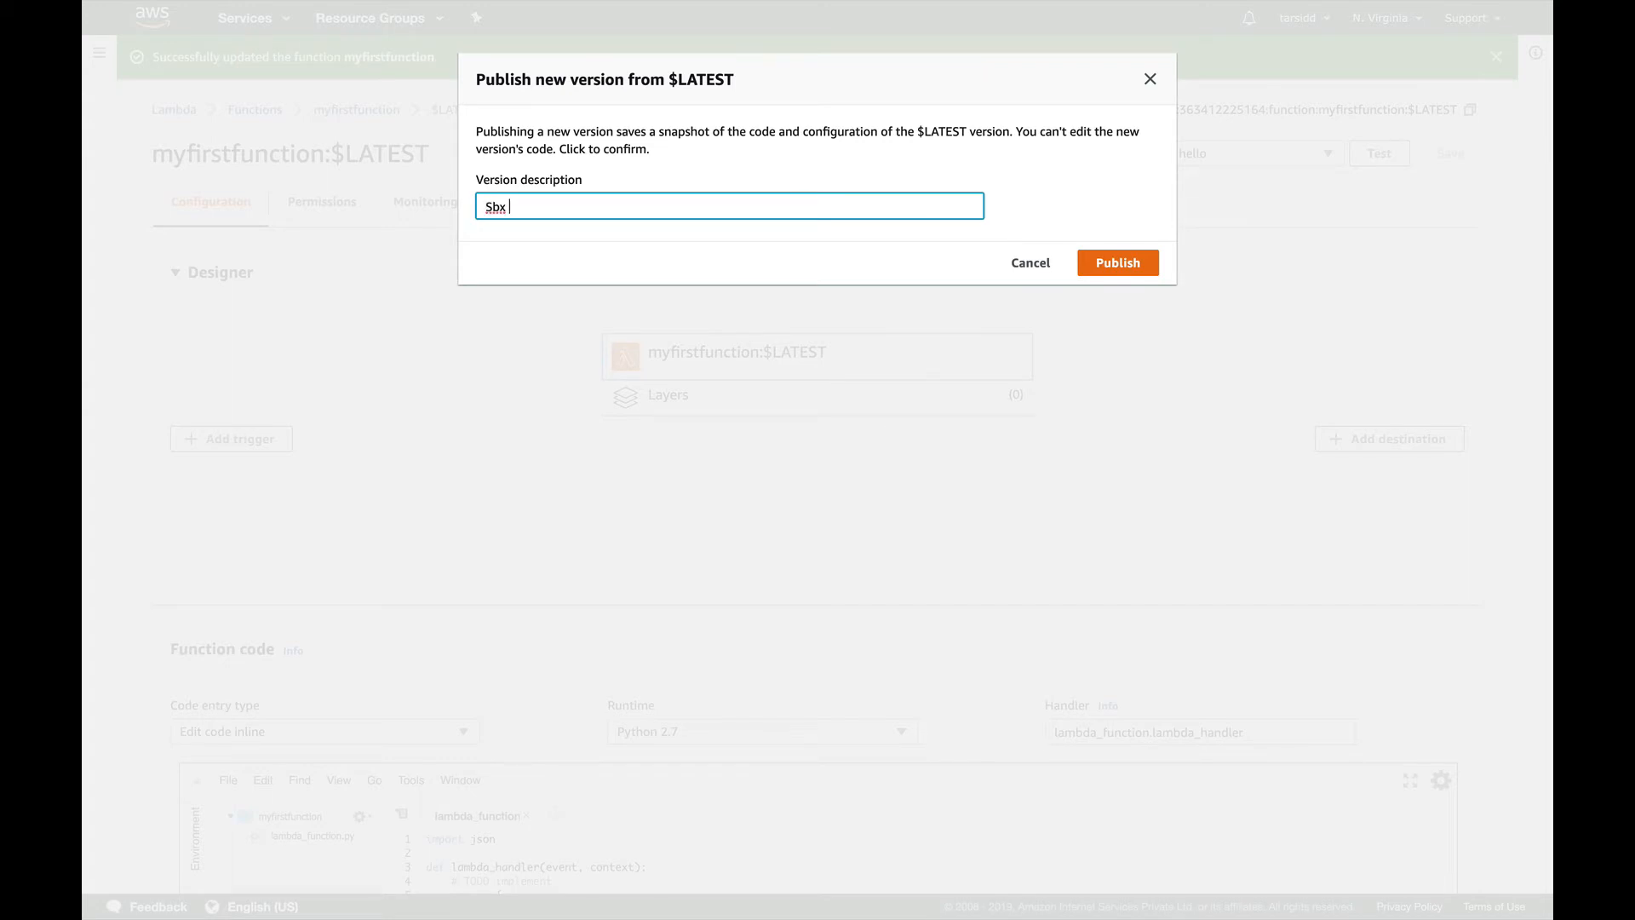
{"action": "type", "text": "version"}
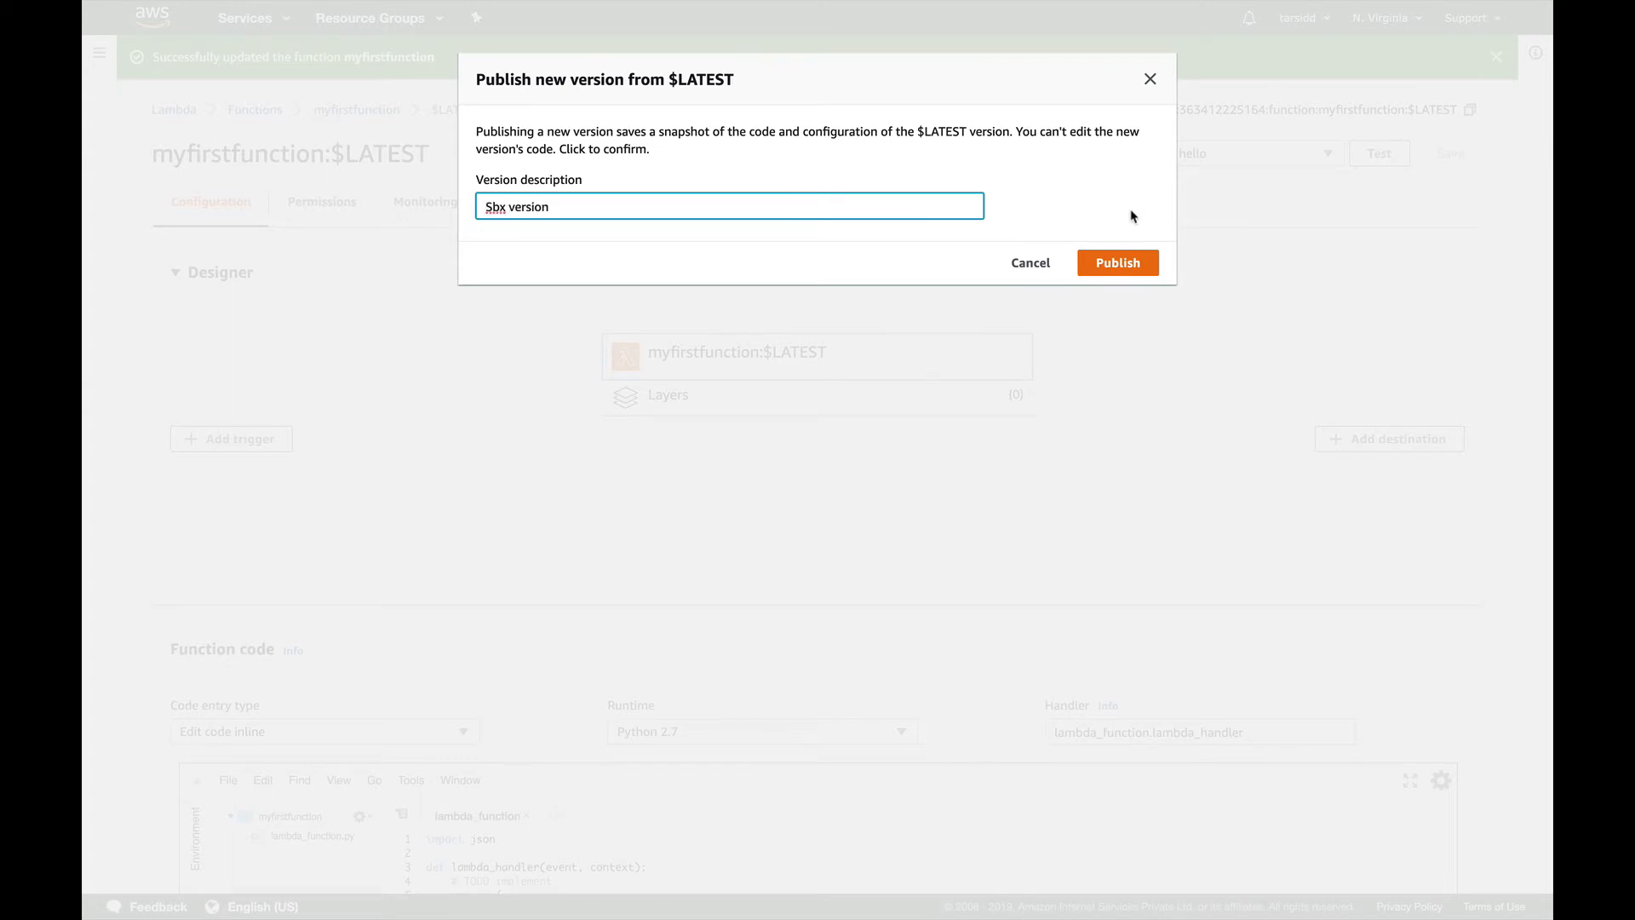
{"action": "left_click", "coordinate": [1117, 262]}
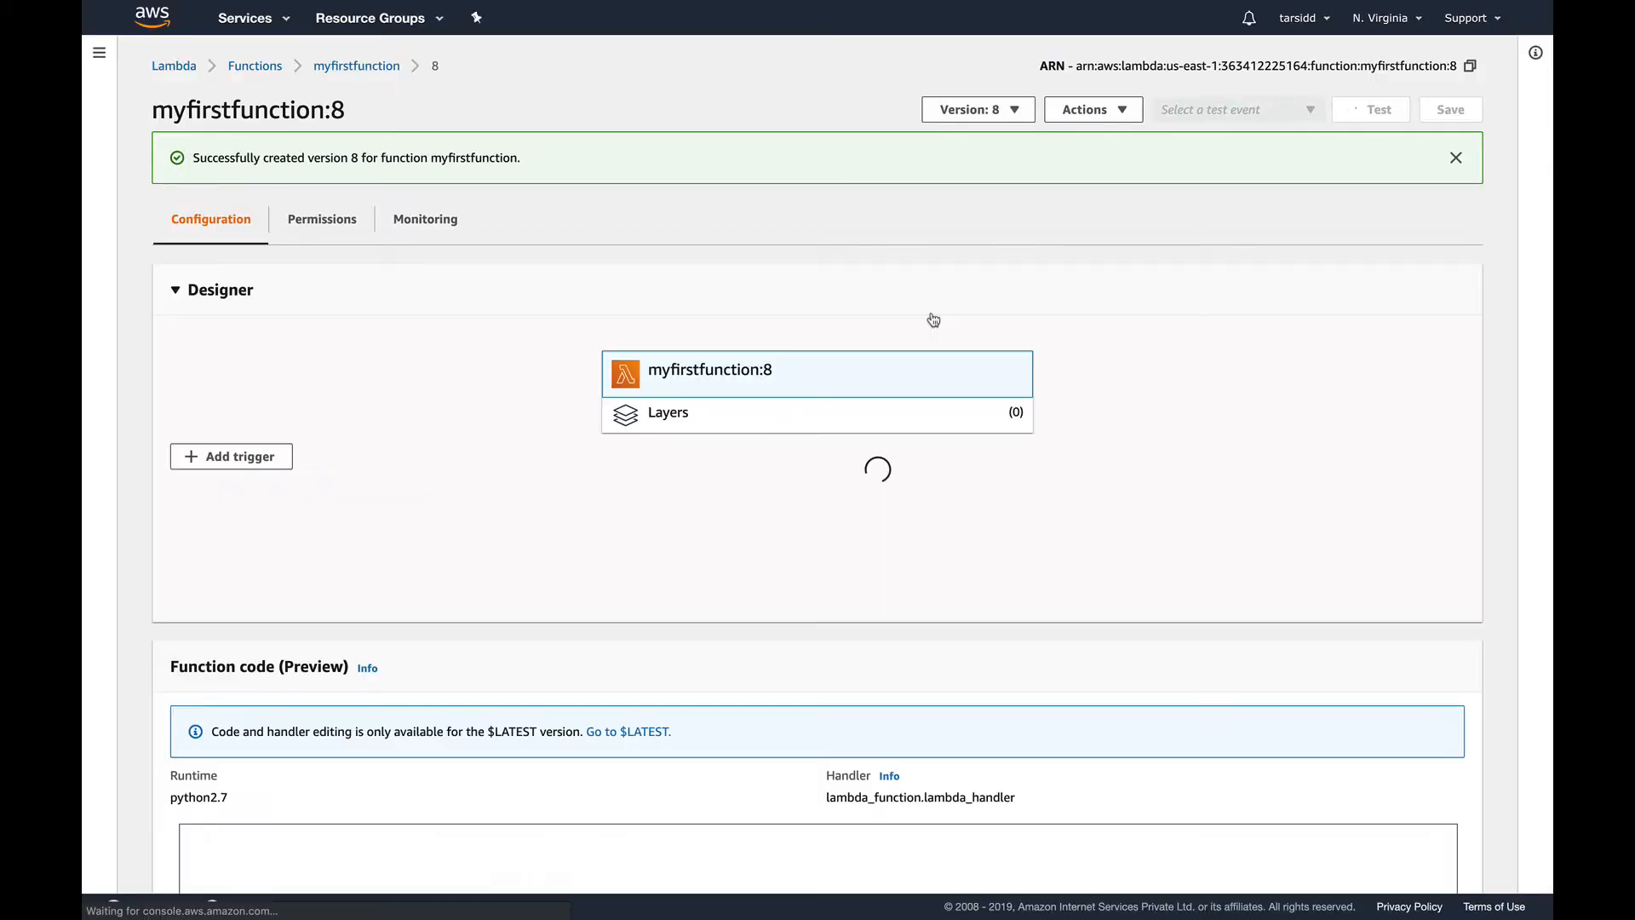
{"action": "left_click", "coordinate": [977, 108]}
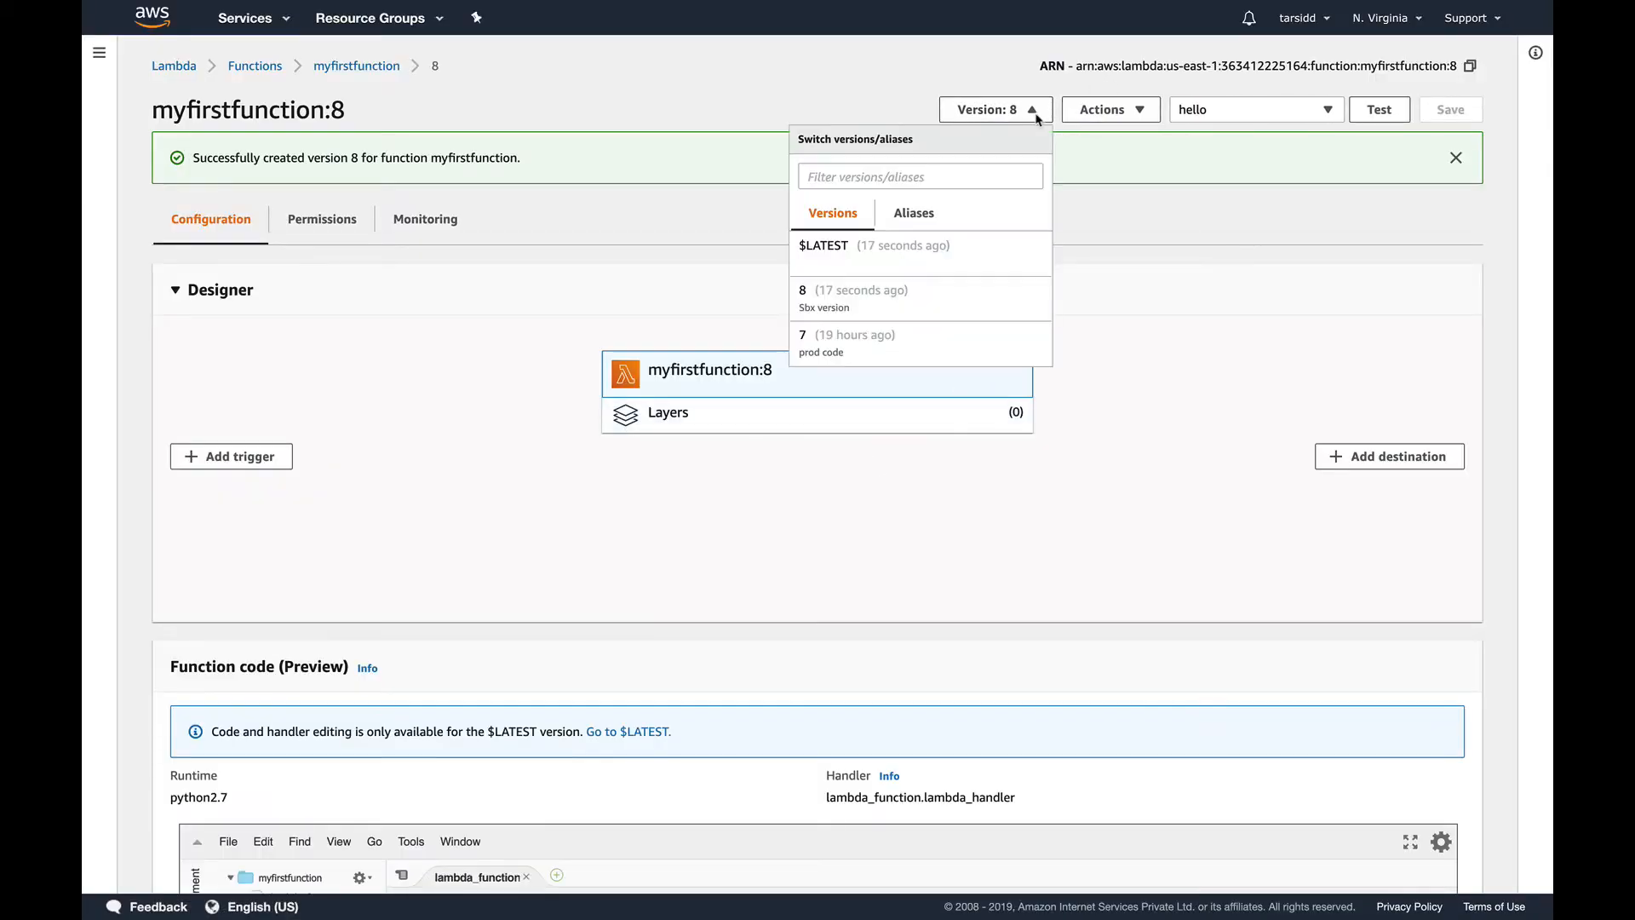
{"action": "left_click", "coordinate": [824, 246]}
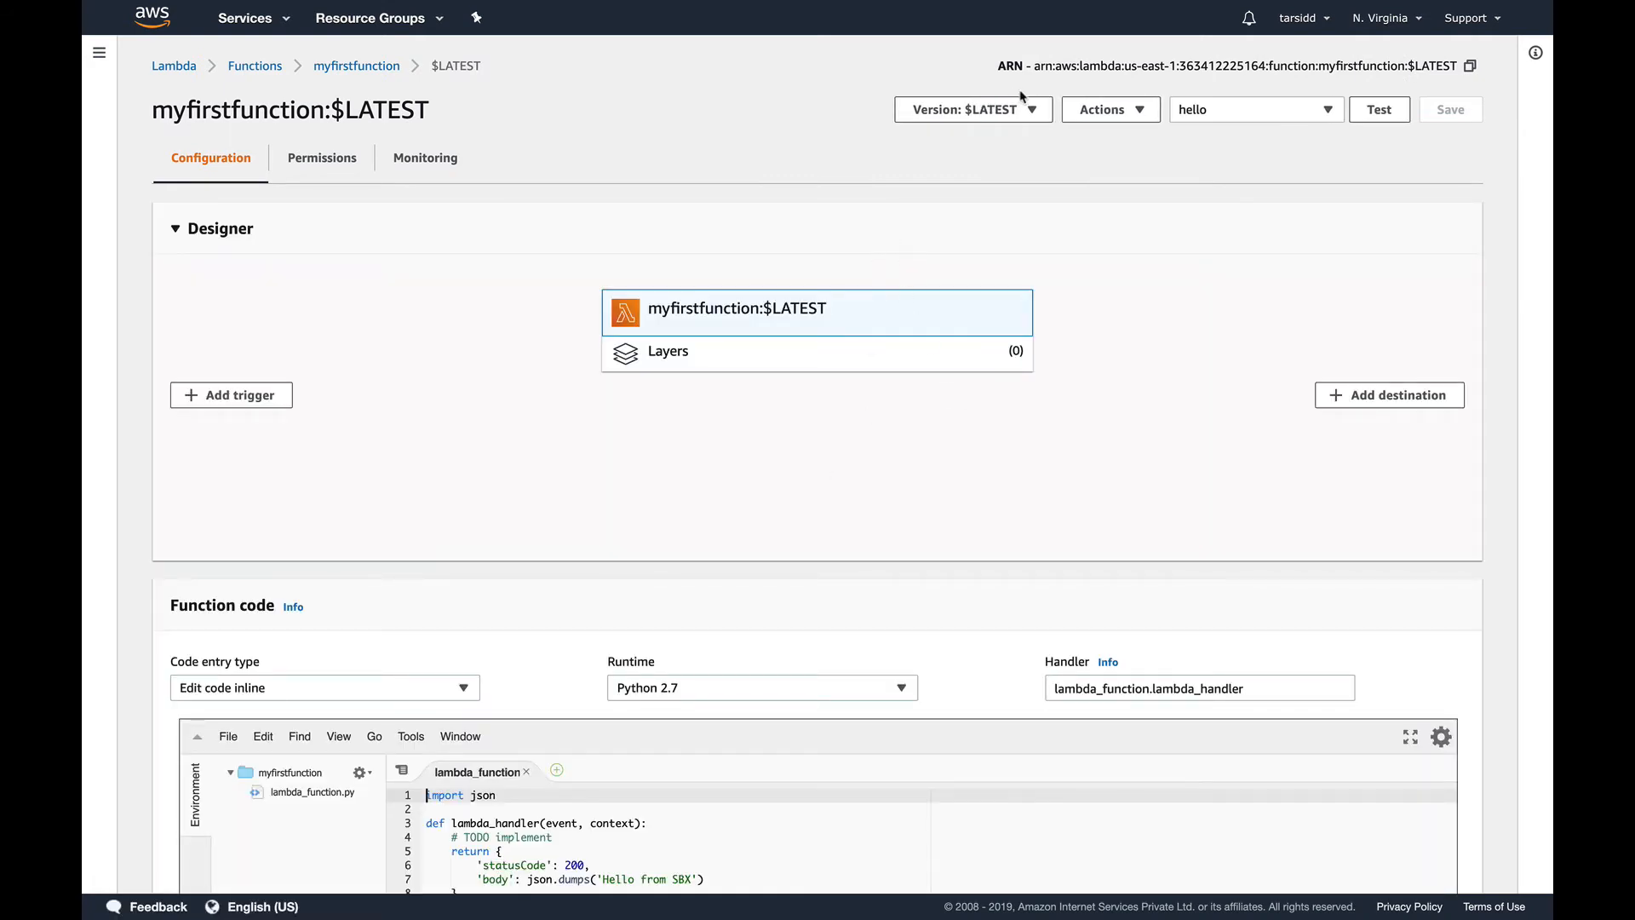
Open the Actions menu on the $LATEST page of myfirstfunction
{"action": "left_click", "coordinate": [970, 108]}
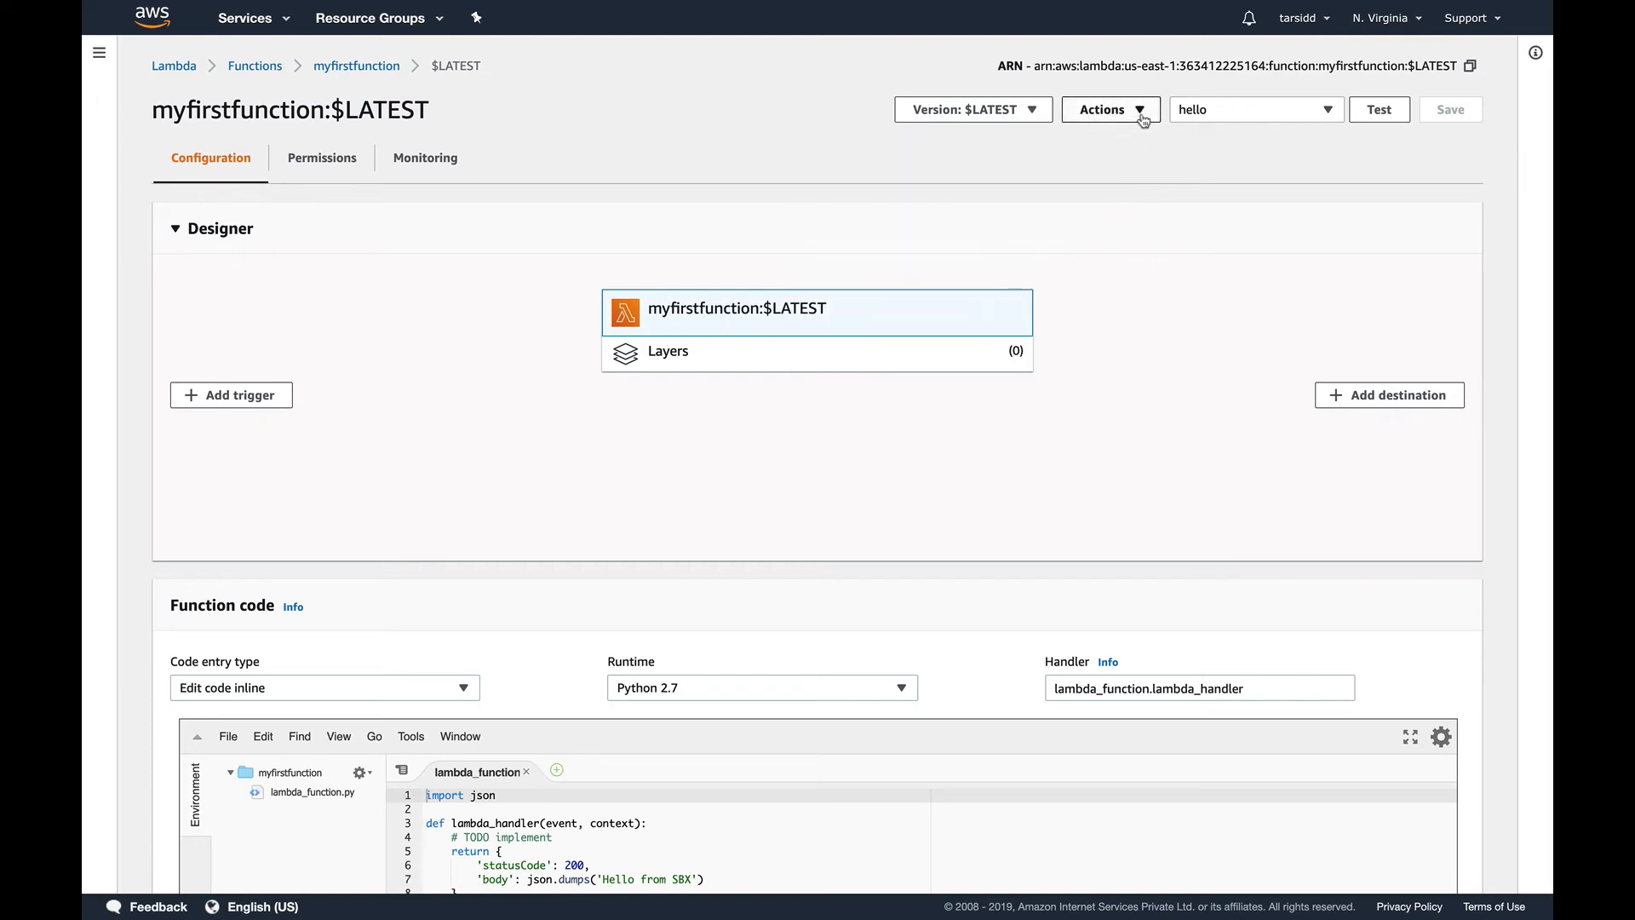
{"action": "left_click", "coordinate": [1109, 109]}
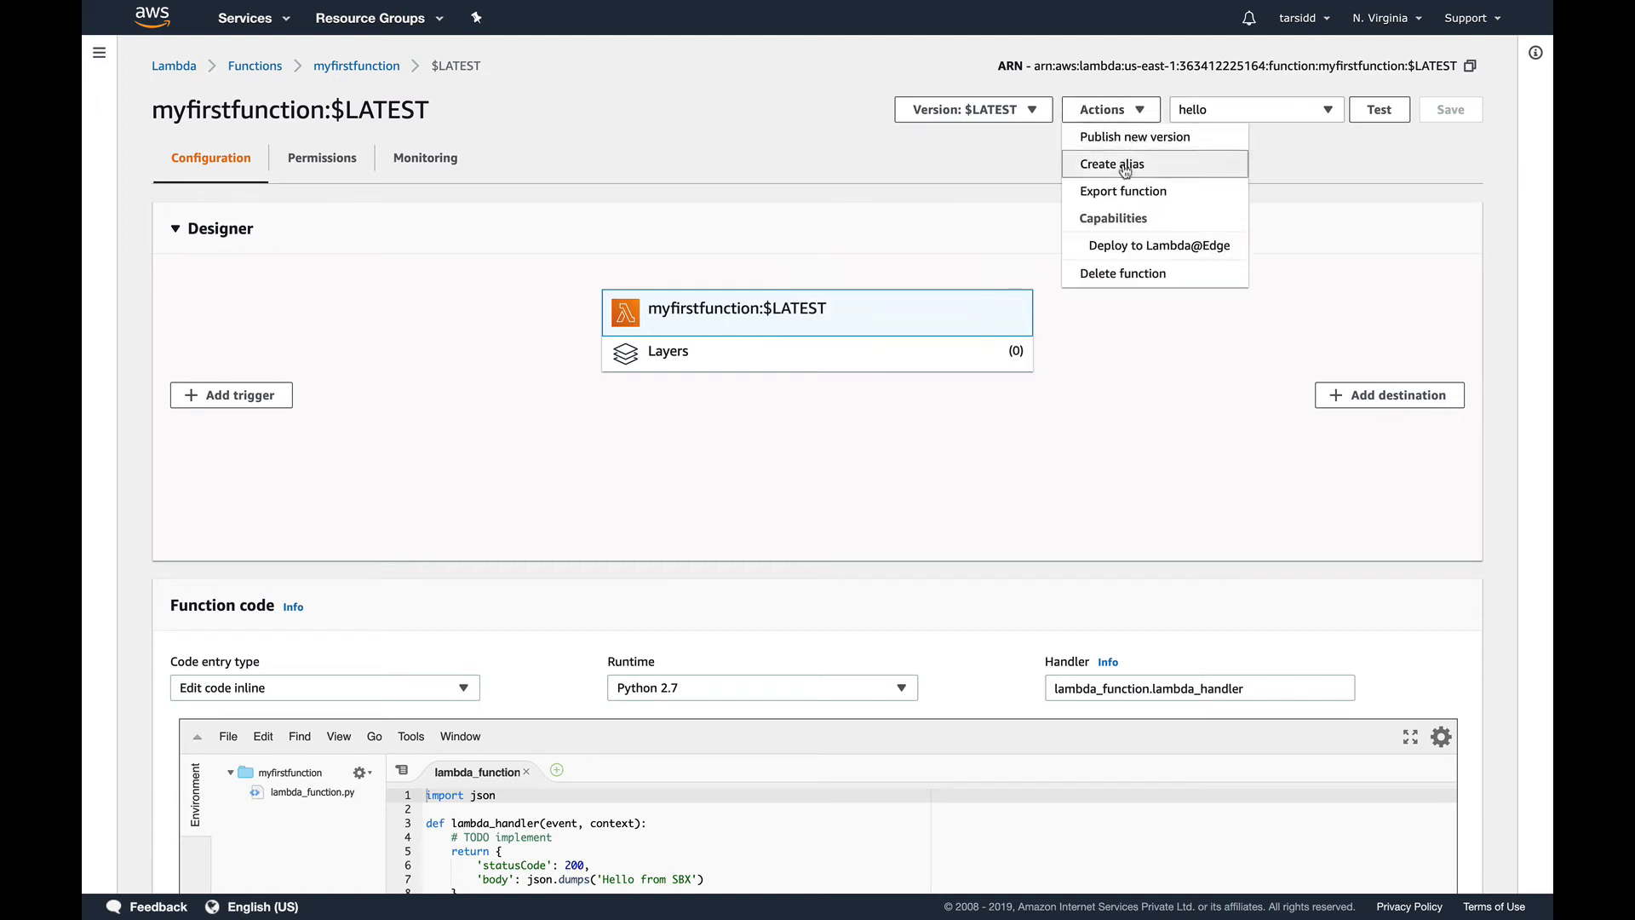
Start a new alias named PROD and set its target version to 7
{"action": "left_click", "coordinate": [1113, 163]}
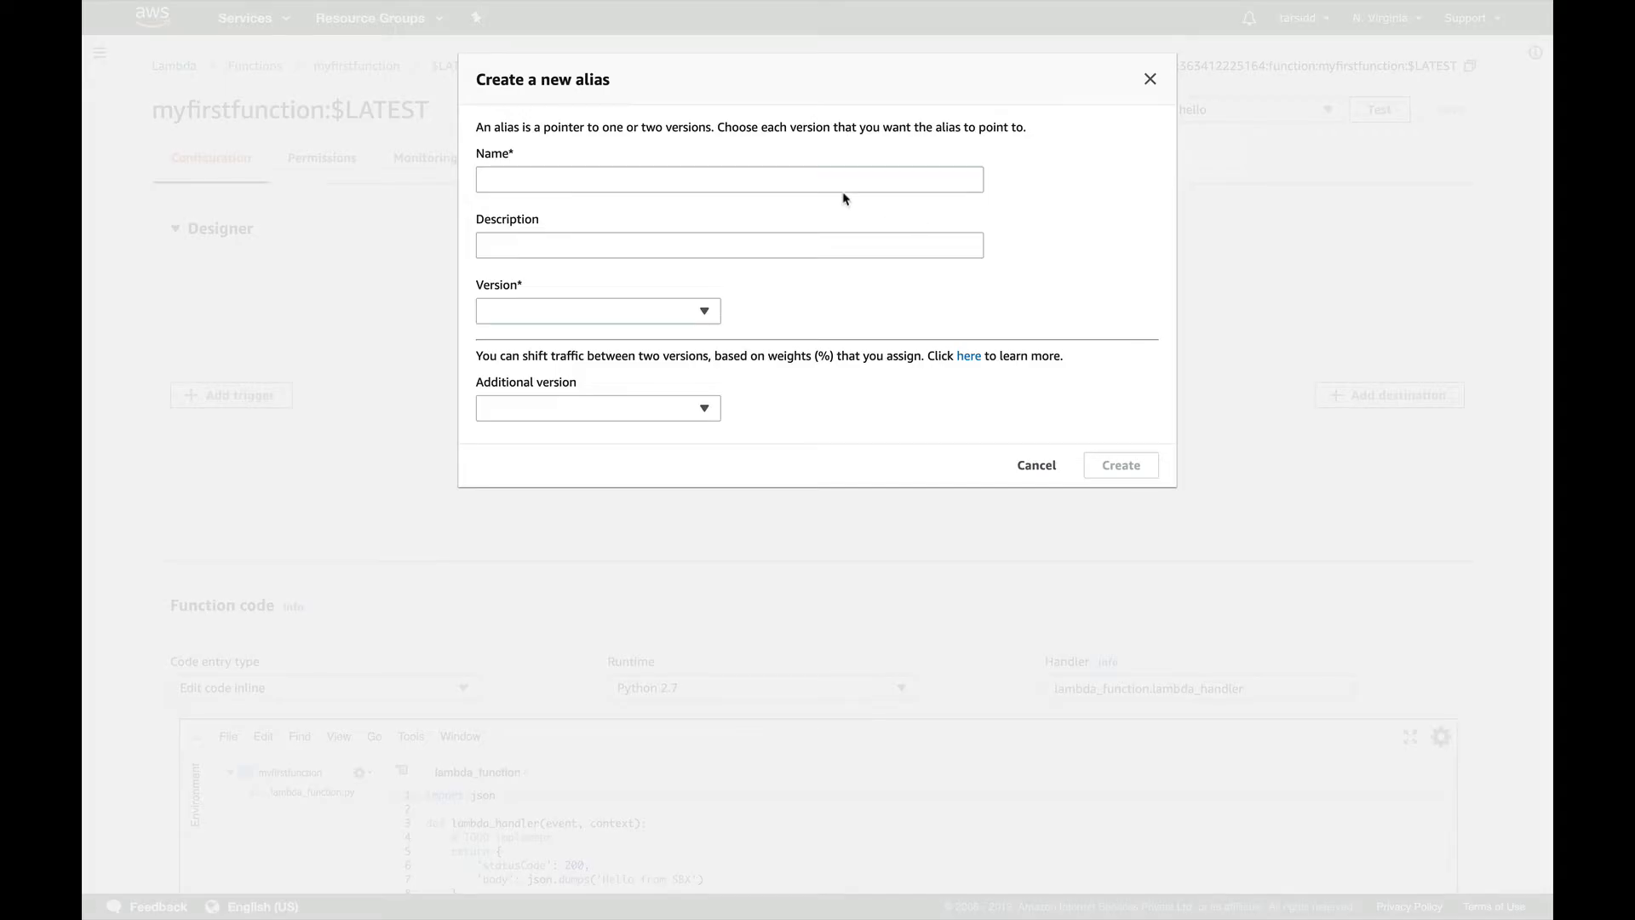
{"action": "type", "text": "P"}
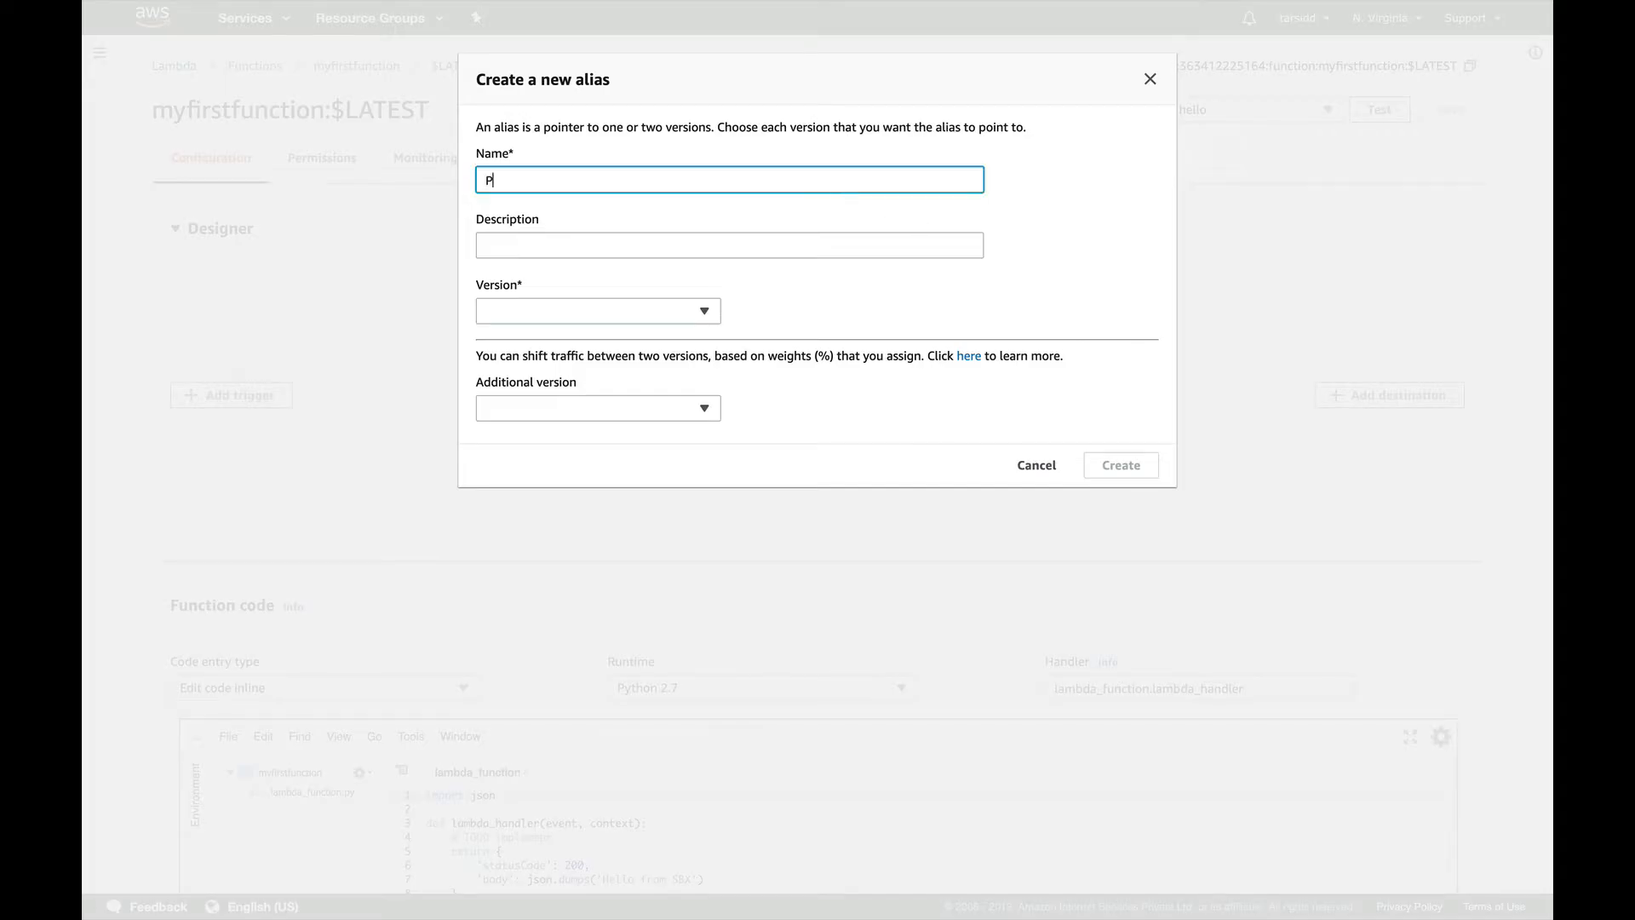
{"action": "type", "text": "ROD"}
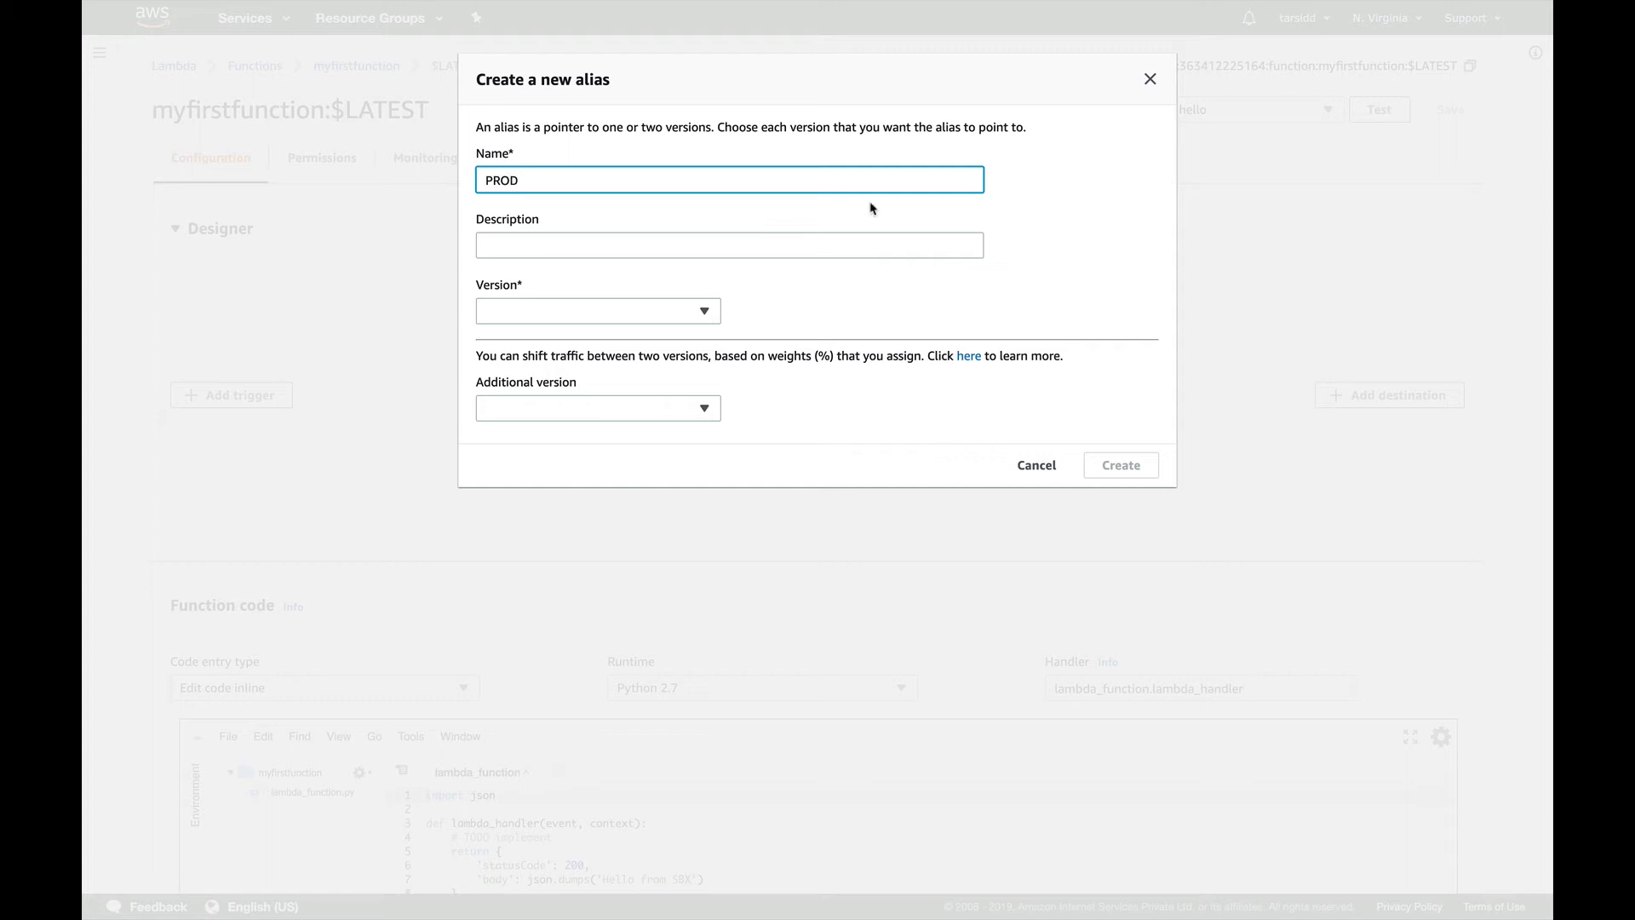
{"action": "left_click", "coordinate": [834, 279]}
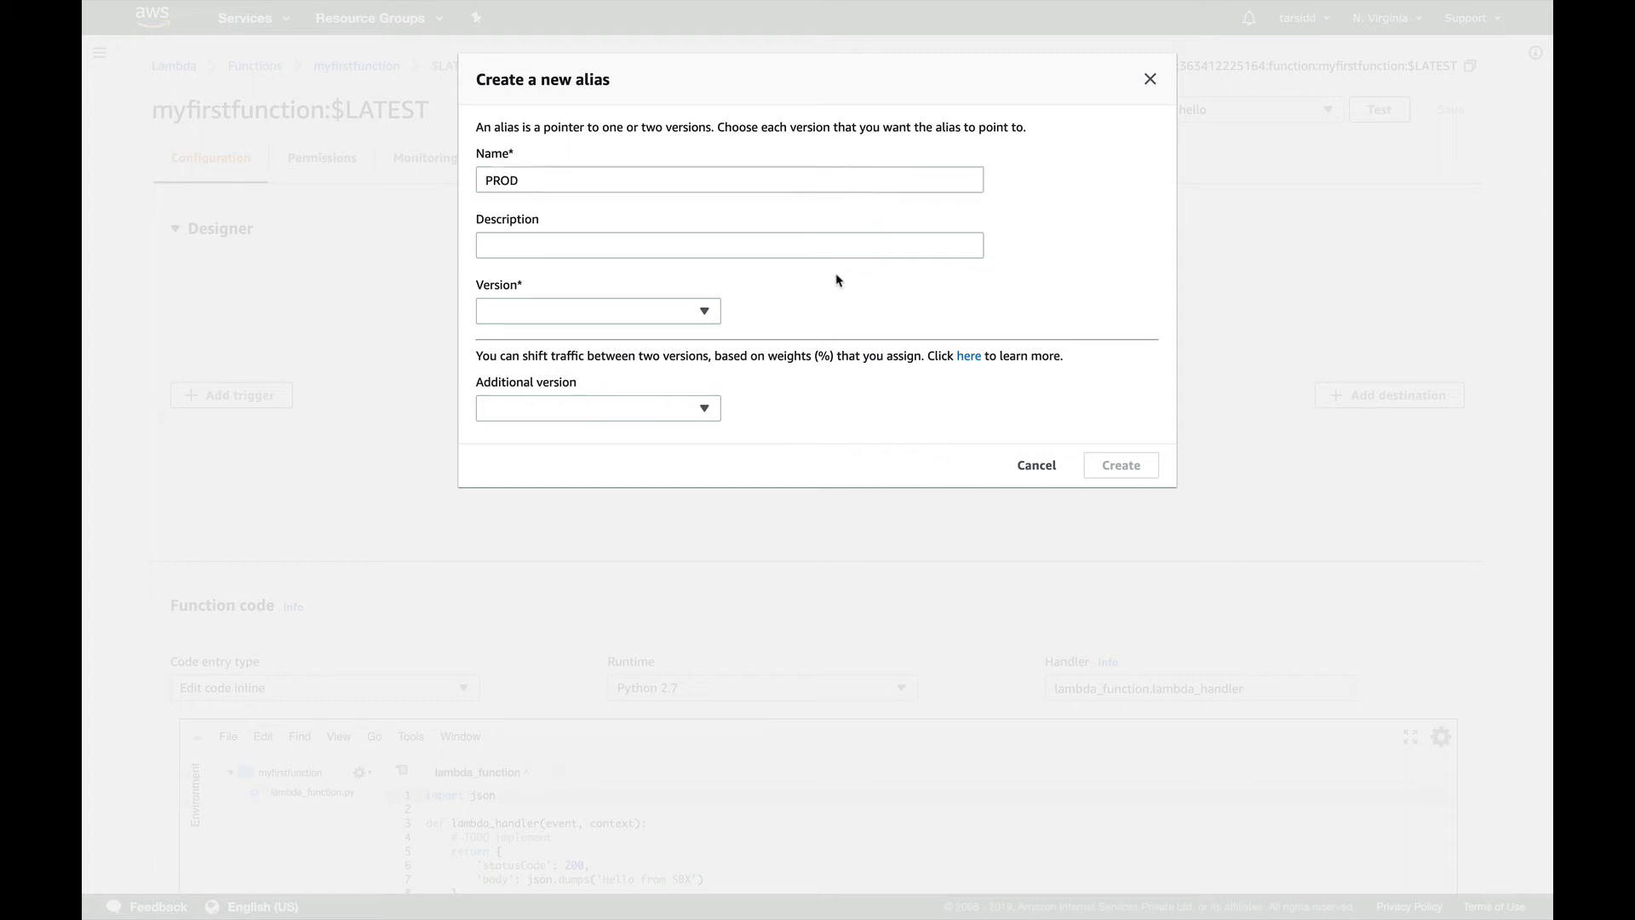
{"action": "mouse_move", "coordinate": [745, 290]}
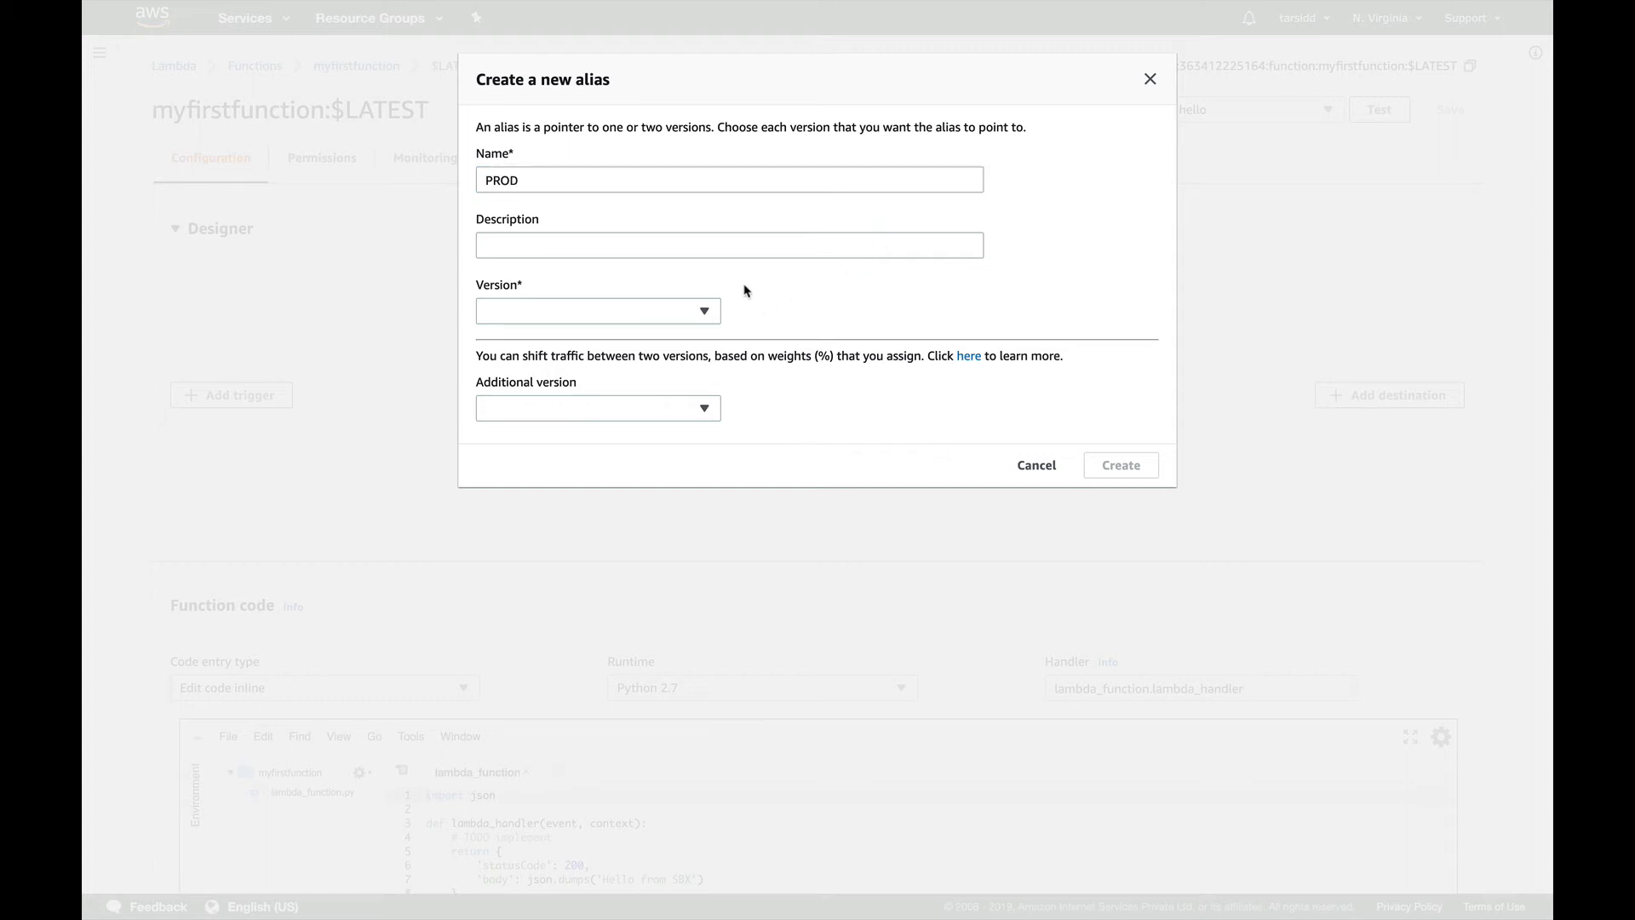
{"action": "left_click", "coordinate": [728, 245]}
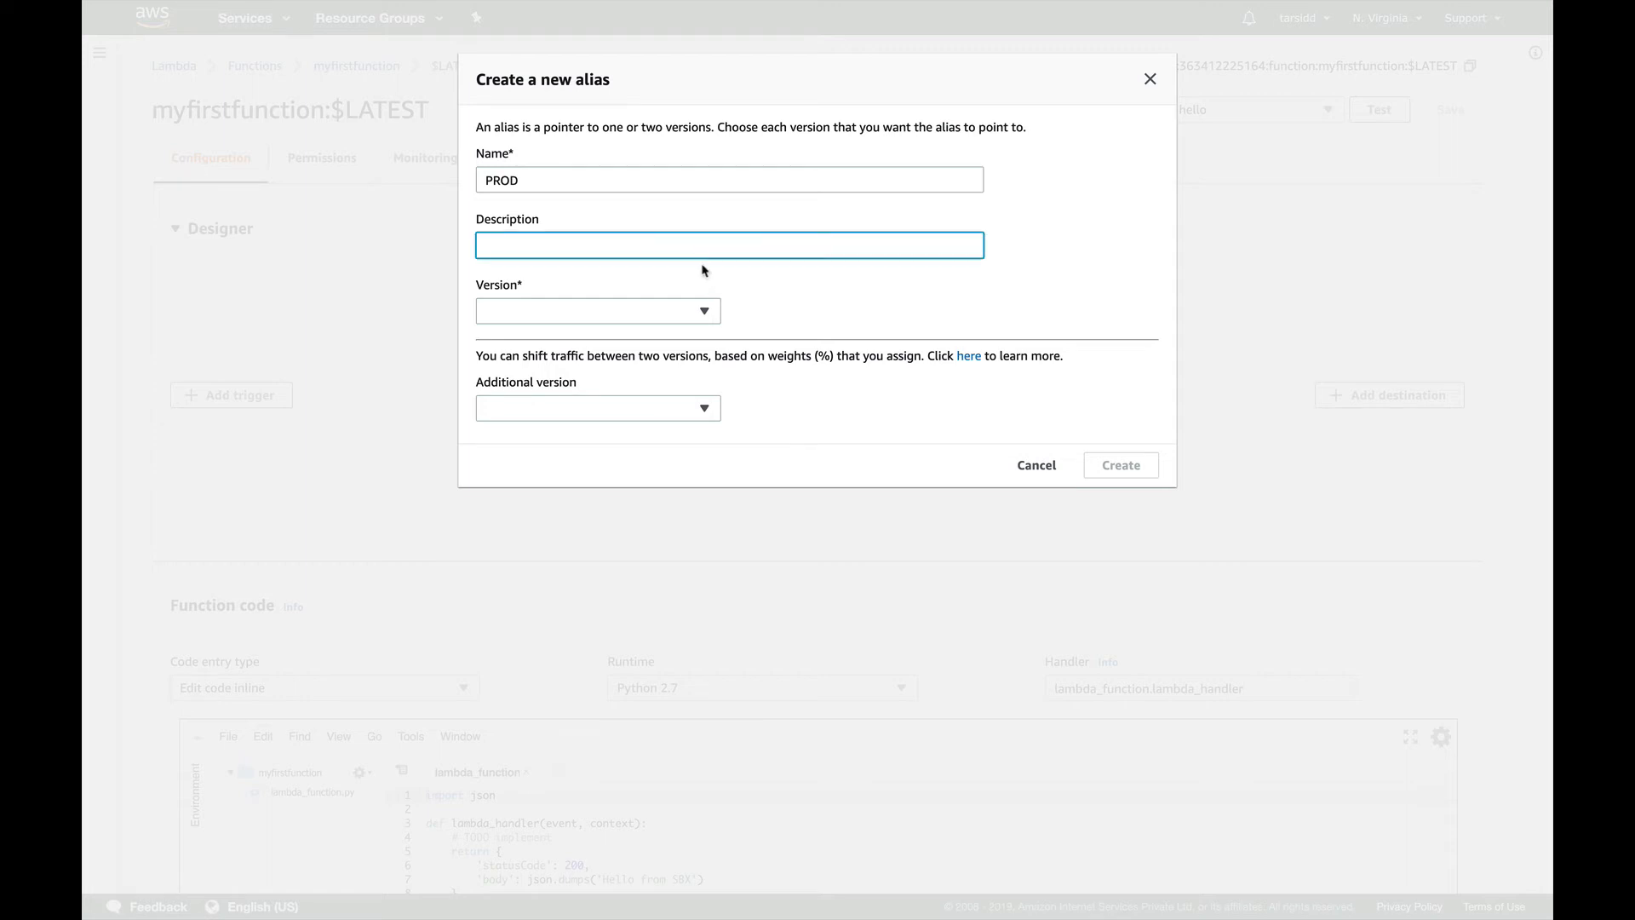
{"action": "mouse_move", "coordinate": [738, 303]}
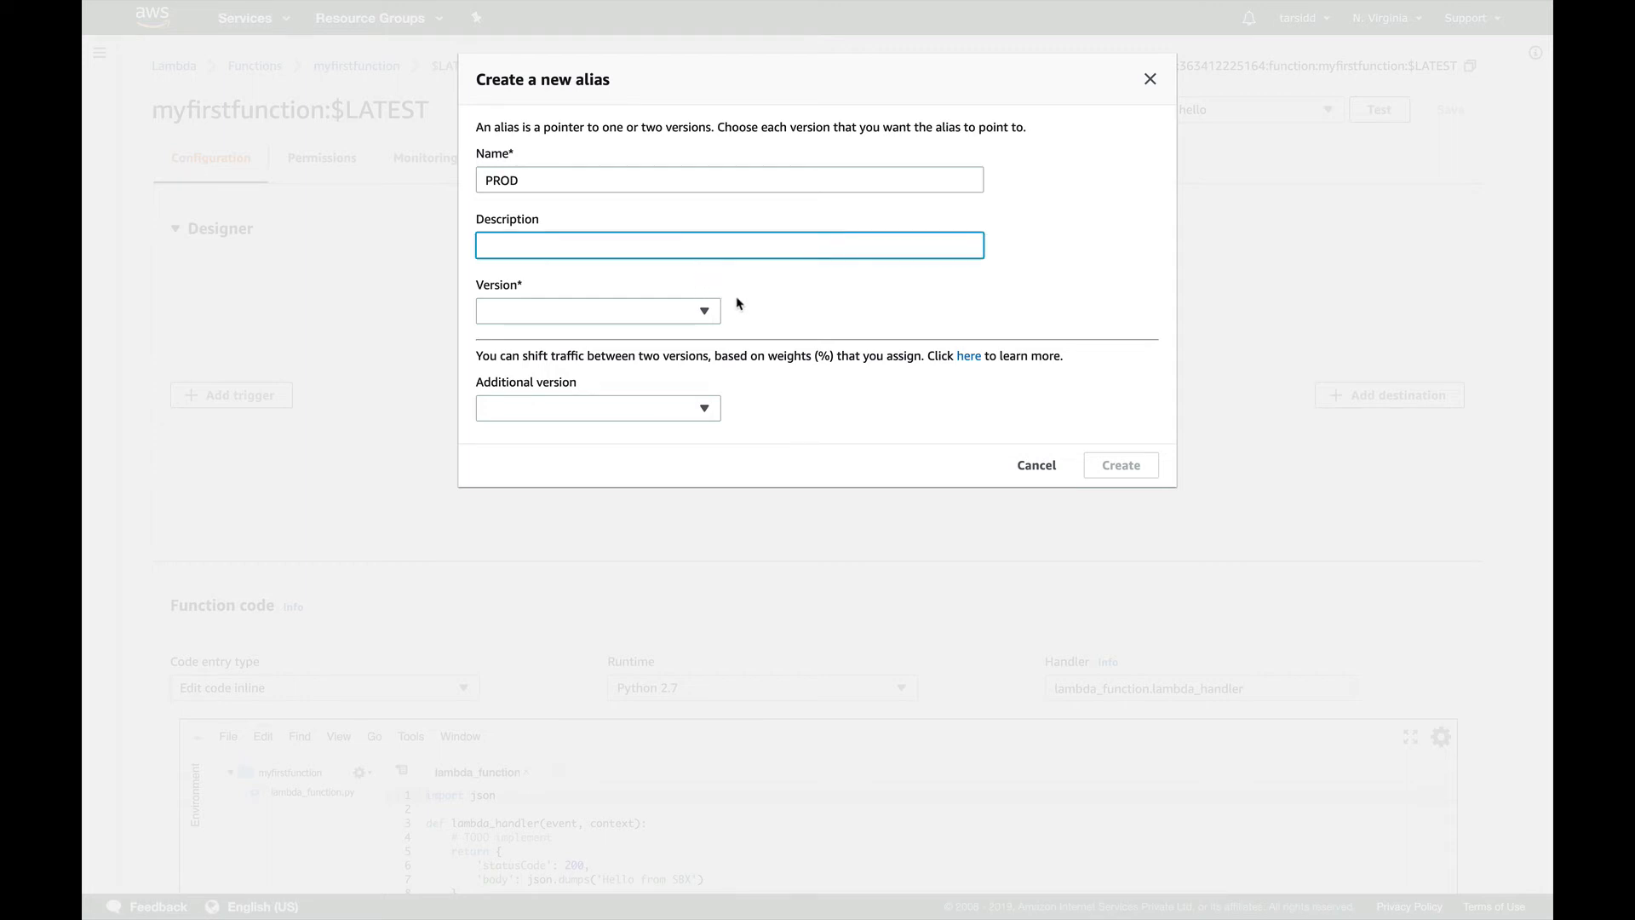
{"action": "left_click", "coordinate": [598, 310]}
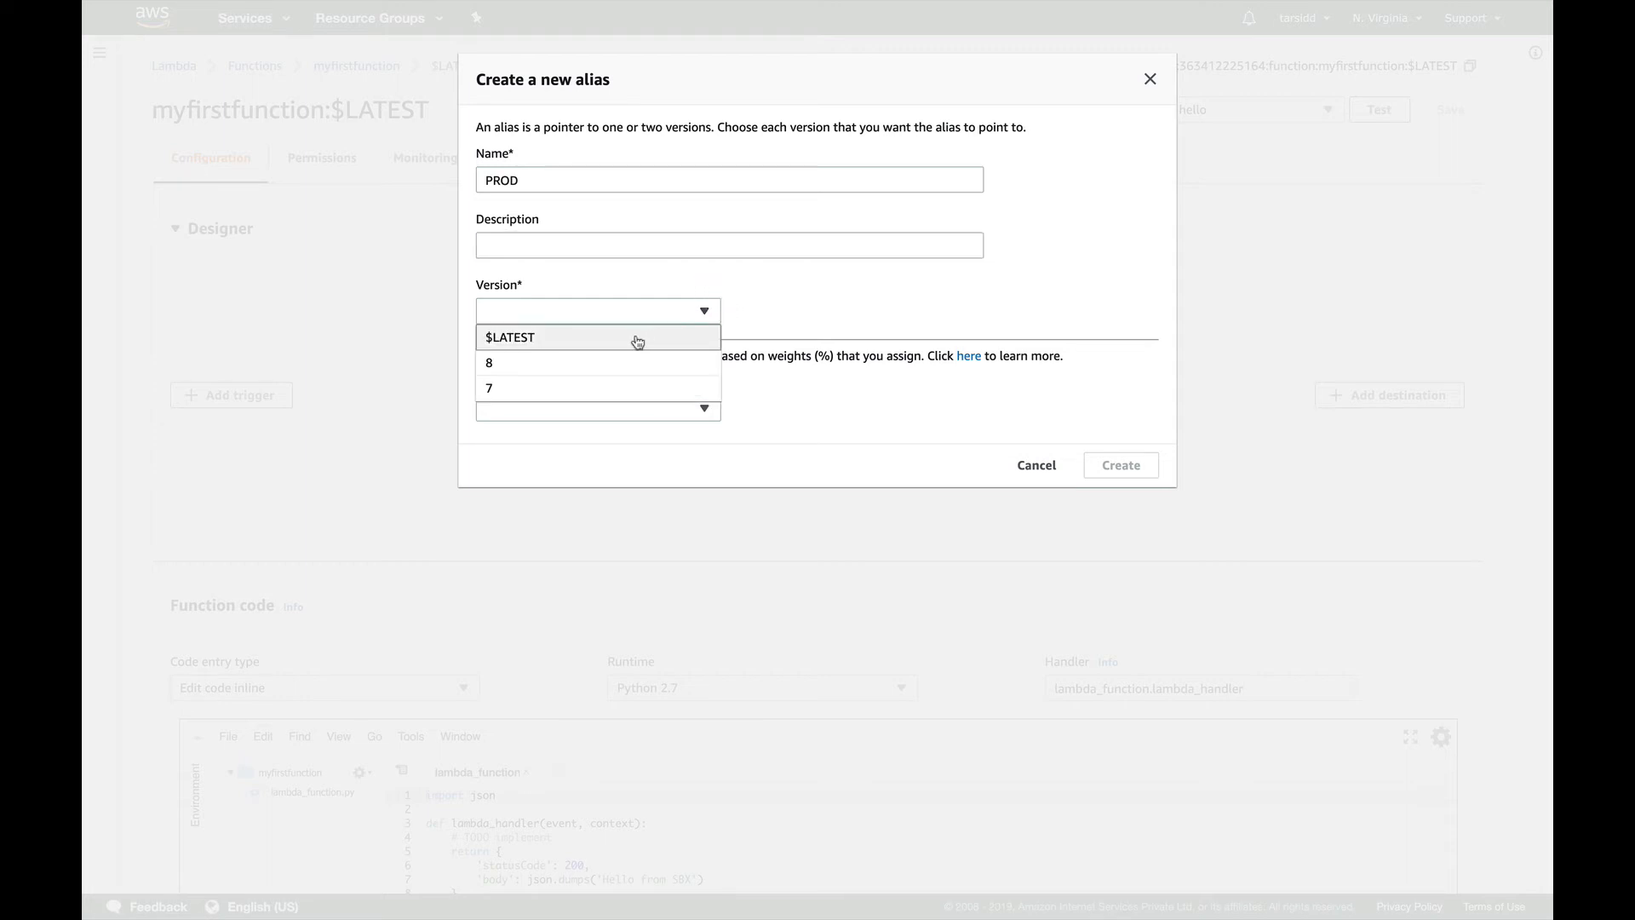
{"action": "mouse_move", "coordinate": [580, 393]}
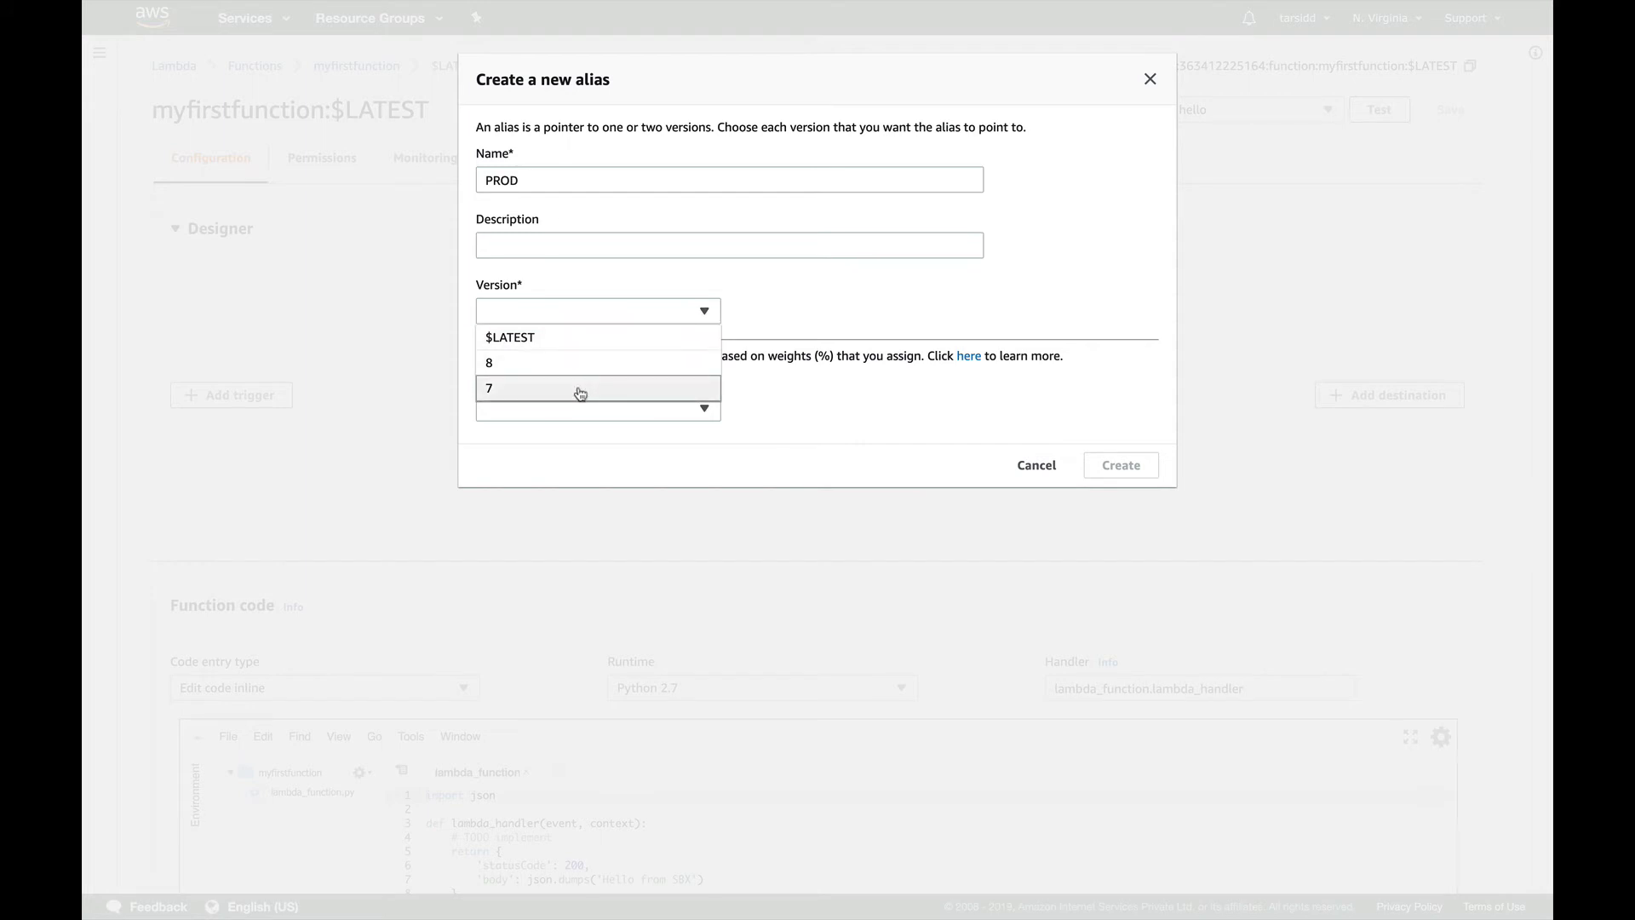
{"action": "left_click", "coordinate": [488, 388]}
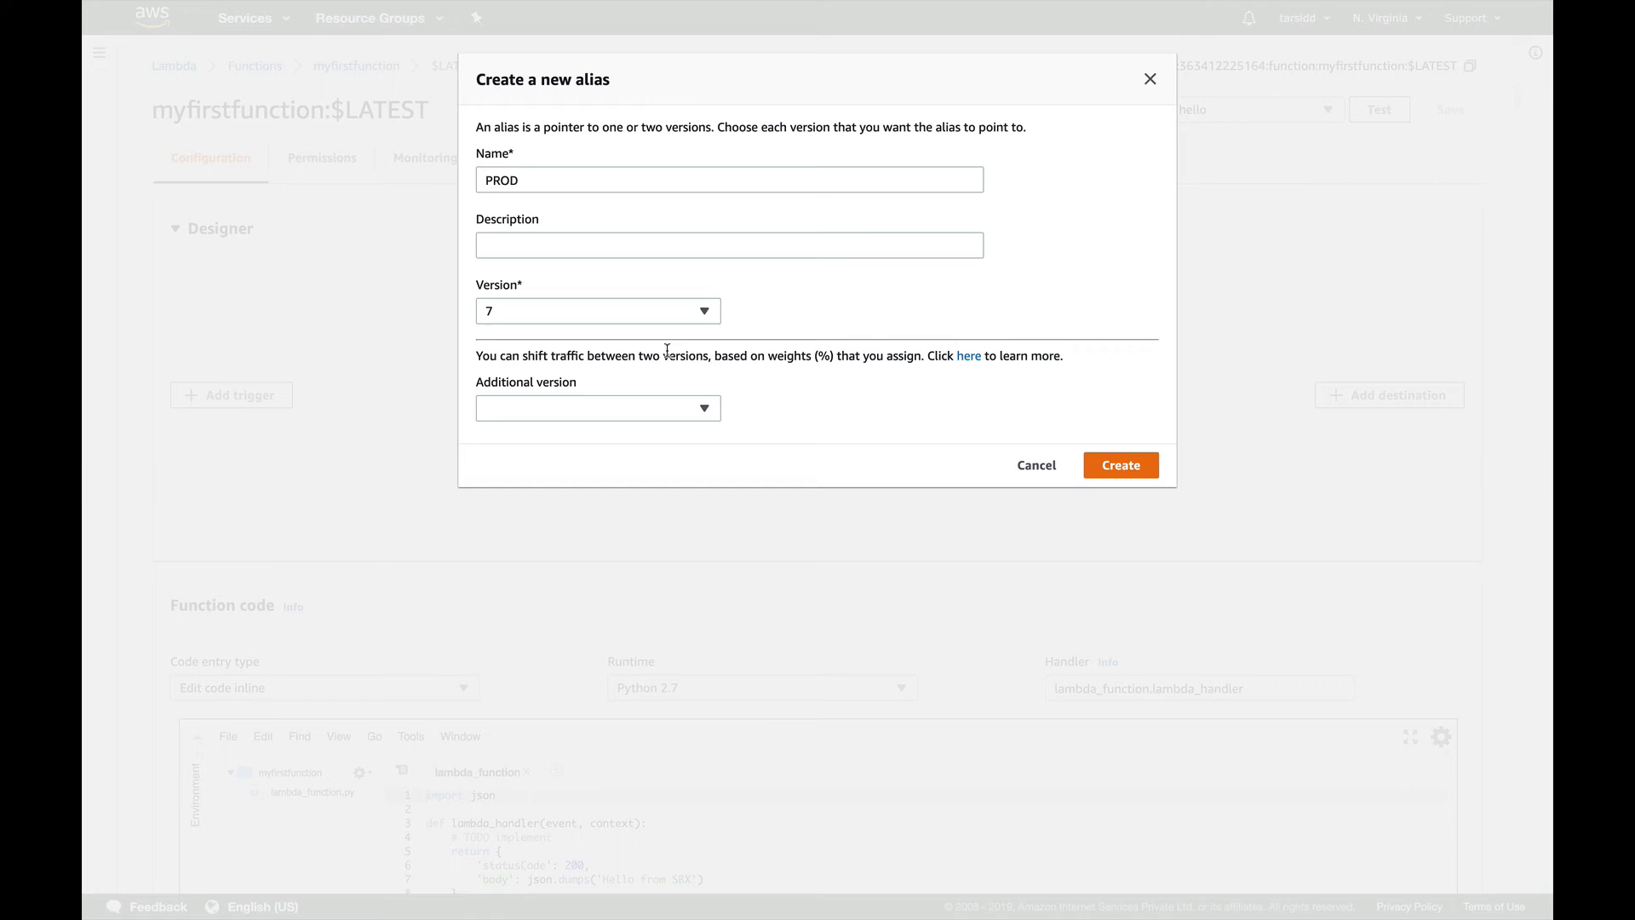
{"action": "mouse_move", "coordinate": [668, 316]}
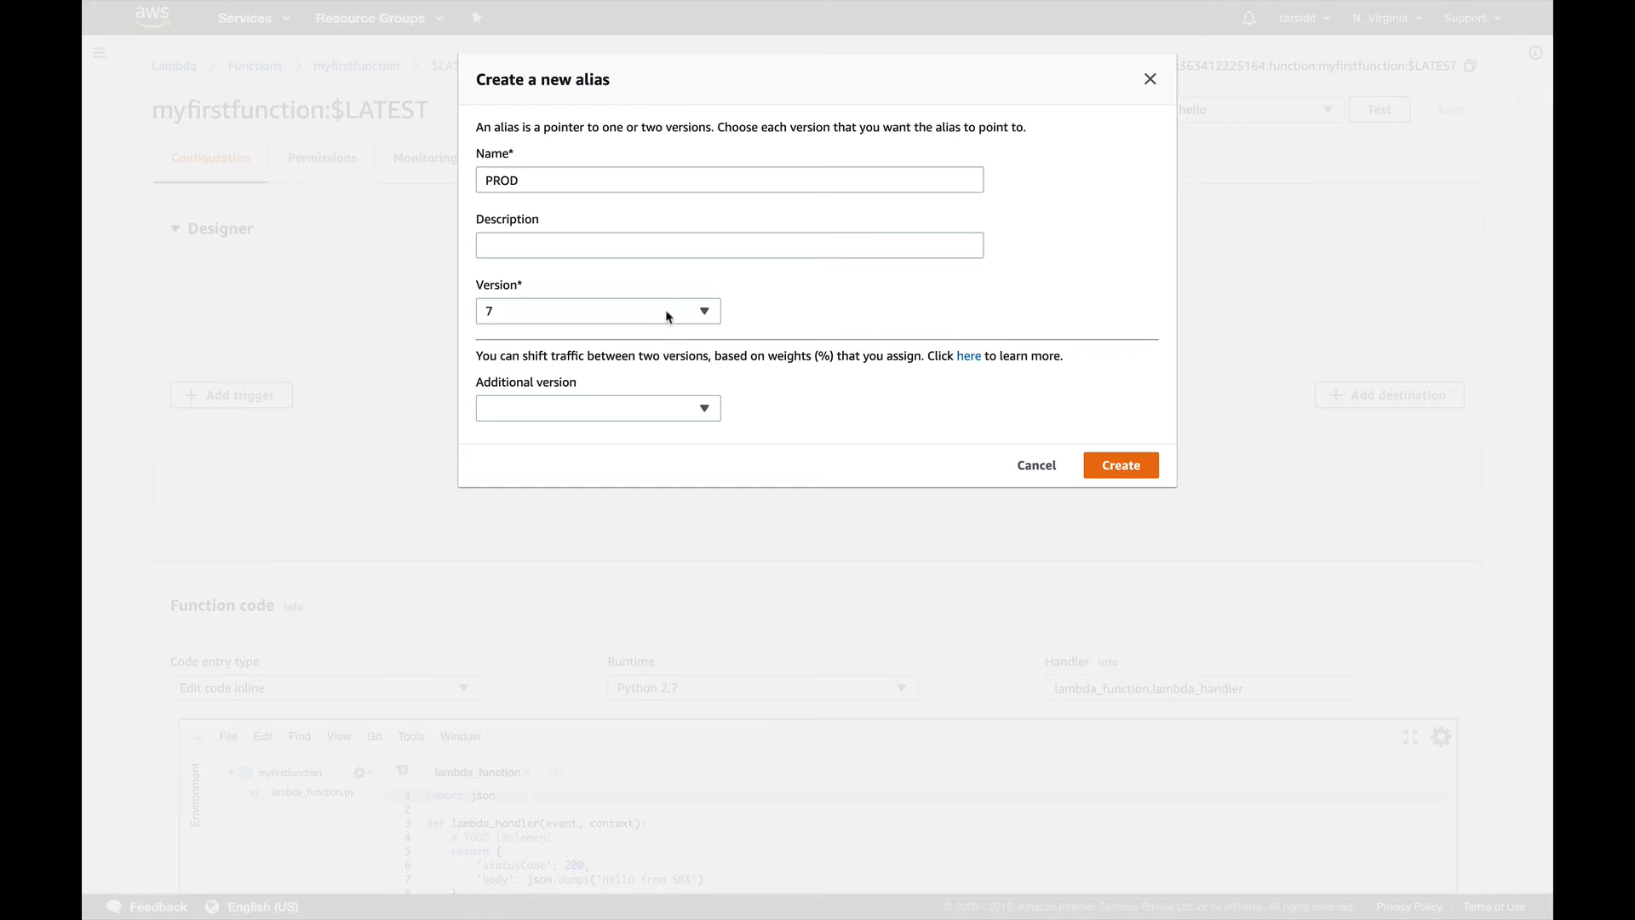
{"action": "mouse_move", "coordinate": [713, 382]}
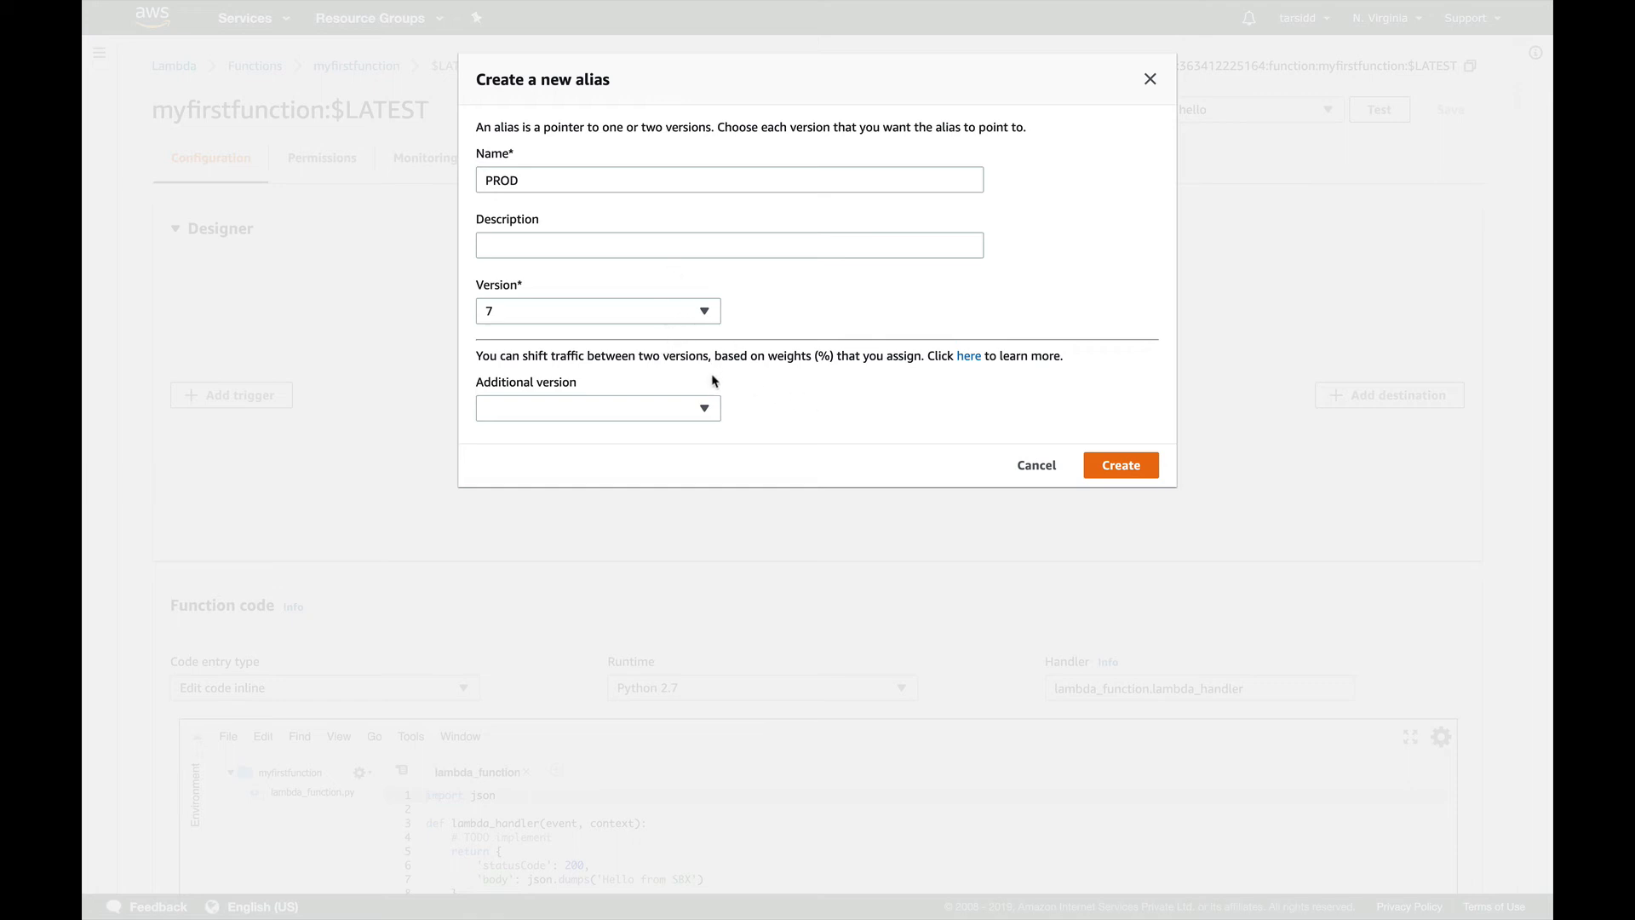
{"action": "mouse_move", "coordinate": [571, 376]}
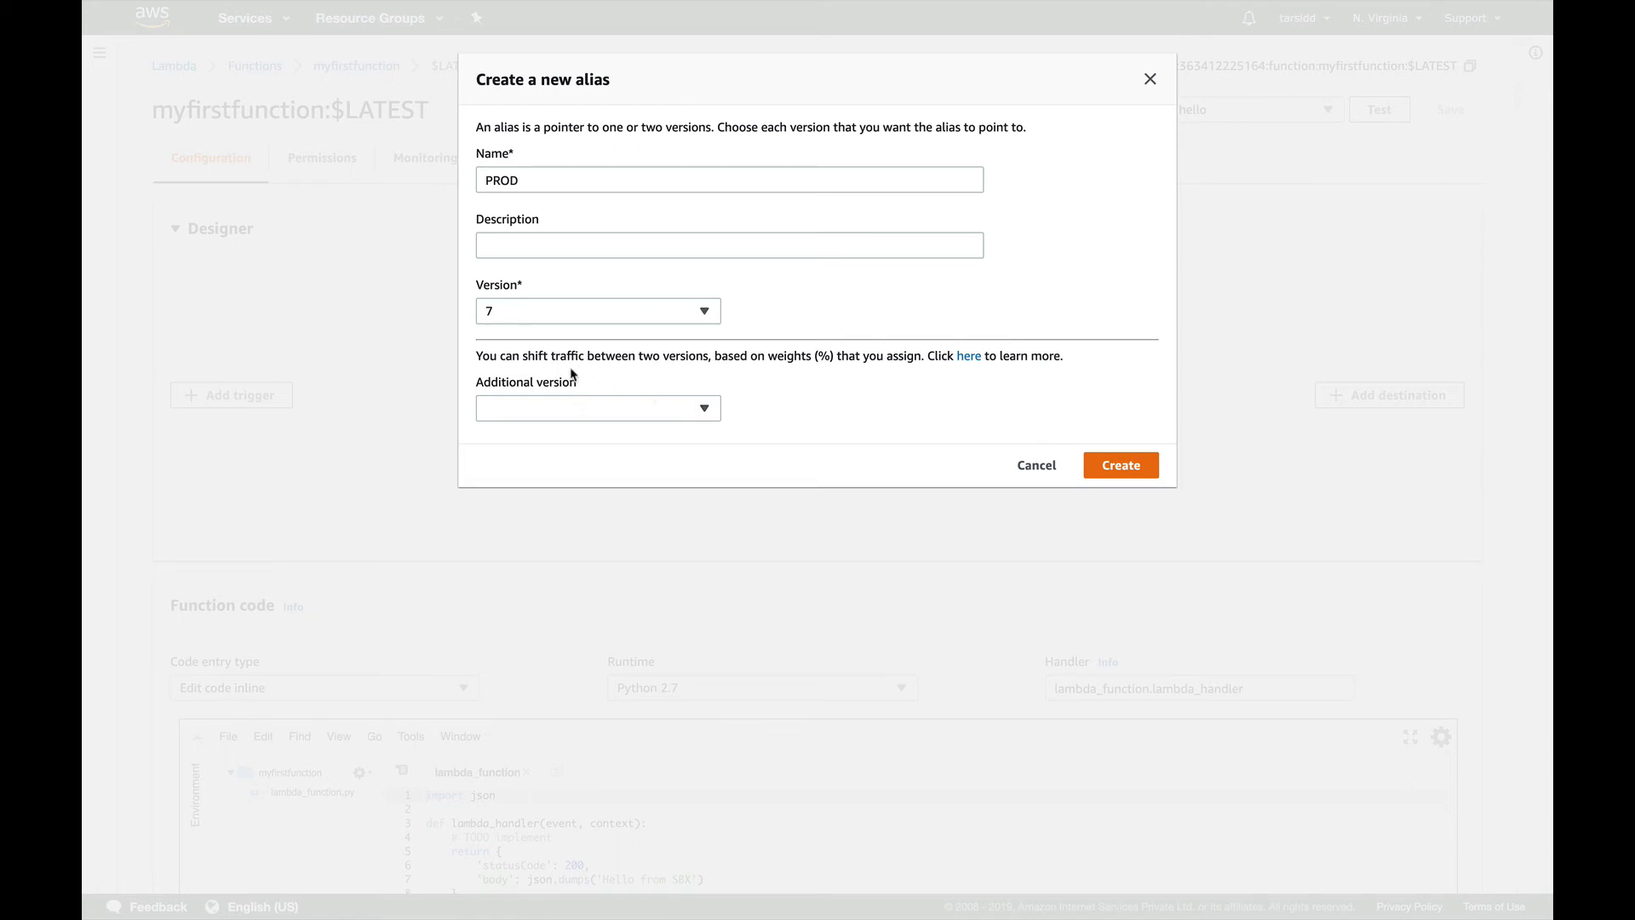
{"action": "mouse_move", "coordinate": [688, 366]}
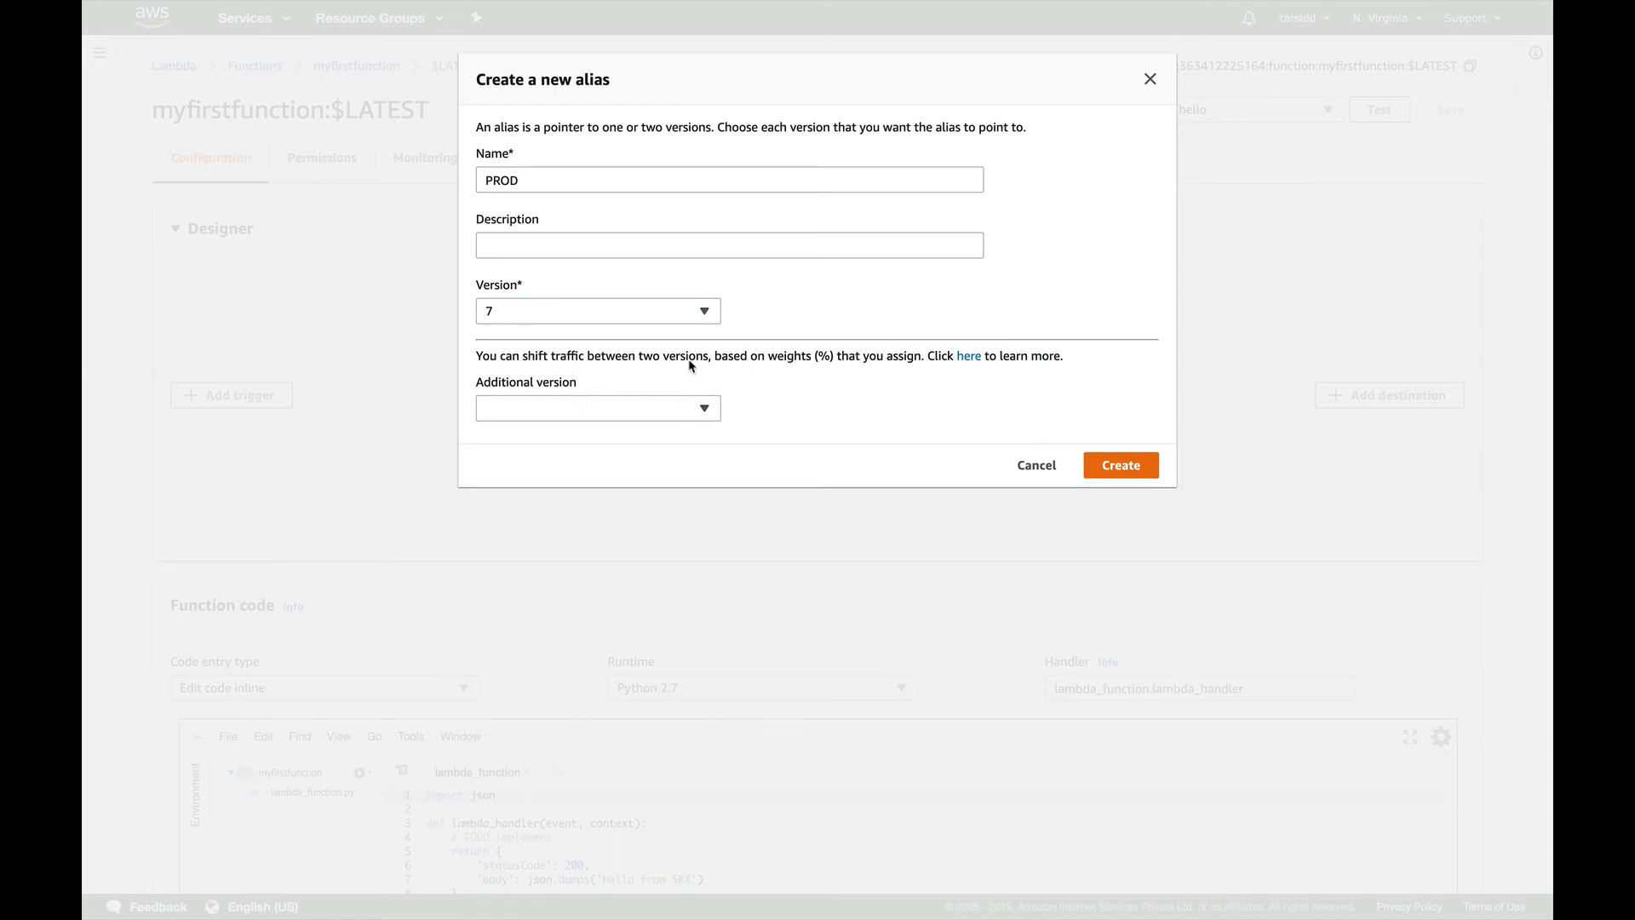
{"action": "mouse_move", "coordinate": [723, 429]}
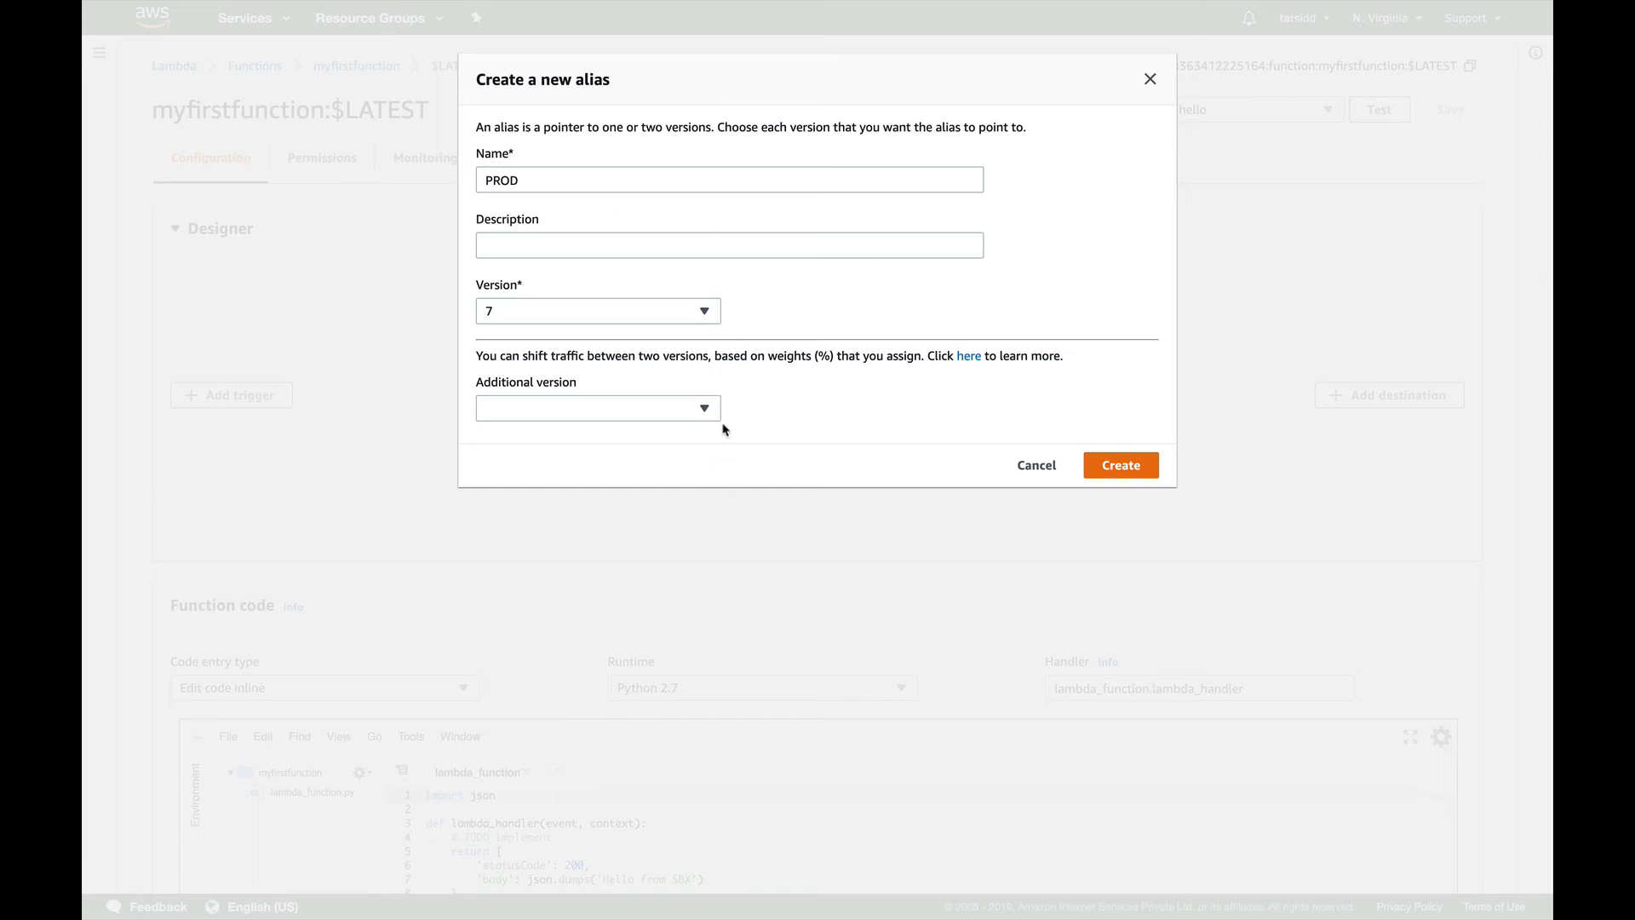
{"action": "left_click", "coordinate": [598, 407]}
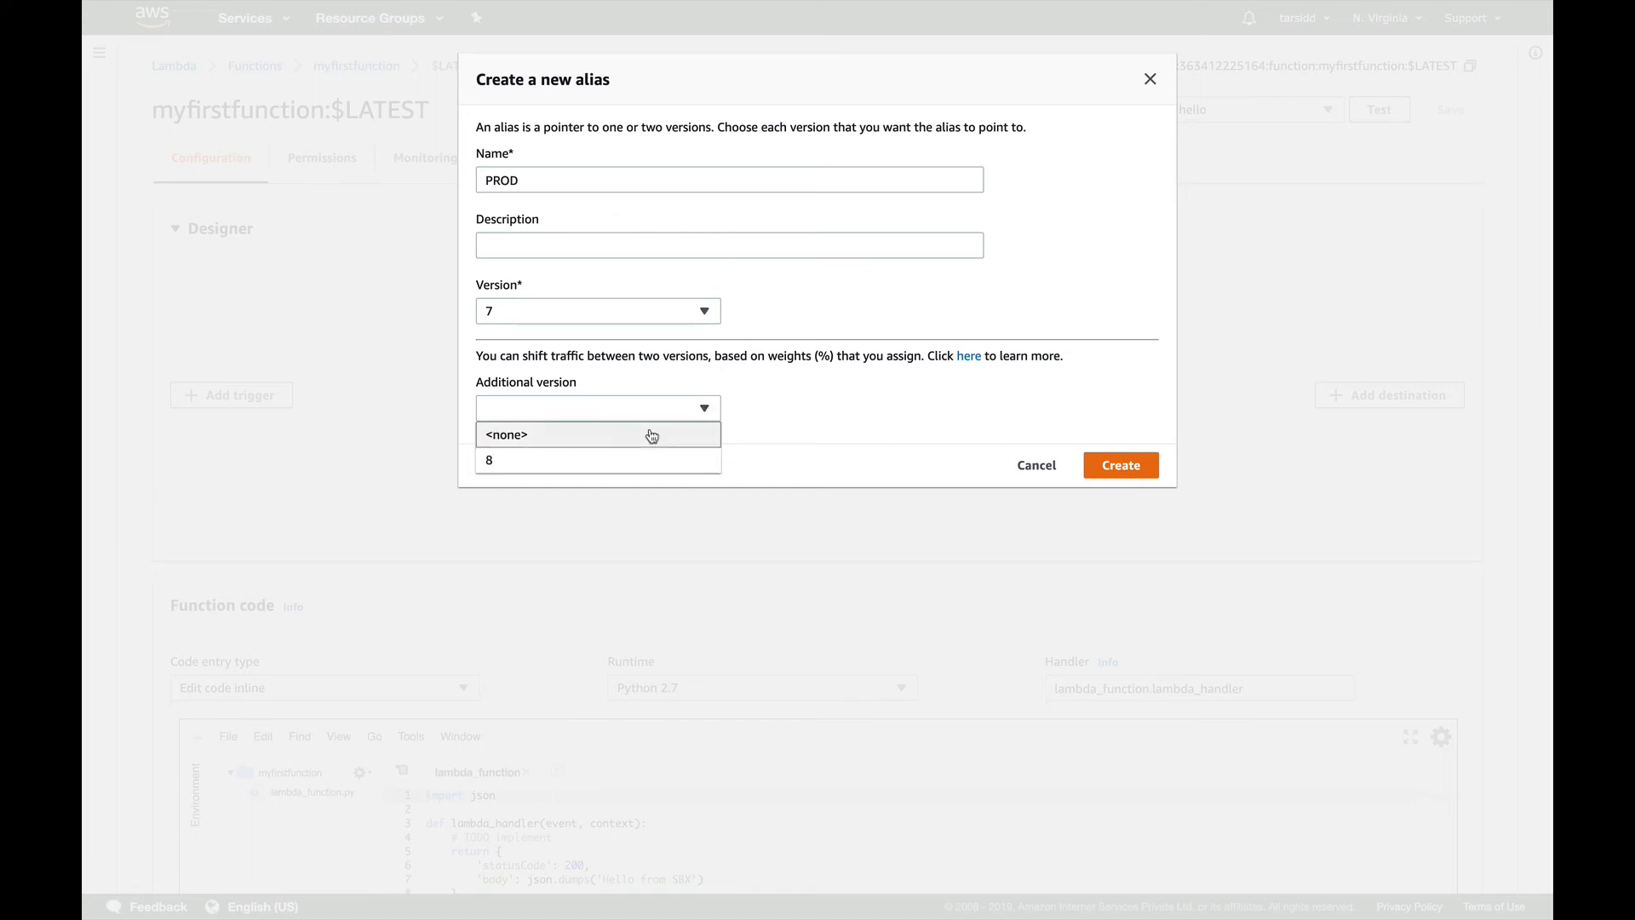
{"action": "mouse_move", "coordinate": [598, 460]}
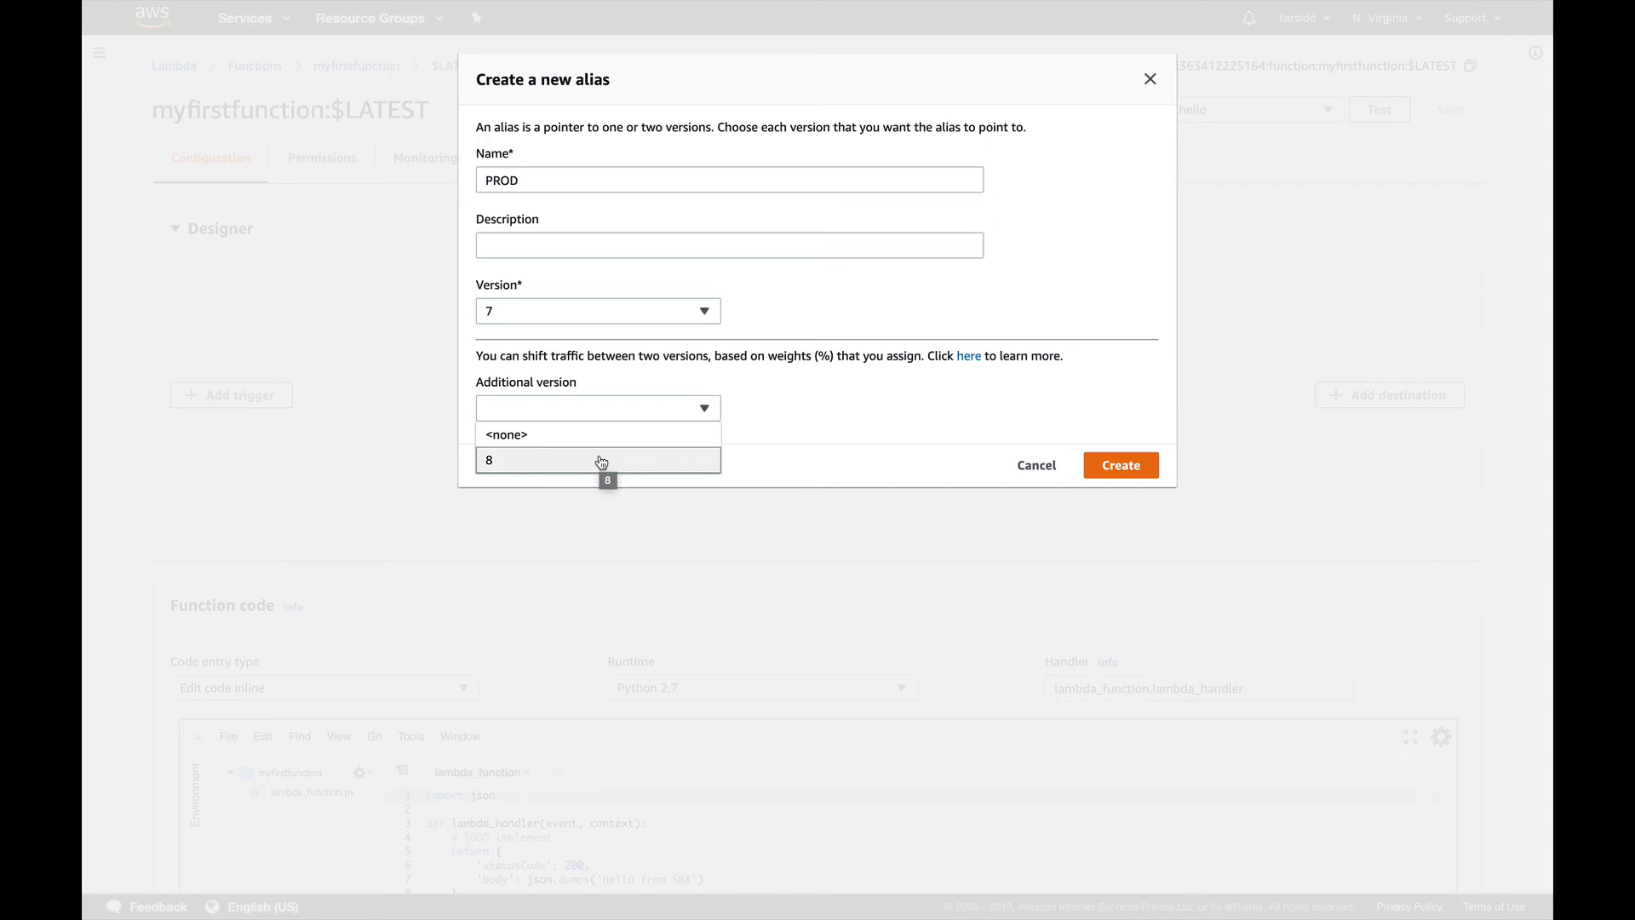
{"action": "left_click", "coordinate": [598, 460]}
{"action": "type", "text": "10"}
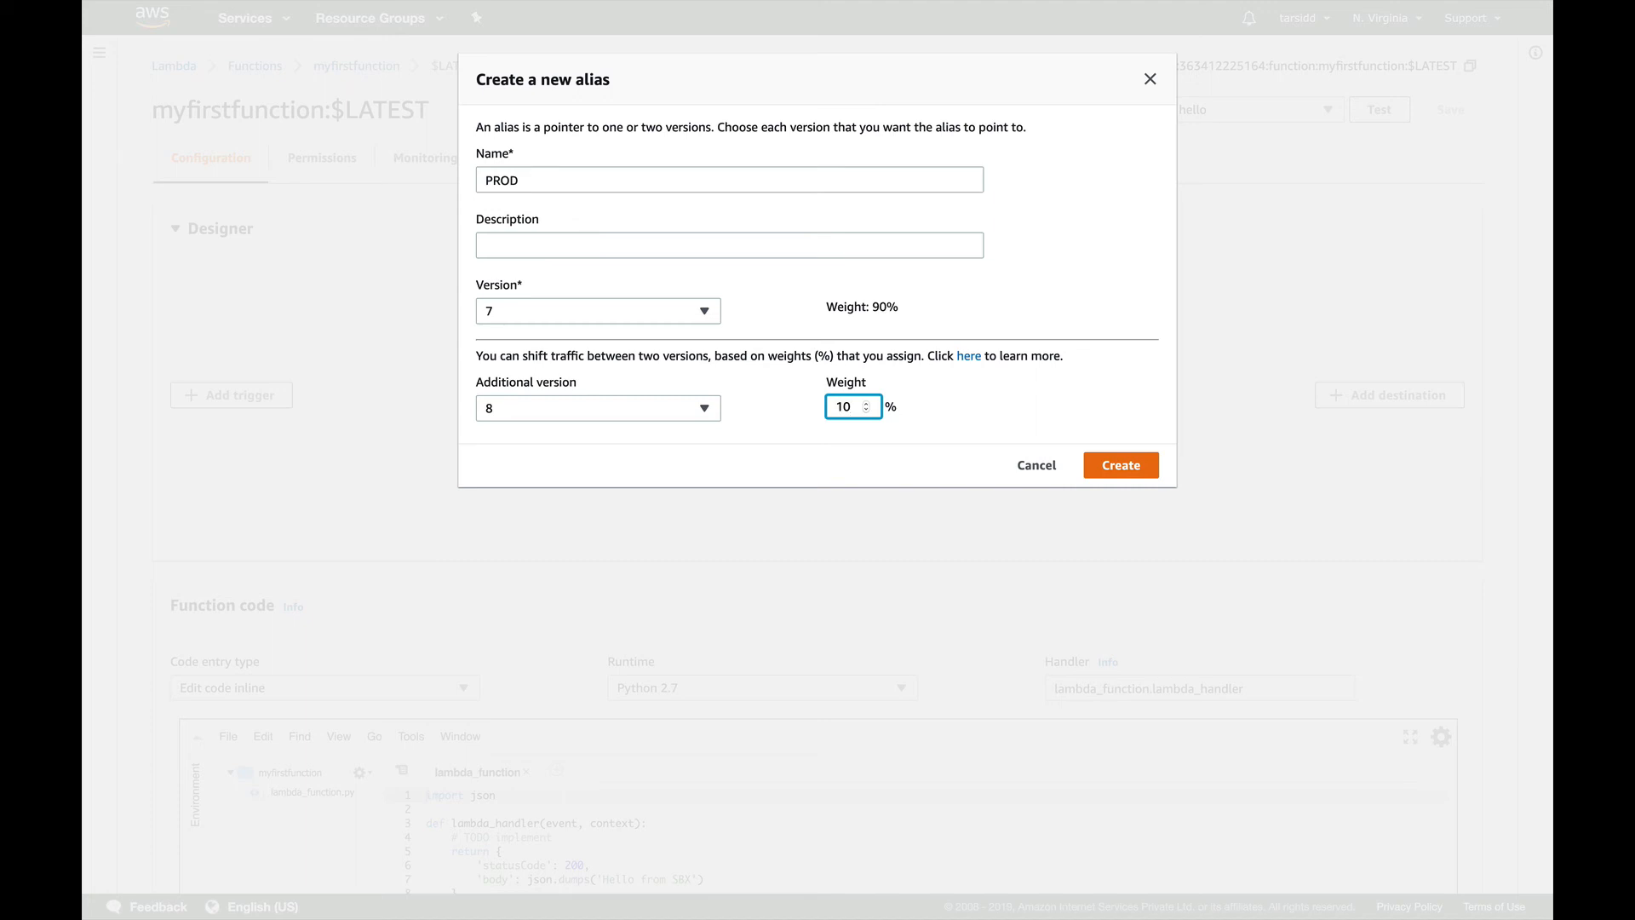
{"action": "mouse_move", "coordinate": [665, 446]}
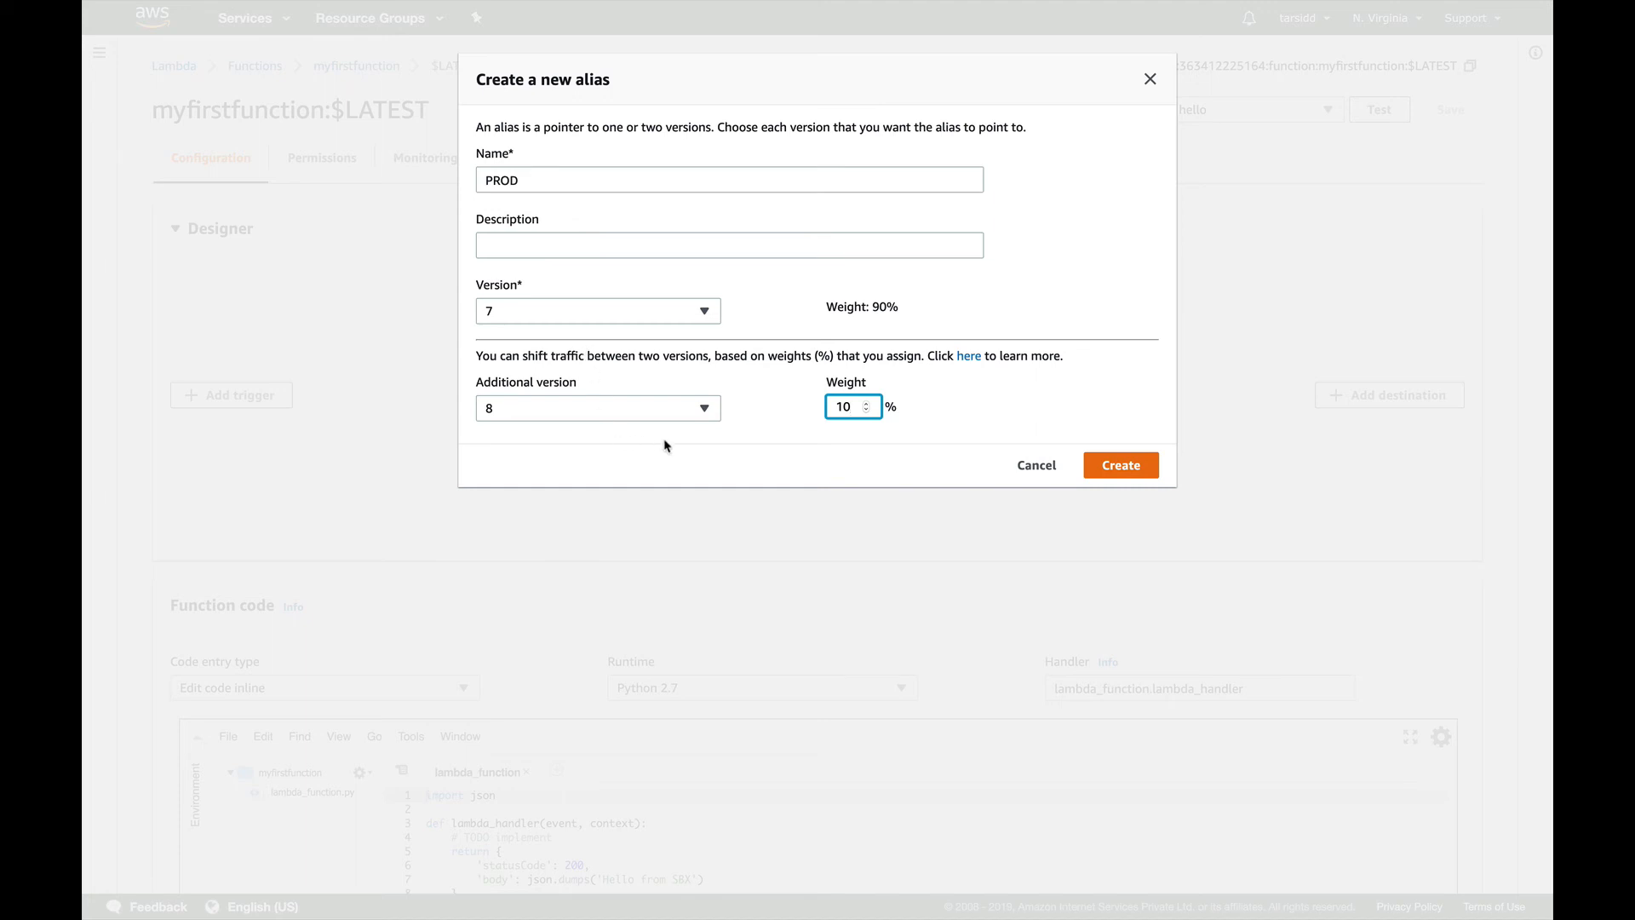
{"action": "mouse_move", "coordinate": [724, 442]}
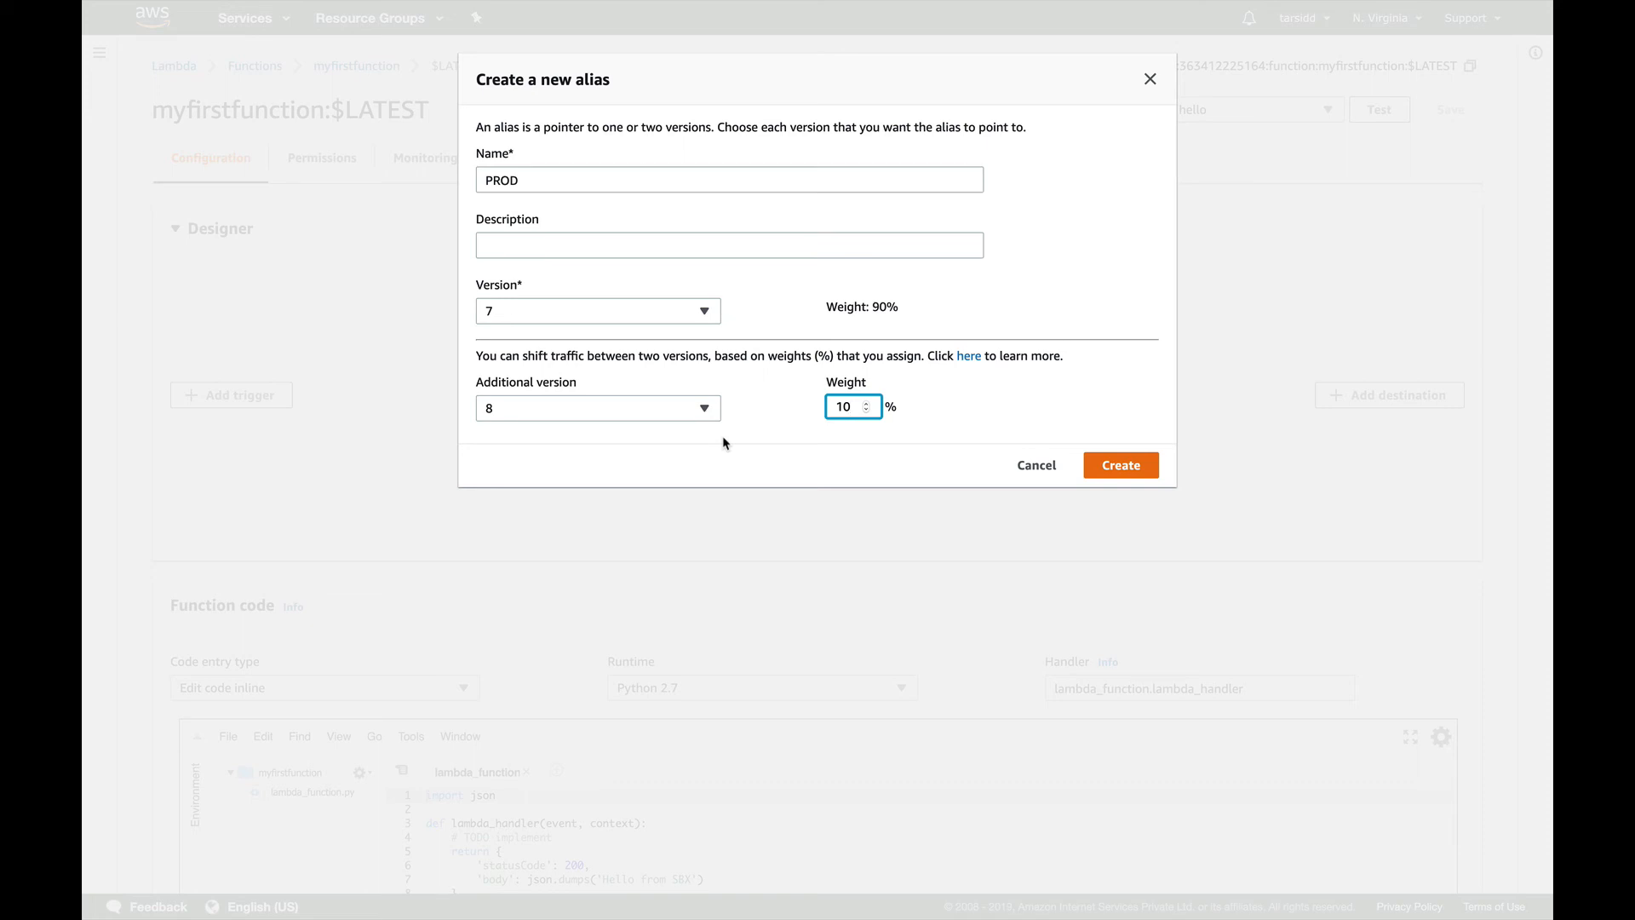
{"action": "mouse_move", "coordinate": [738, 404]}
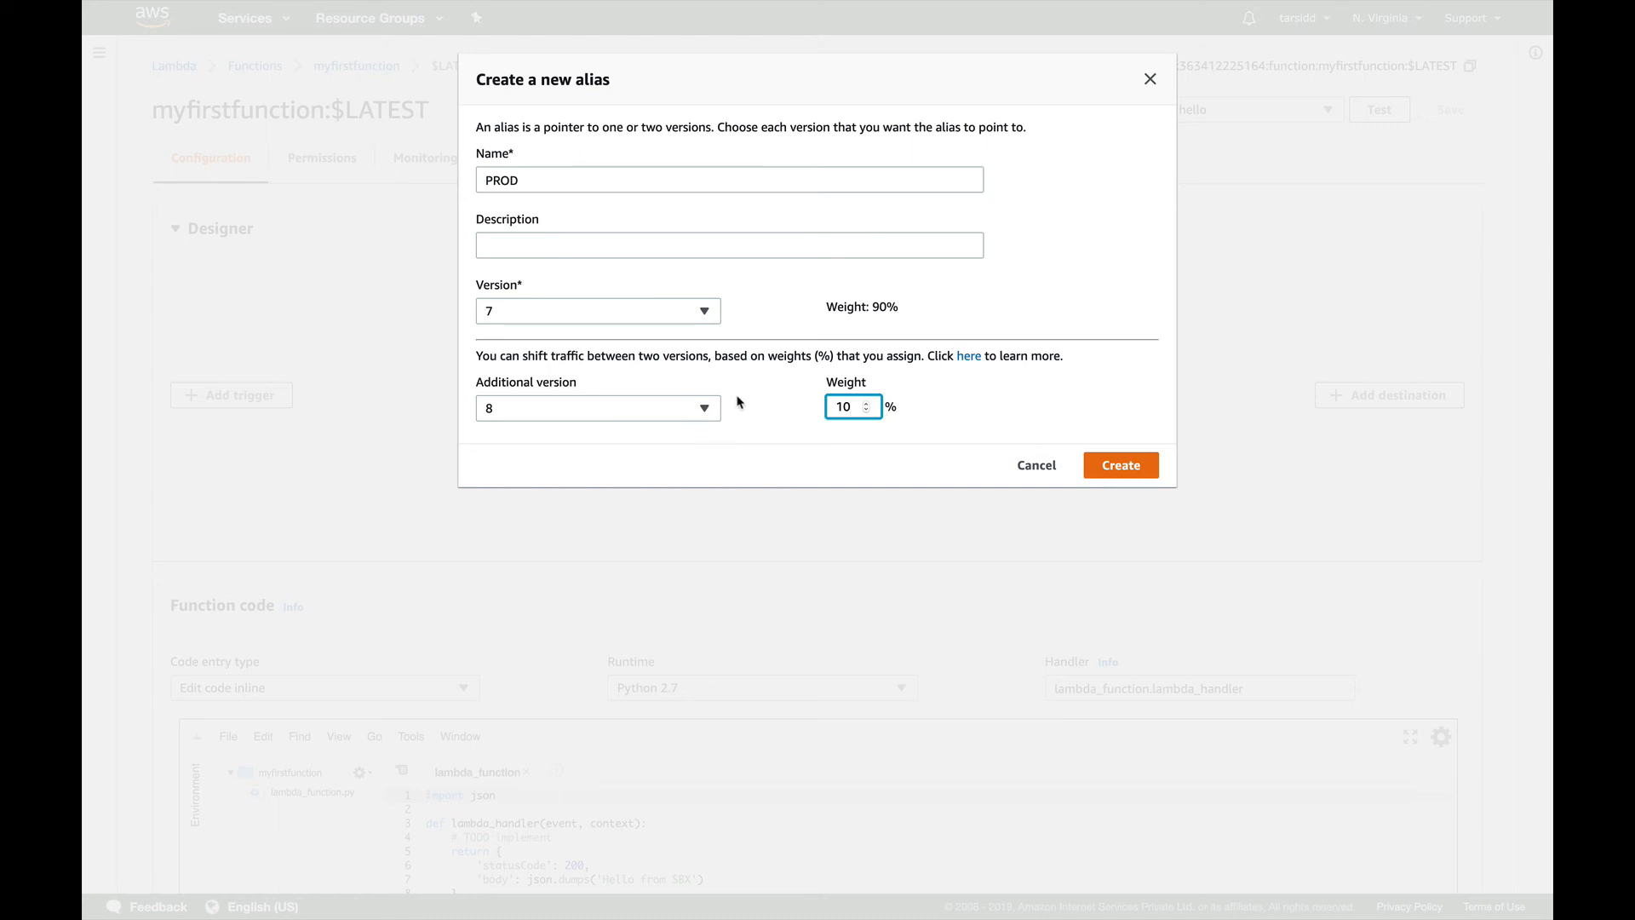
{"action": "mouse_move", "coordinate": [878, 427]}
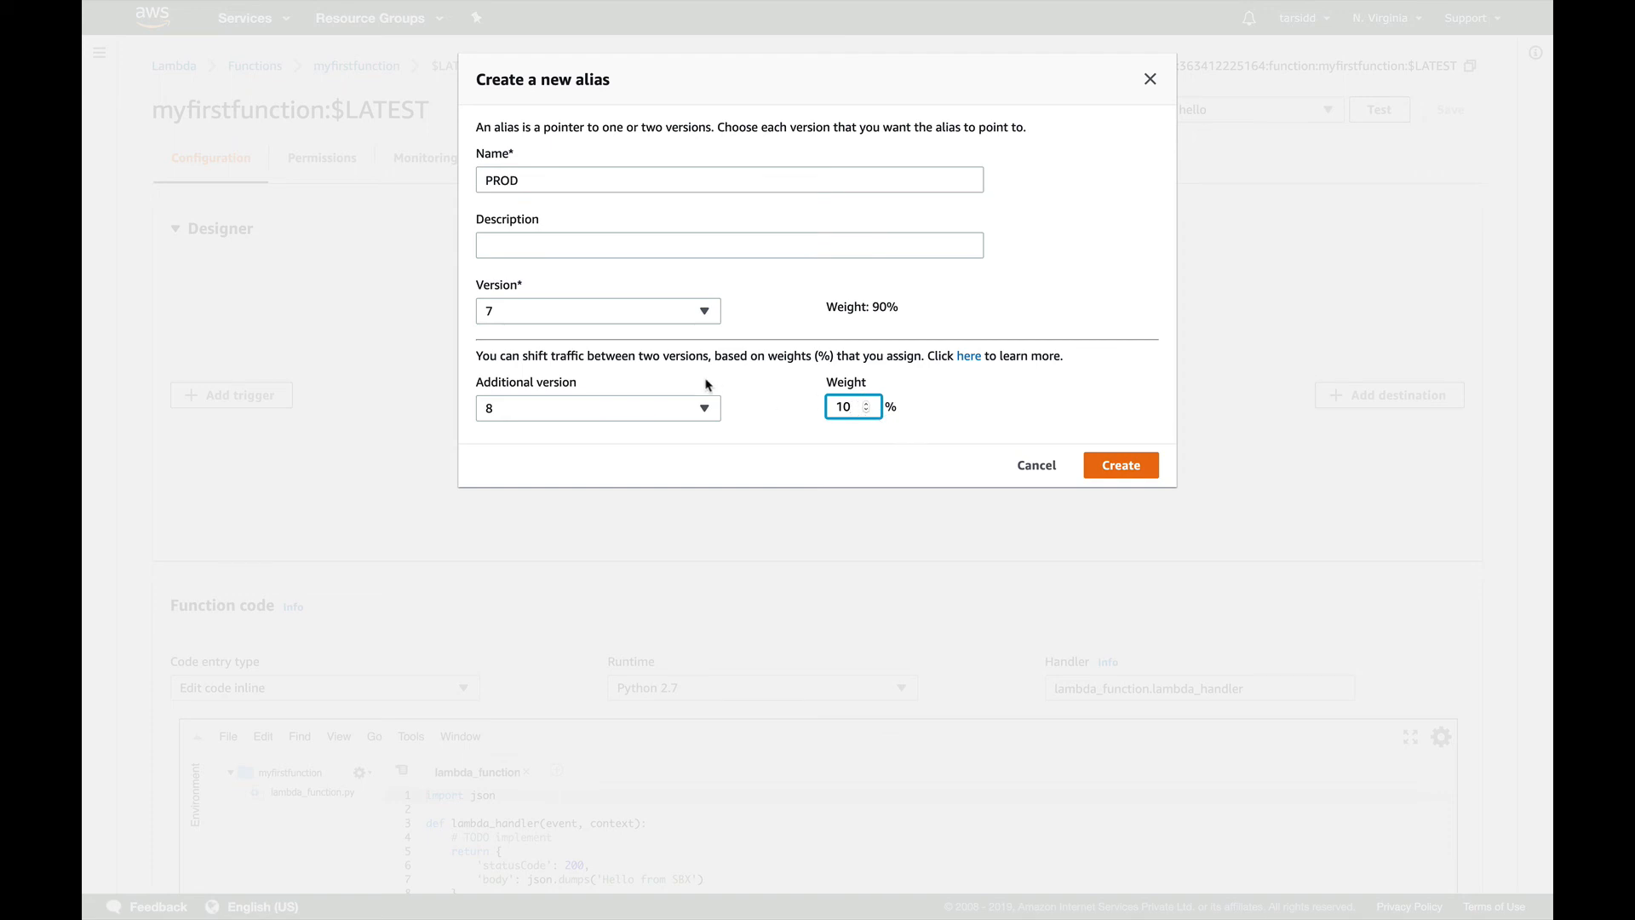
{"action": "mouse_move", "coordinate": [705, 416]}
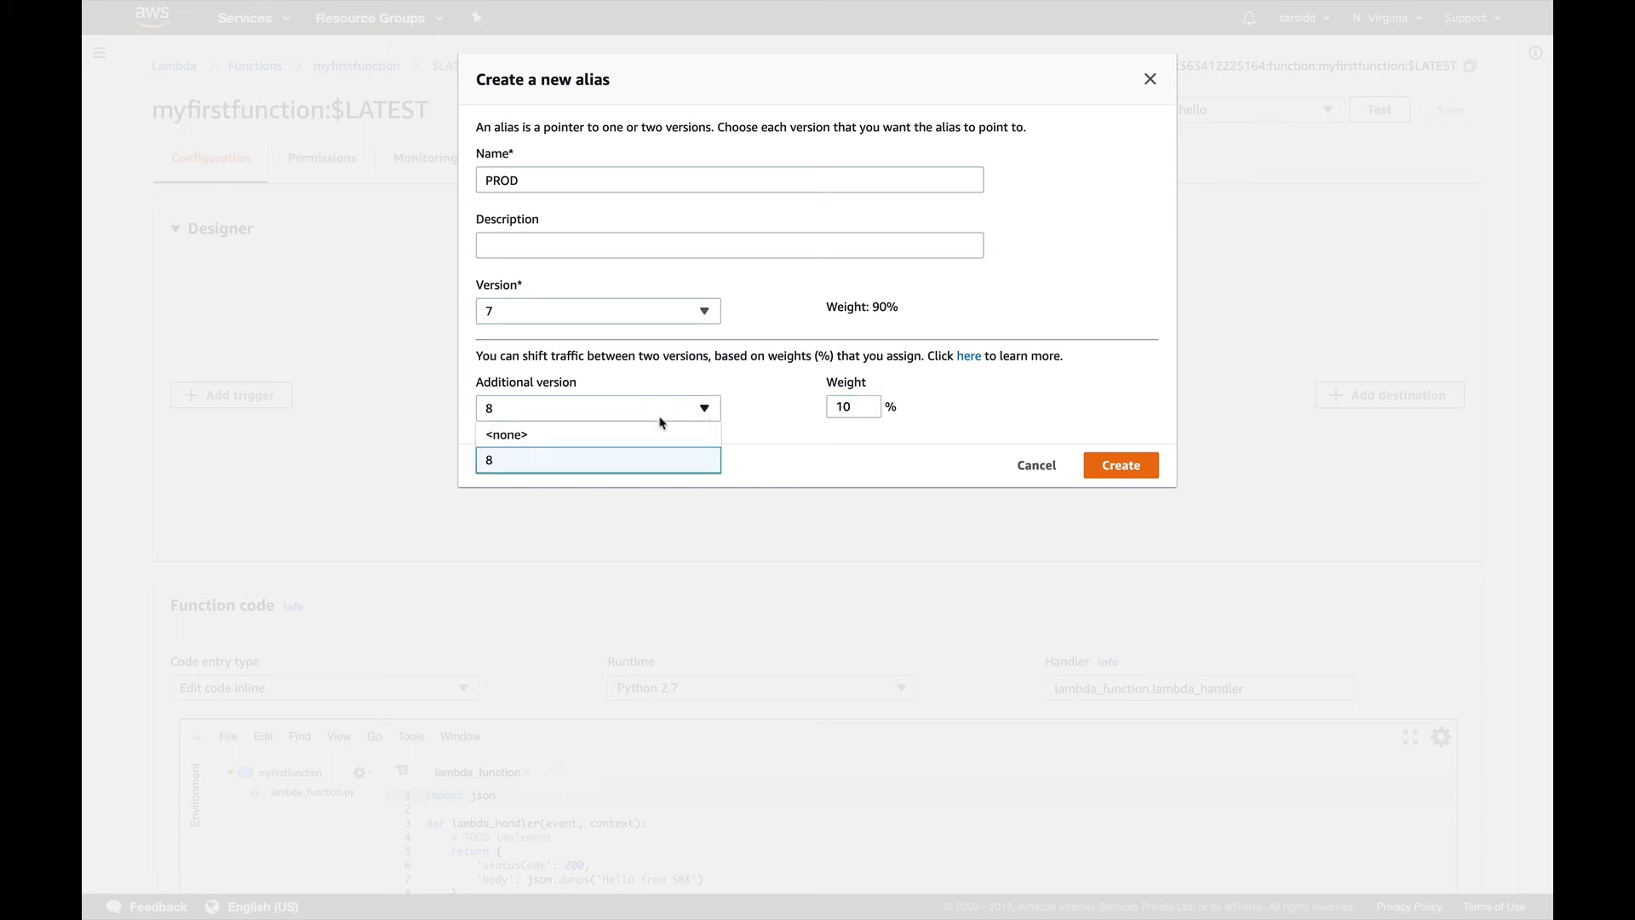
{"action": "left_click", "coordinate": [506, 433]}
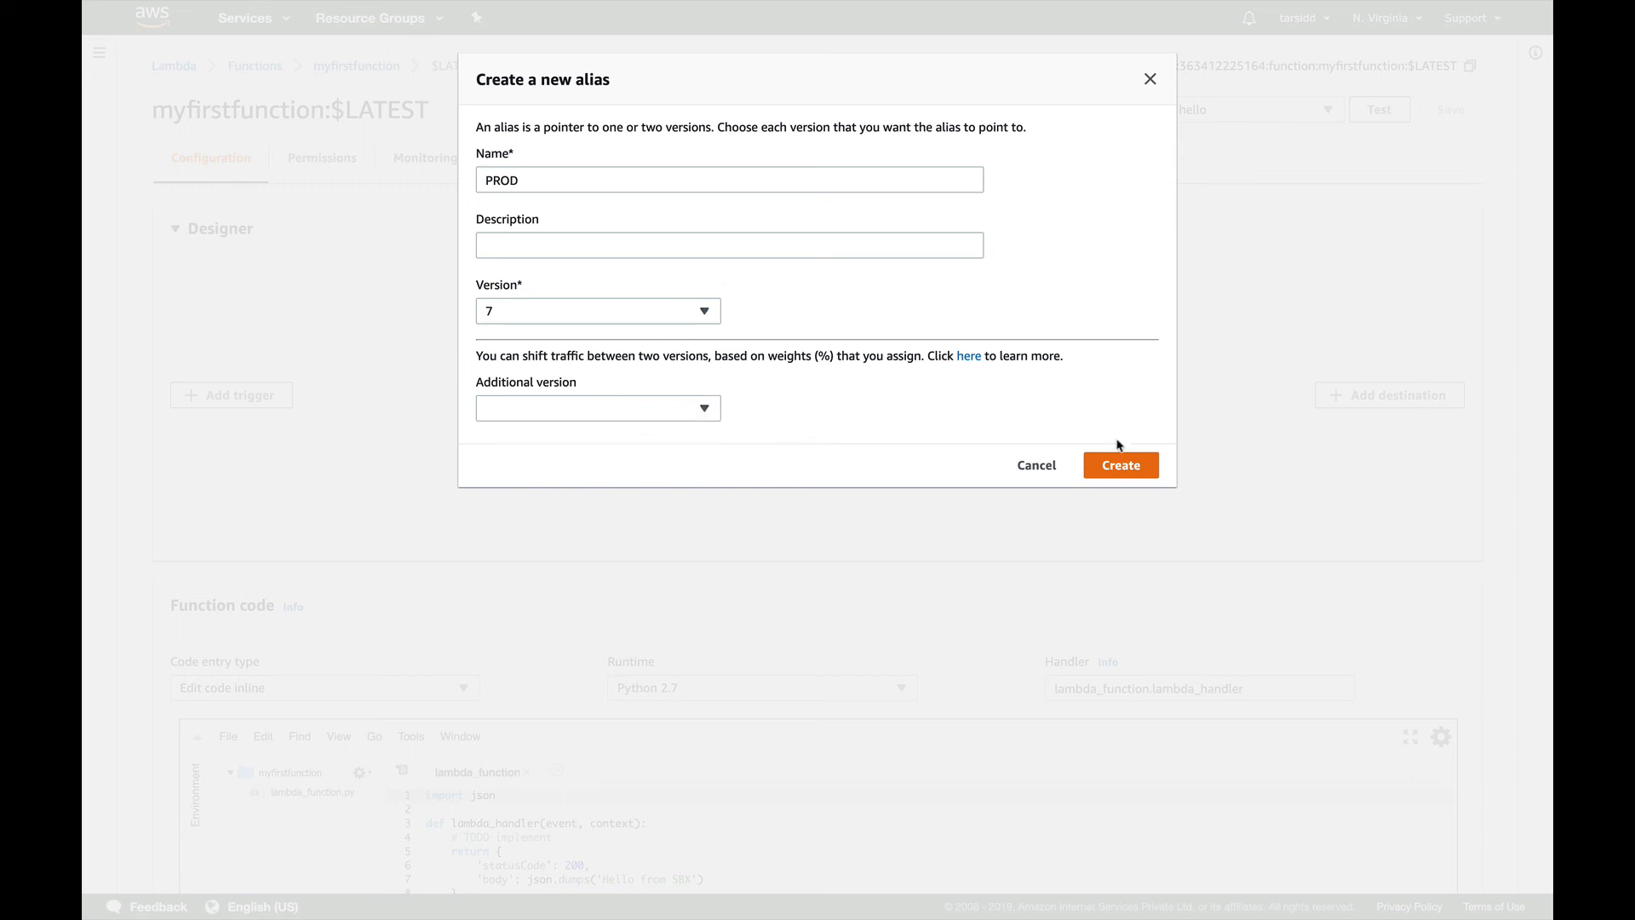
Create the PROD alias, then select PROD under Aliases to view its configuration
{"action": "left_click", "coordinate": [1120, 464]}
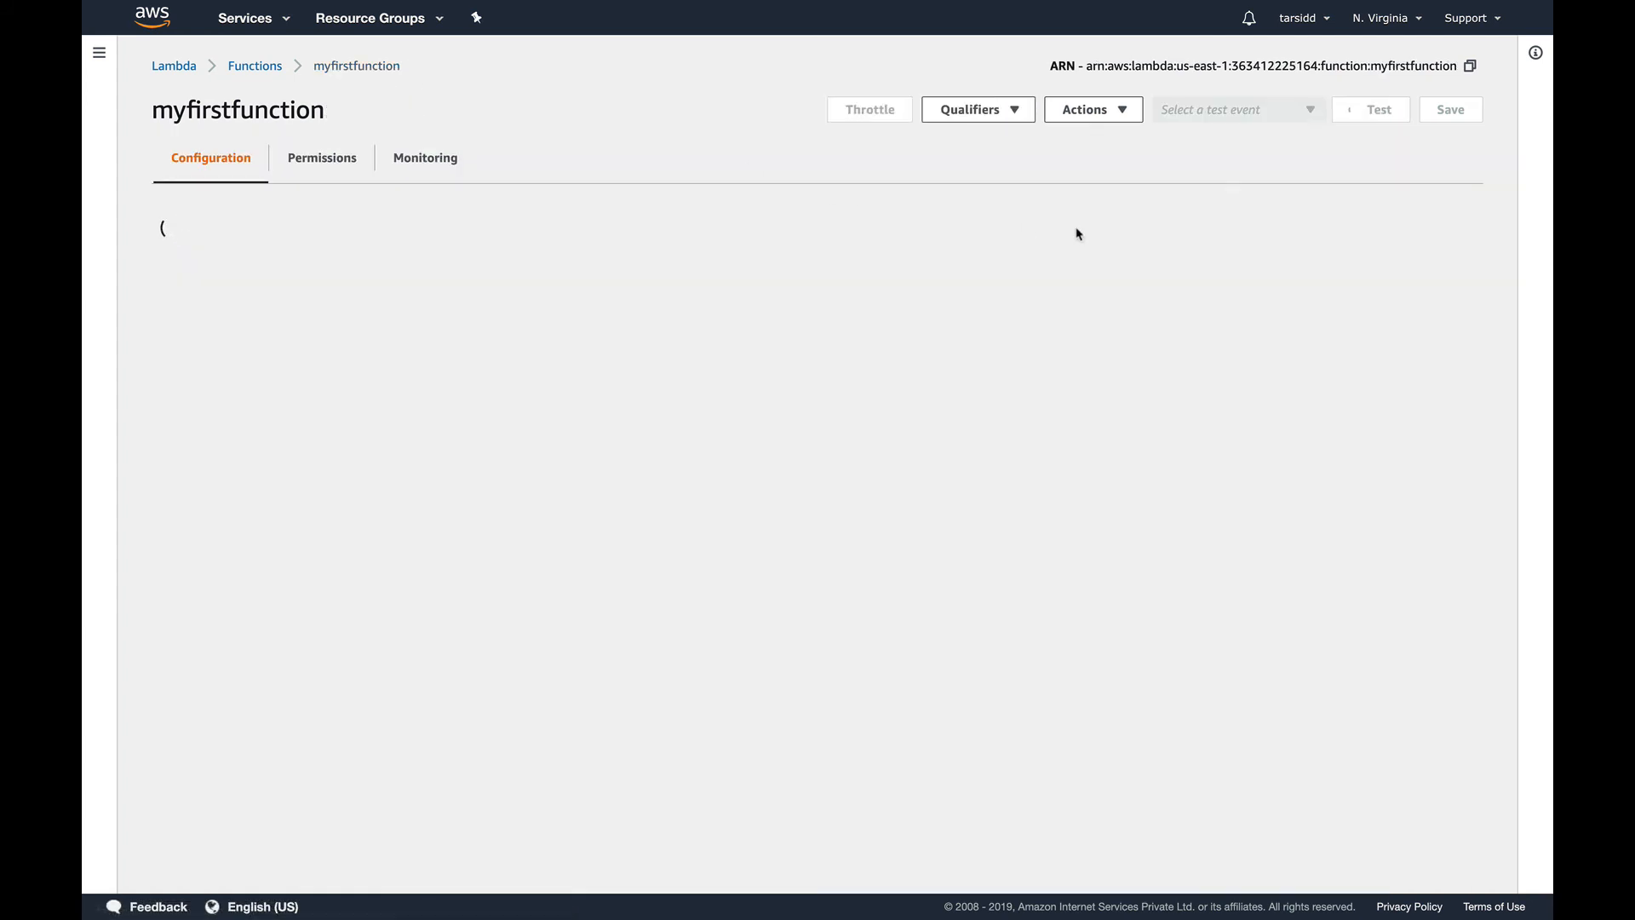
{"action": "left_click", "coordinate": [976, 110]}
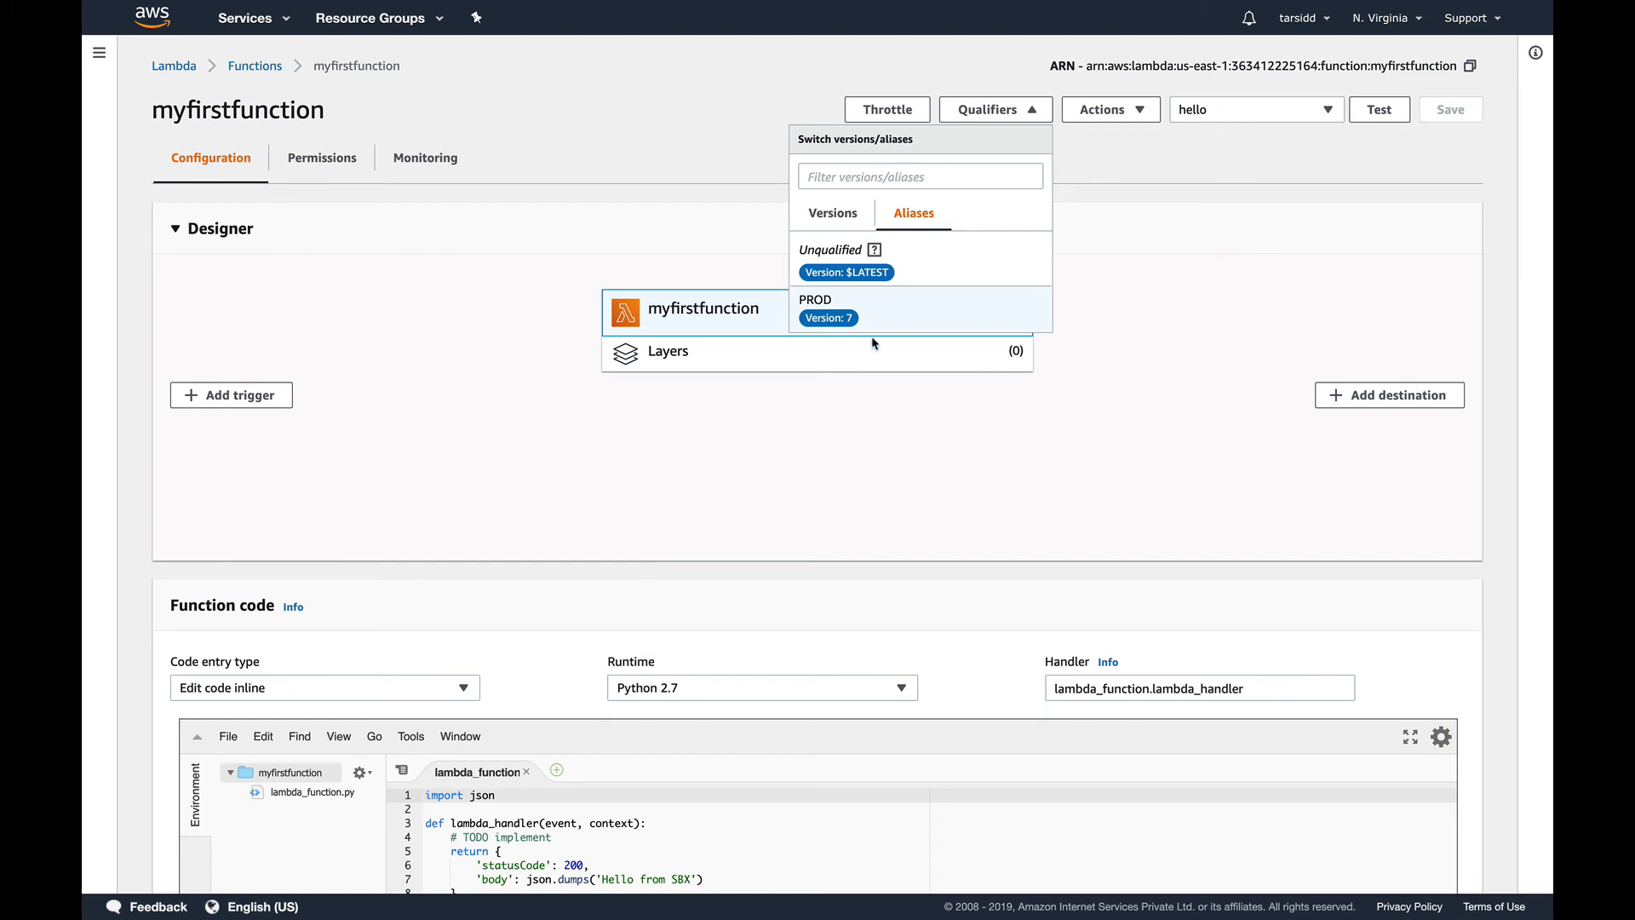
{"action": "scroll", "scroll_direction": "down", "scroll_amount": 3}
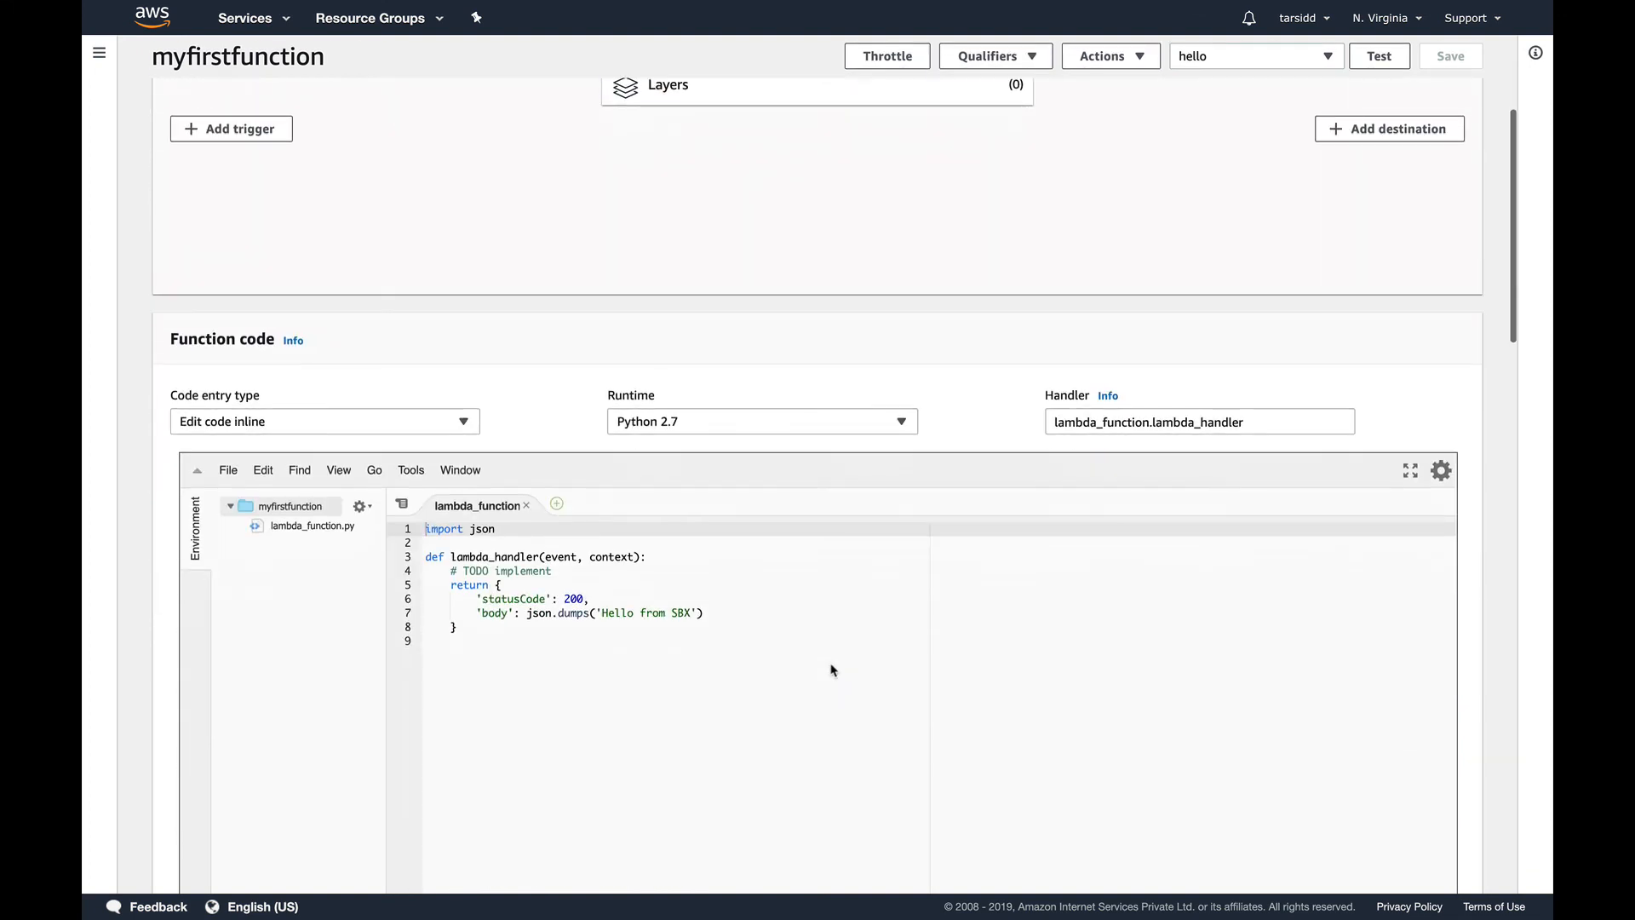
{"action": "scroll", "scroll_direction": "up", "scroll_amount": 3}
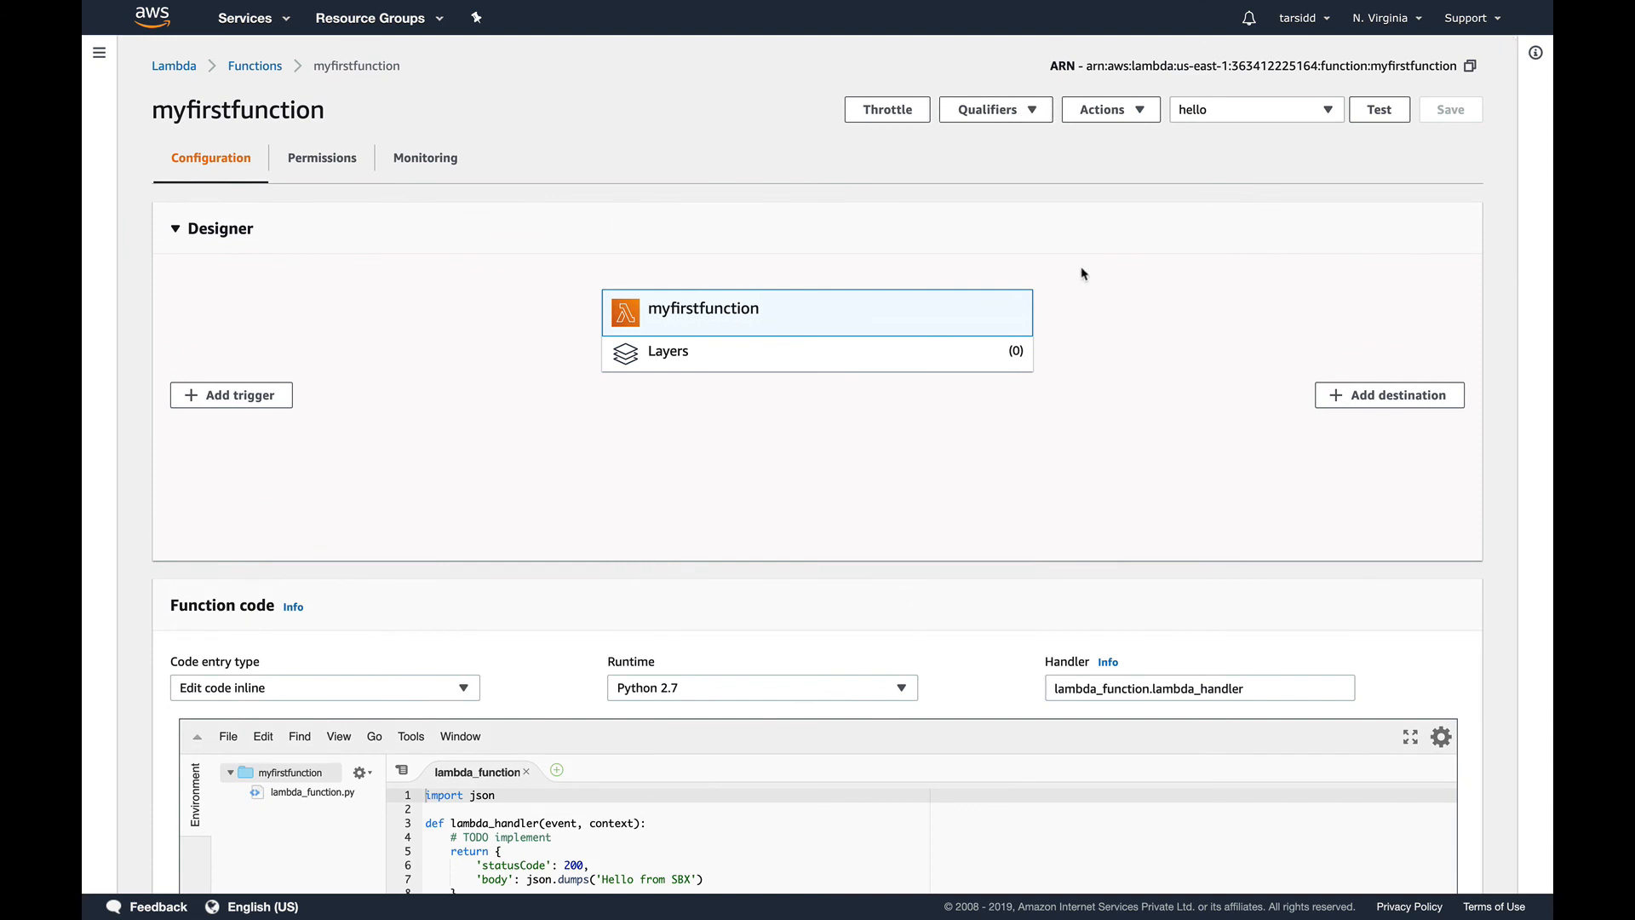
{"action": "left_click", "coordinate": [992, 110]}
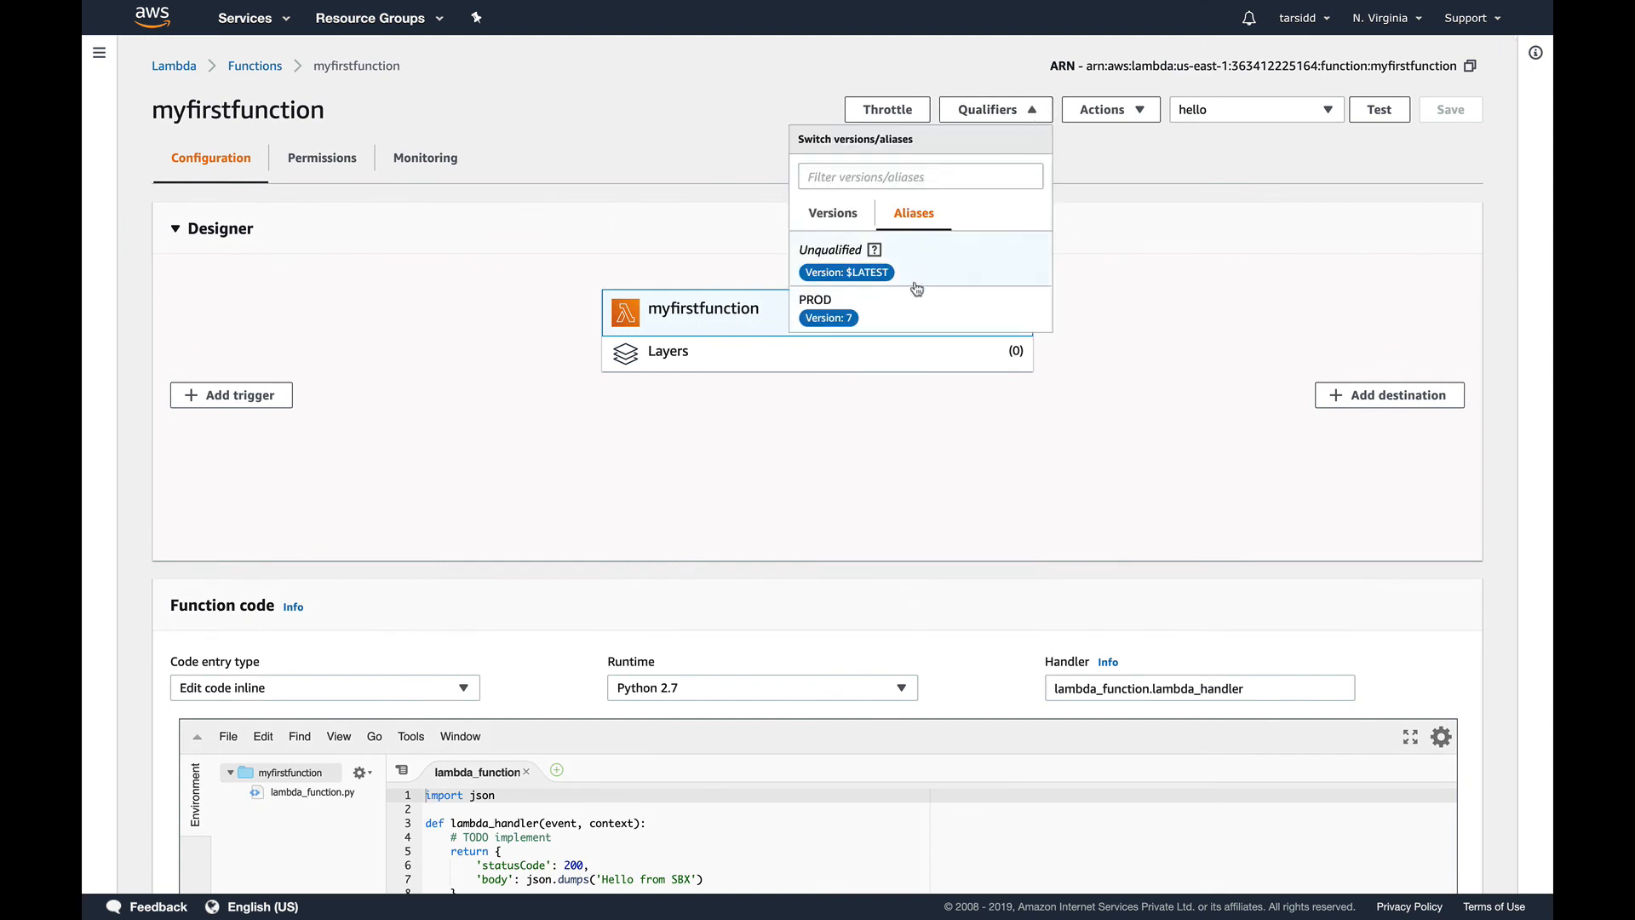
{"action": "left_click", "coordinate": [814, 308]}
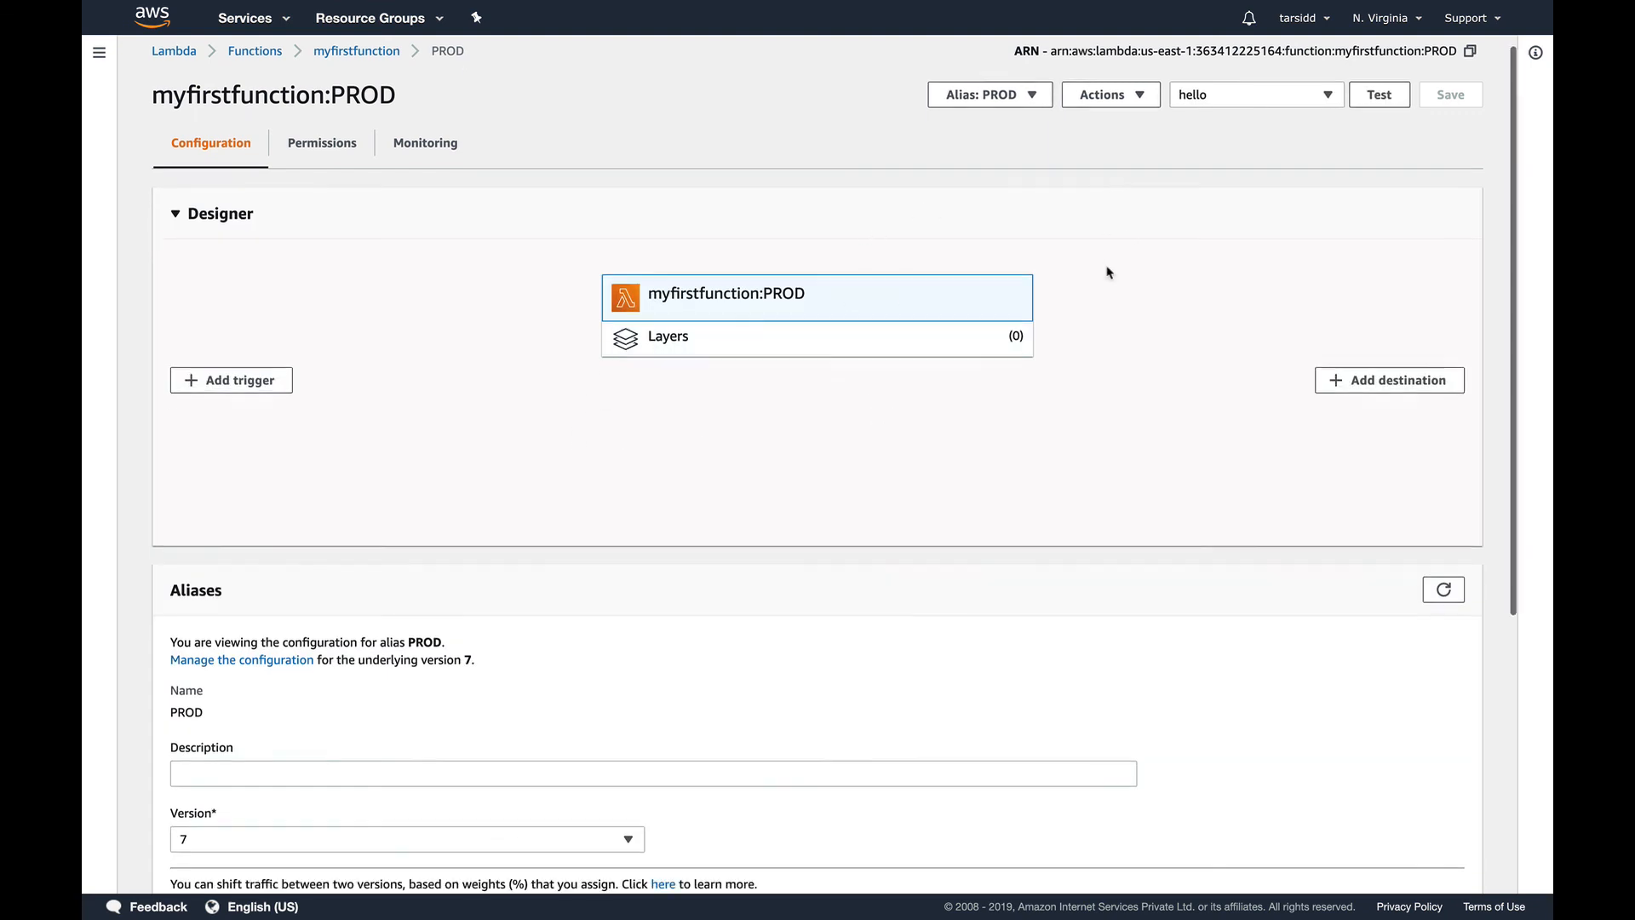
Point the PROD alias at version 8 instead of version 7 and save
{"action": "scroll", "scroll_direction": "down", "scroll_amount": 3}
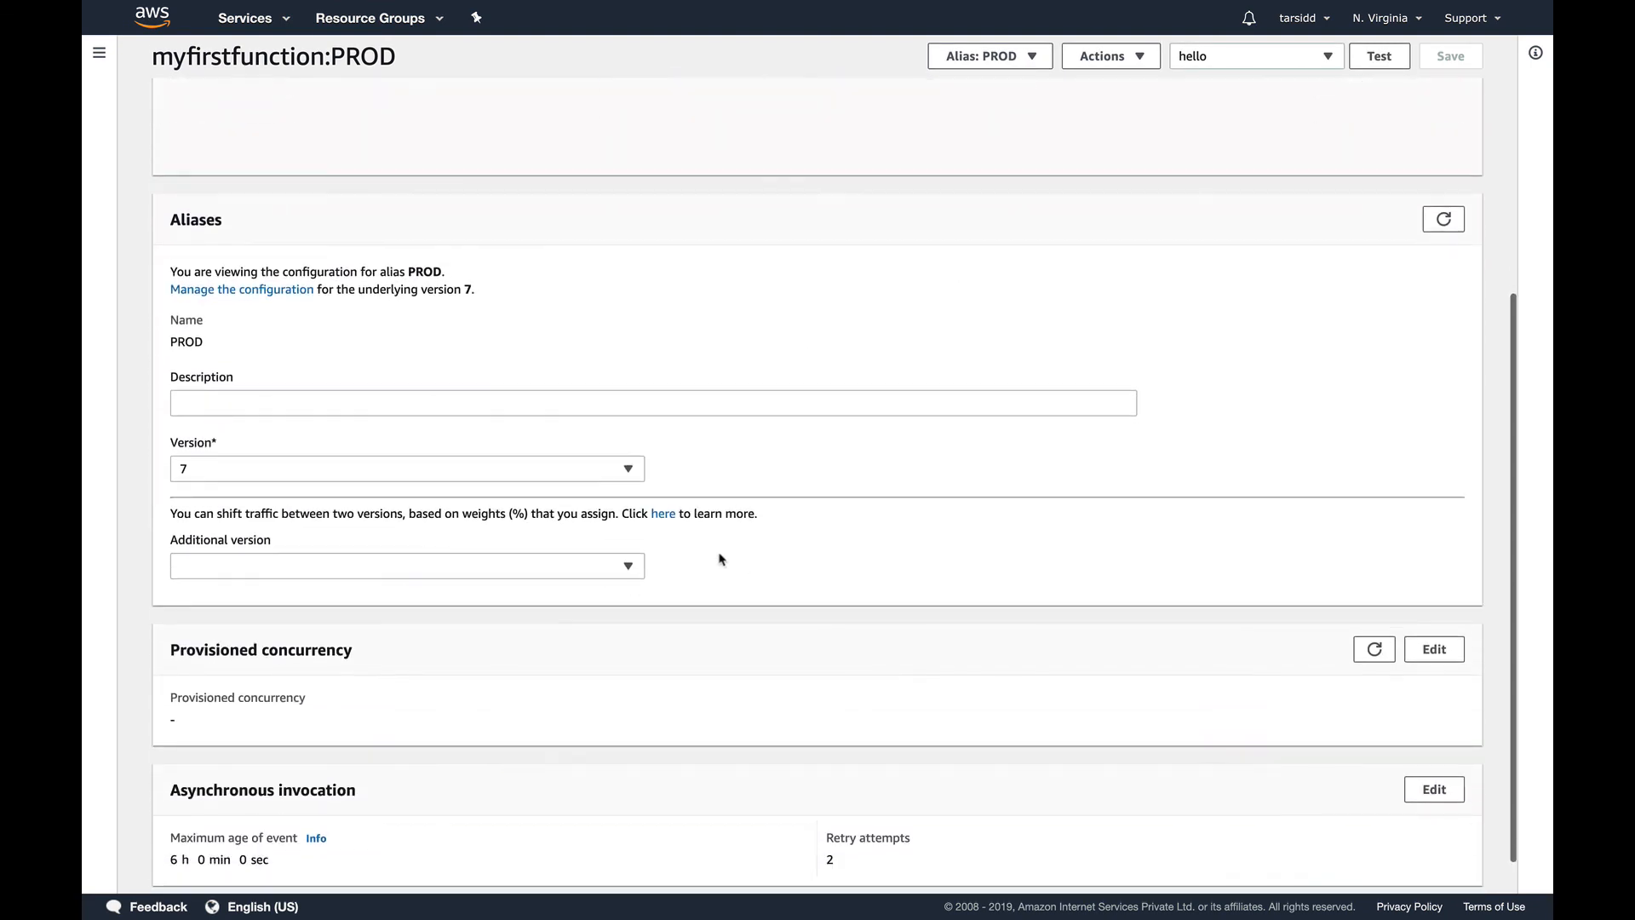
{"action": "left_click", "coordinate": [405, 468]}
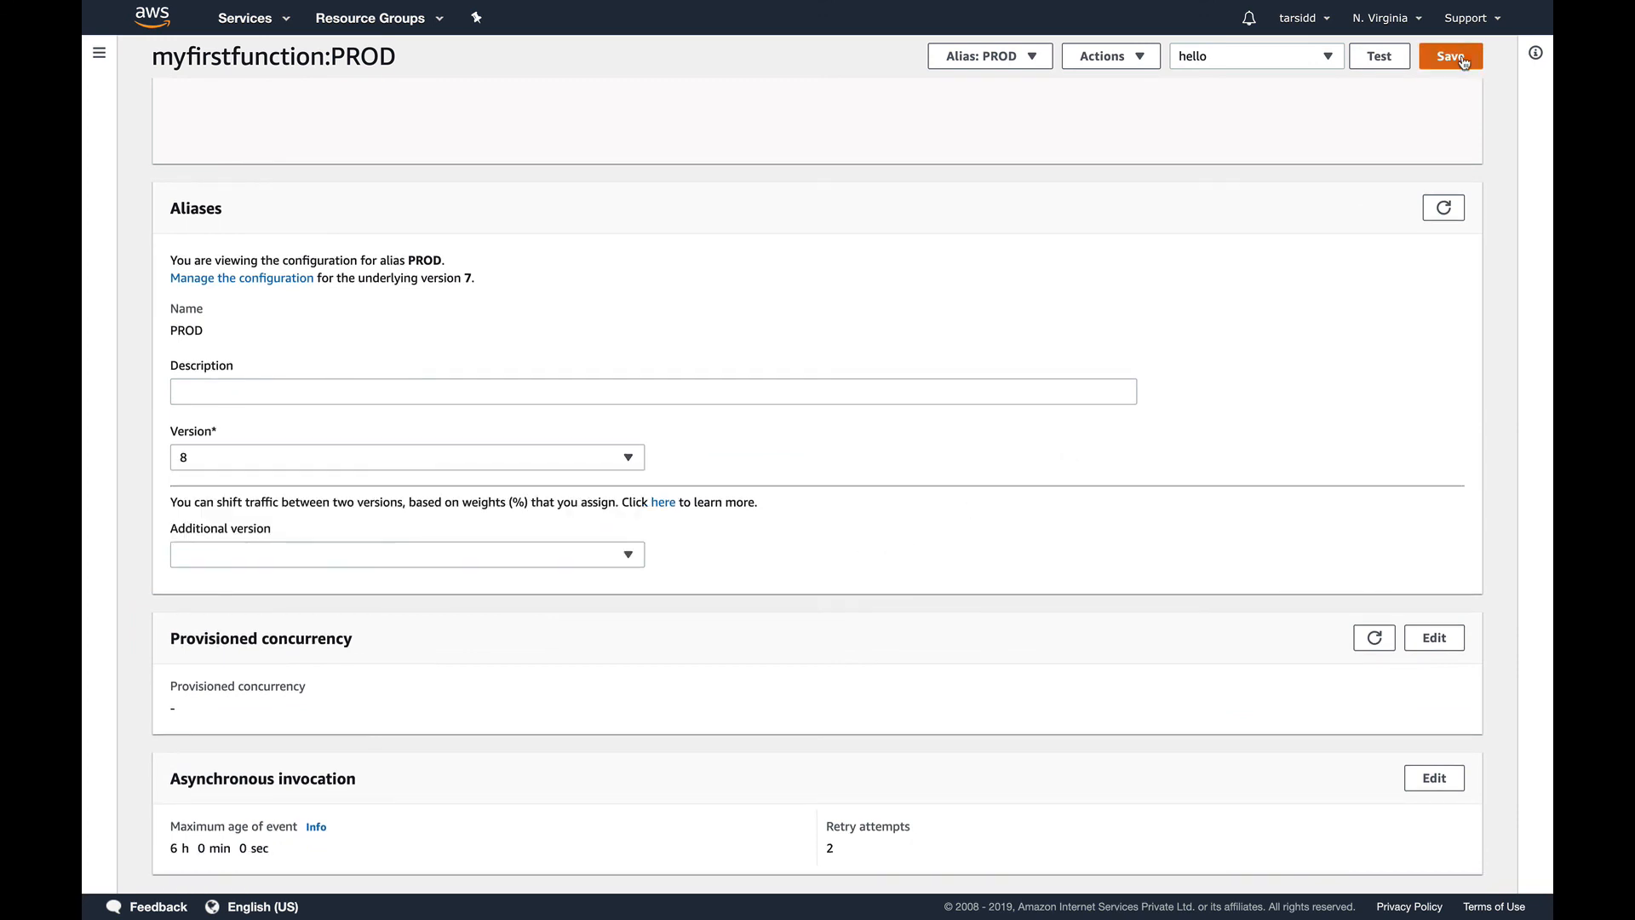
{"action": "left_click", "coordinate": [1449, 55]}
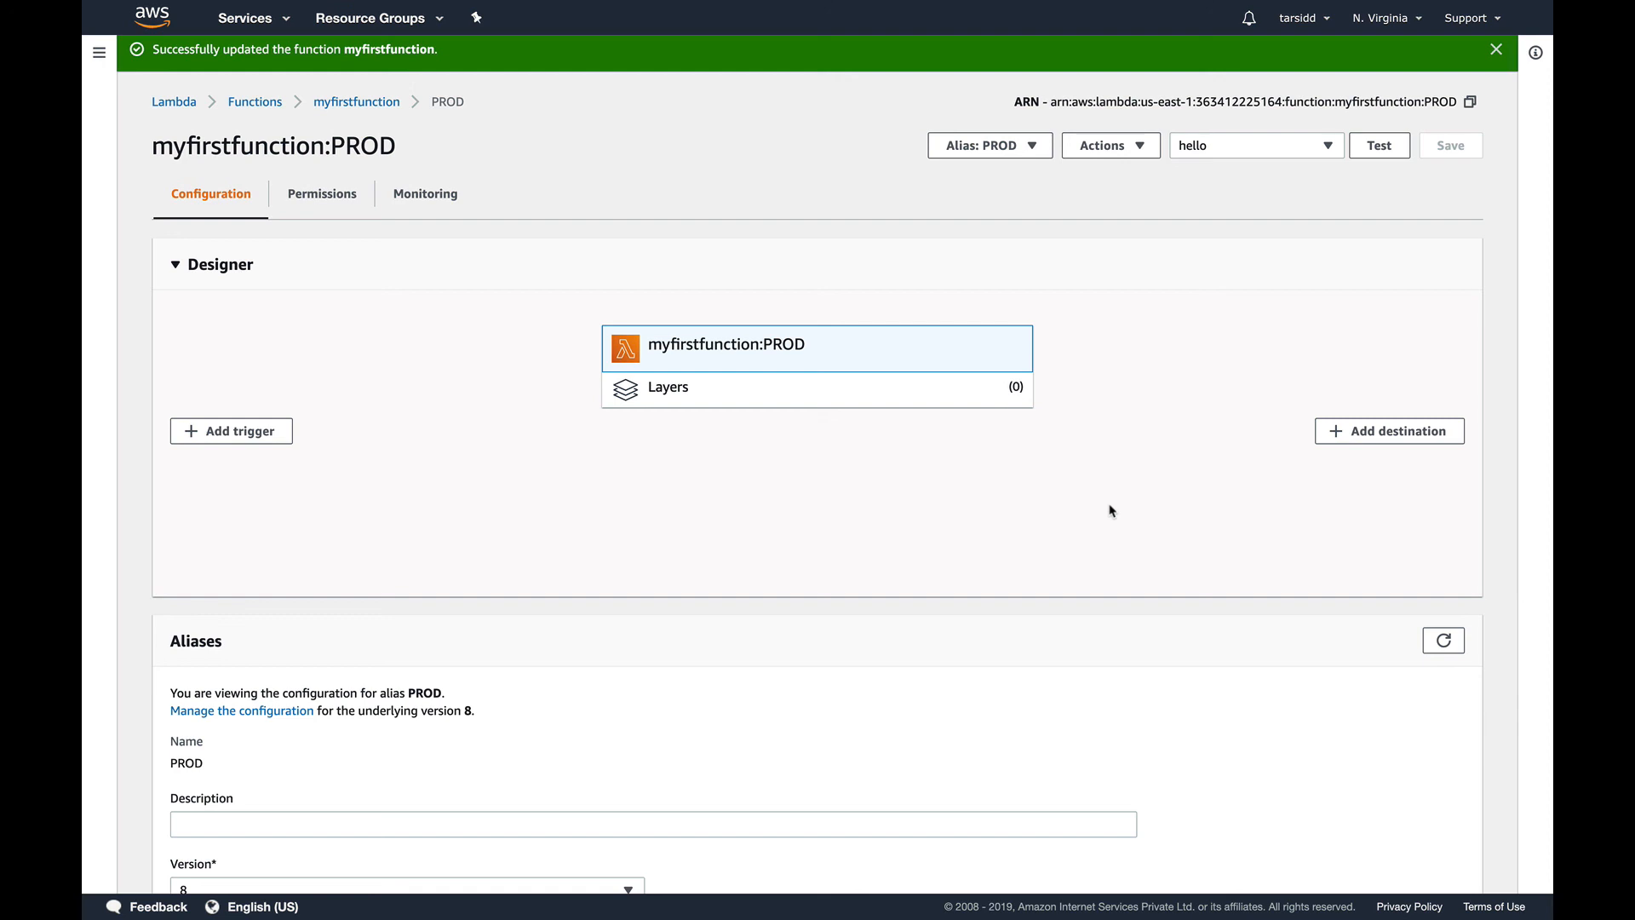
{"action": "mouse_move", "coordinate": [989, 144]}
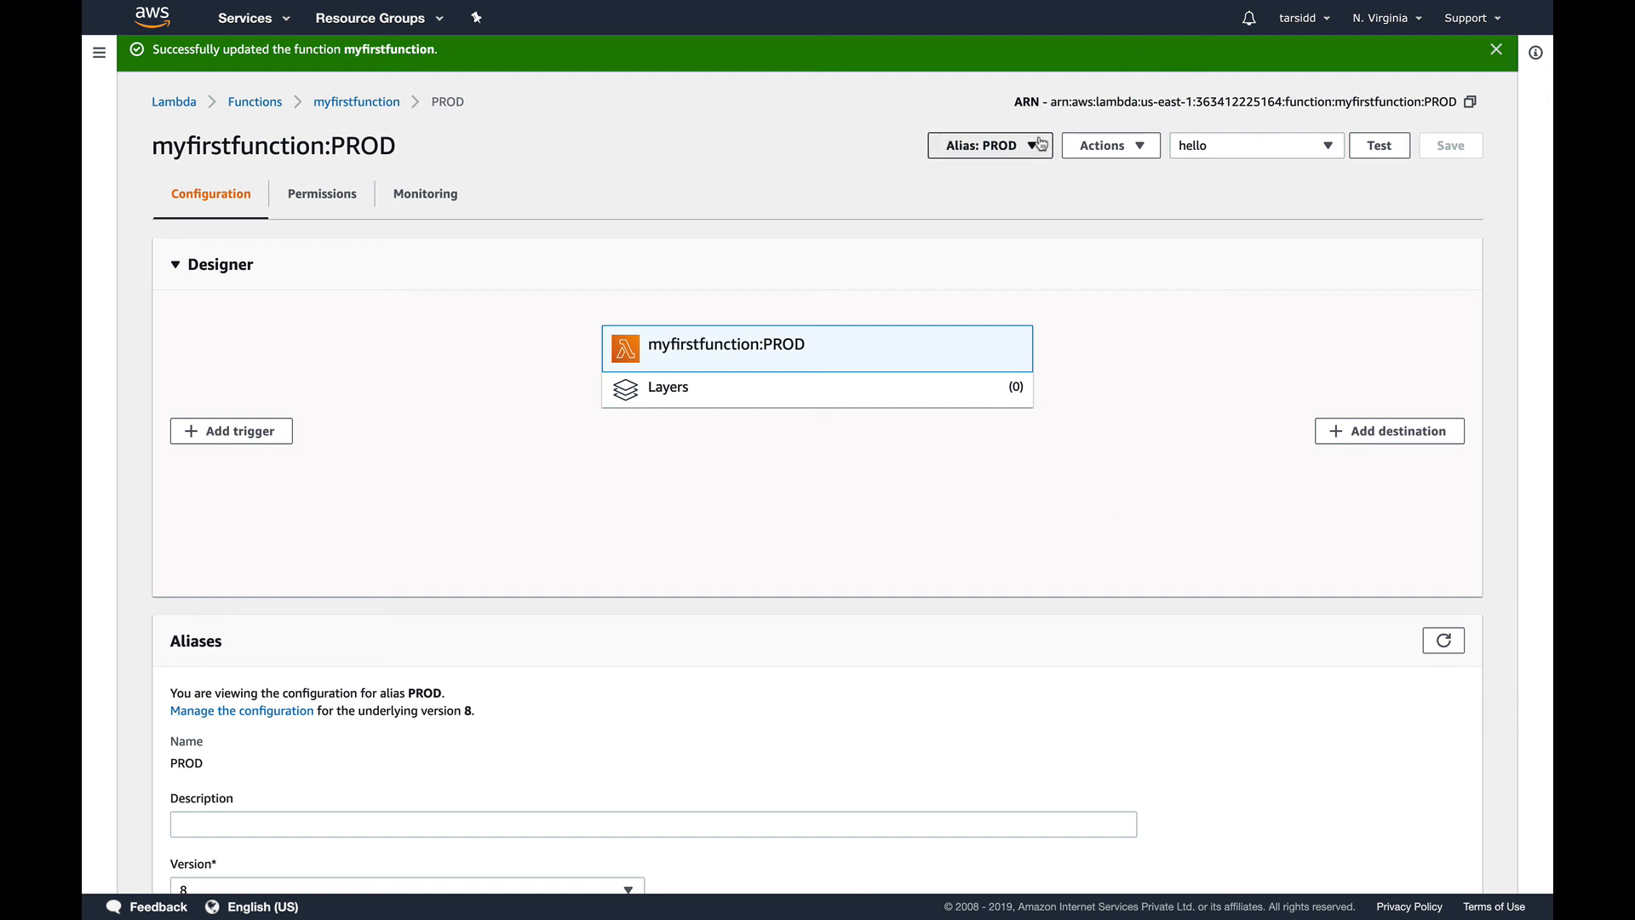
Switch myfirstfunction from the PROD alias to $LATEST and scroll to its code
{"action": "left_click", "coordinate": [985, 144]}
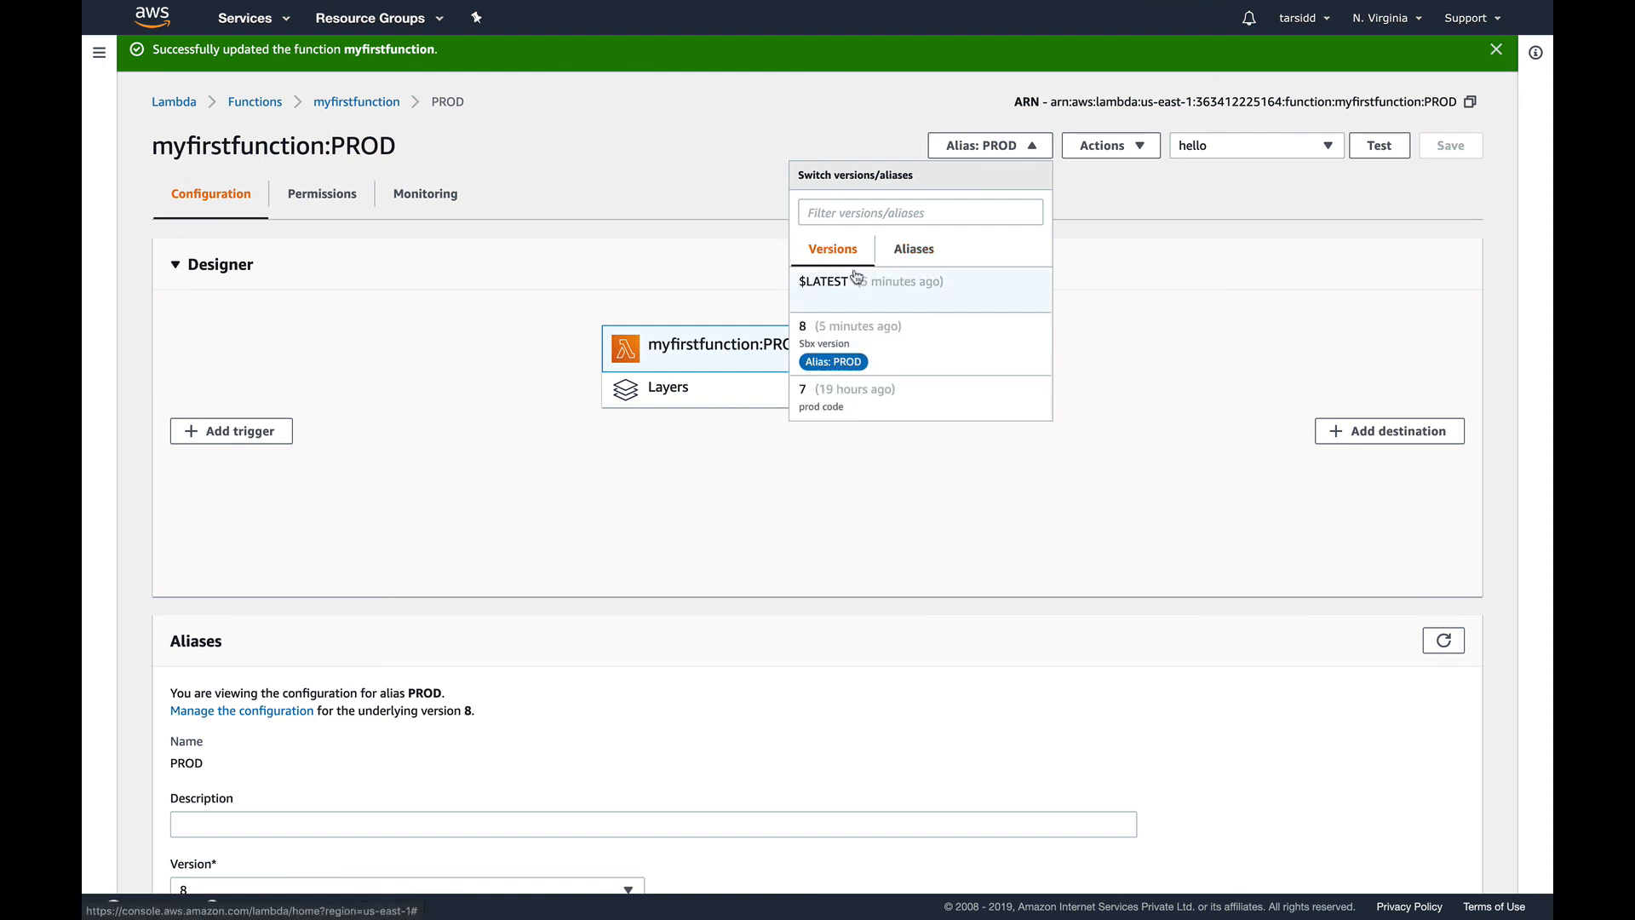
{"action": "left_click", "coordinate": [822, 281]}
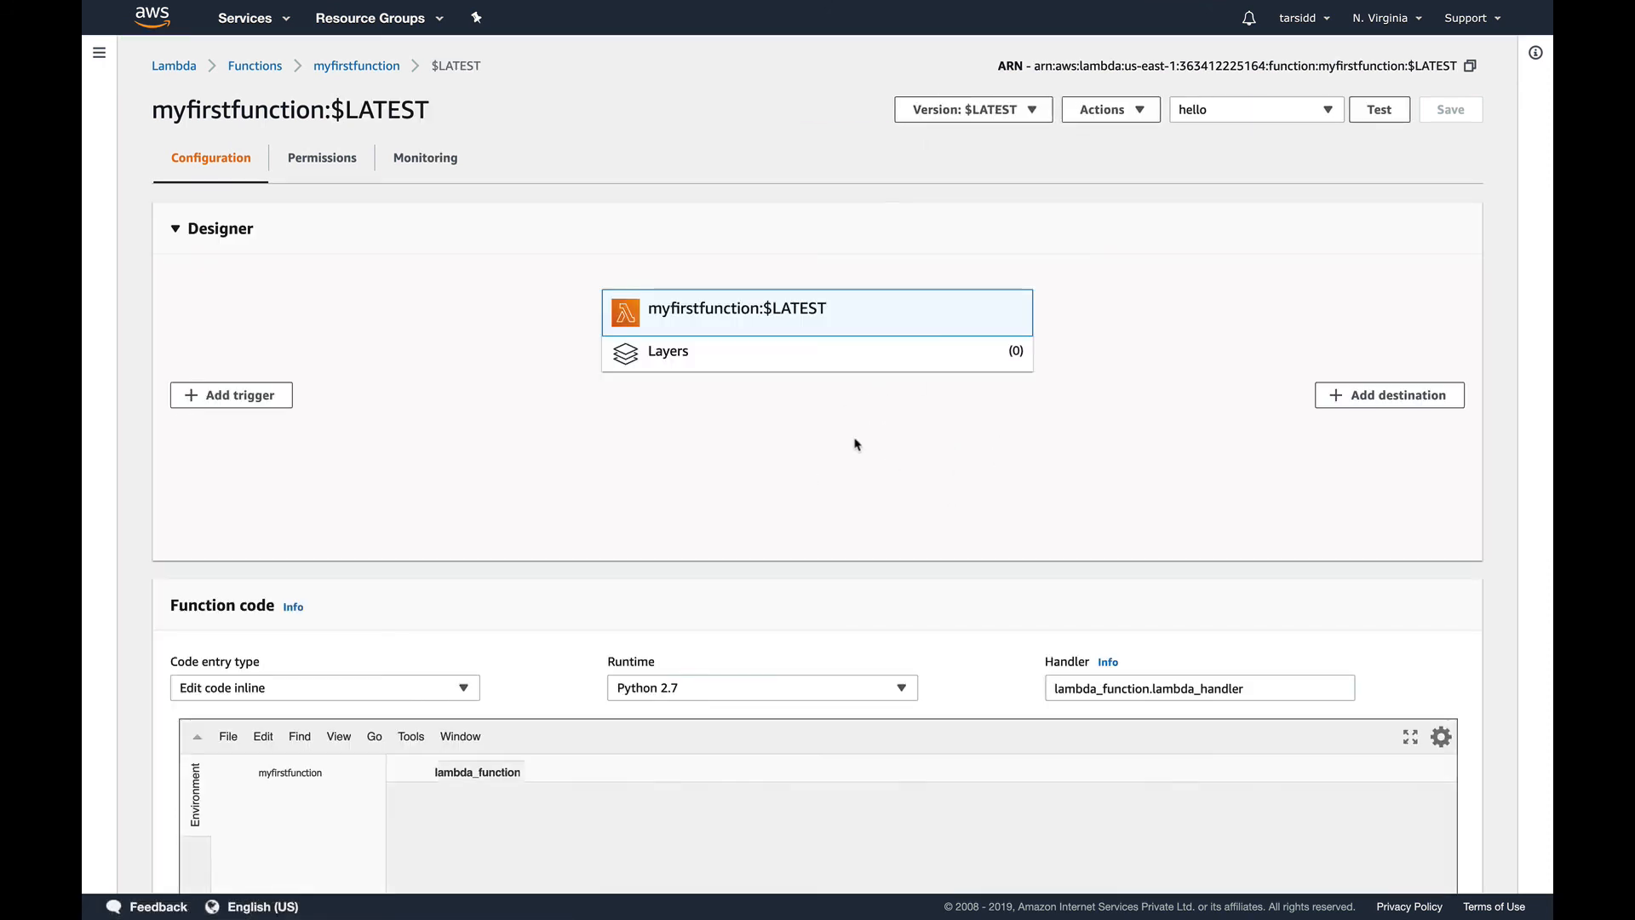
{"action": "scroll", "scroll_direction": "down", "scroll_amount": 3}
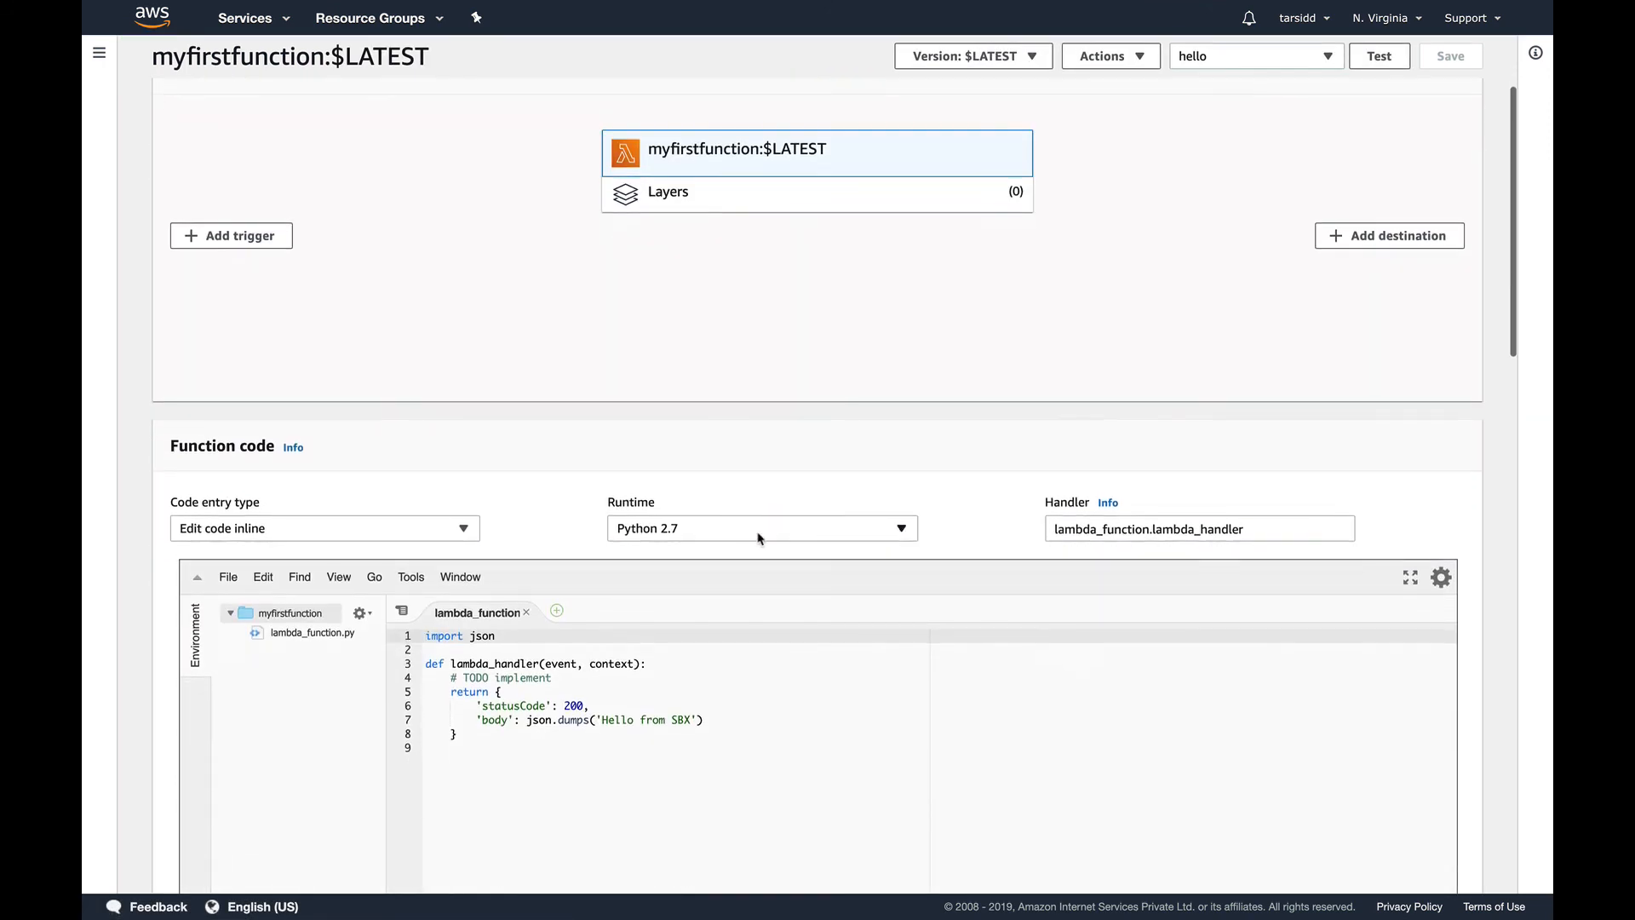
{"action": "scroll", "scroll_direction": "down", "scroll_amount": 3}
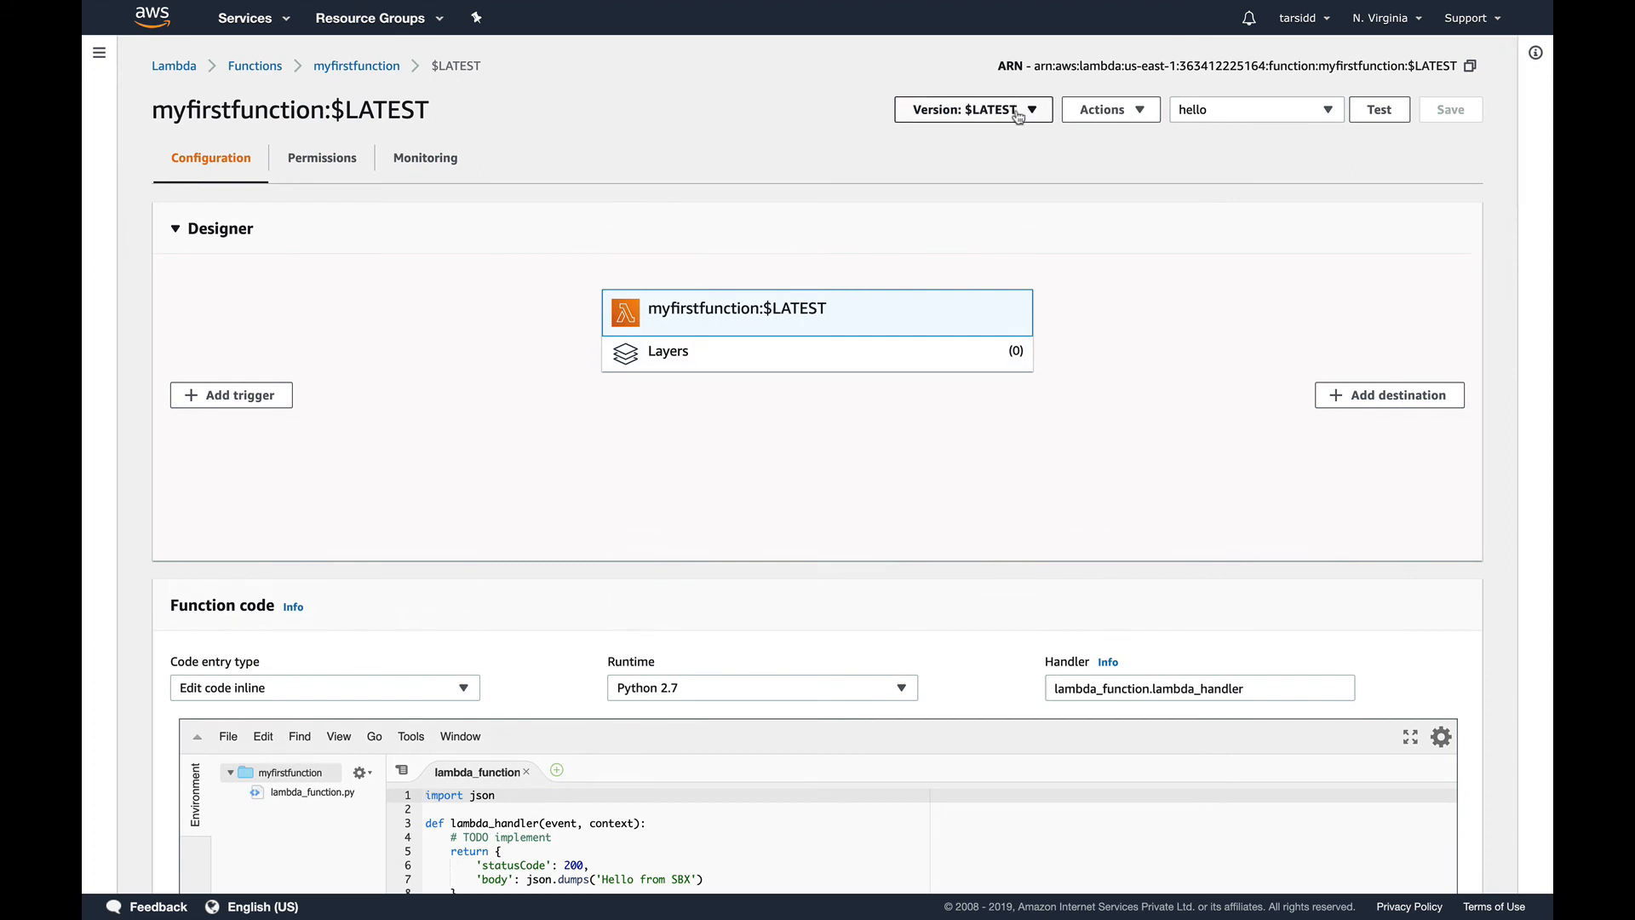
{"action": "mouse_move", "coordinate": [1144, 327]}
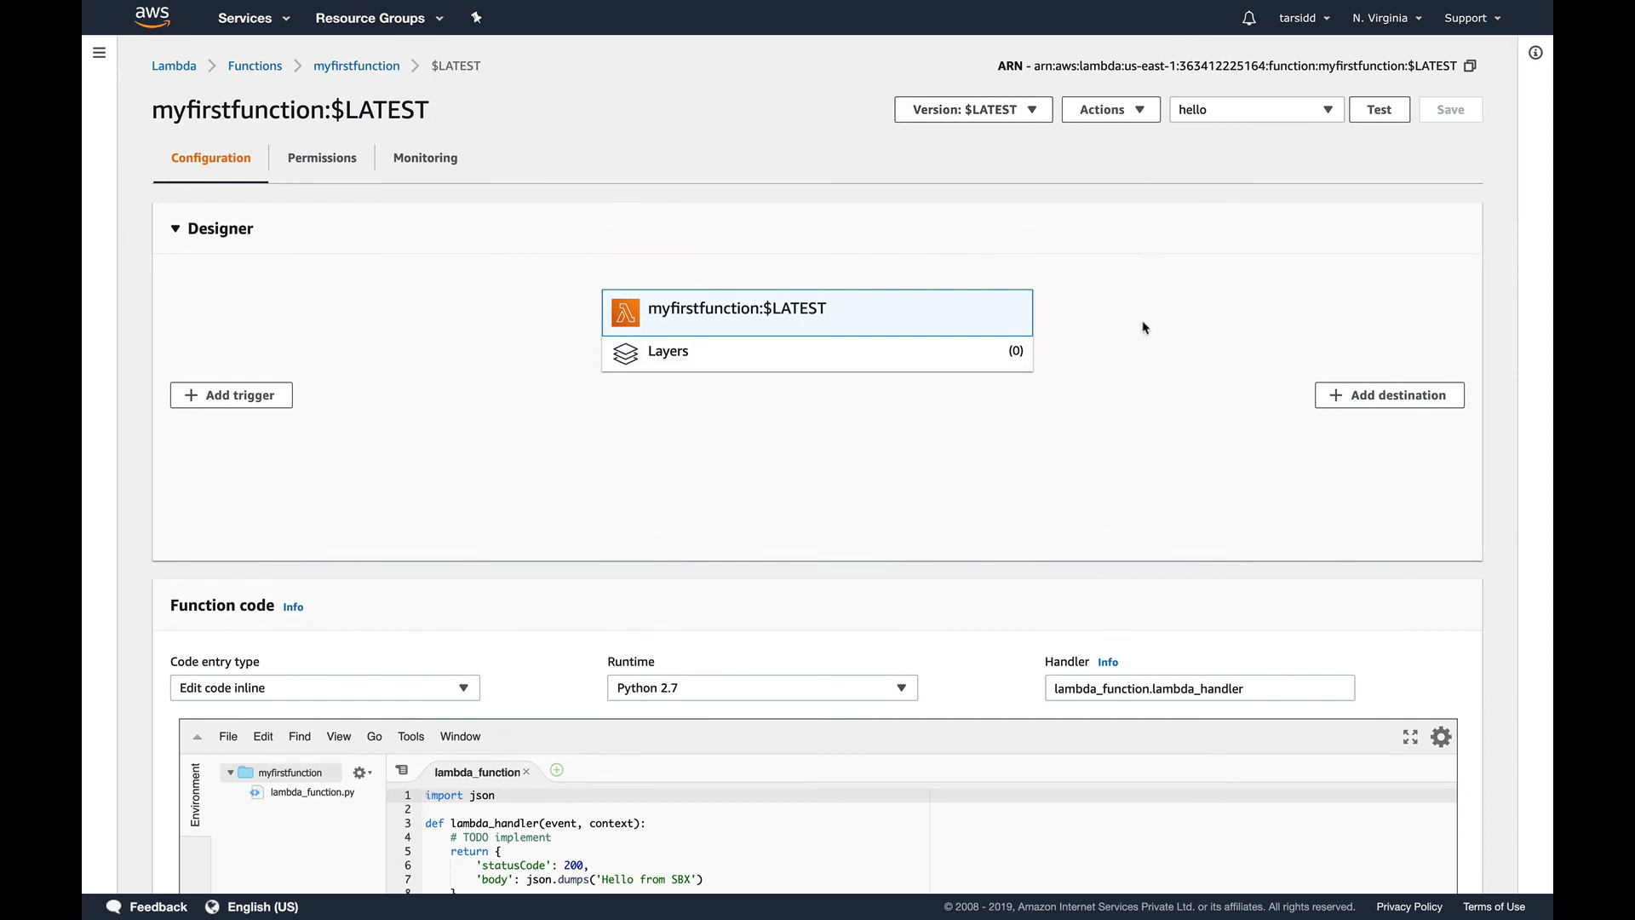